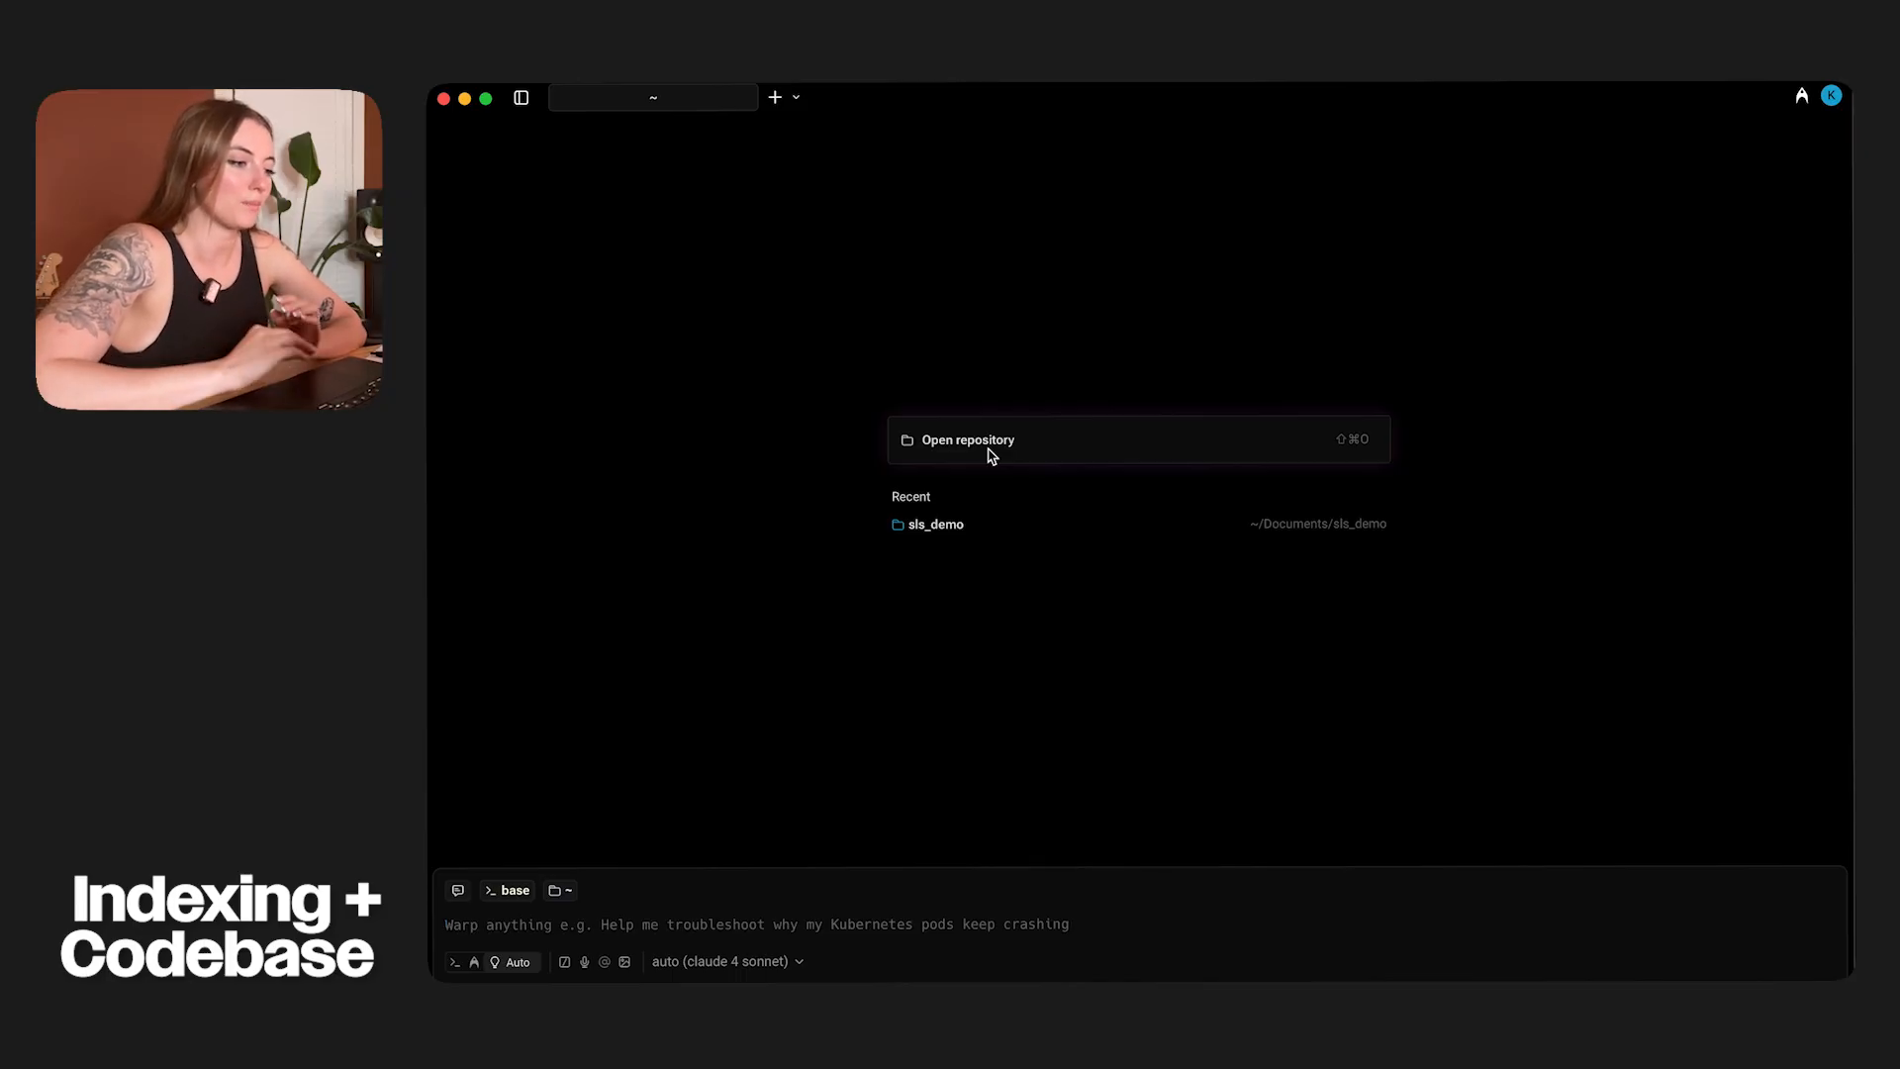
- Open the MyEverAfter repository as the working project folder
click(968, 440)
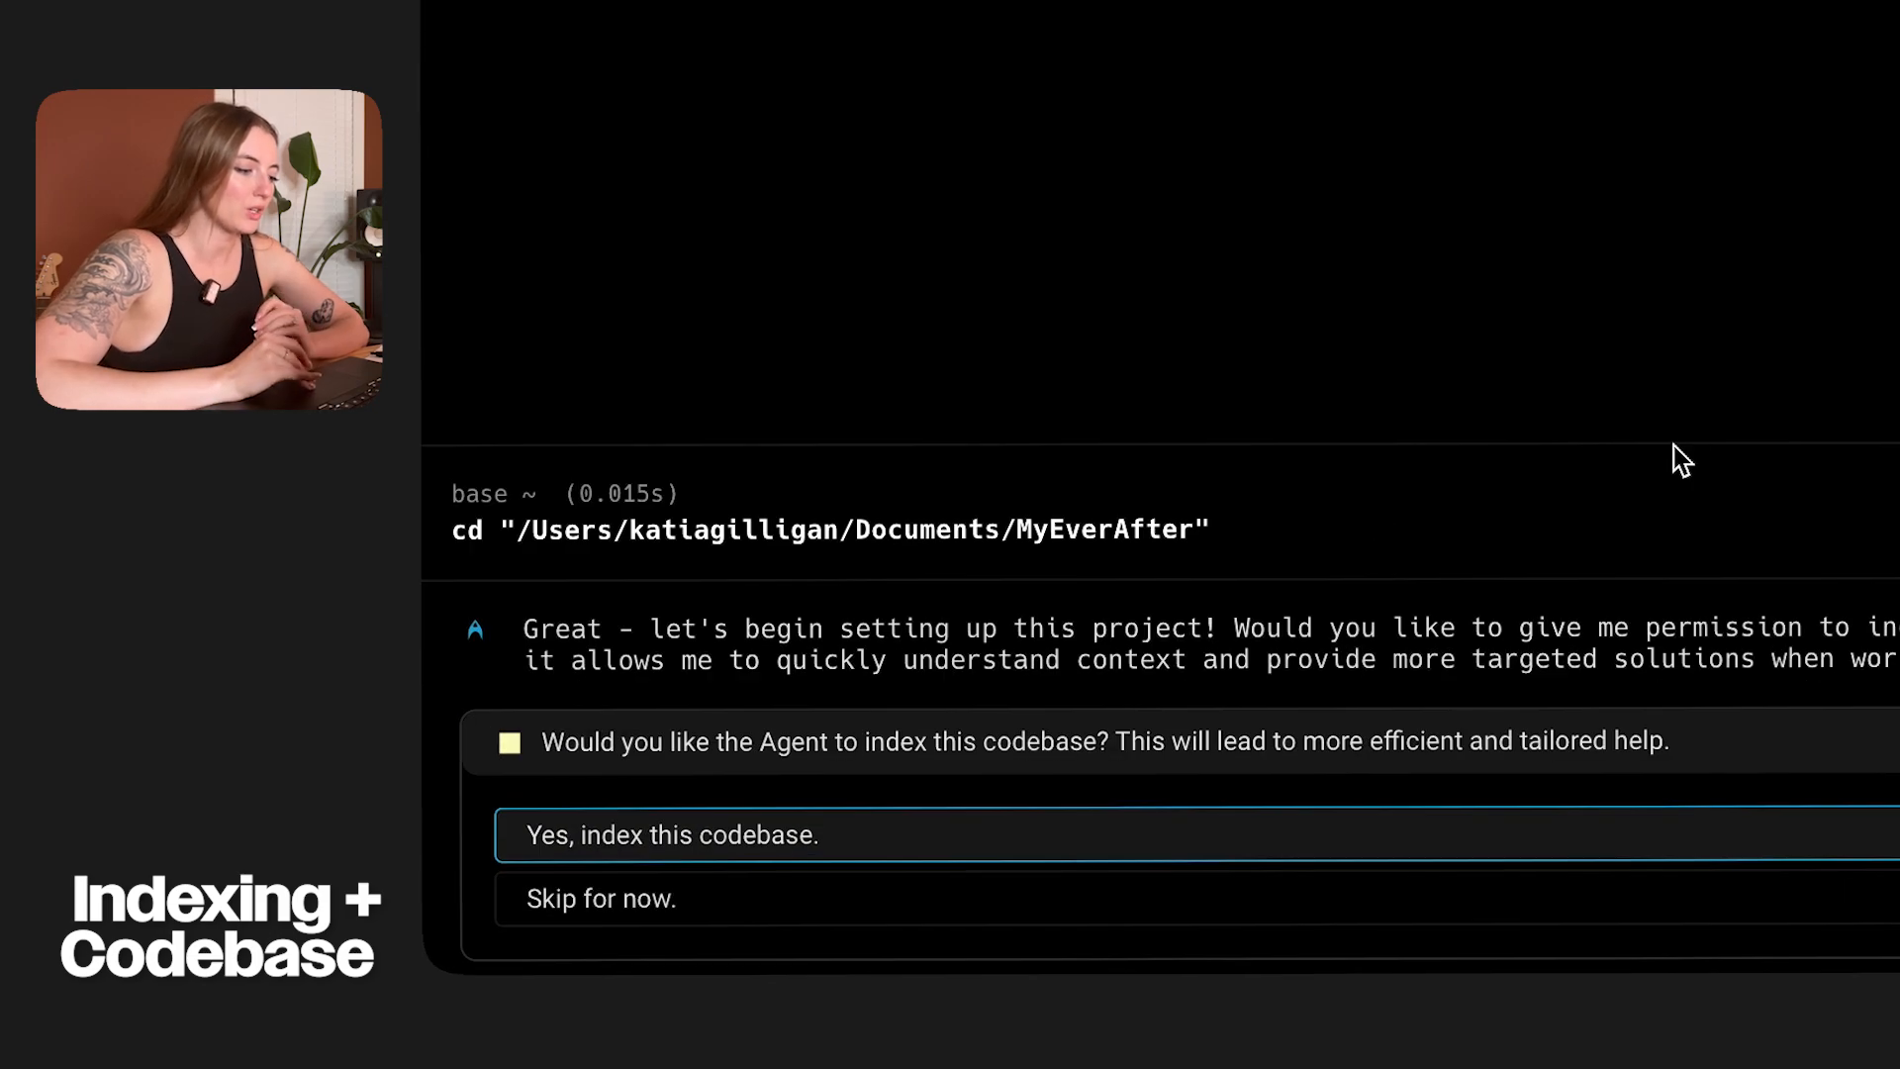
mouse_move(964, 764)
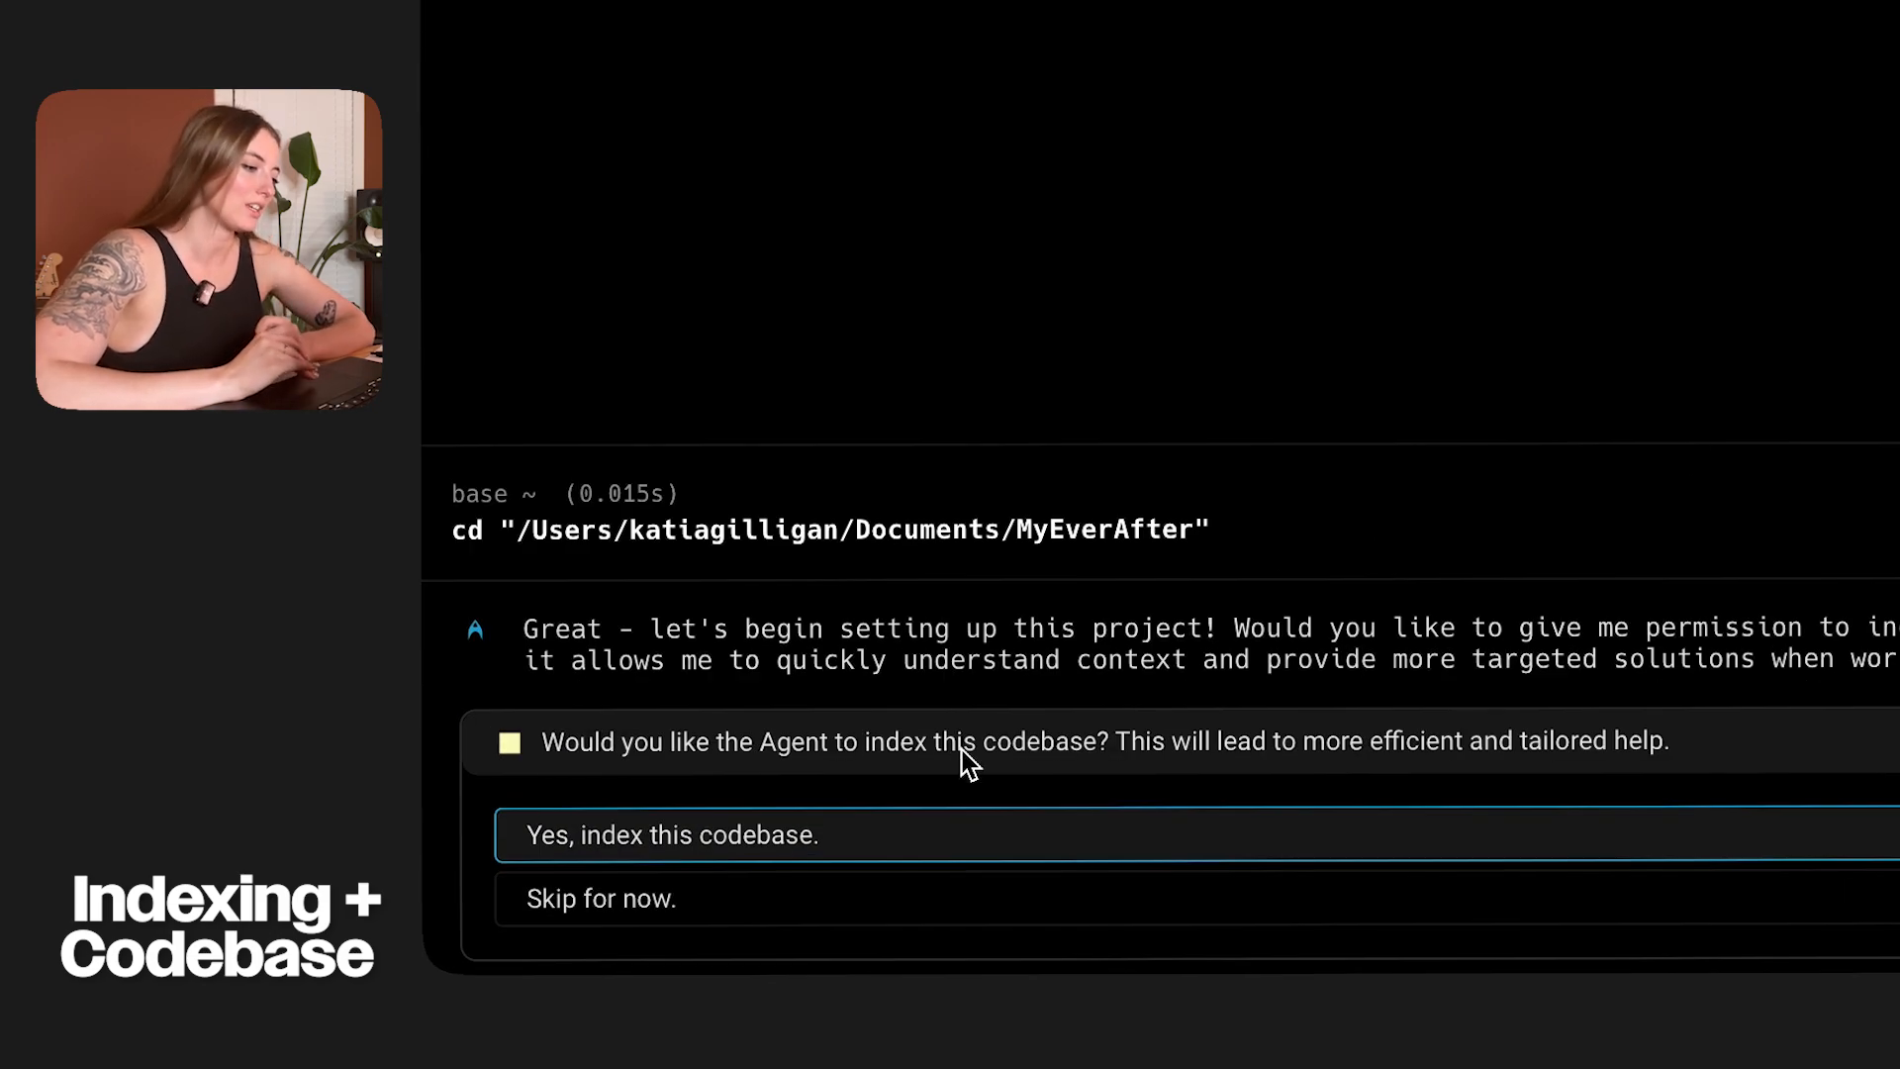
mouse_move(1368, 758)
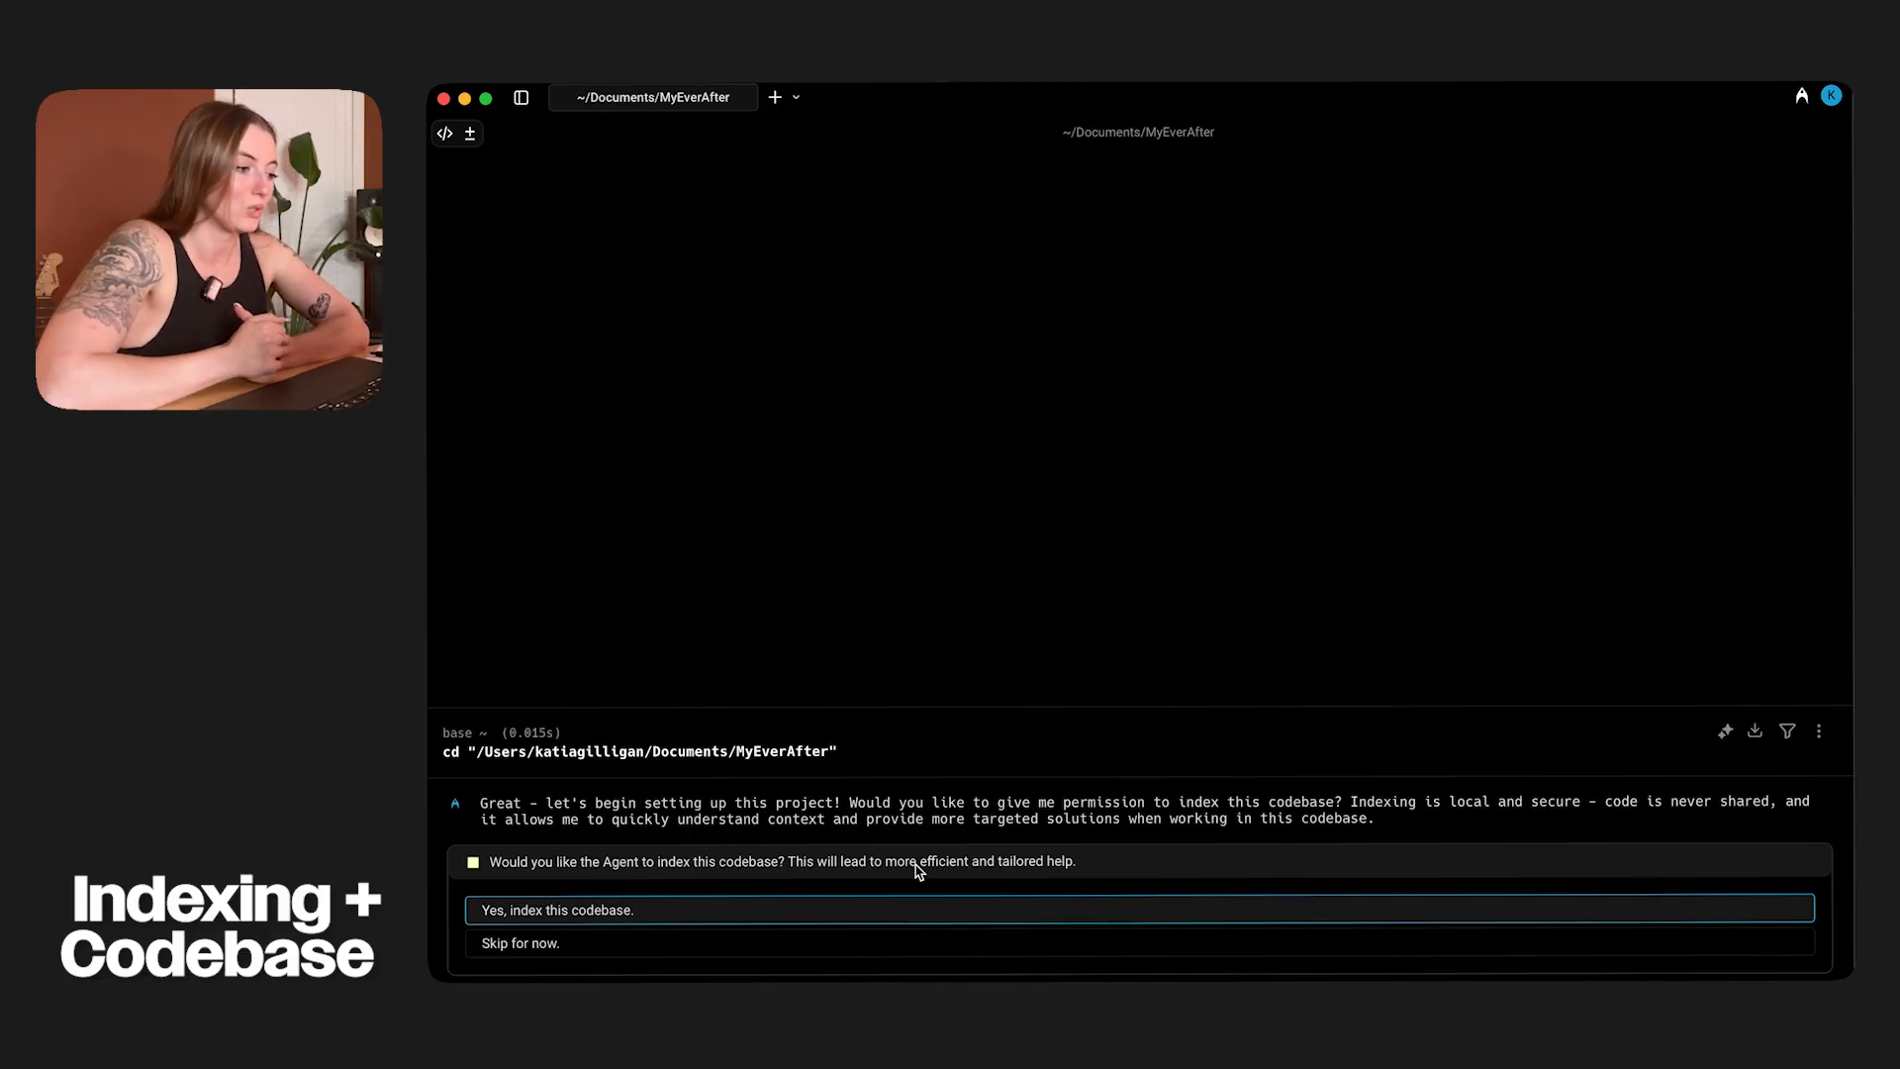
mouse_move(645, 919)
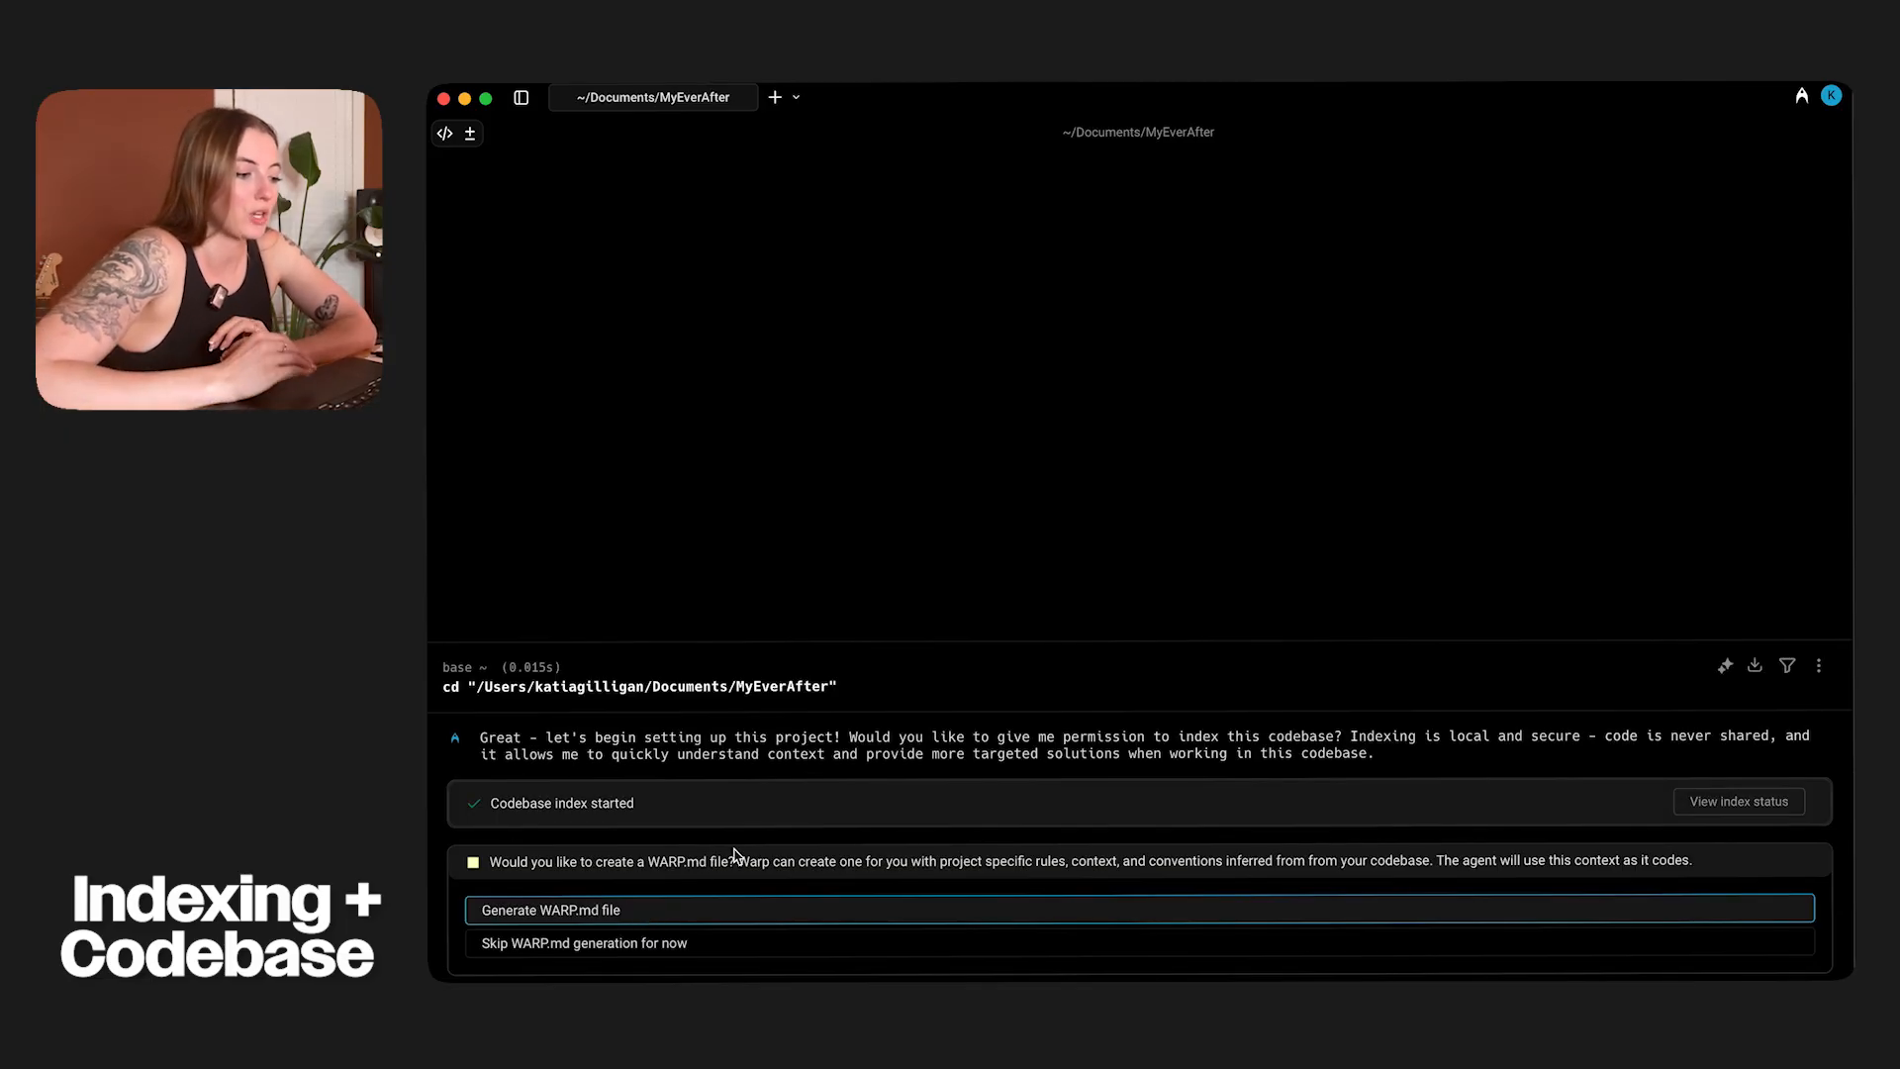
mouse_move(834, 861)
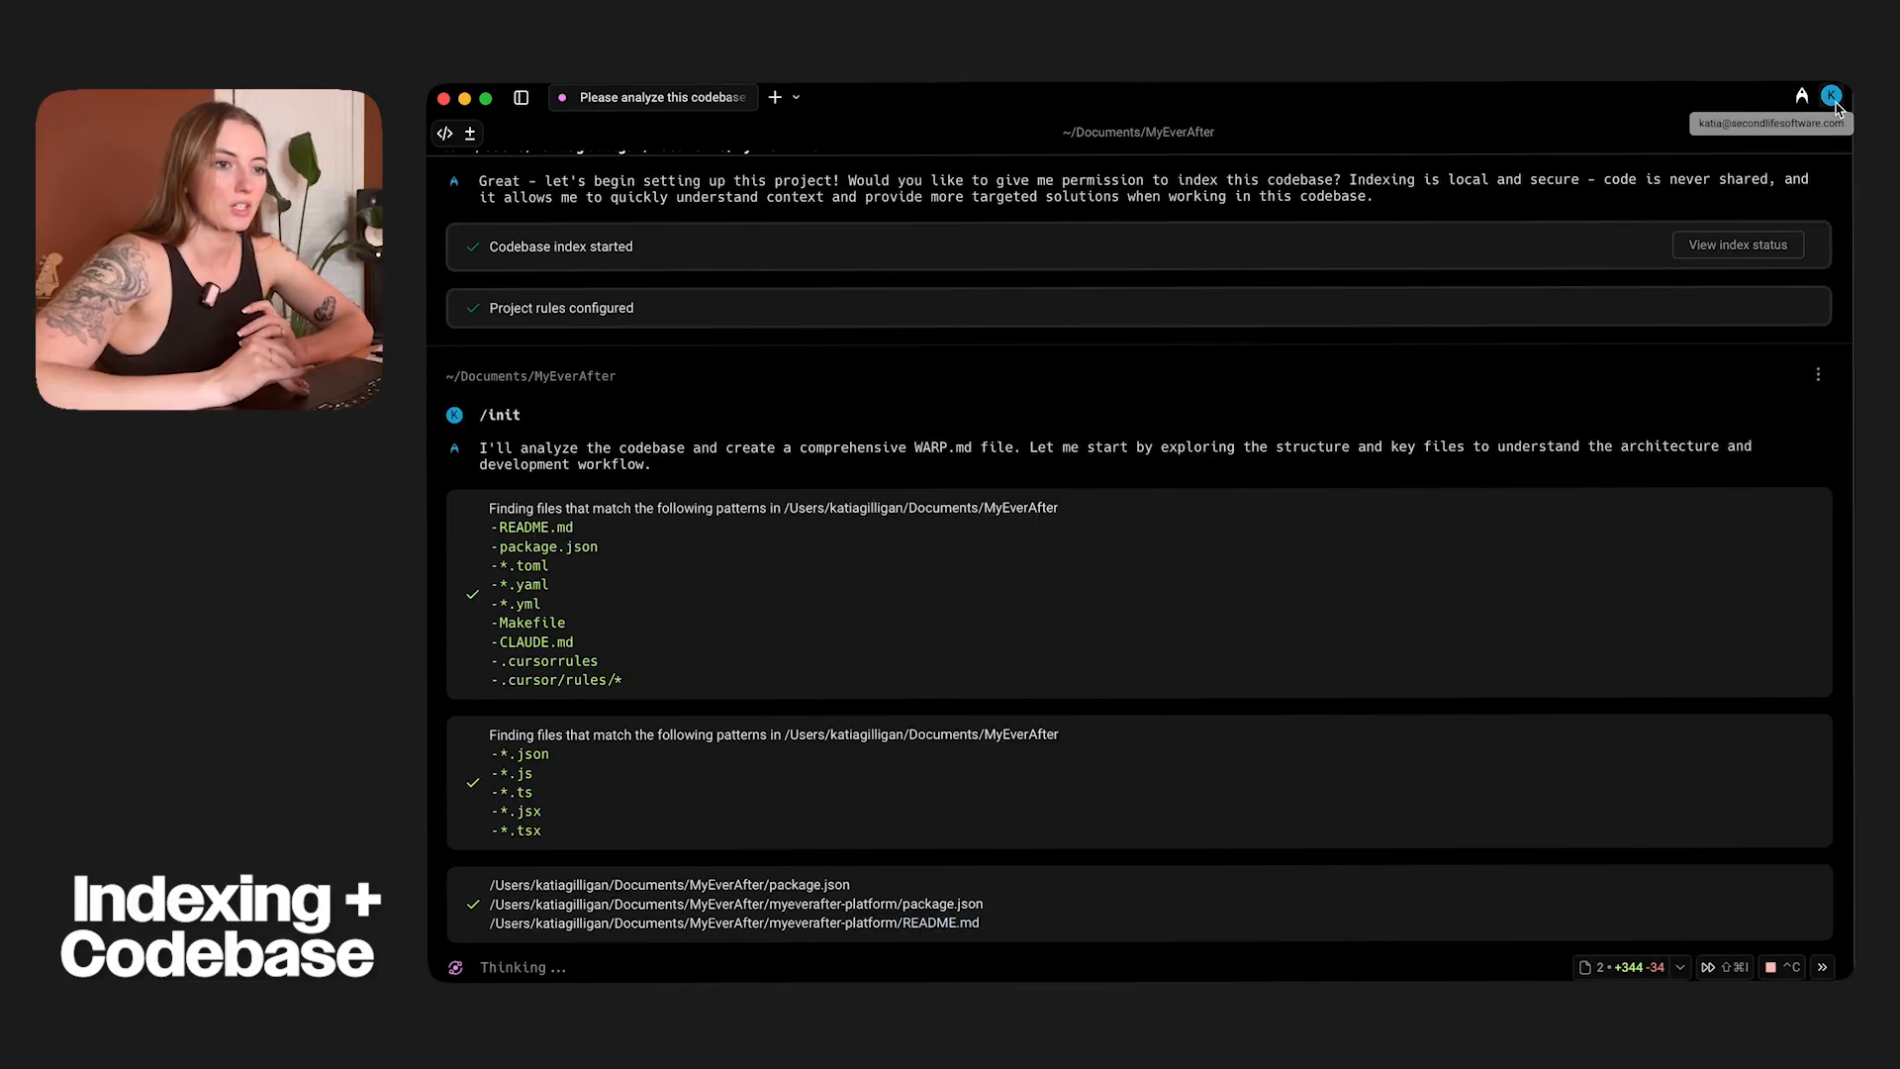
- View the Codebase index settings listing the synced indexed folders
click(1833, 97)
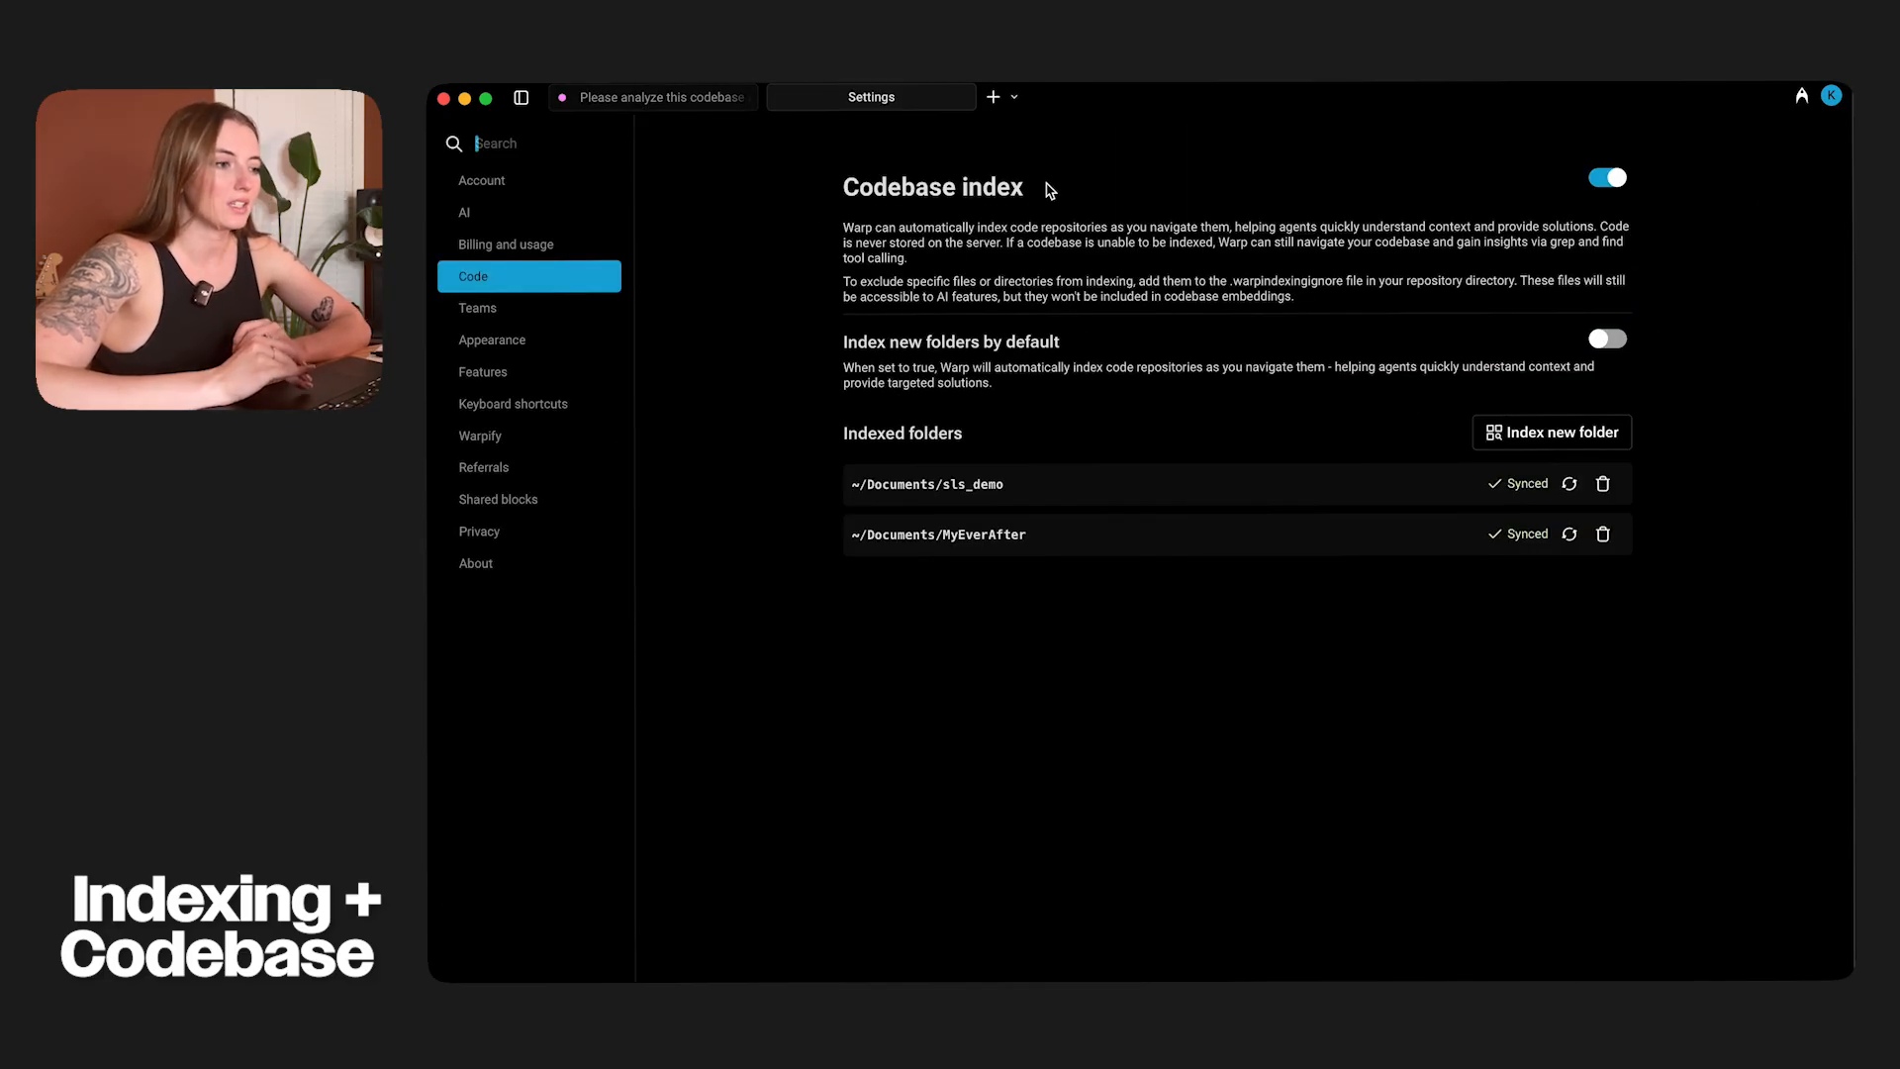
mouse_move(850, 356)
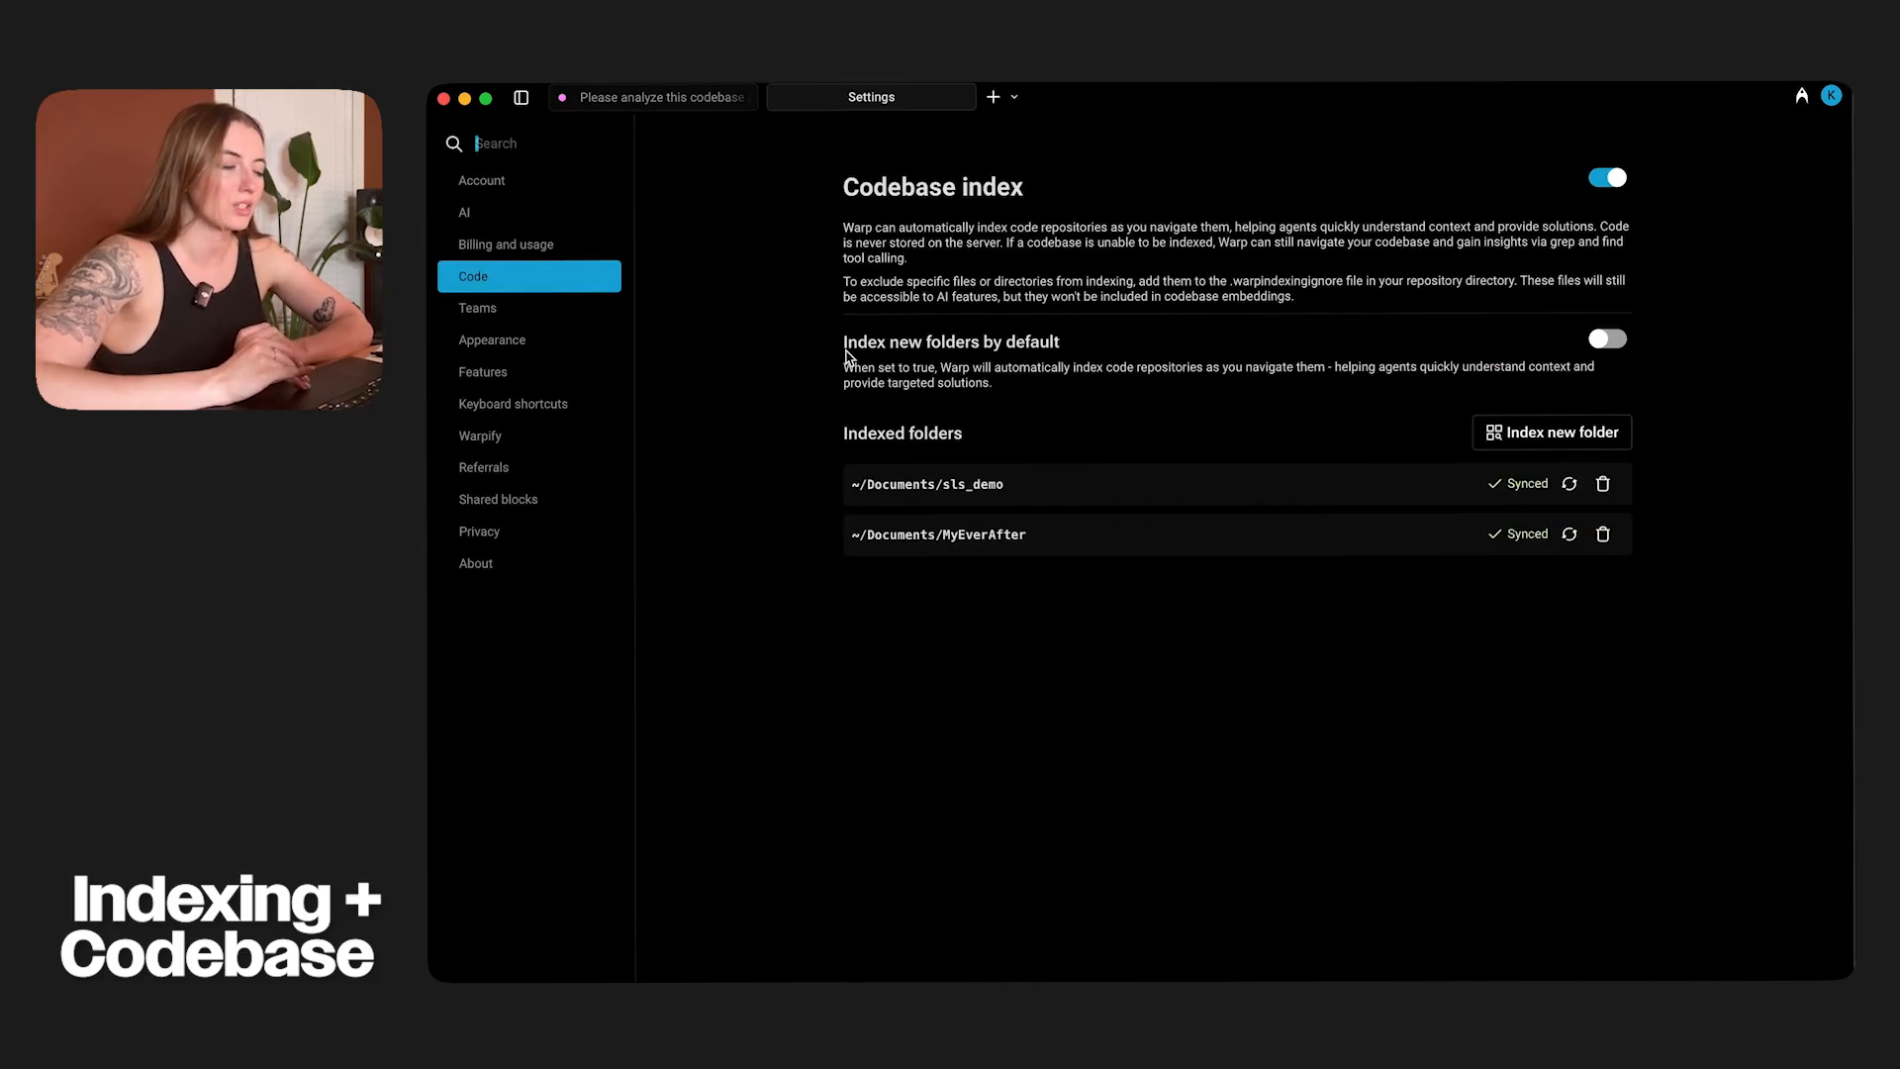
mouse_move(1184, 332)
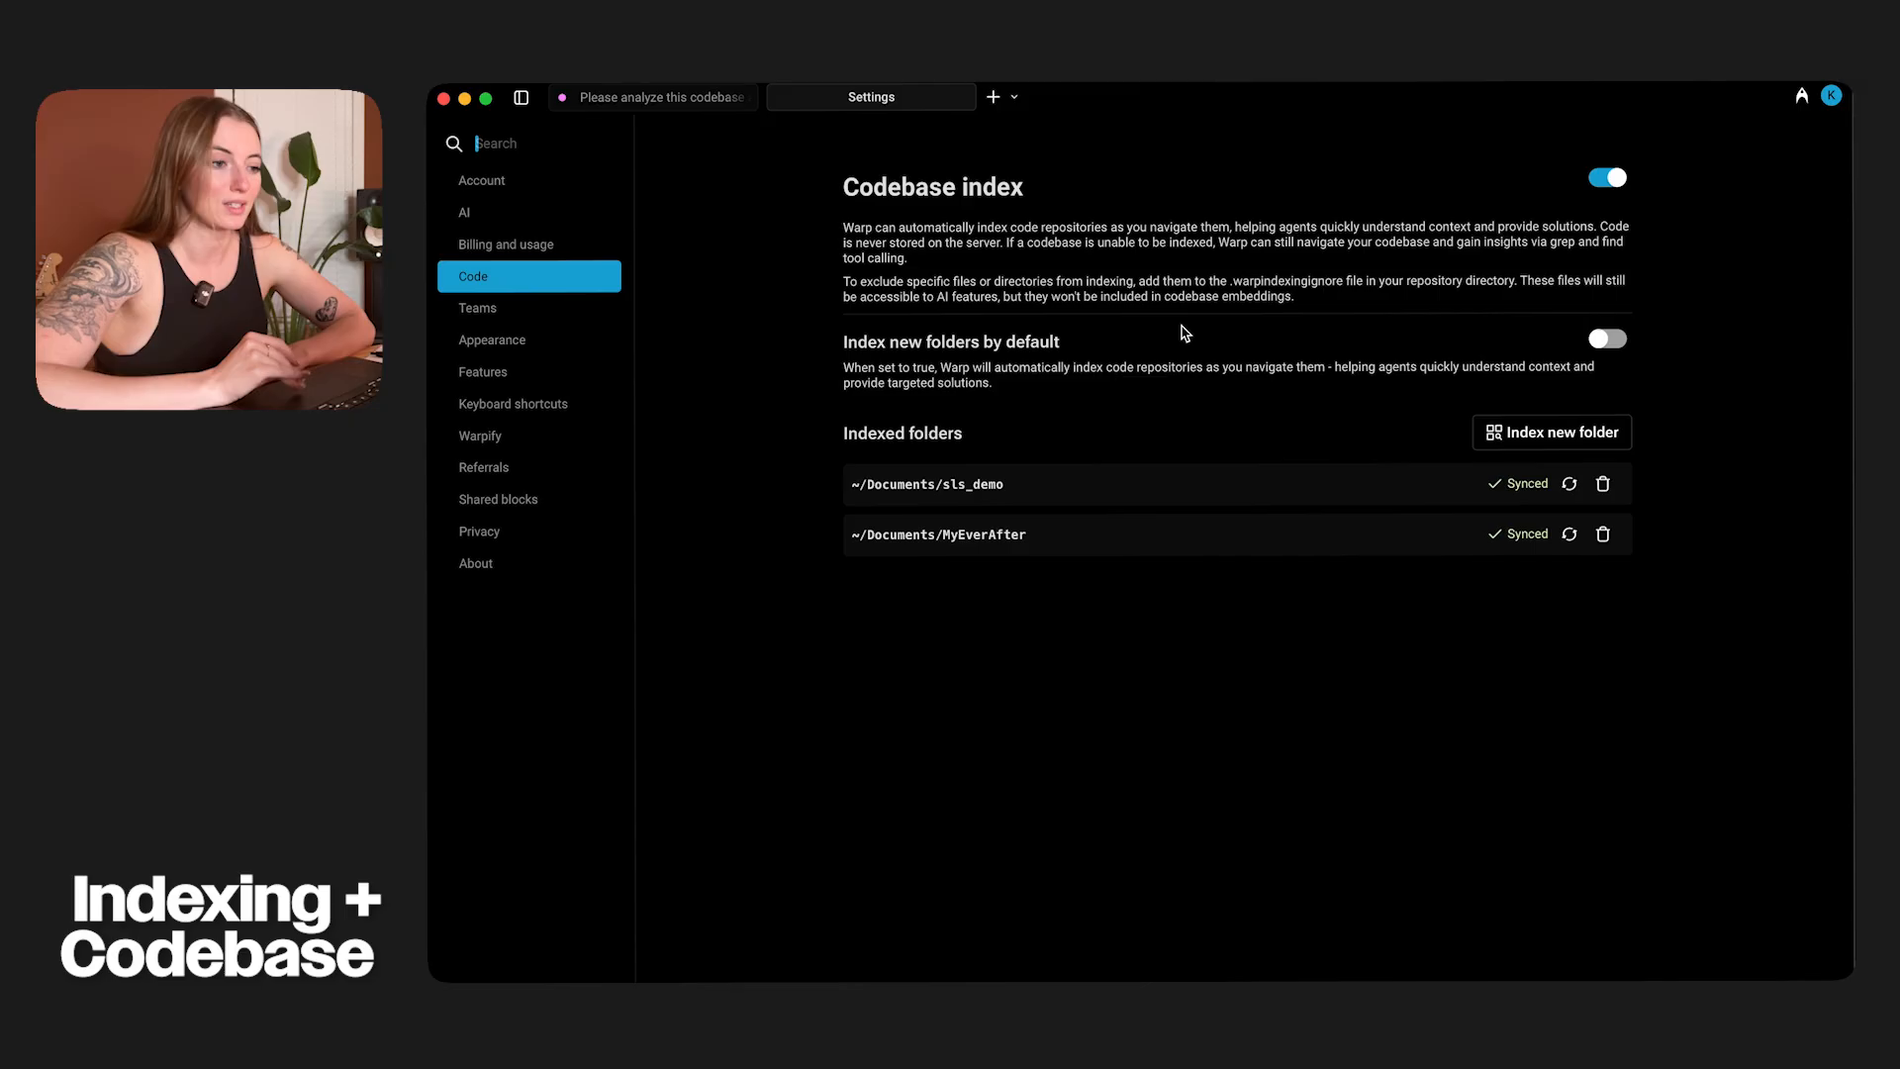
mouse_move(1140, 429)
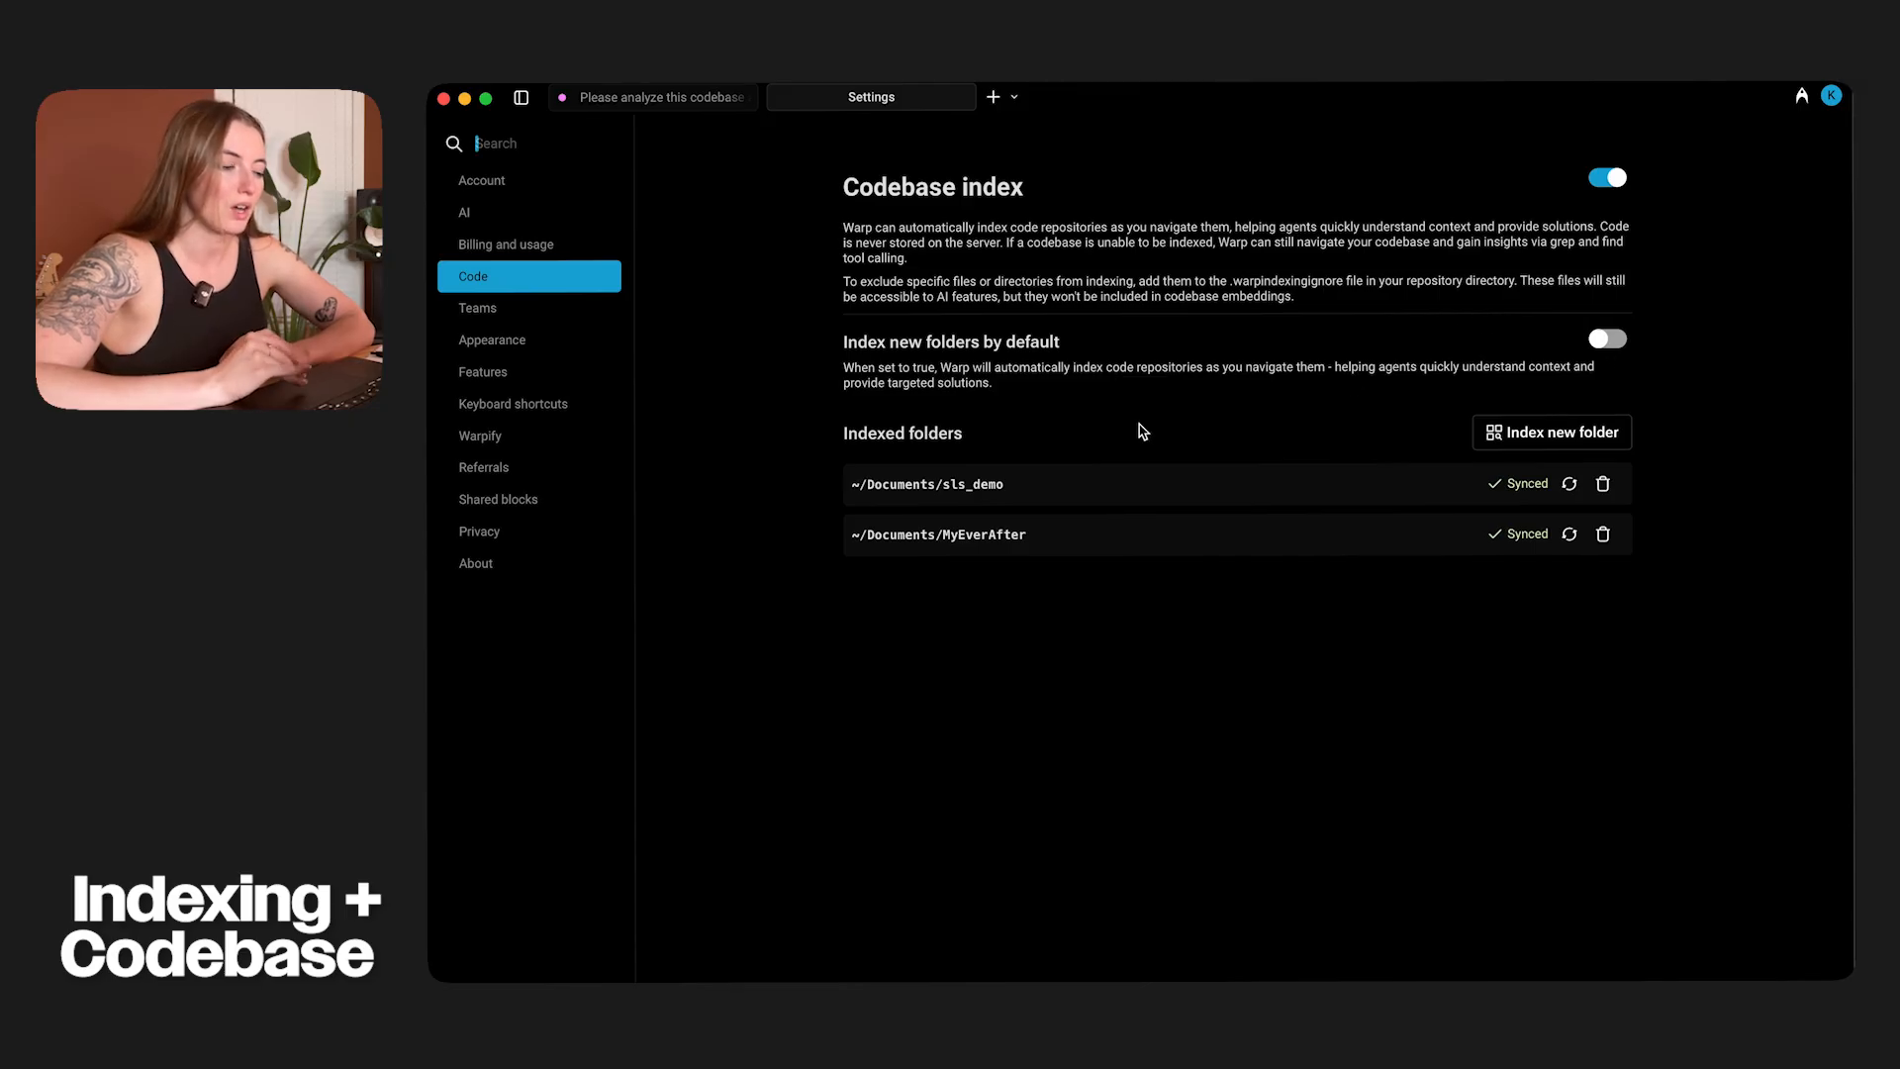
mouse_move(970, 493)
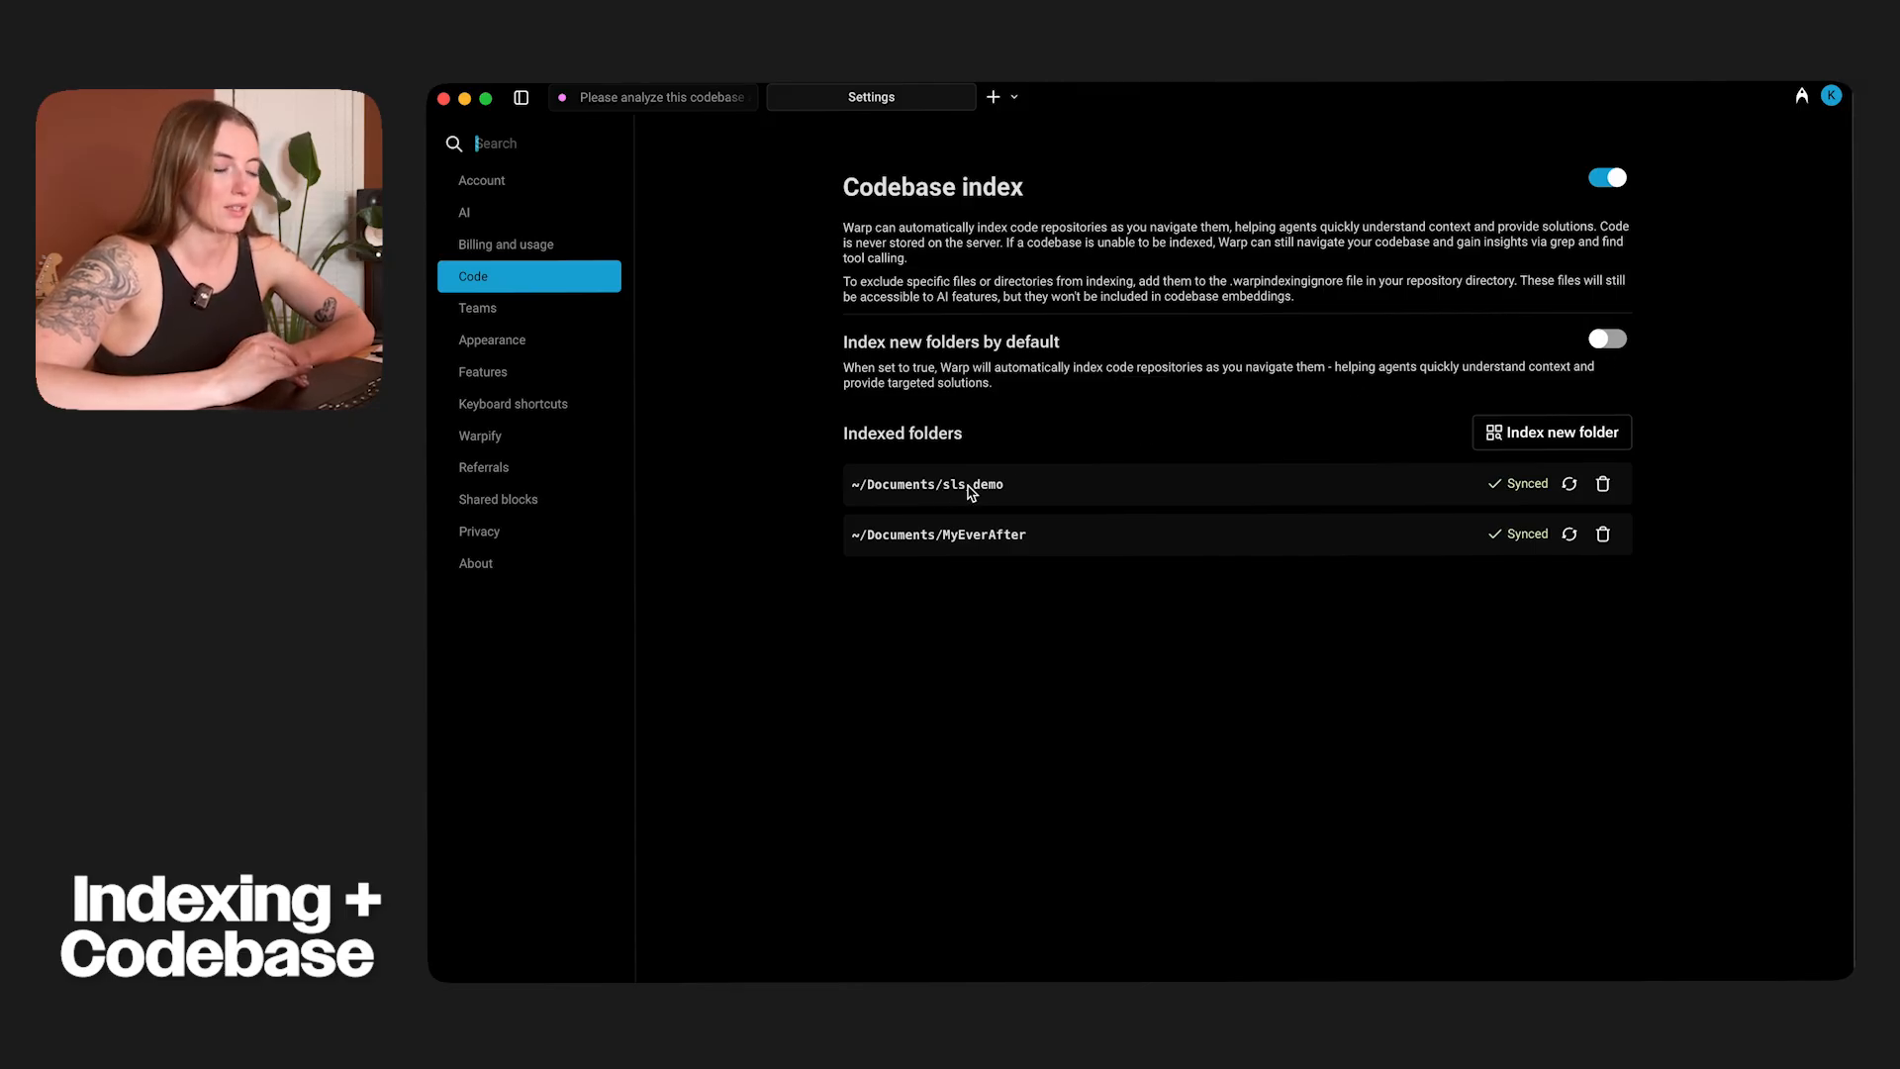
mouse_move(968, 561)
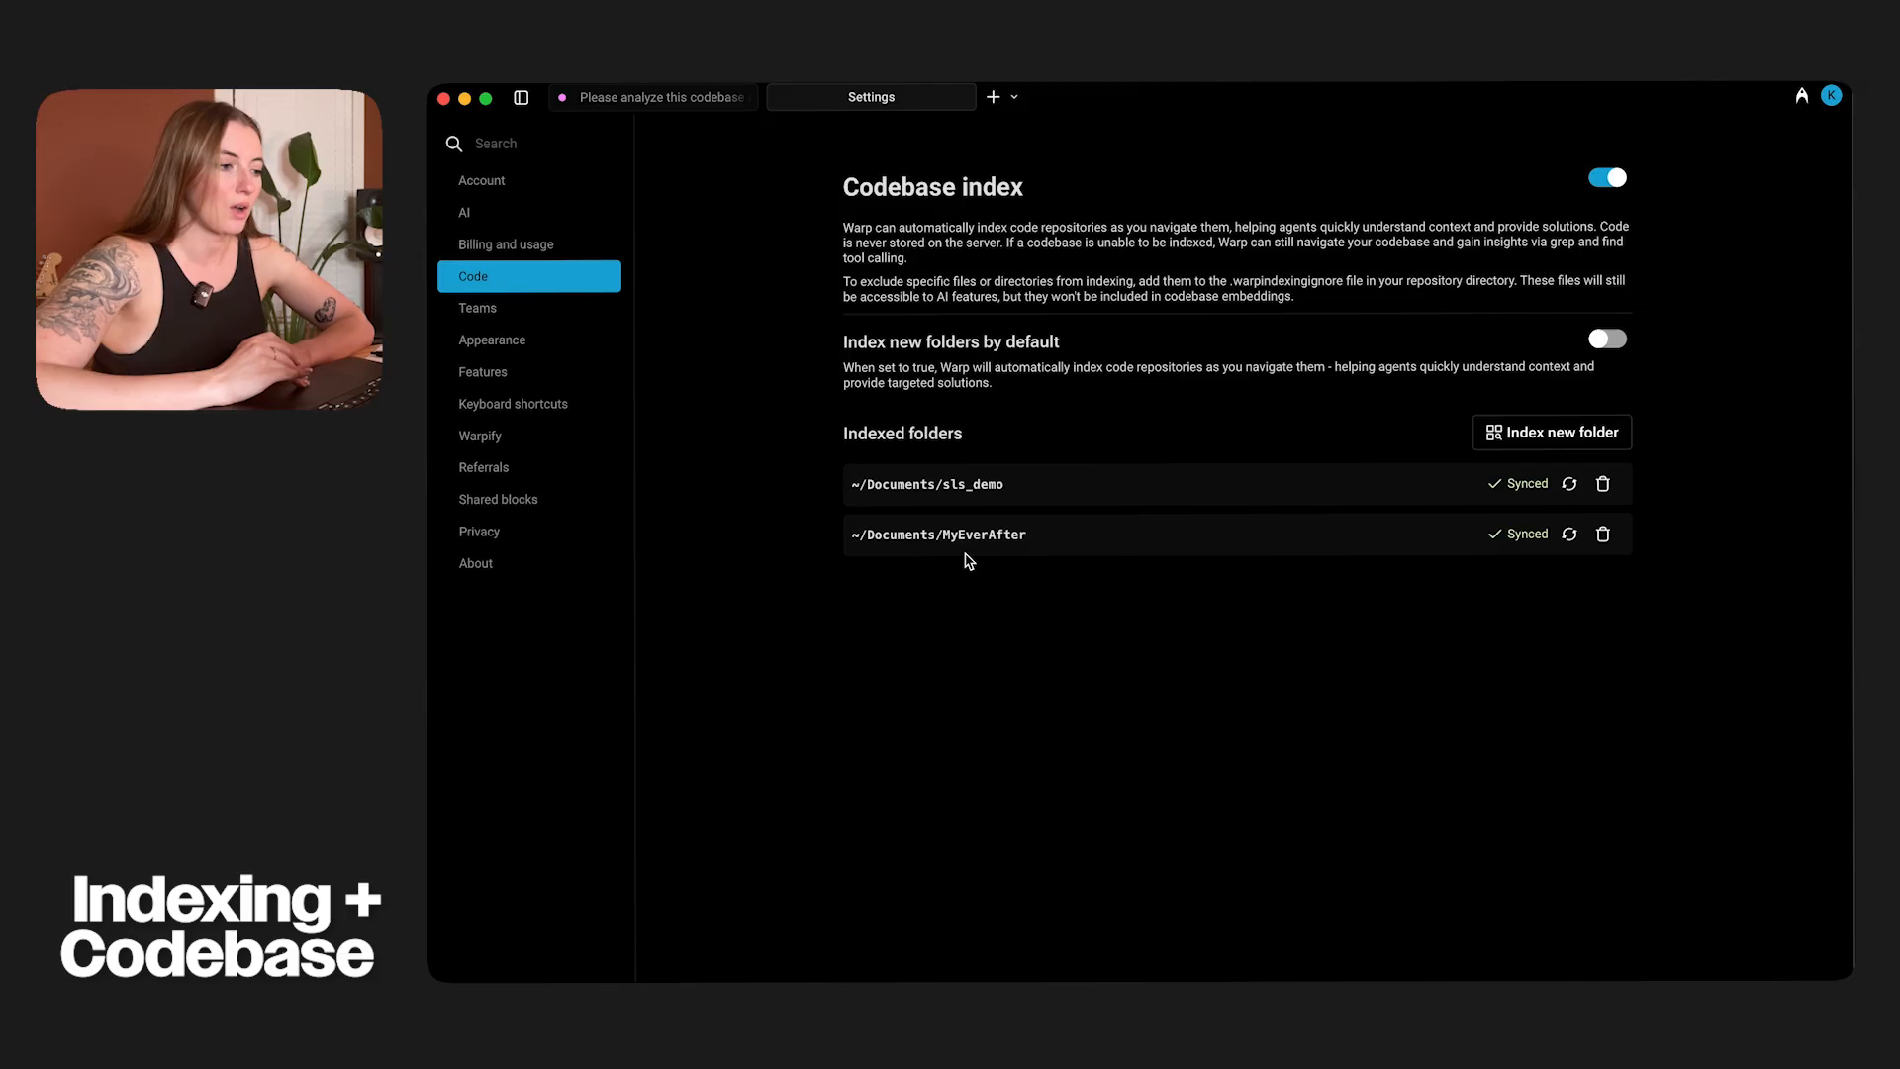
mouse_move(1528, 546)
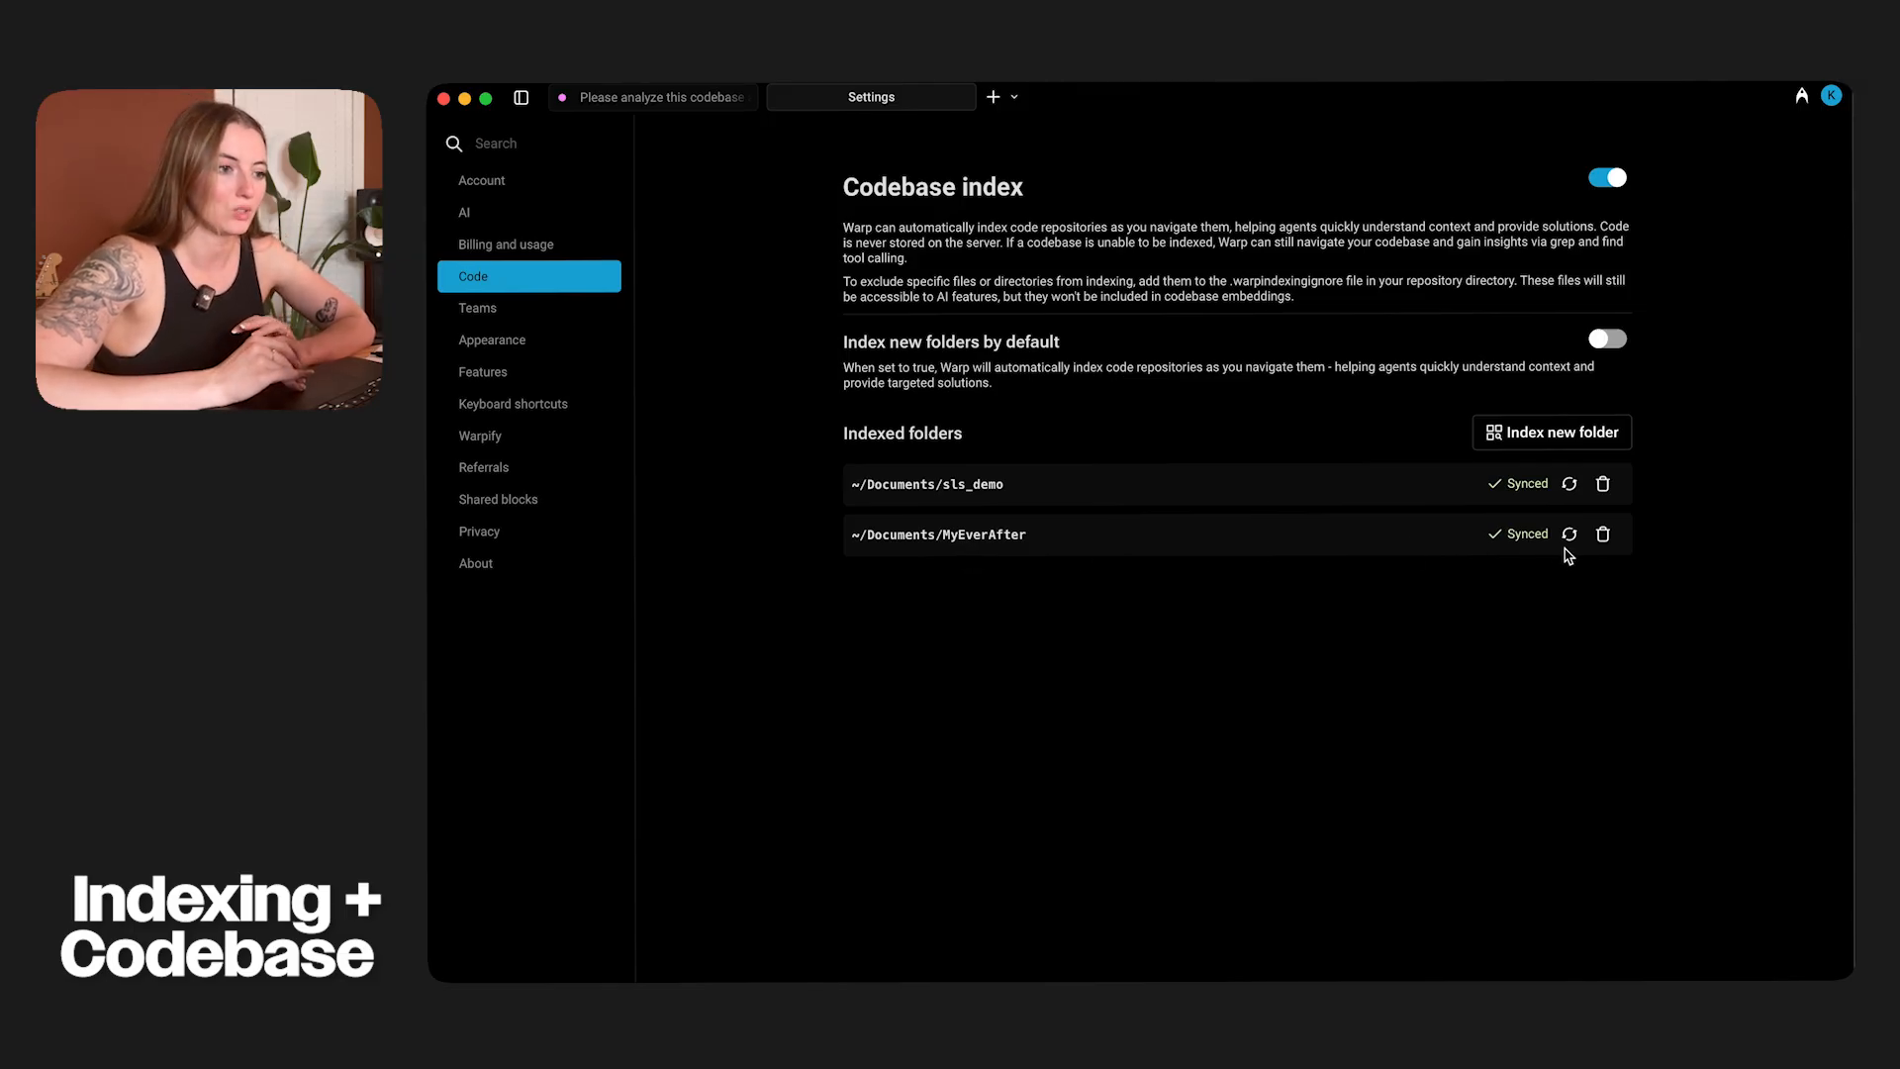
- Return to the agent conversation and review the finished WARP.md results
click(661, 97)
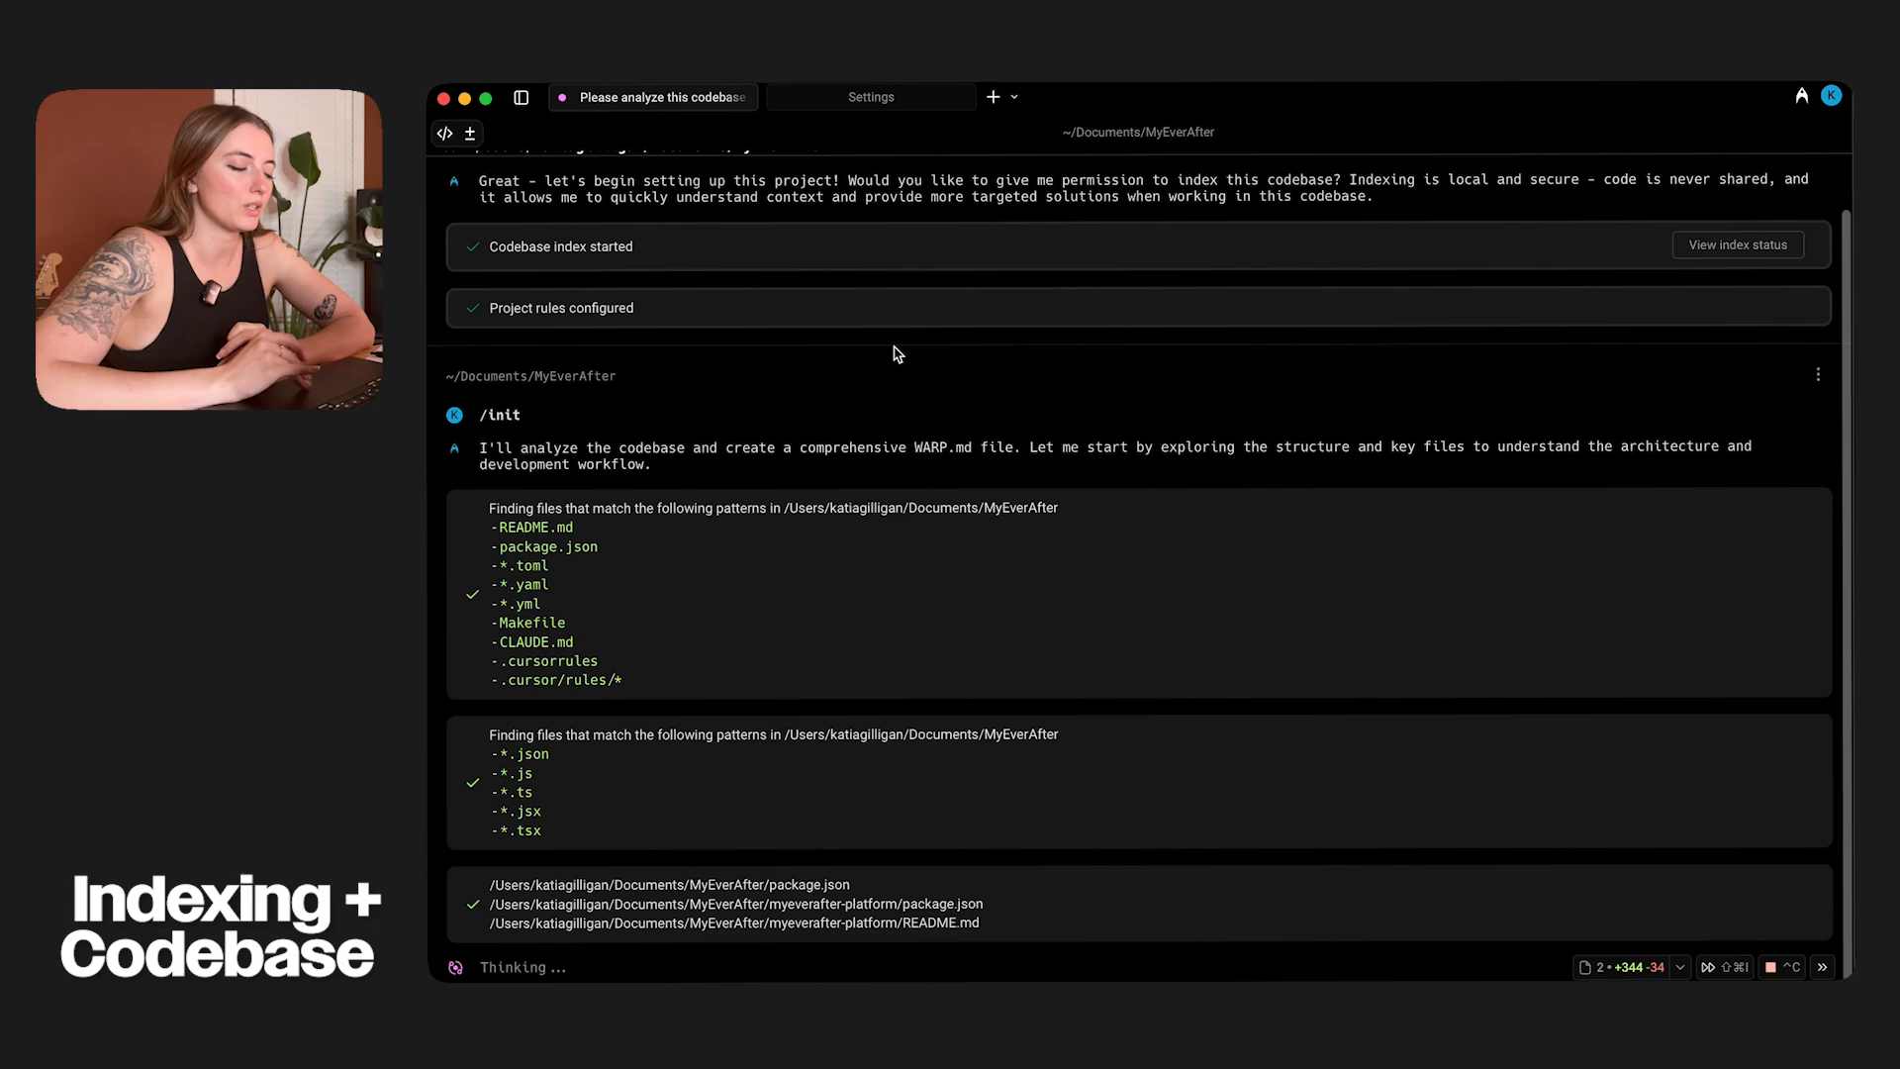
mouse_move(907, 508)
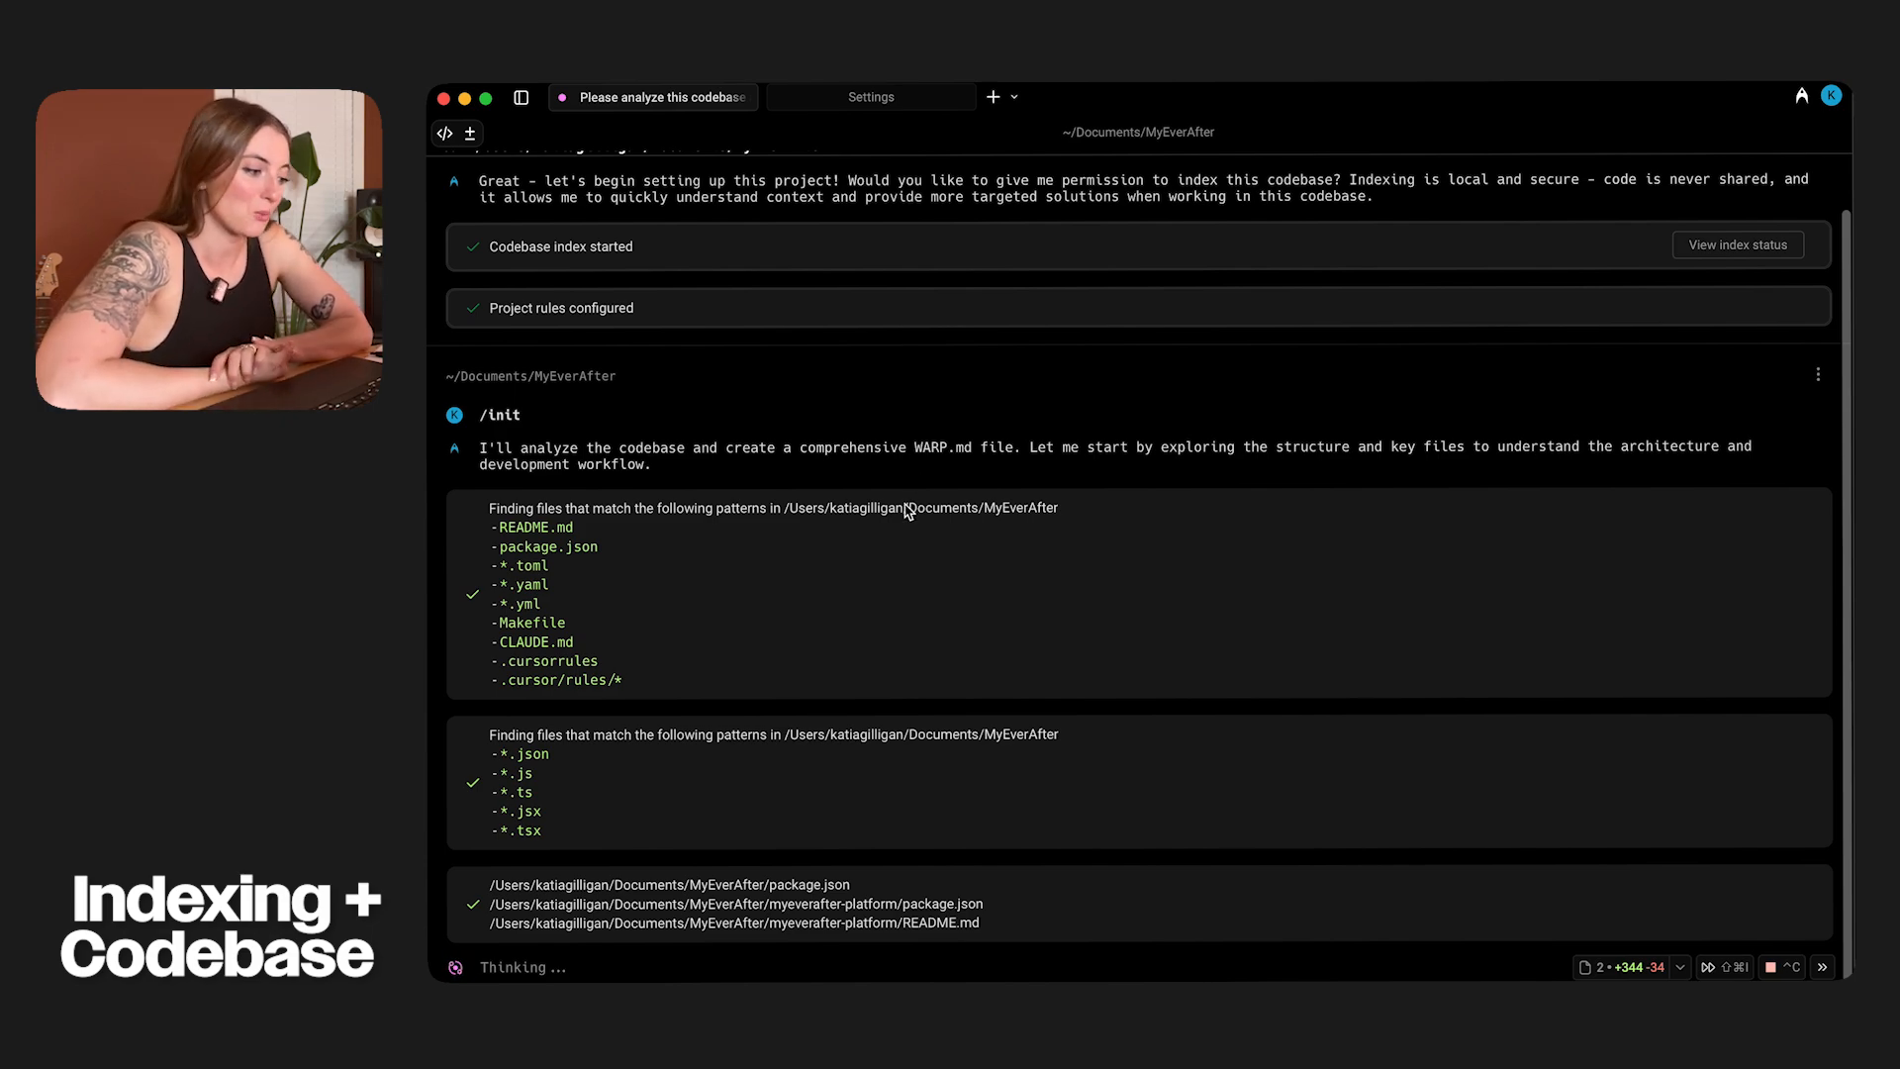
scroll(down, 3)
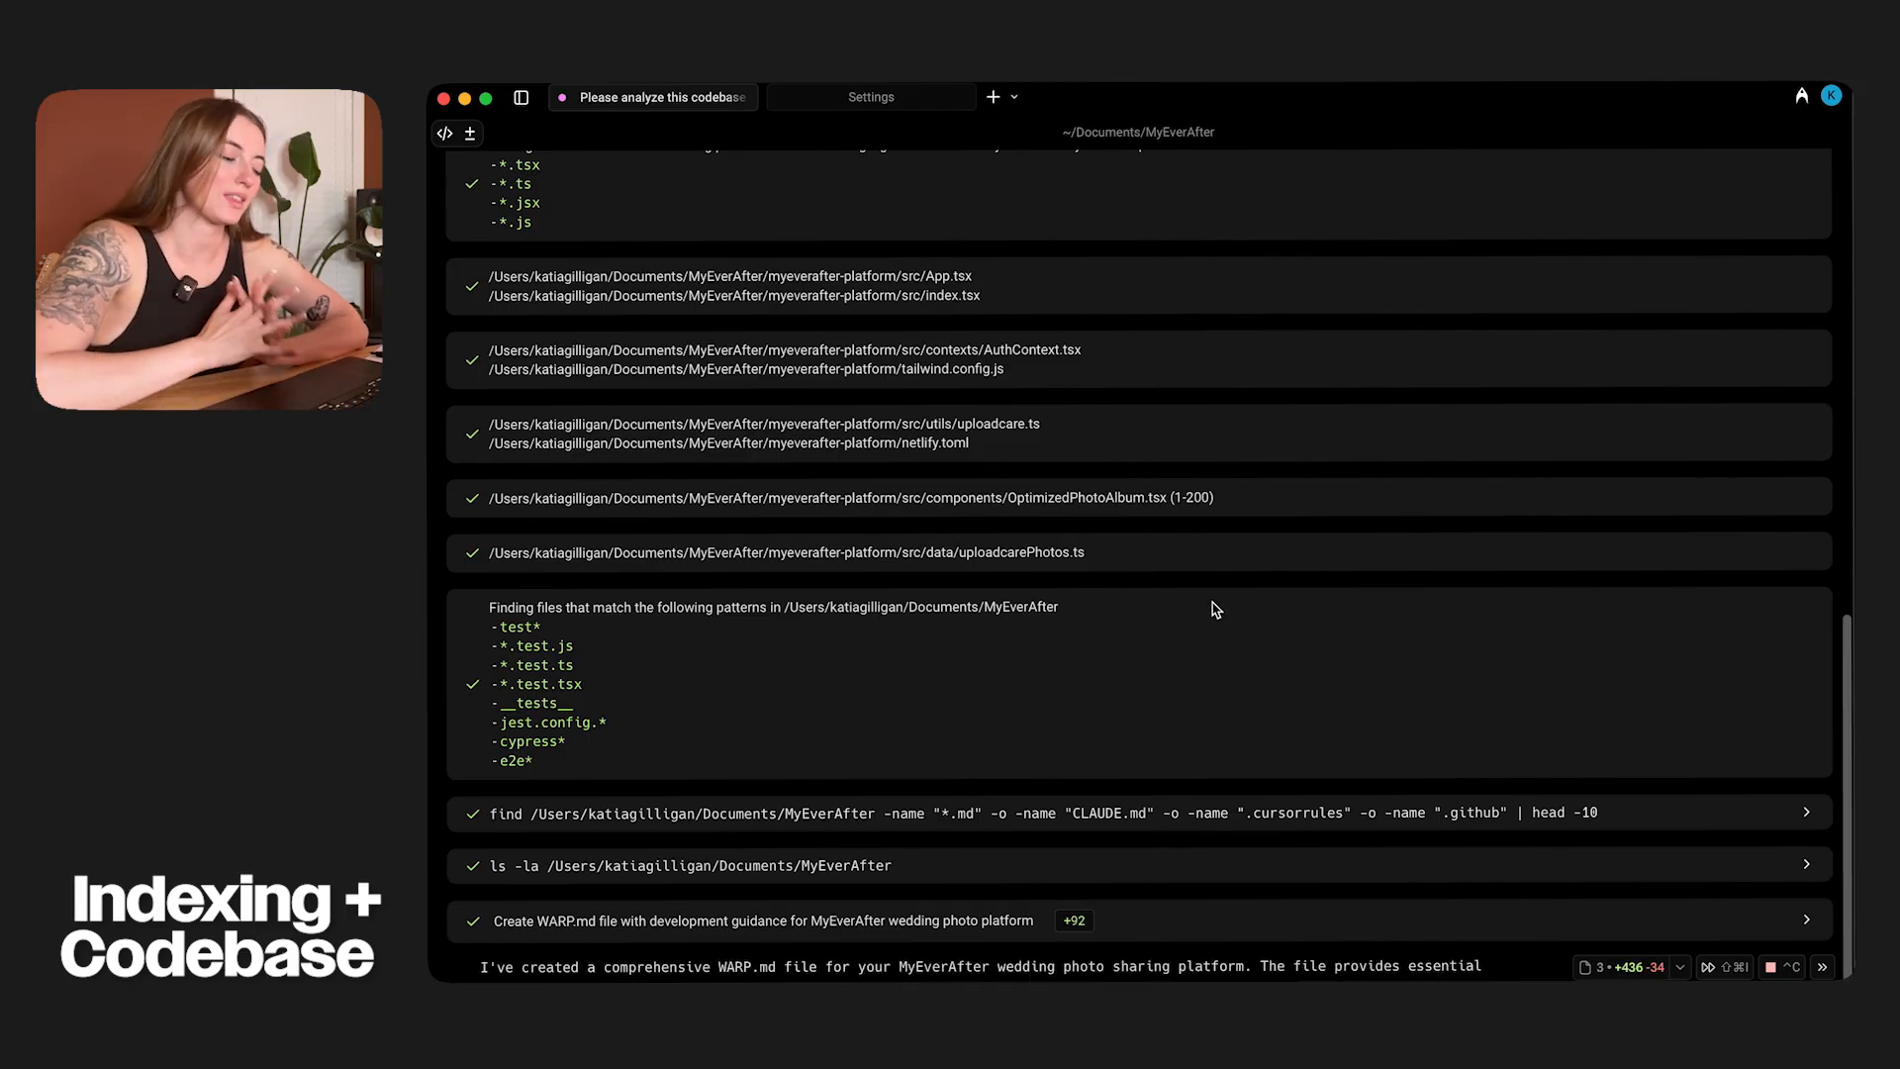
scroll(down, 3)
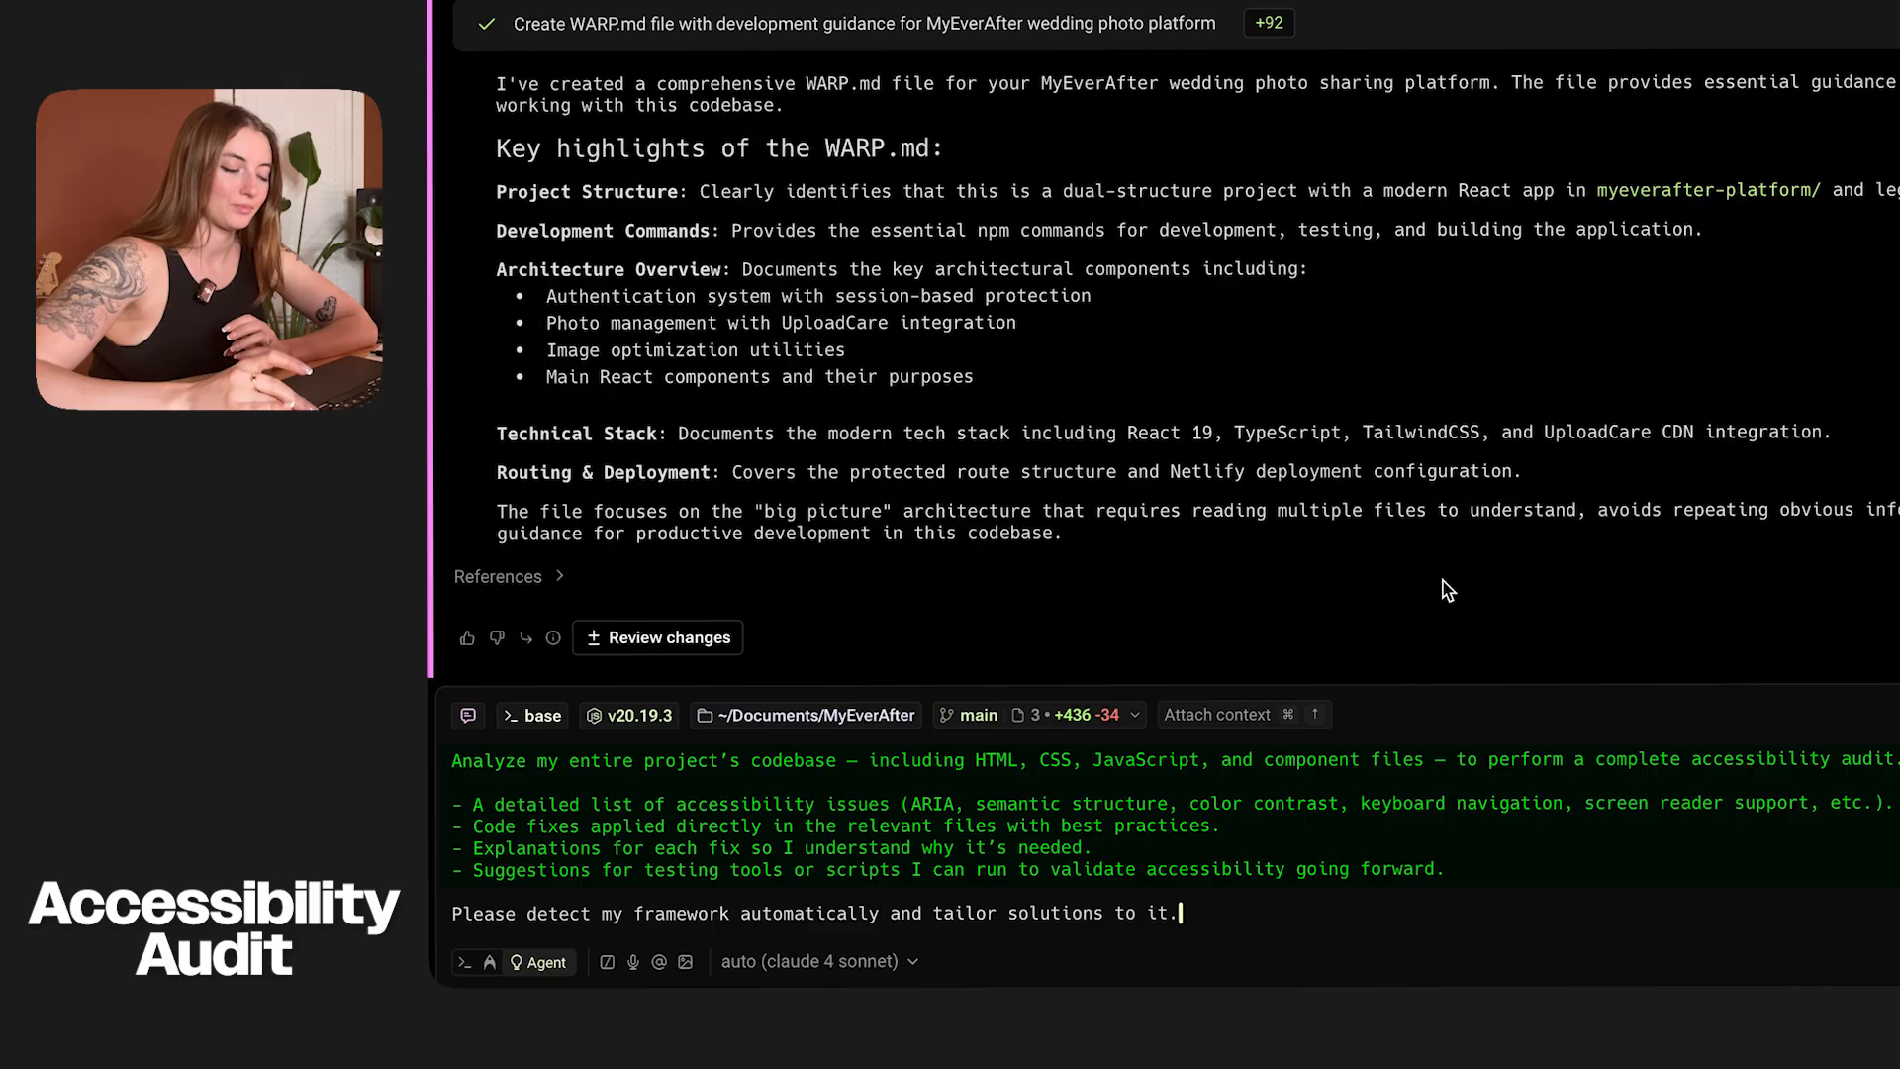
- Send the accessibility audit request and follow the agent's task list as it works
key(Return)
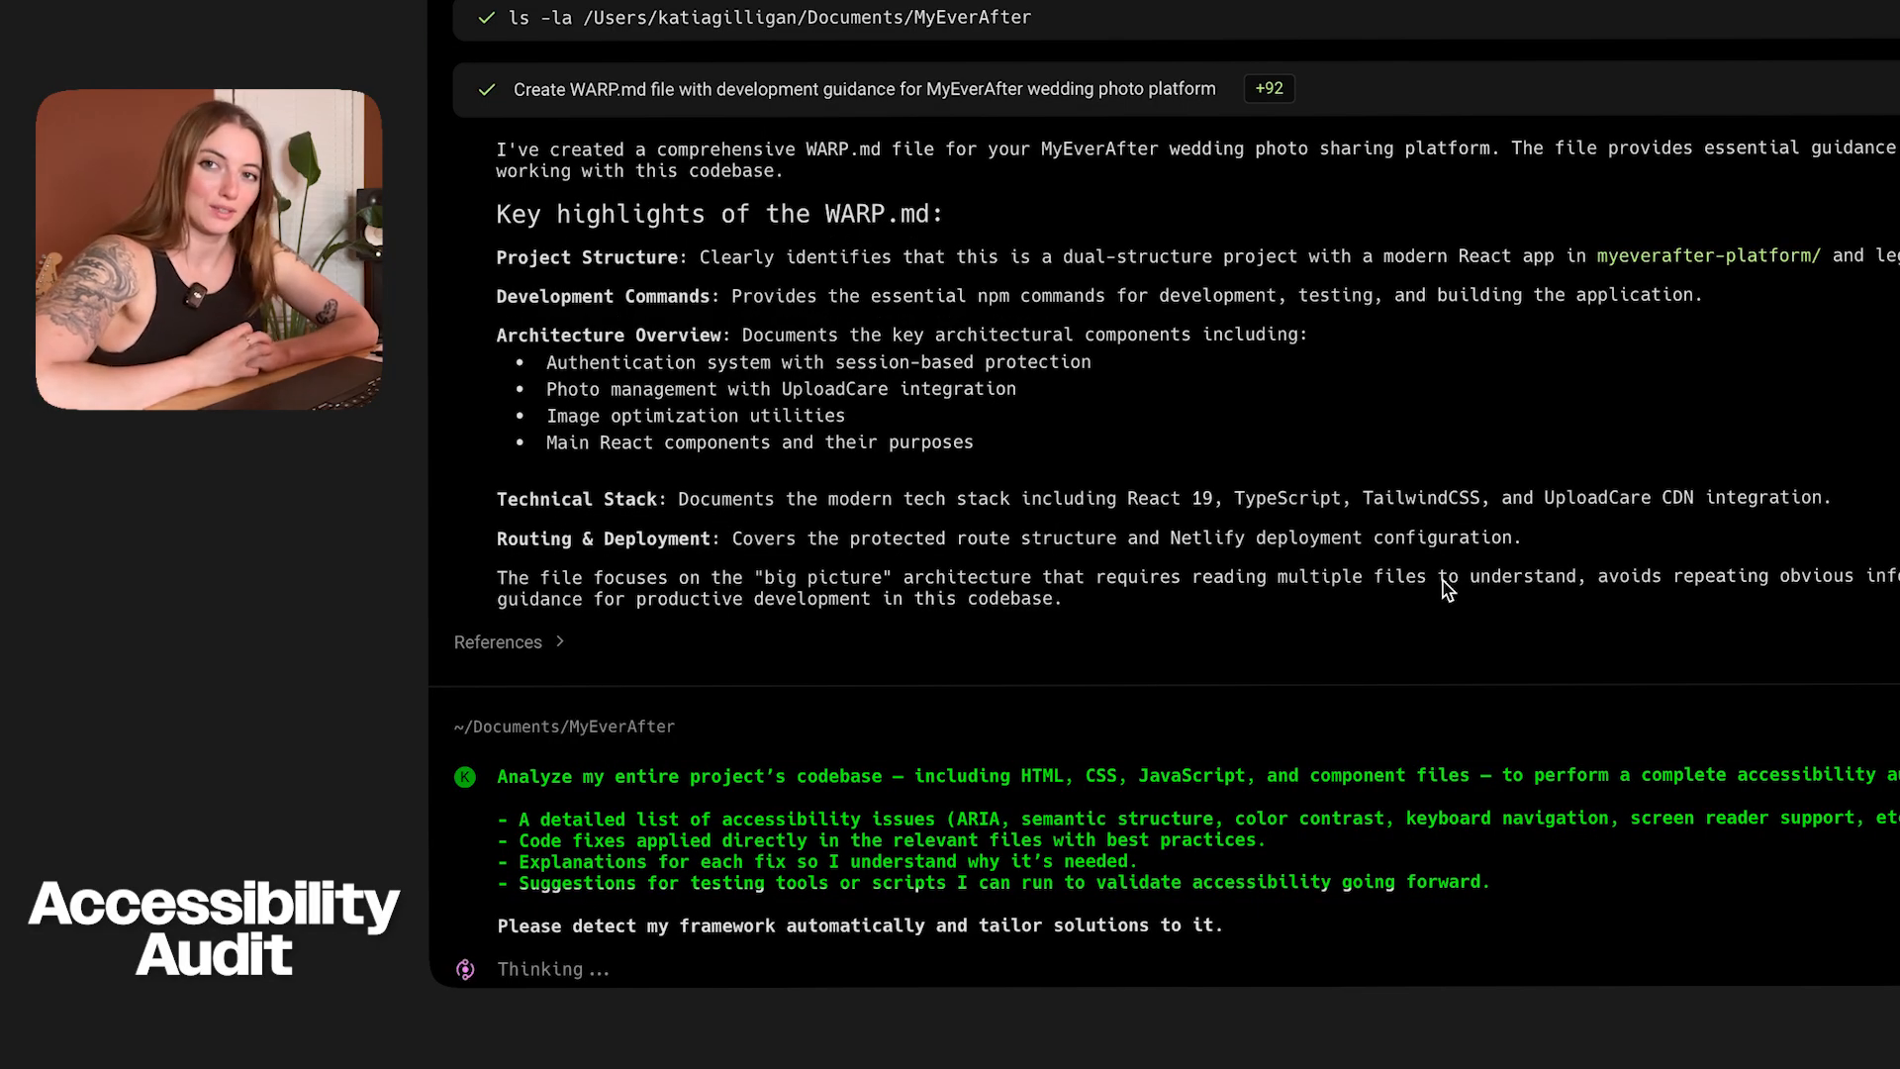
scroll(down, 3)
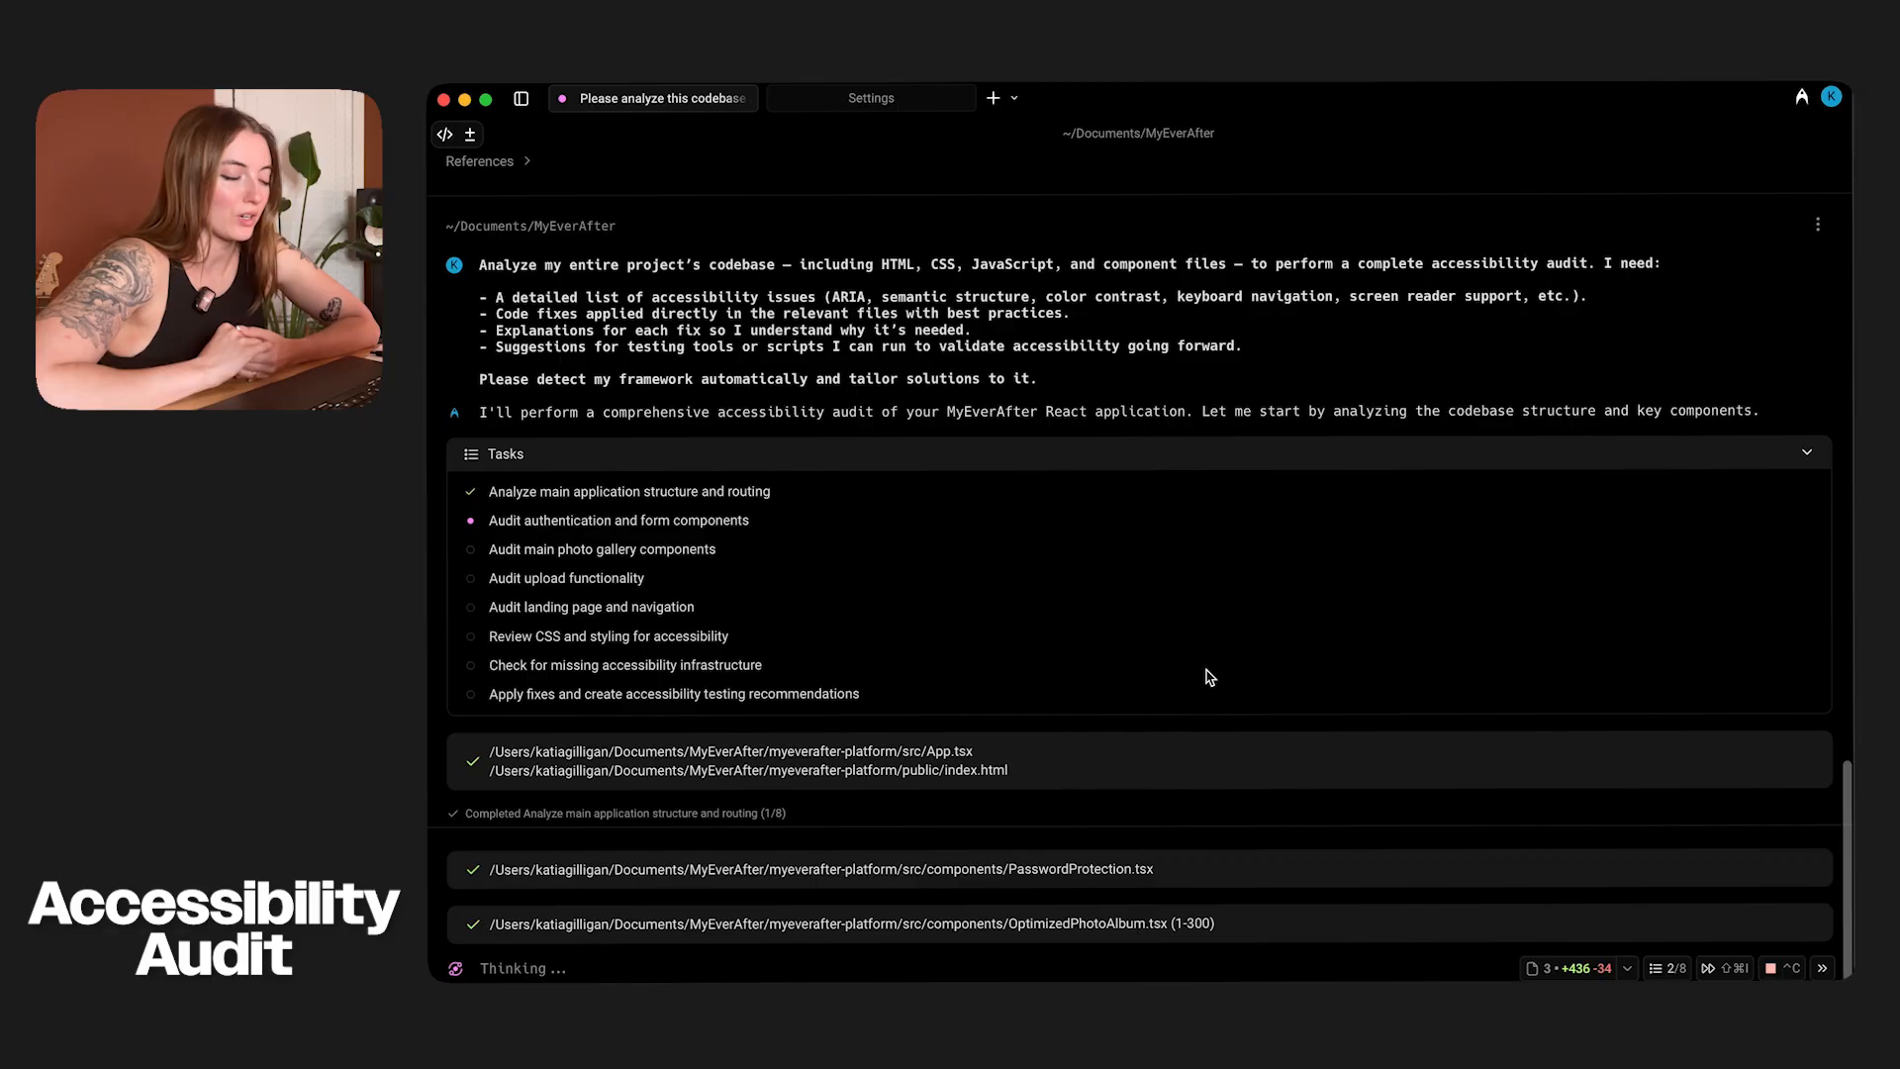
scroll(down, 3)
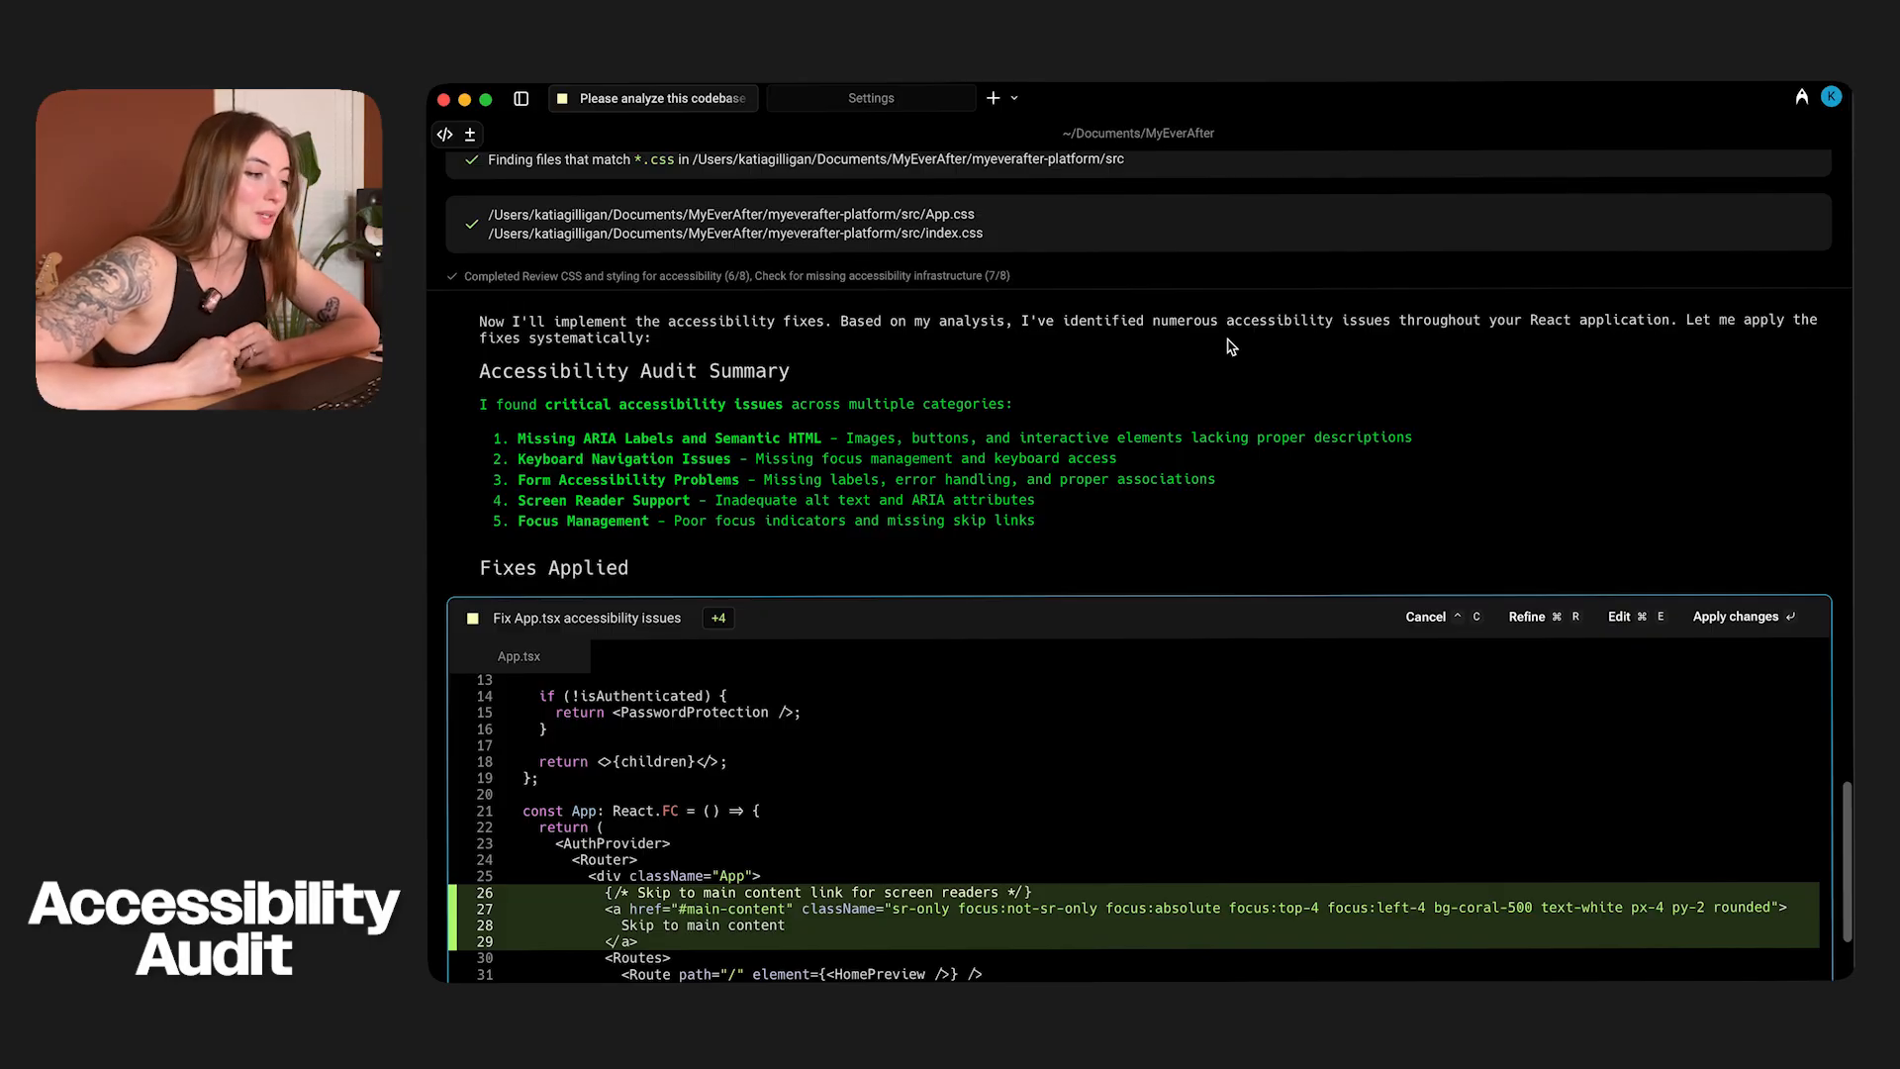
- Apply the agent's proposed skip-link fix for App.tsx and continue through the remaining diffs
scroll(down, 3)
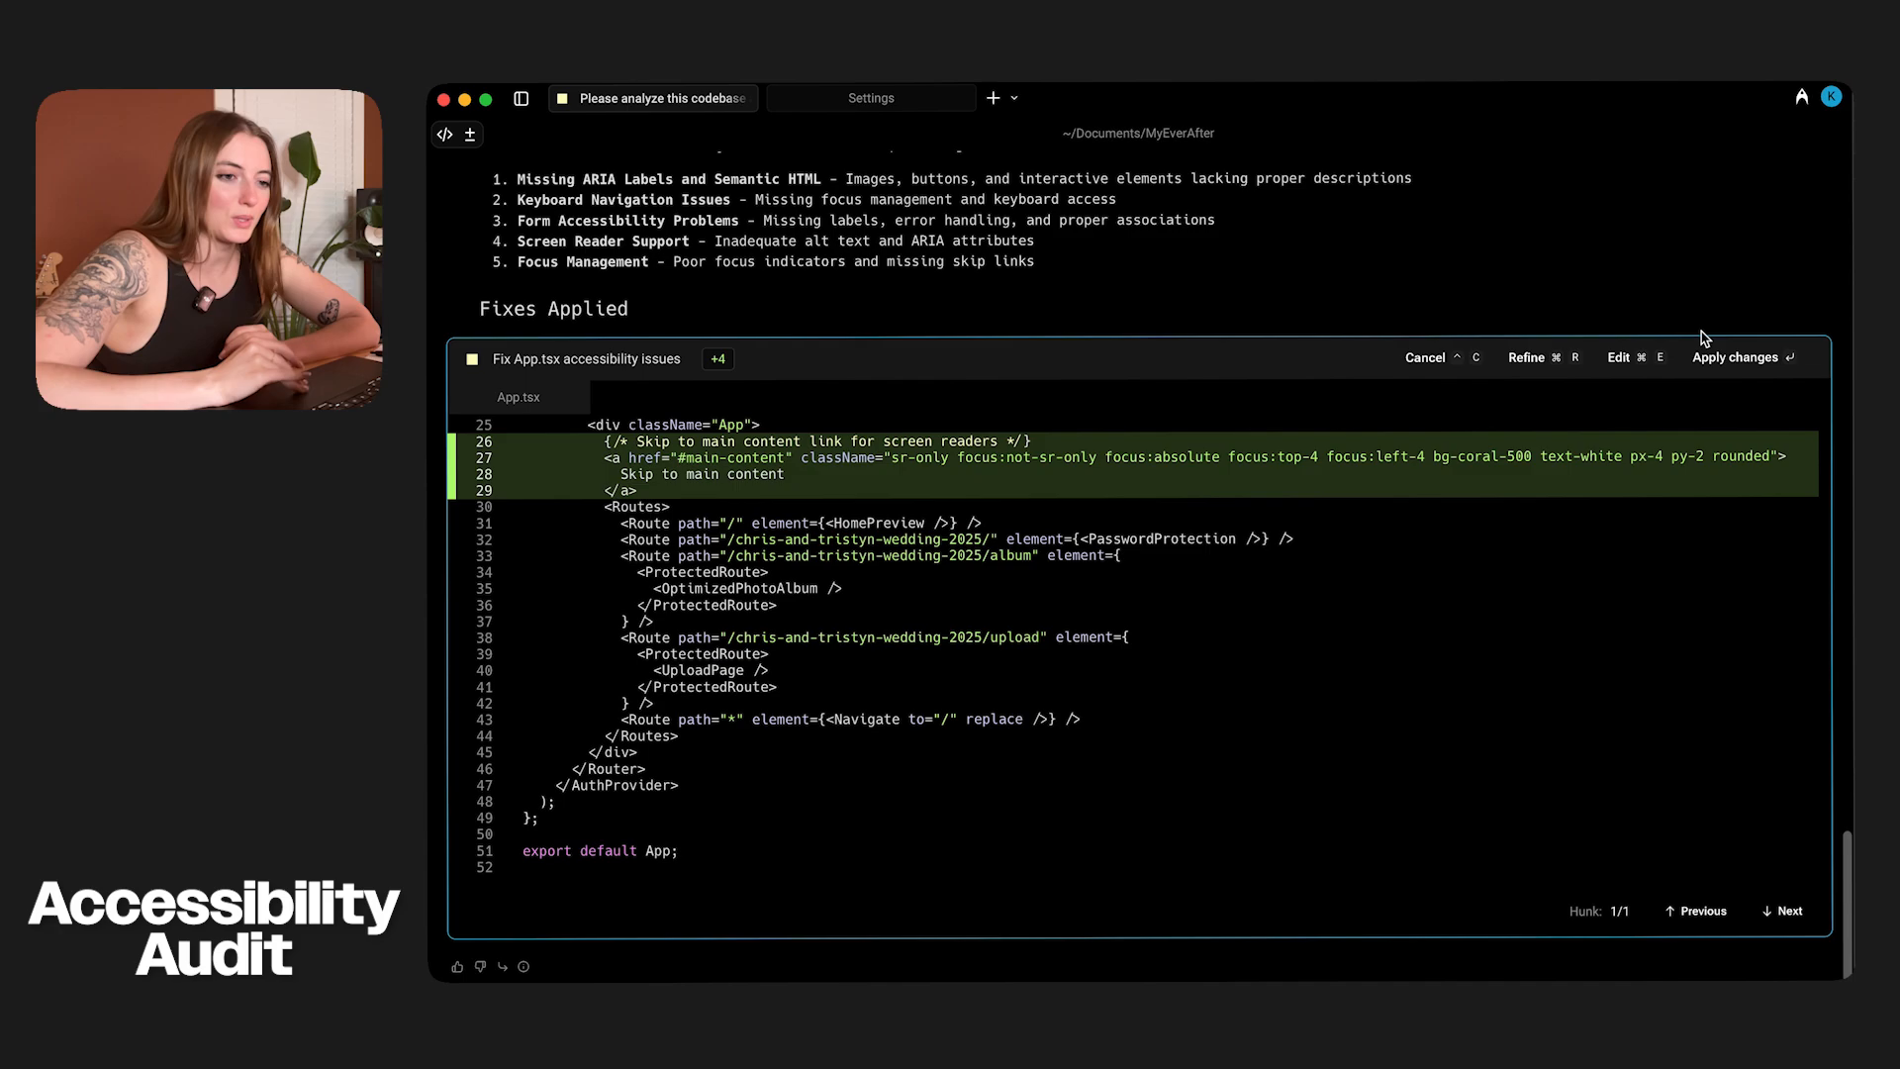
click(1736, 356)
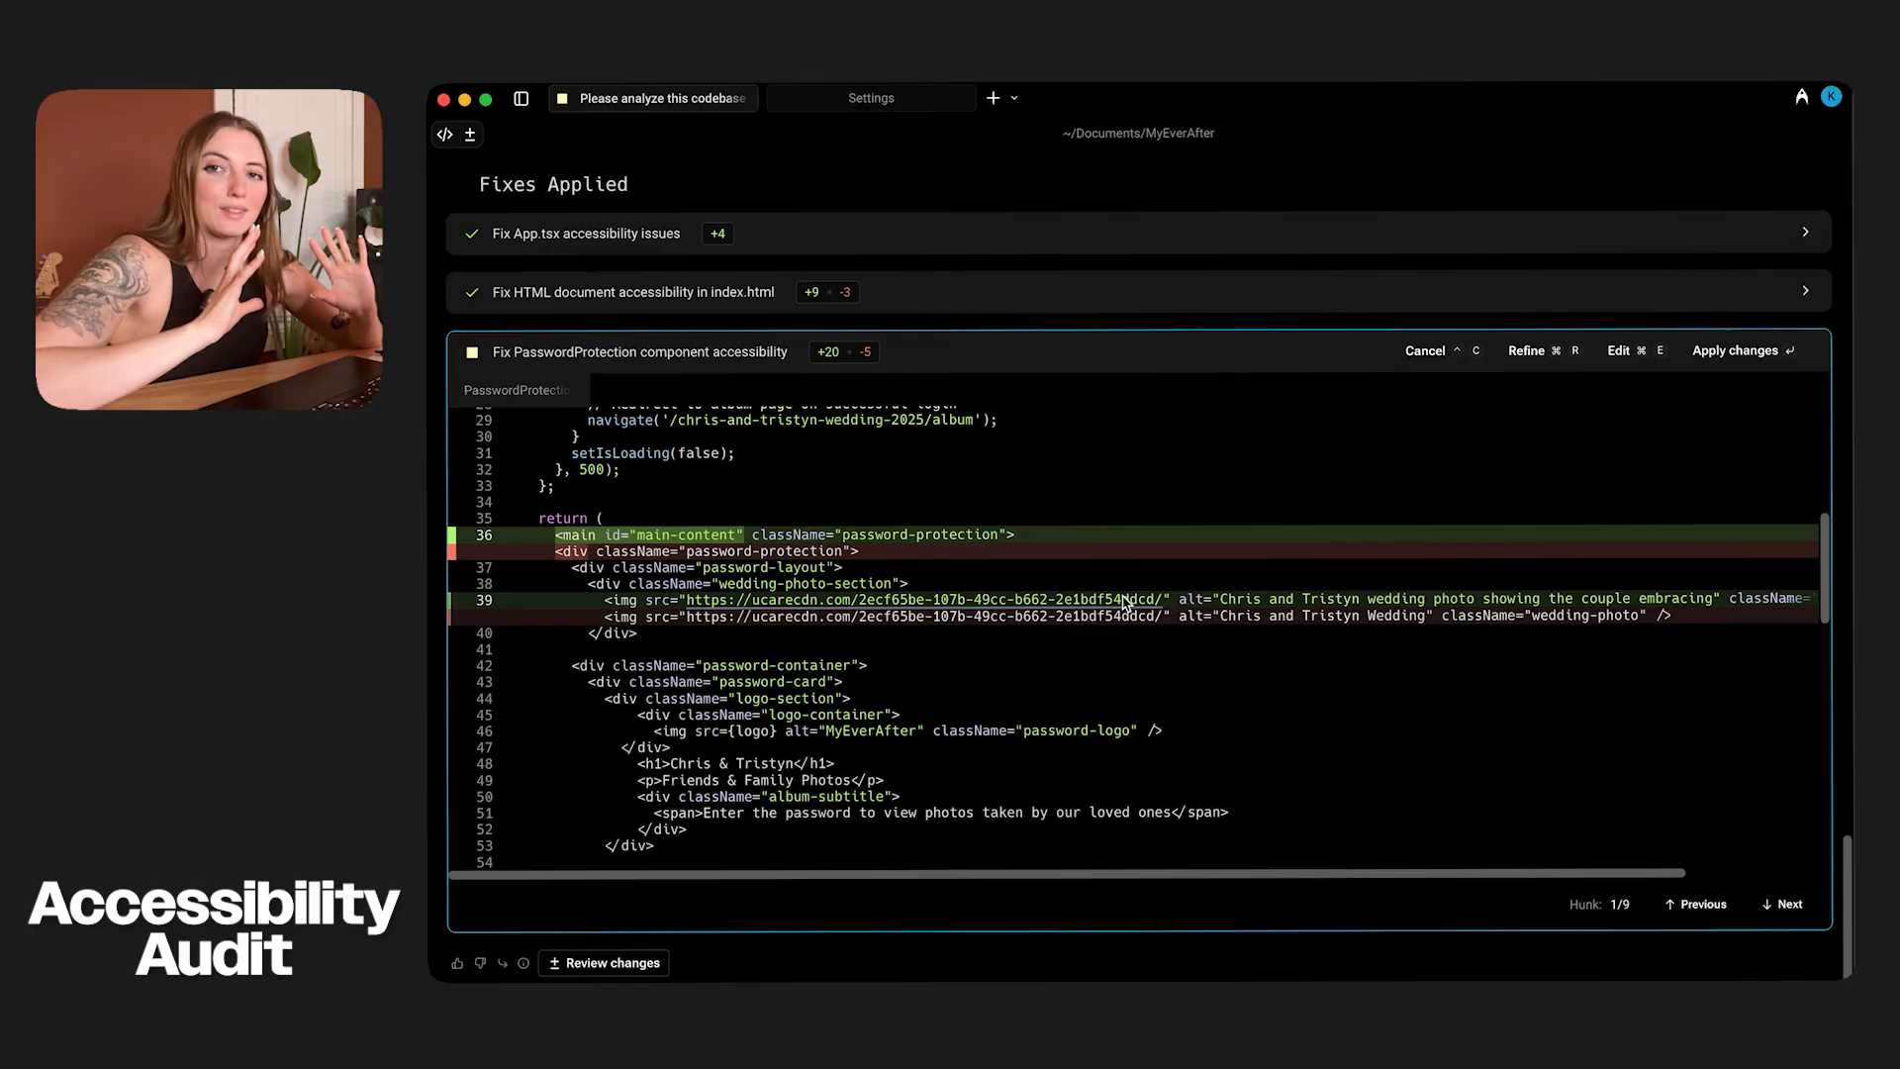
scroll(down, 3)
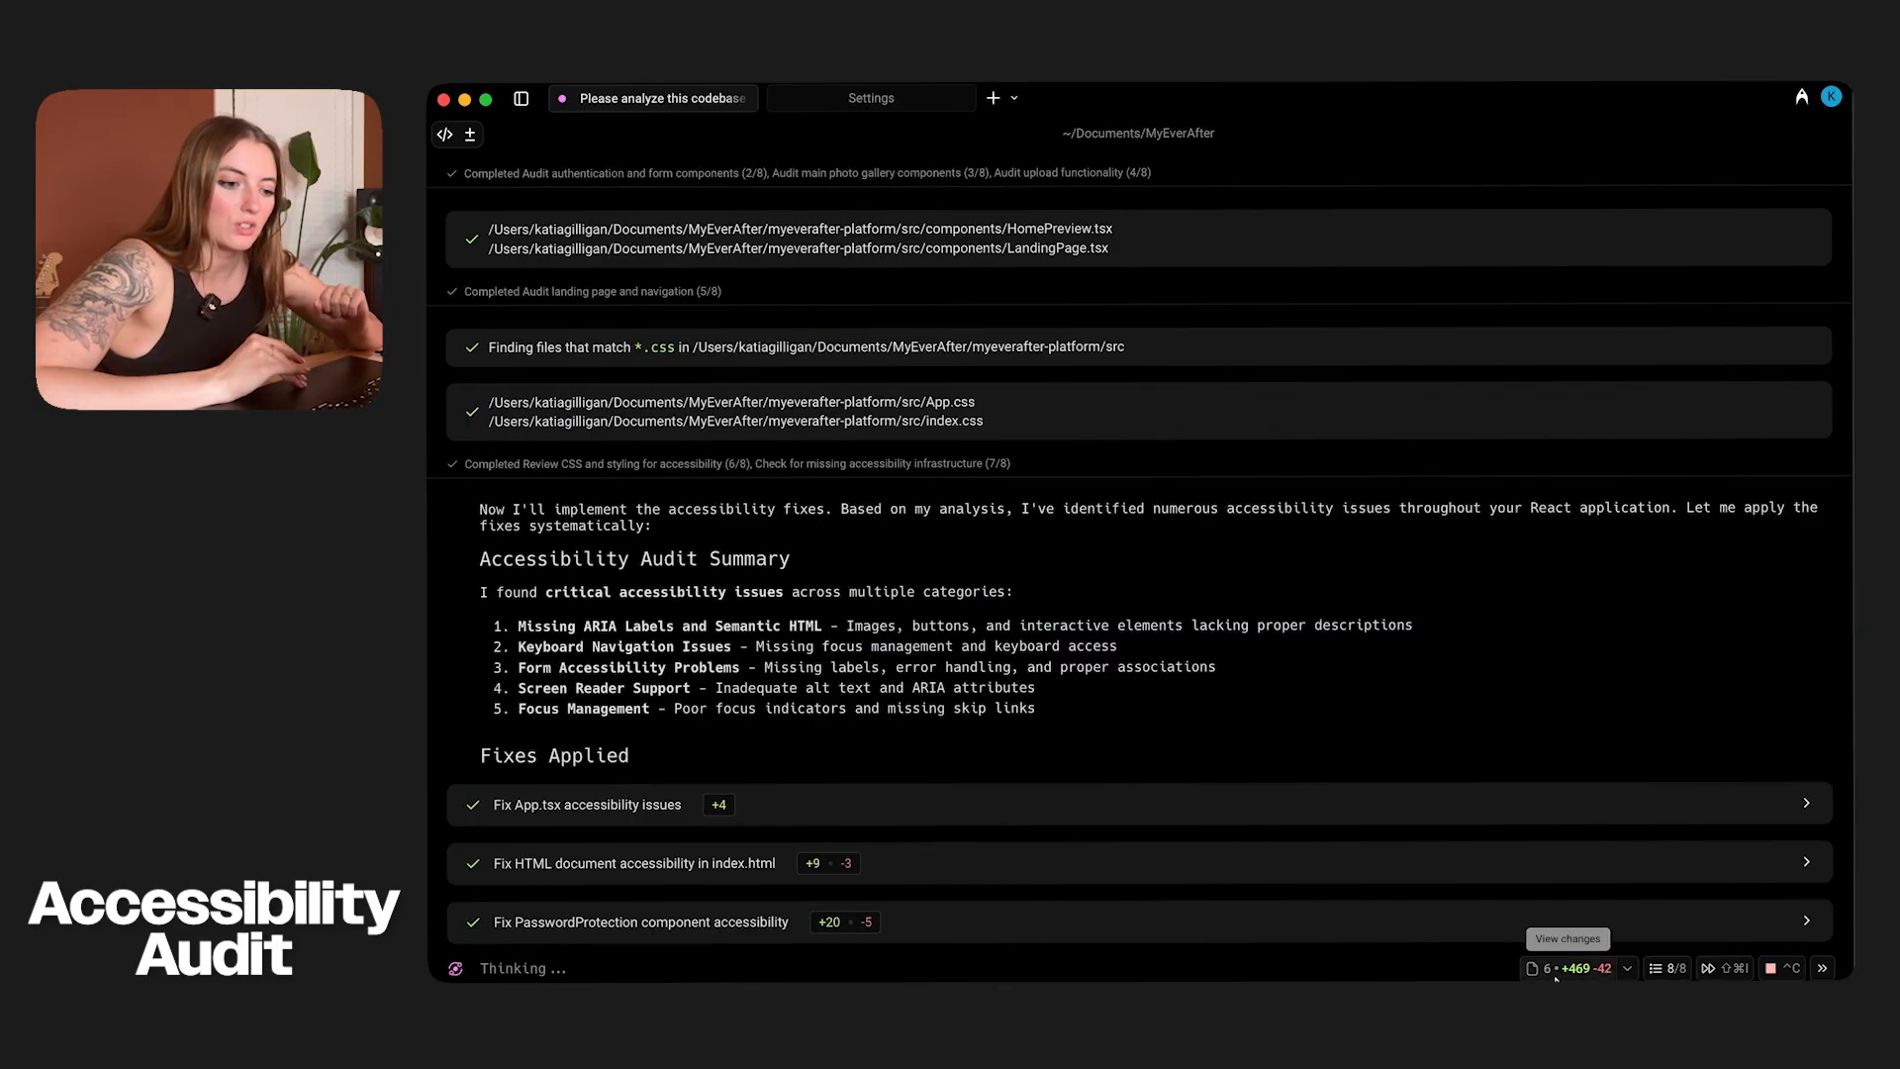
- Review all uncommitted code changes side by side in the diff view
click(1568, 938)
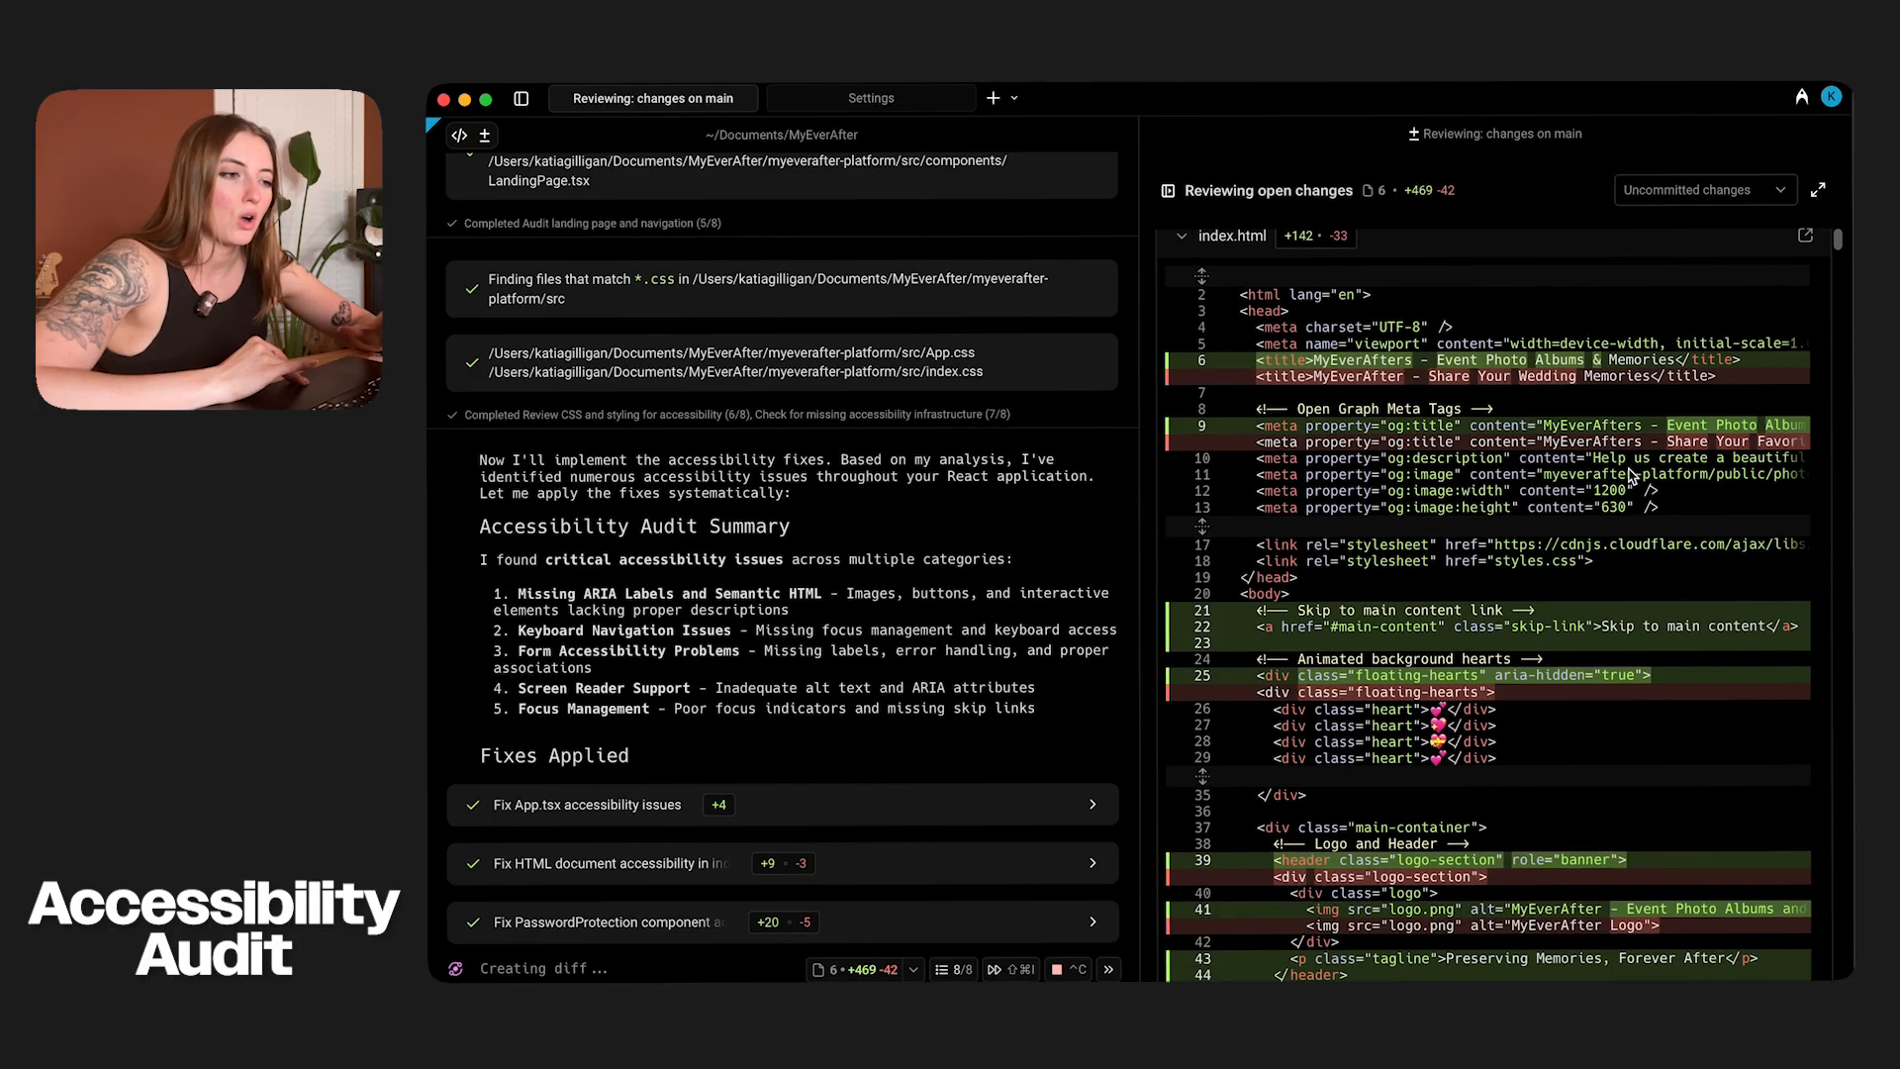
scroll(down, 3)
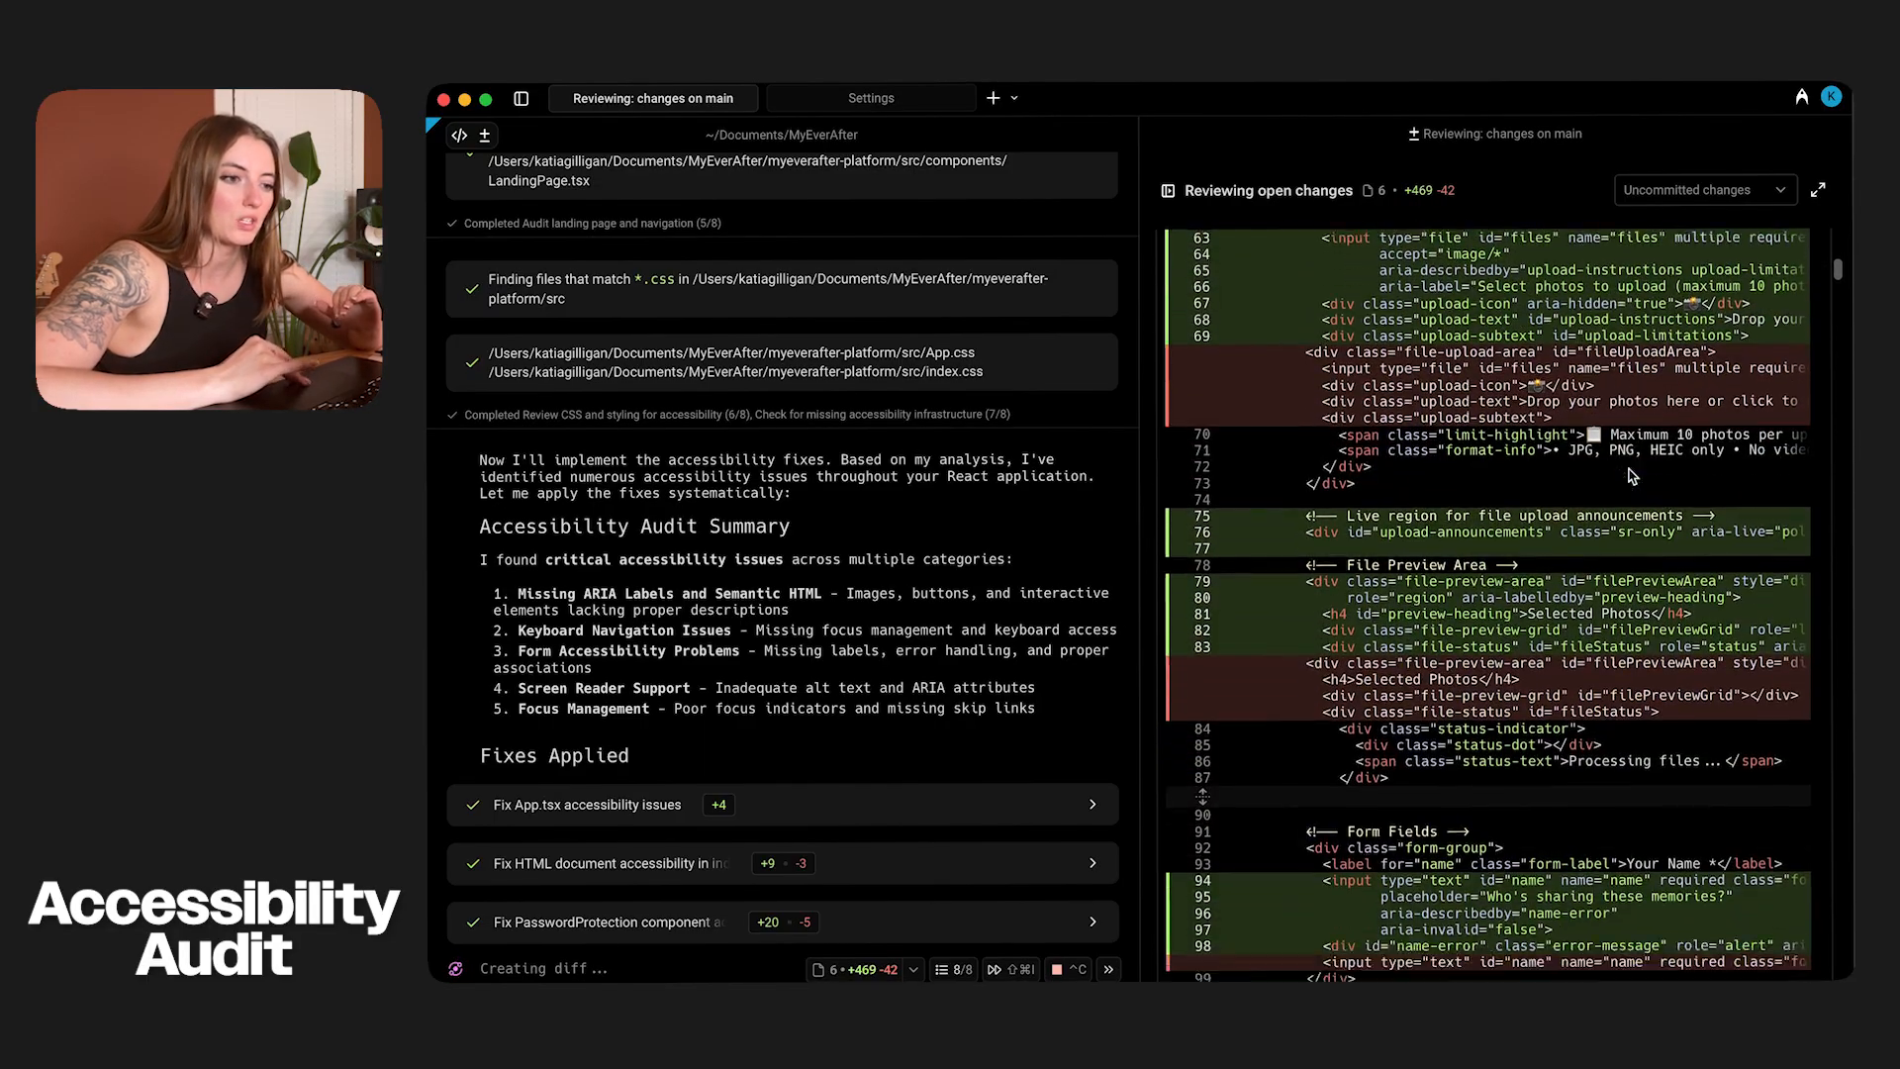
scroll(down, 3)
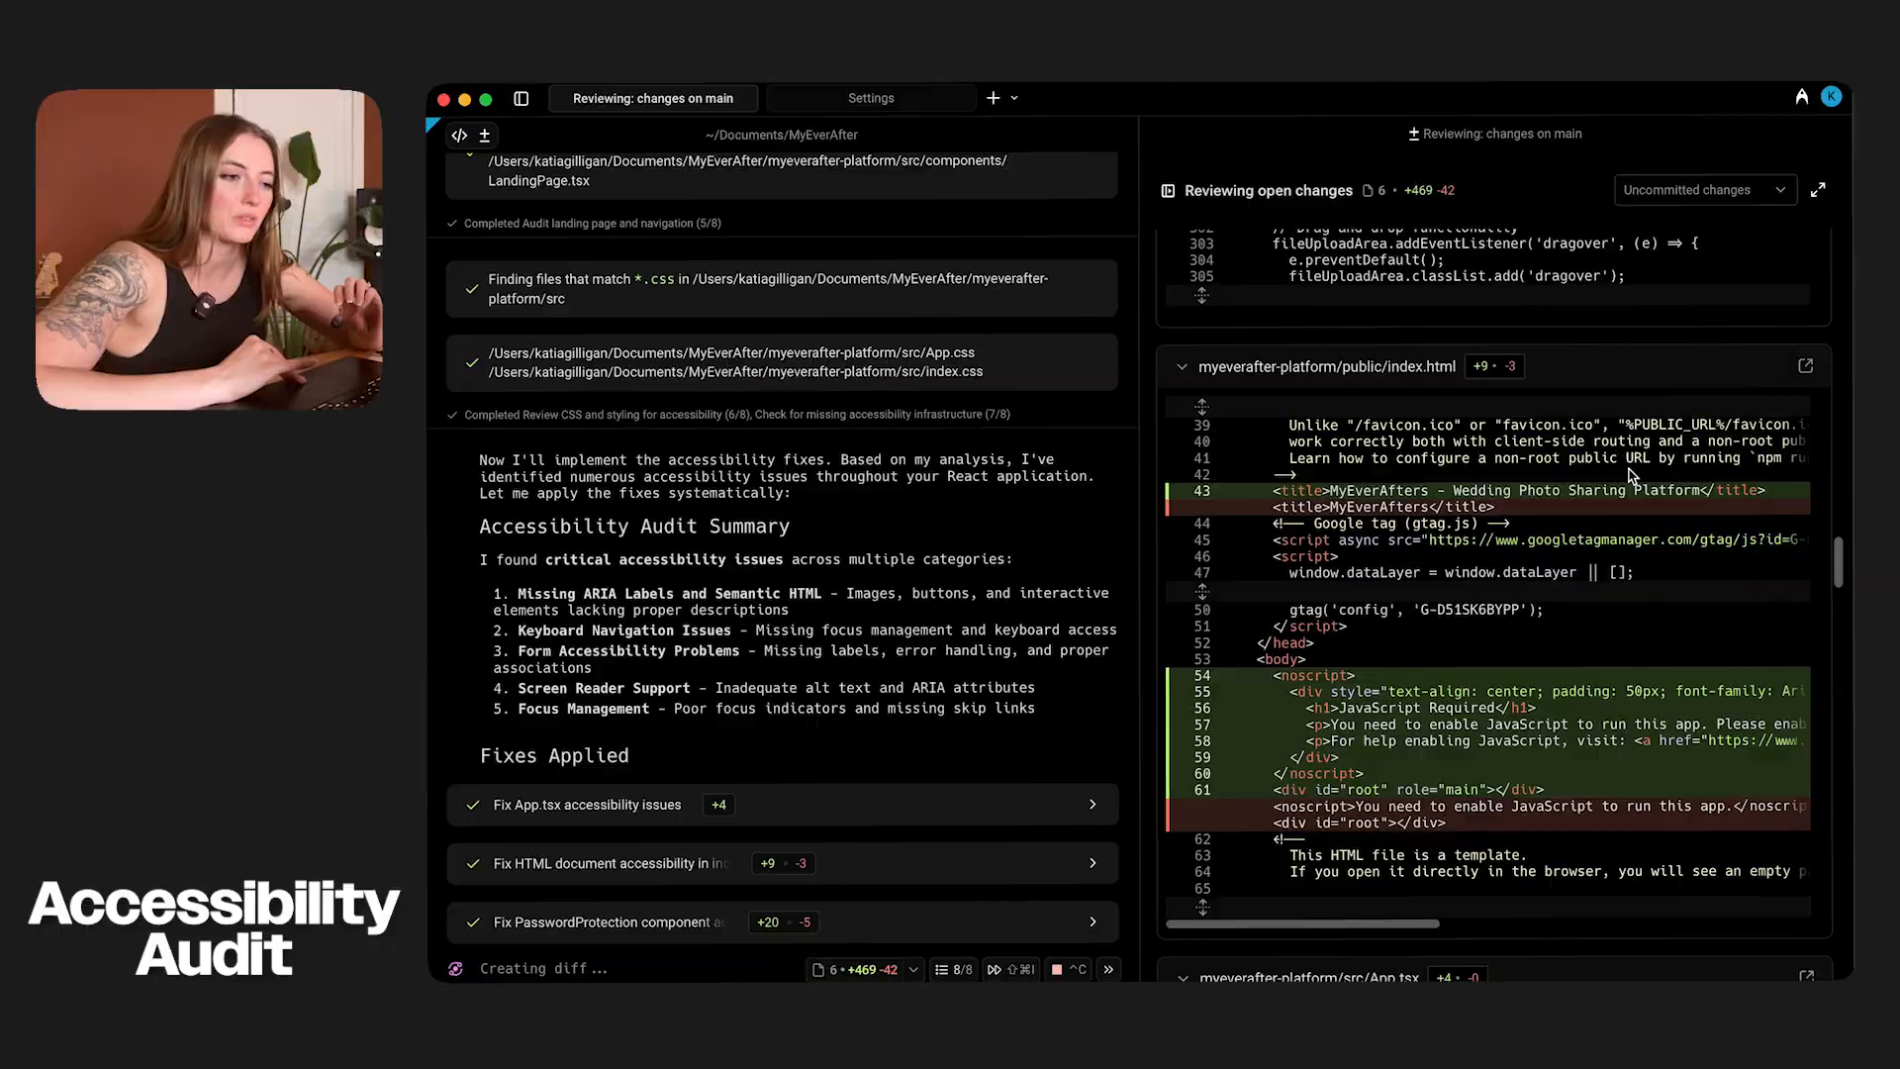
scroll(down, 3)
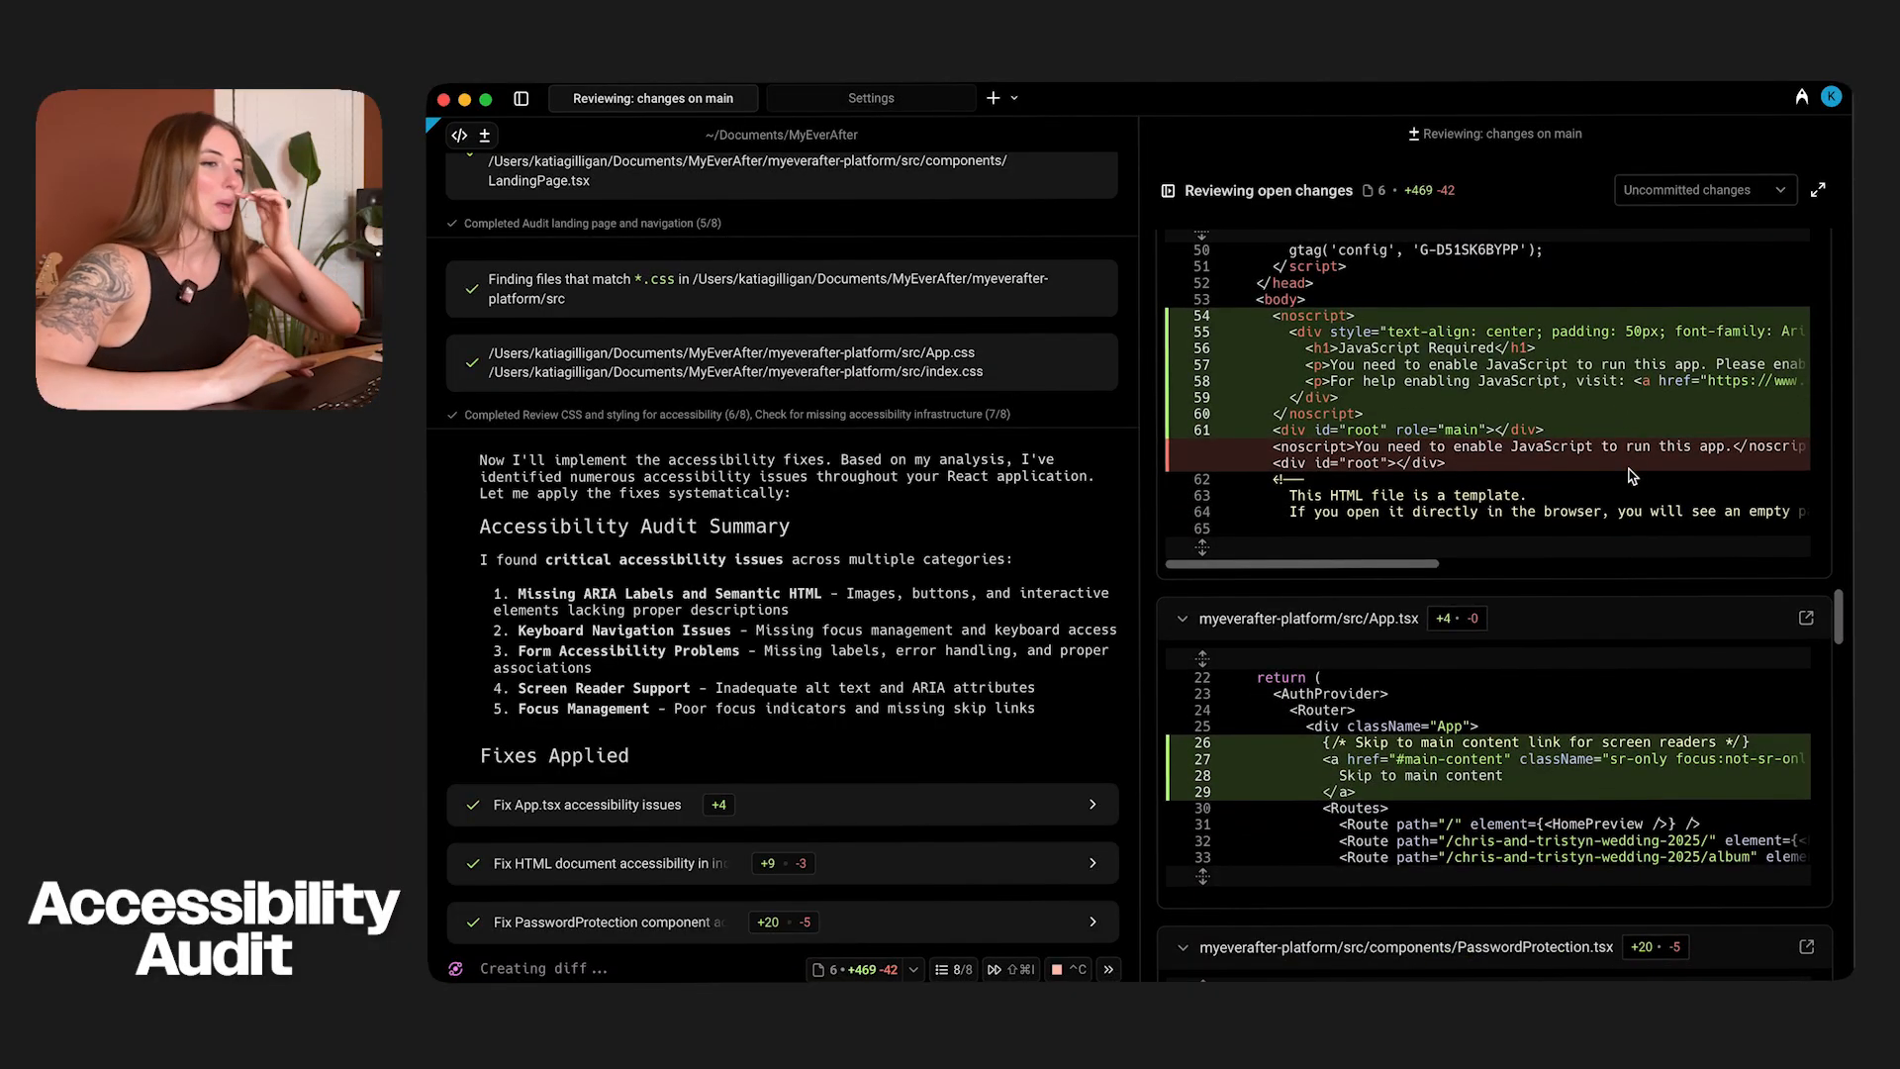
scroll(down, 3)
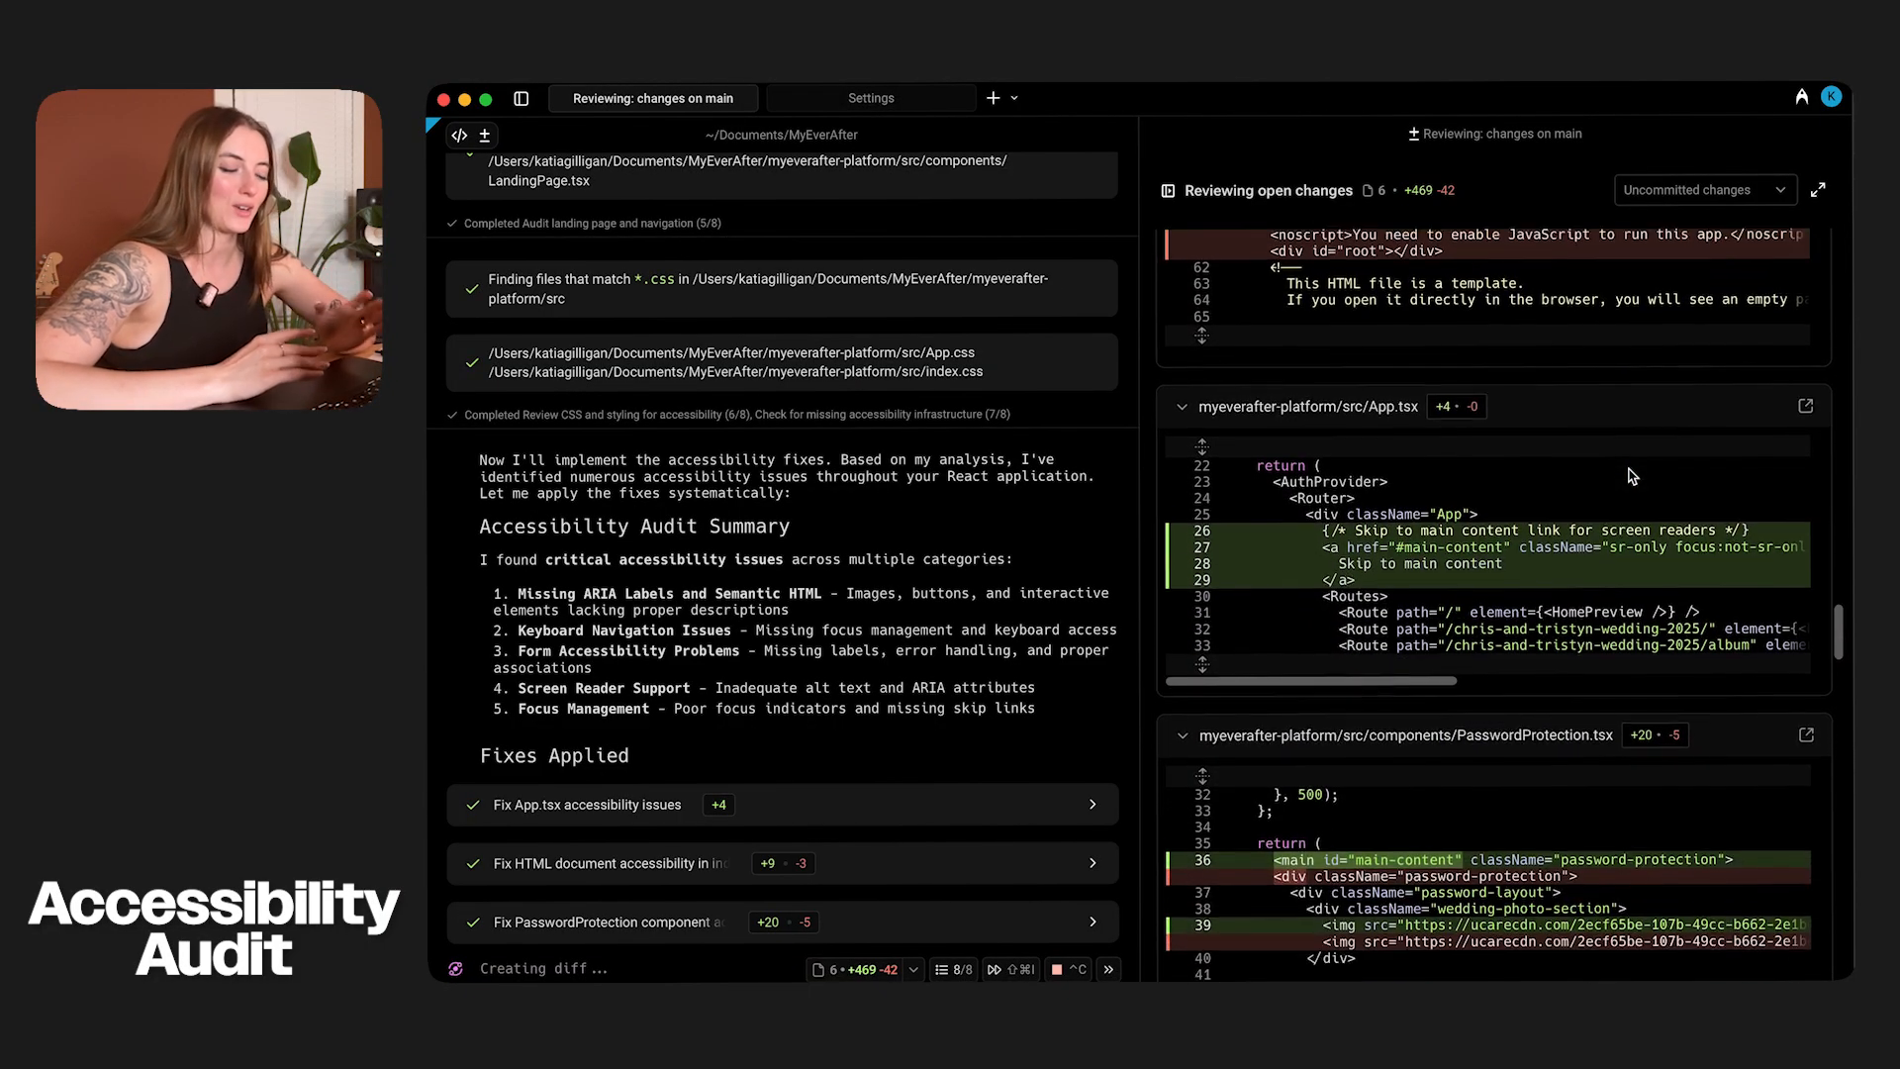
scroll(down, 3)
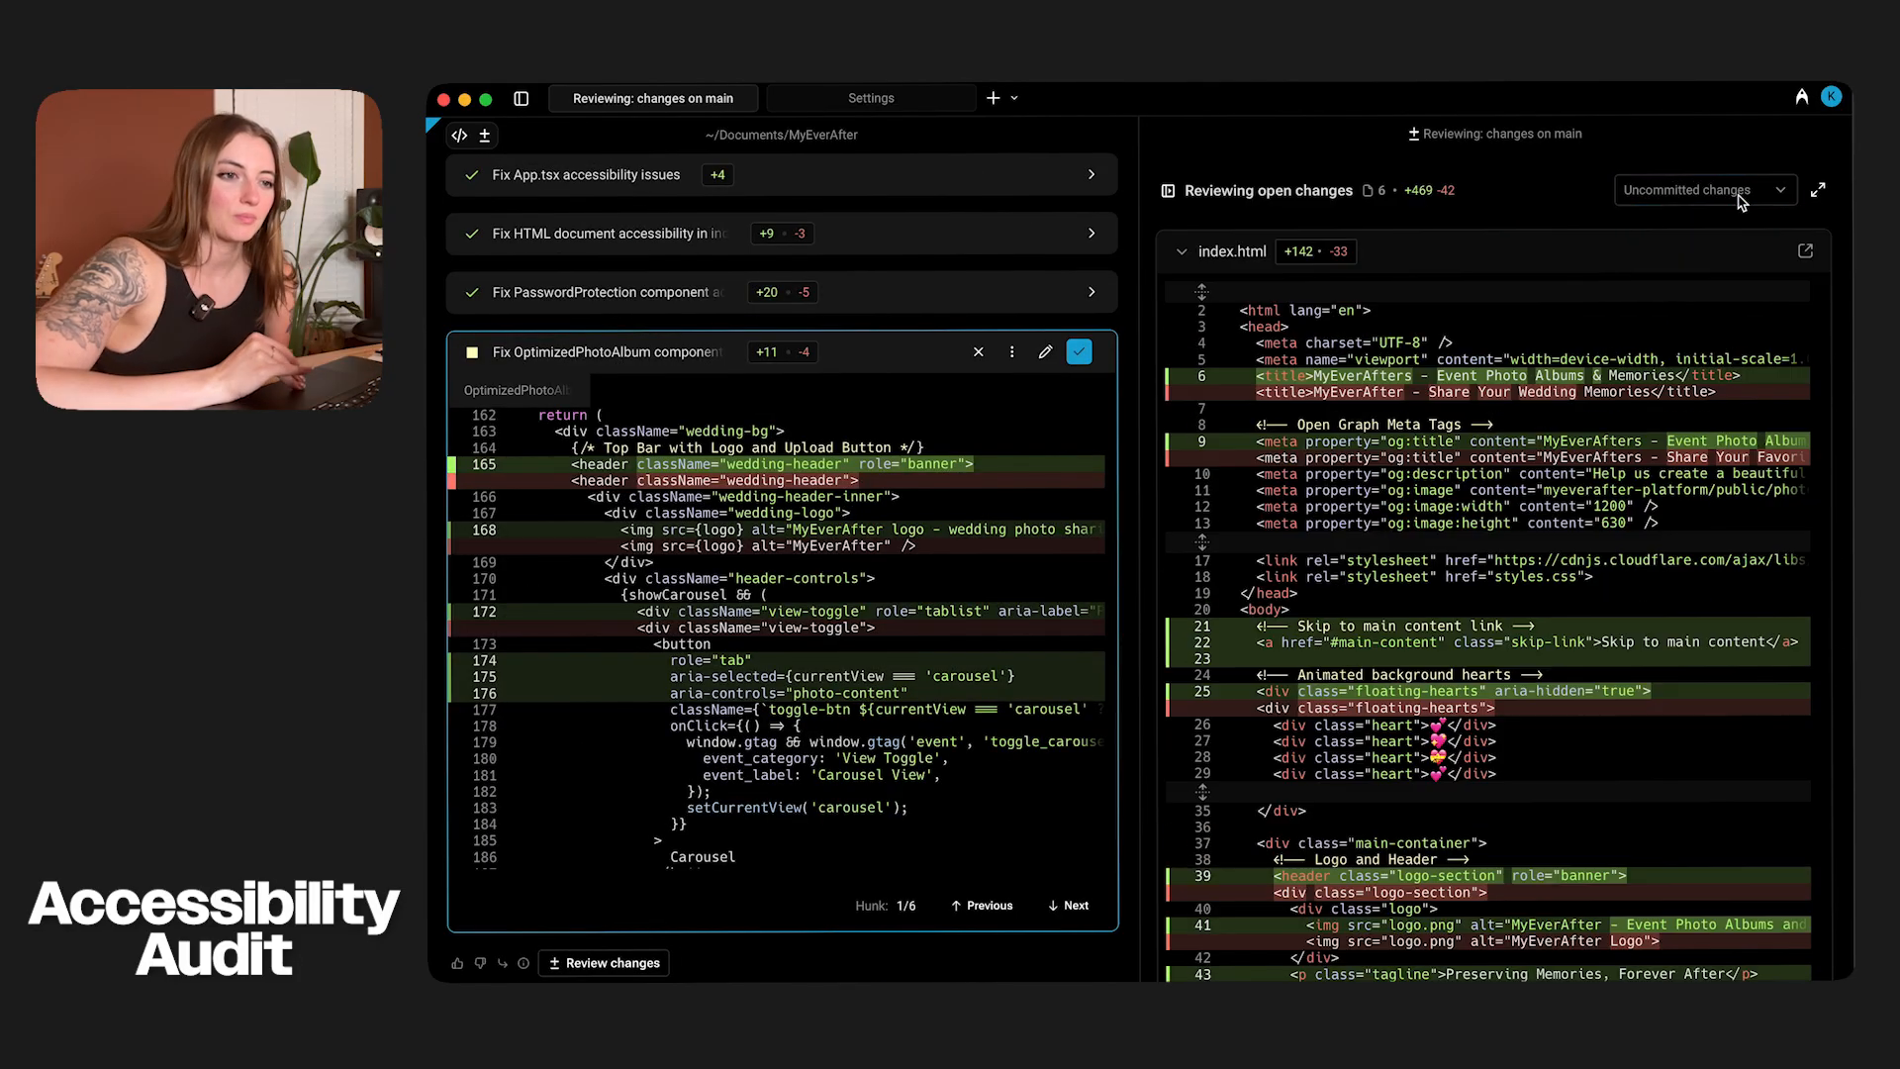
- Apply both rounds of OptimizedPhotoAlbum accessibility fixes
click(1702, 190)
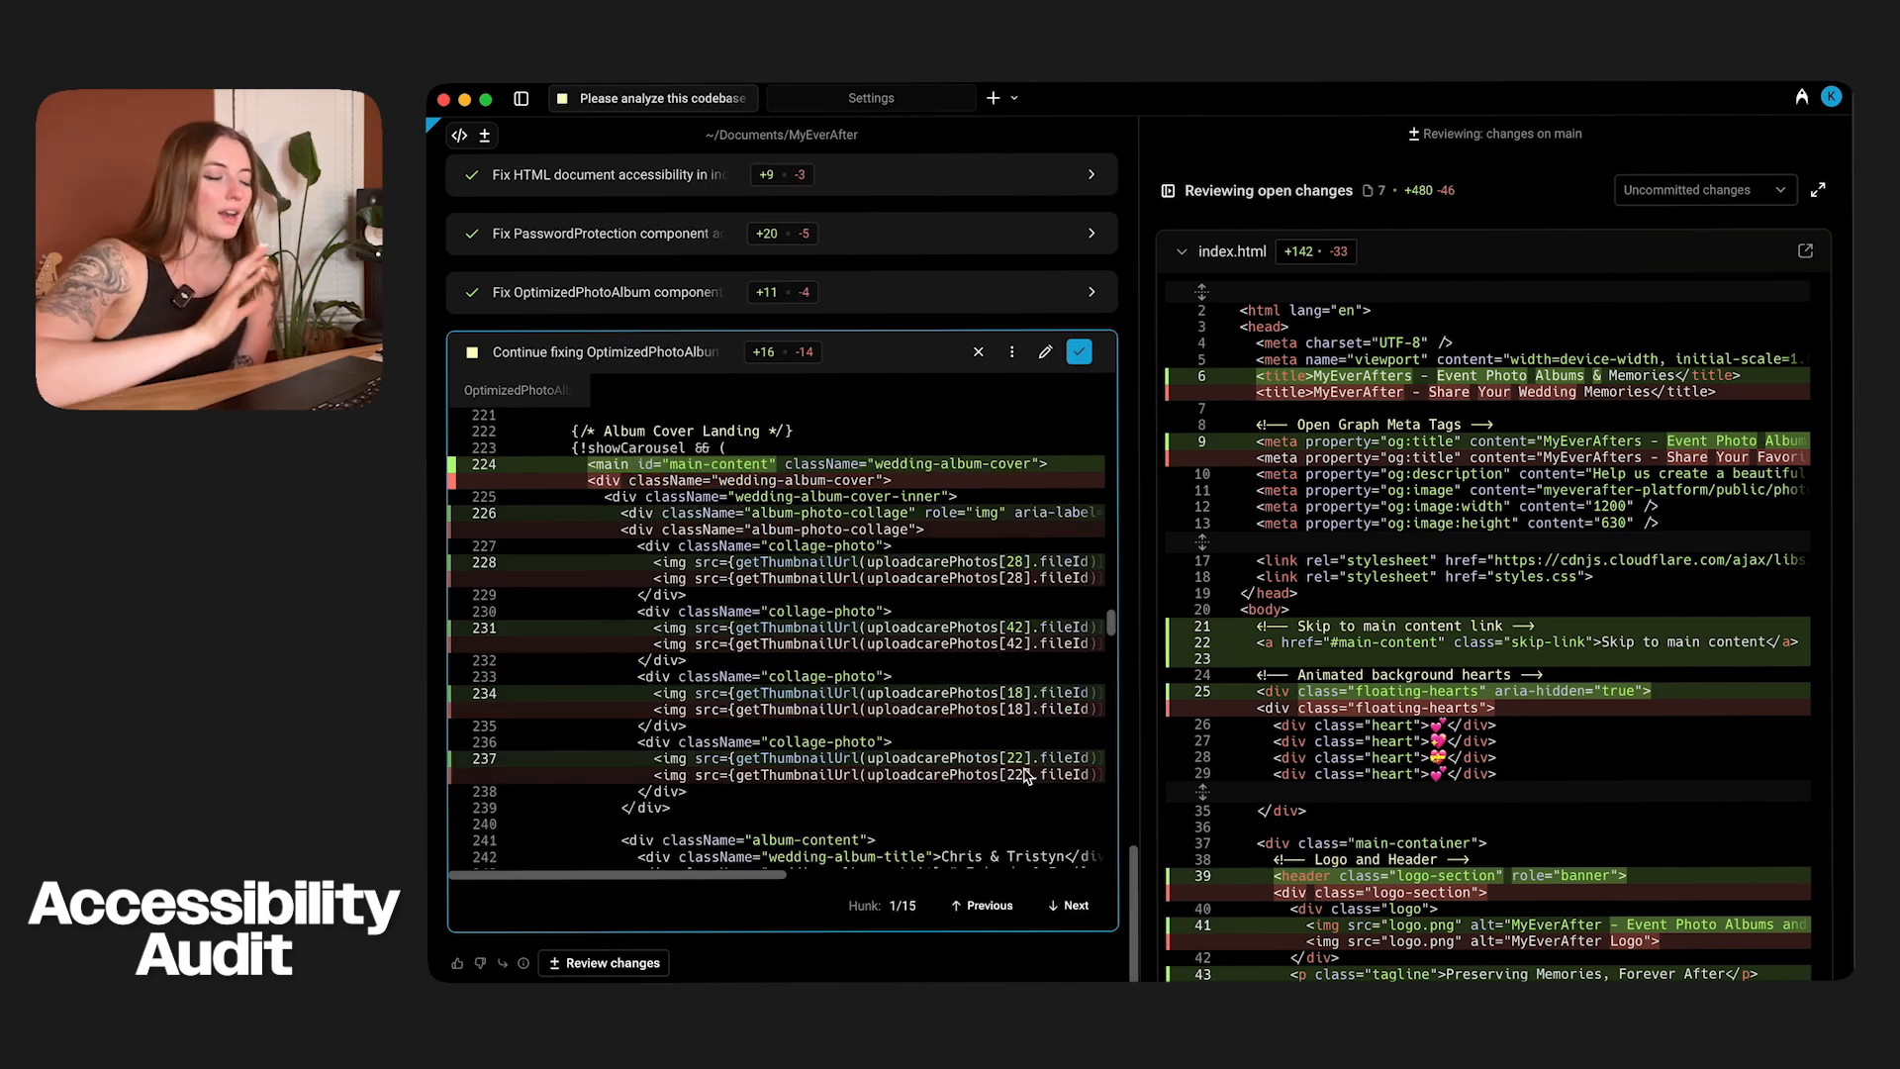
mouse_move(1077, 352)
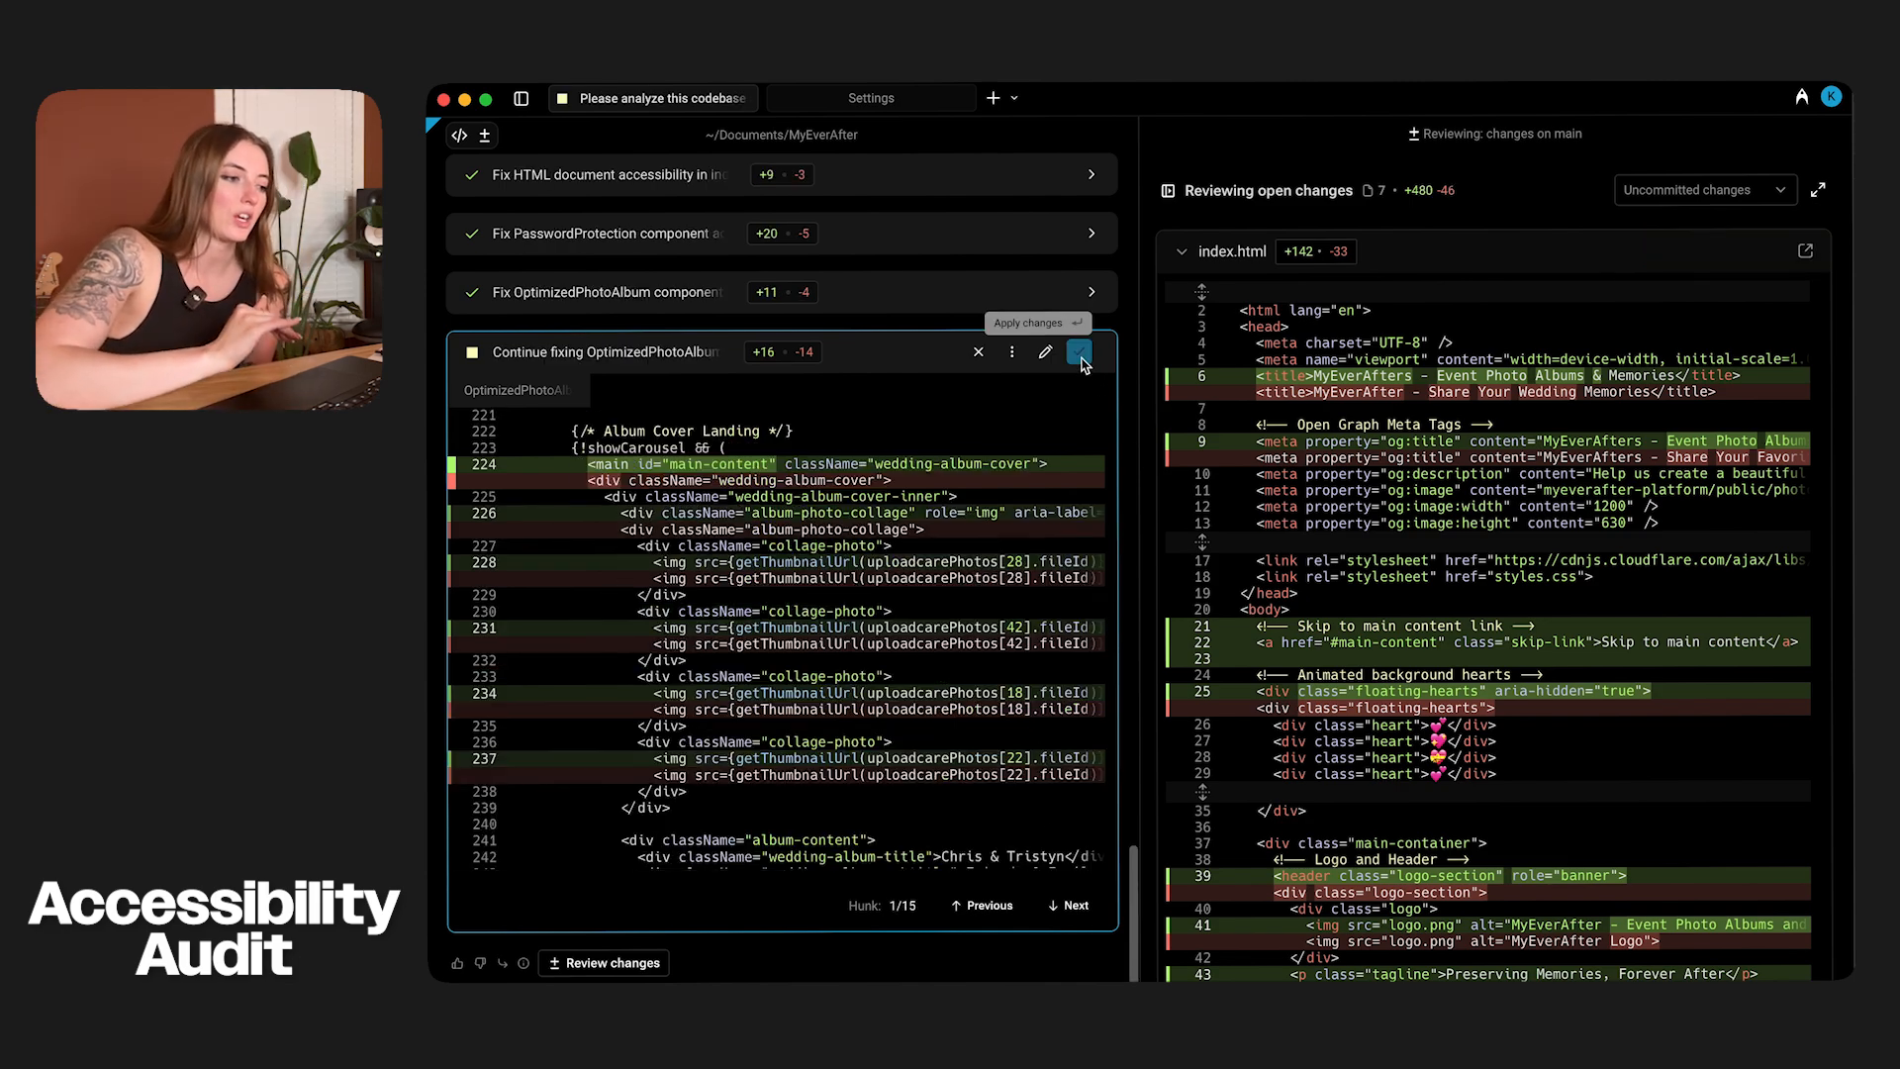
click(1077, 353)
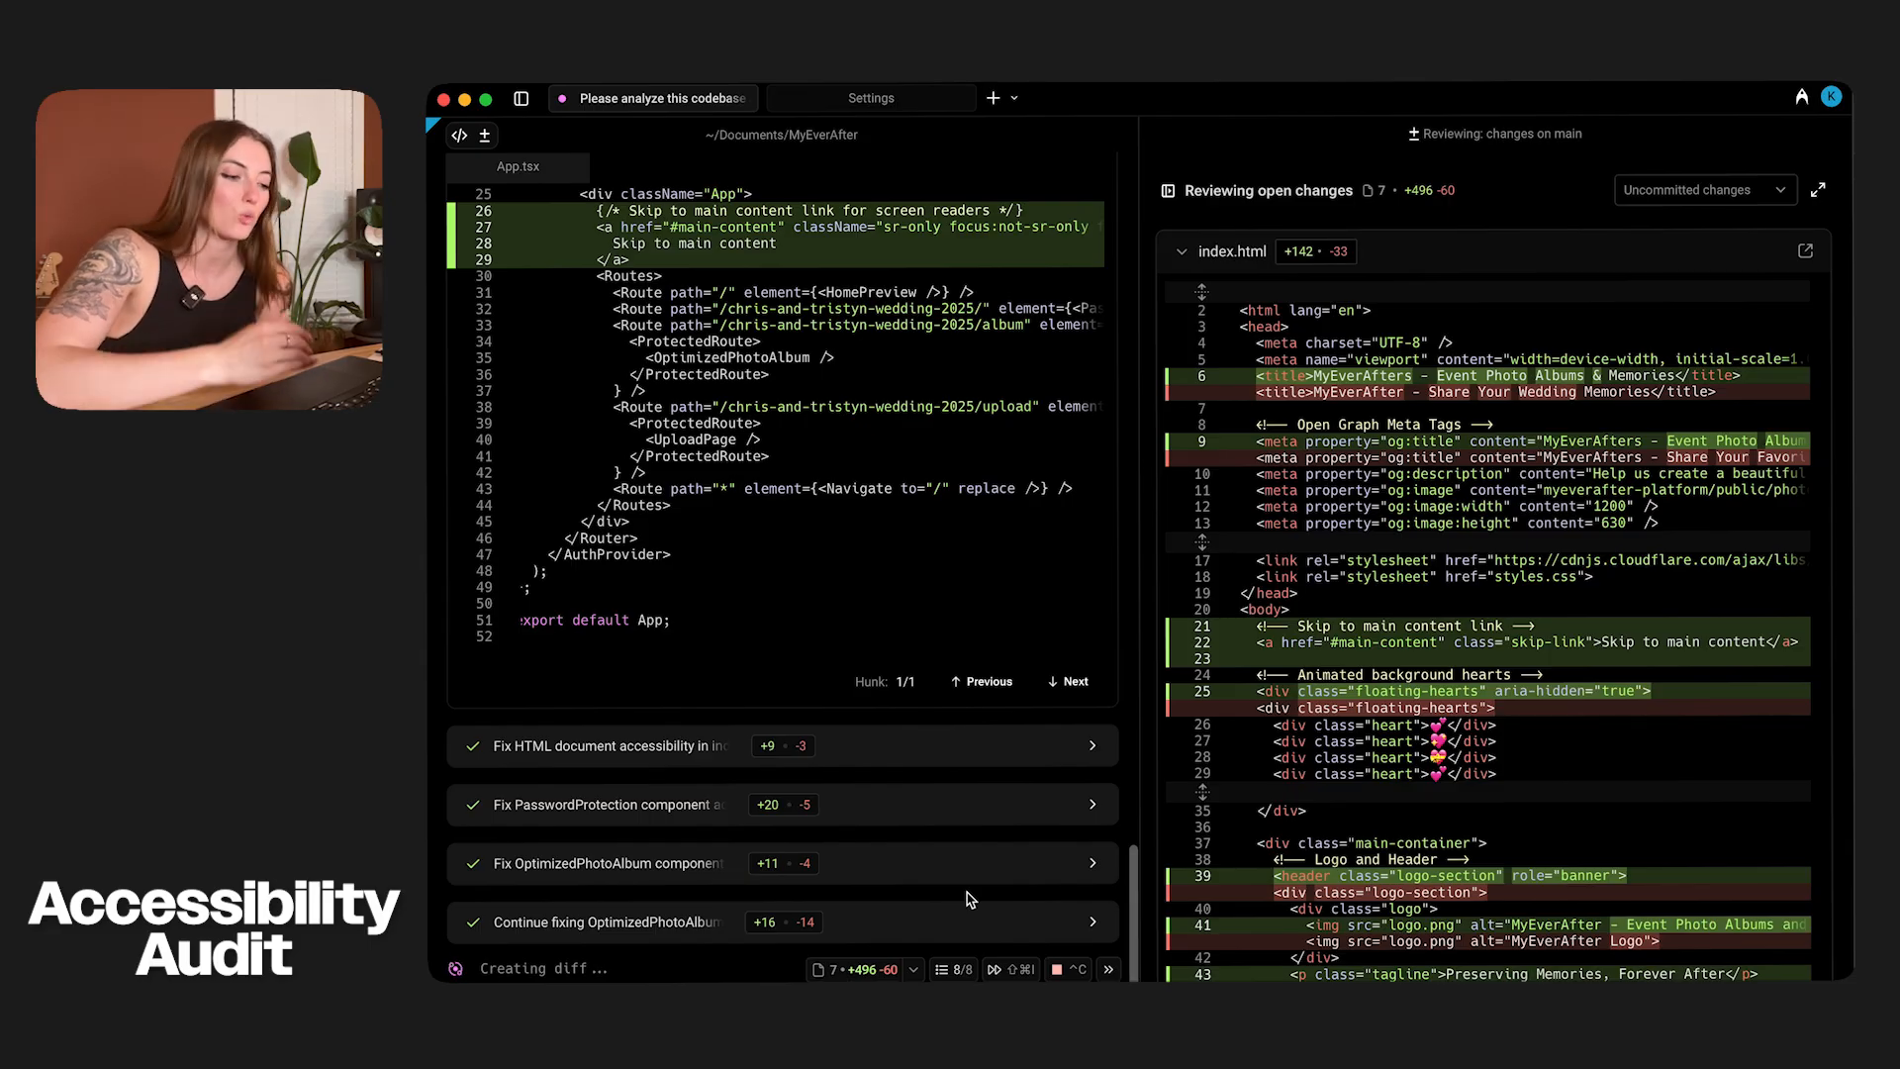
mouse_move(1013, 967)
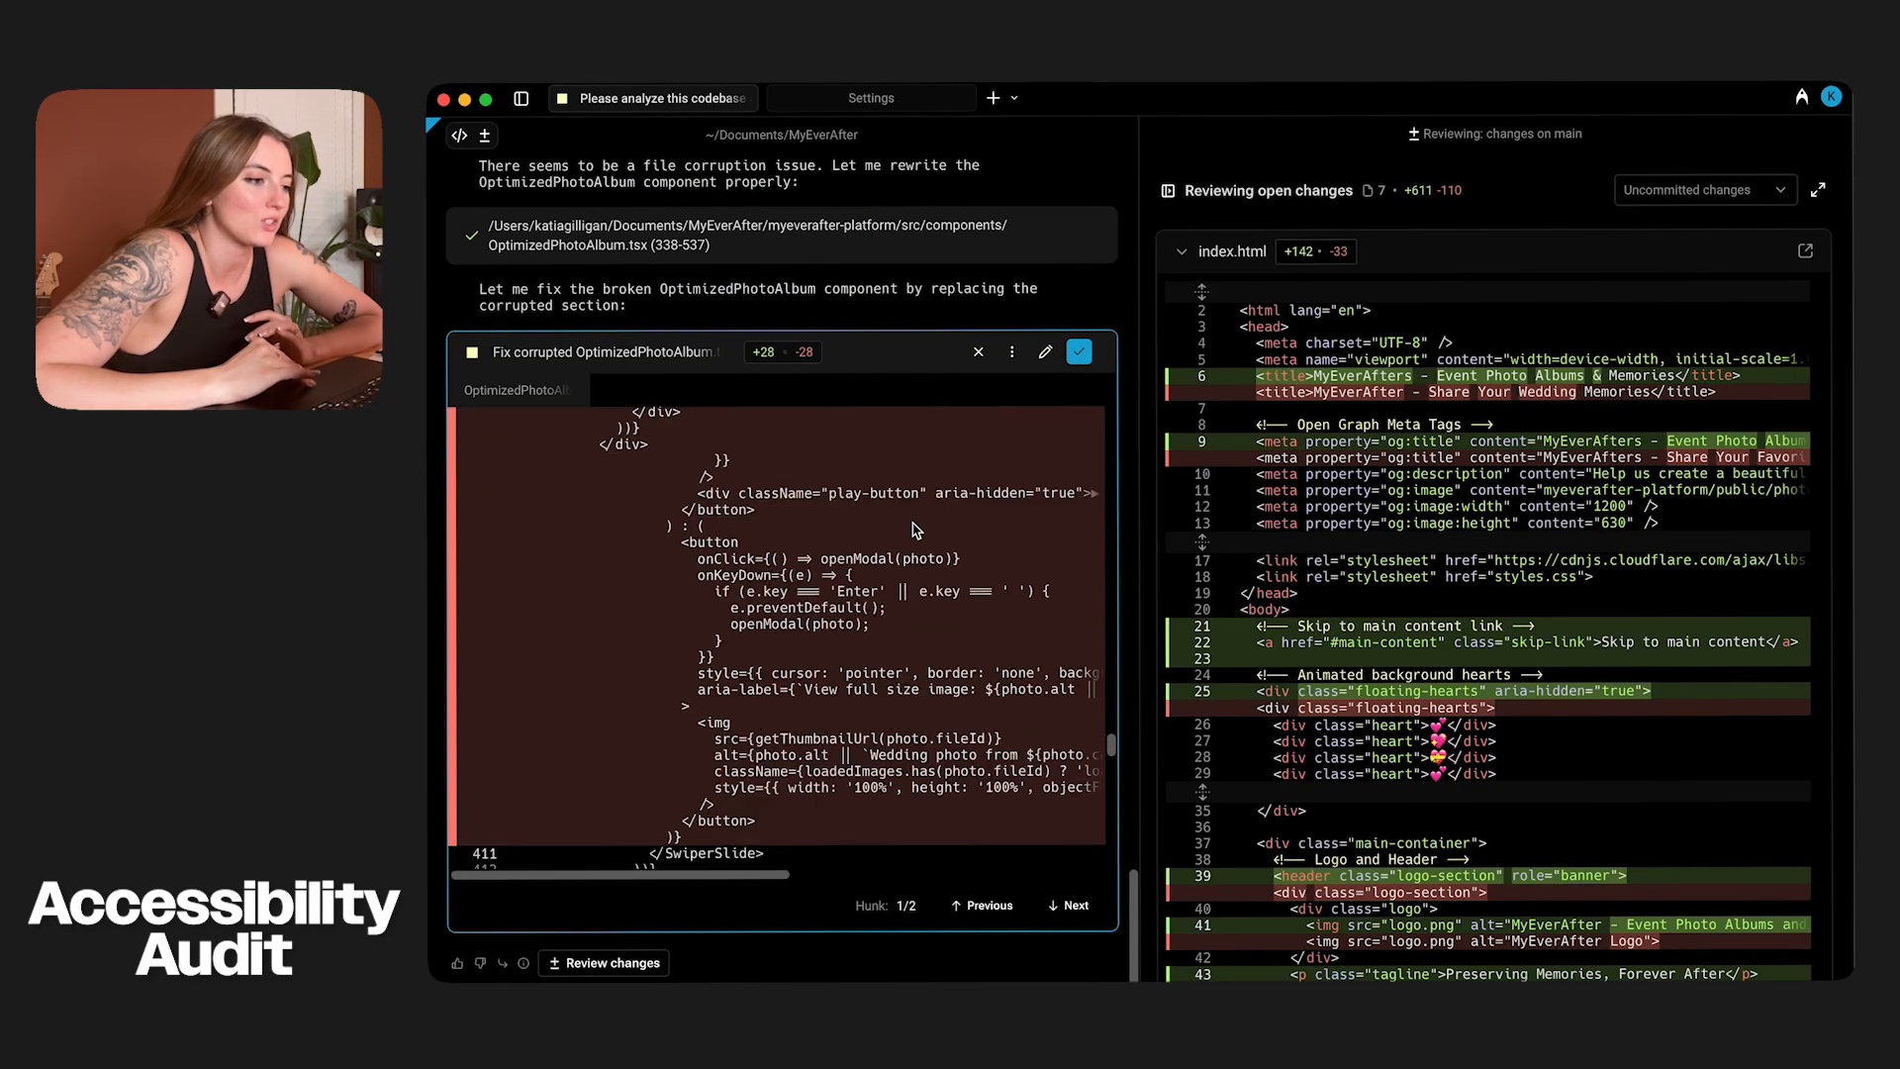
- Expand the corrupted OptimizedPhotoAlbum.tsx fix into the full Requested Edit review
click(1045, 352)
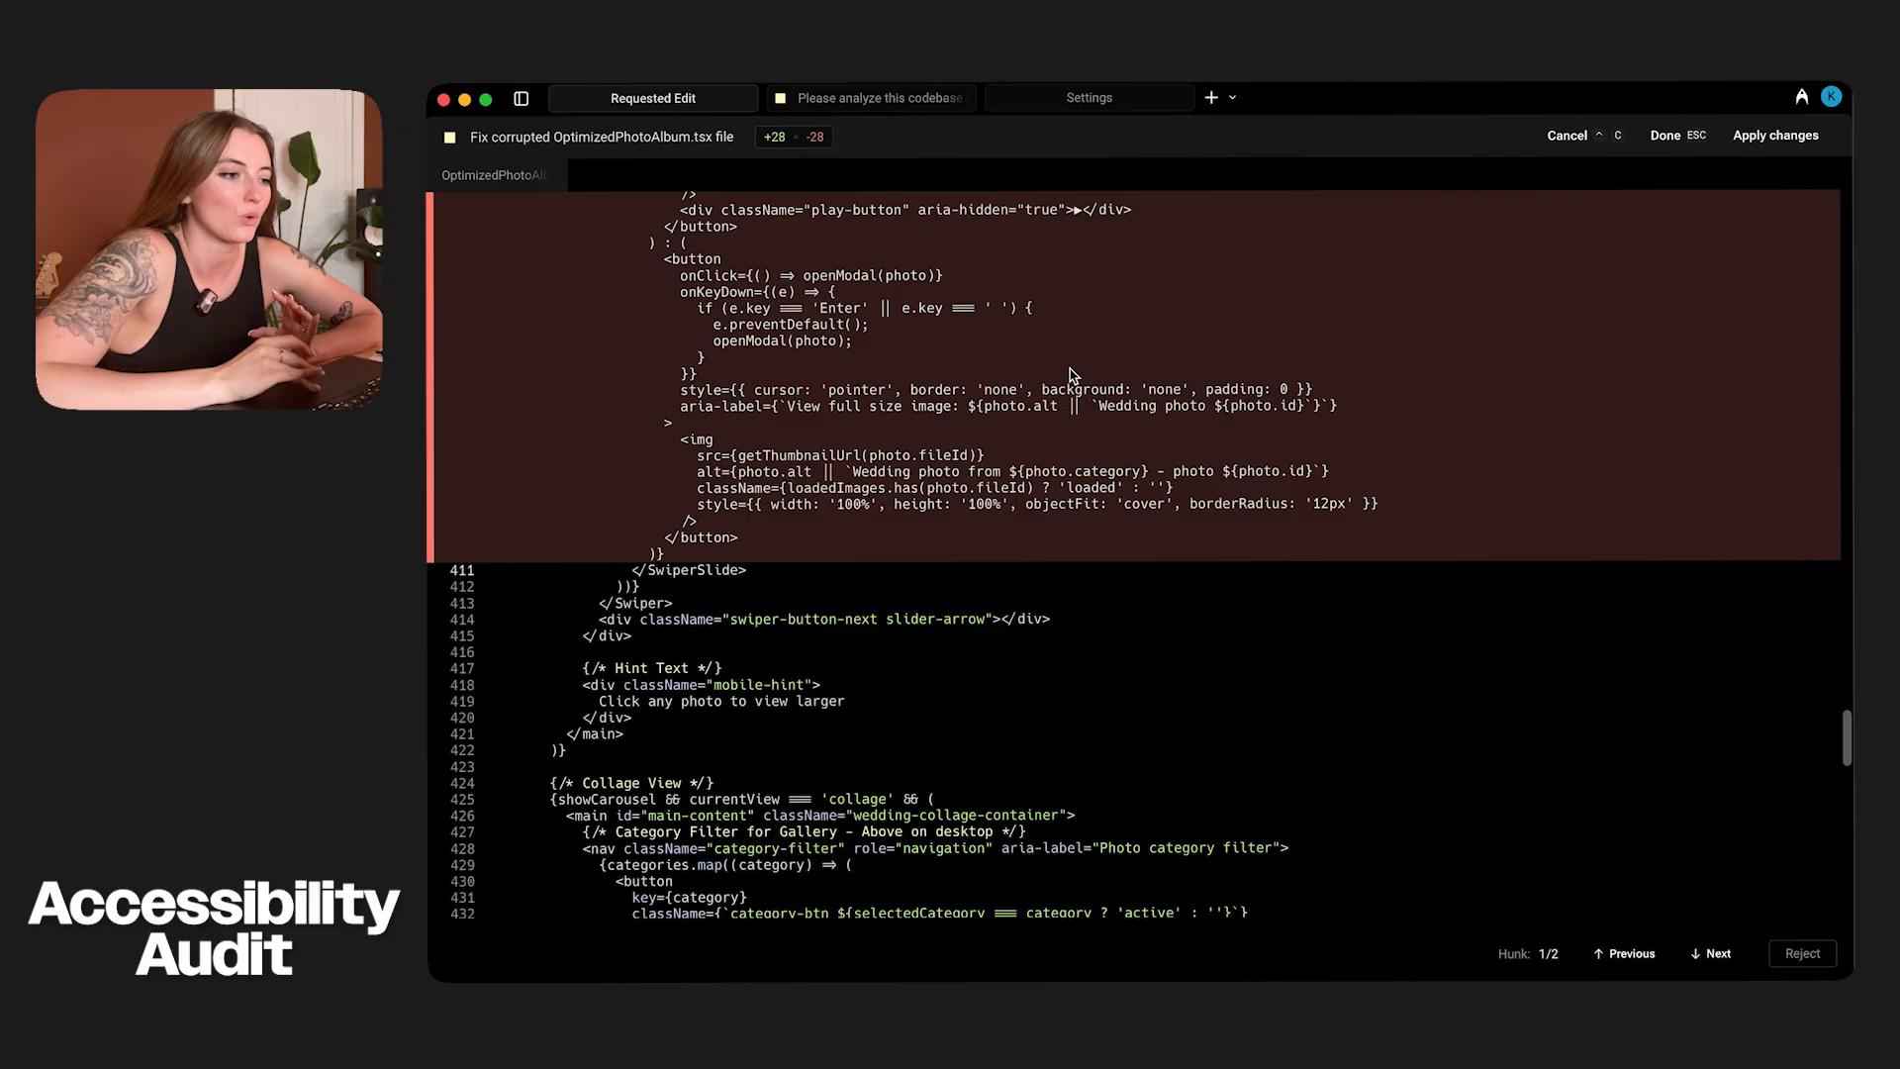
scroll(up, 3)
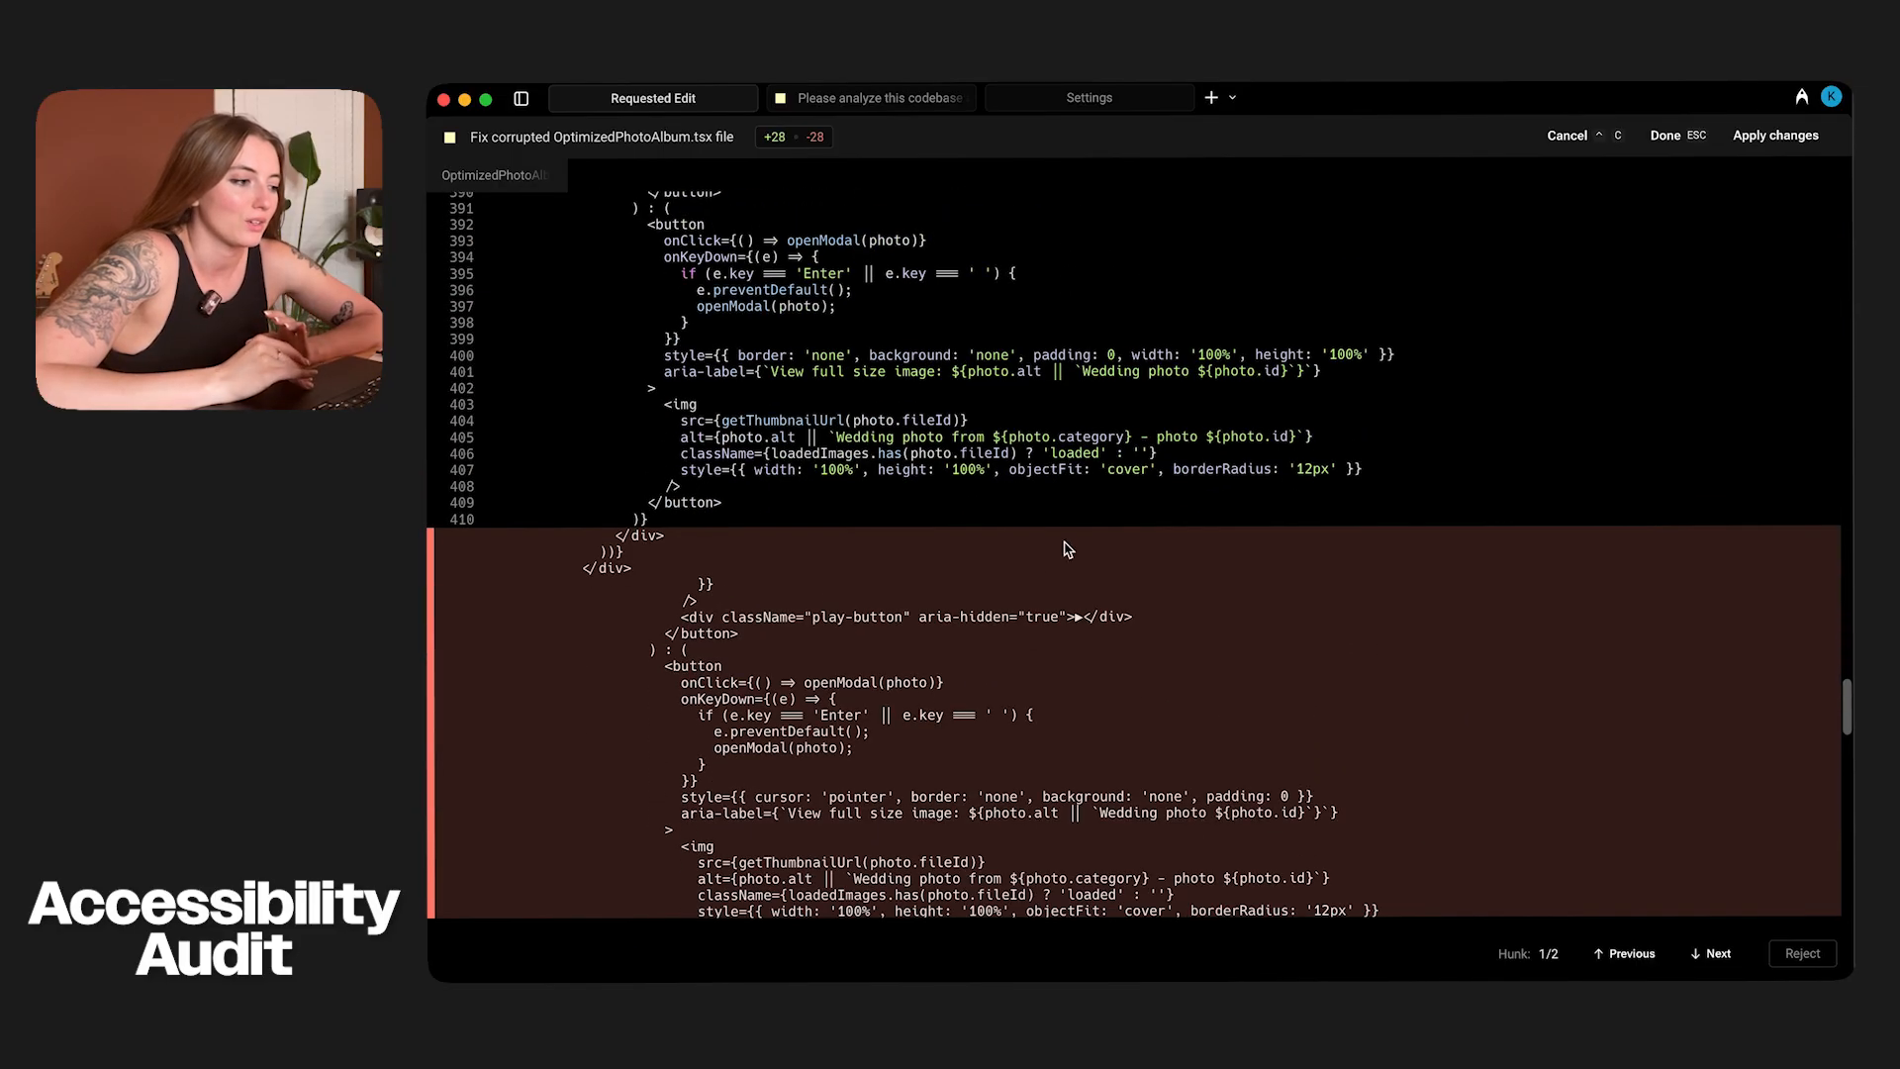
scroll(up, 3)
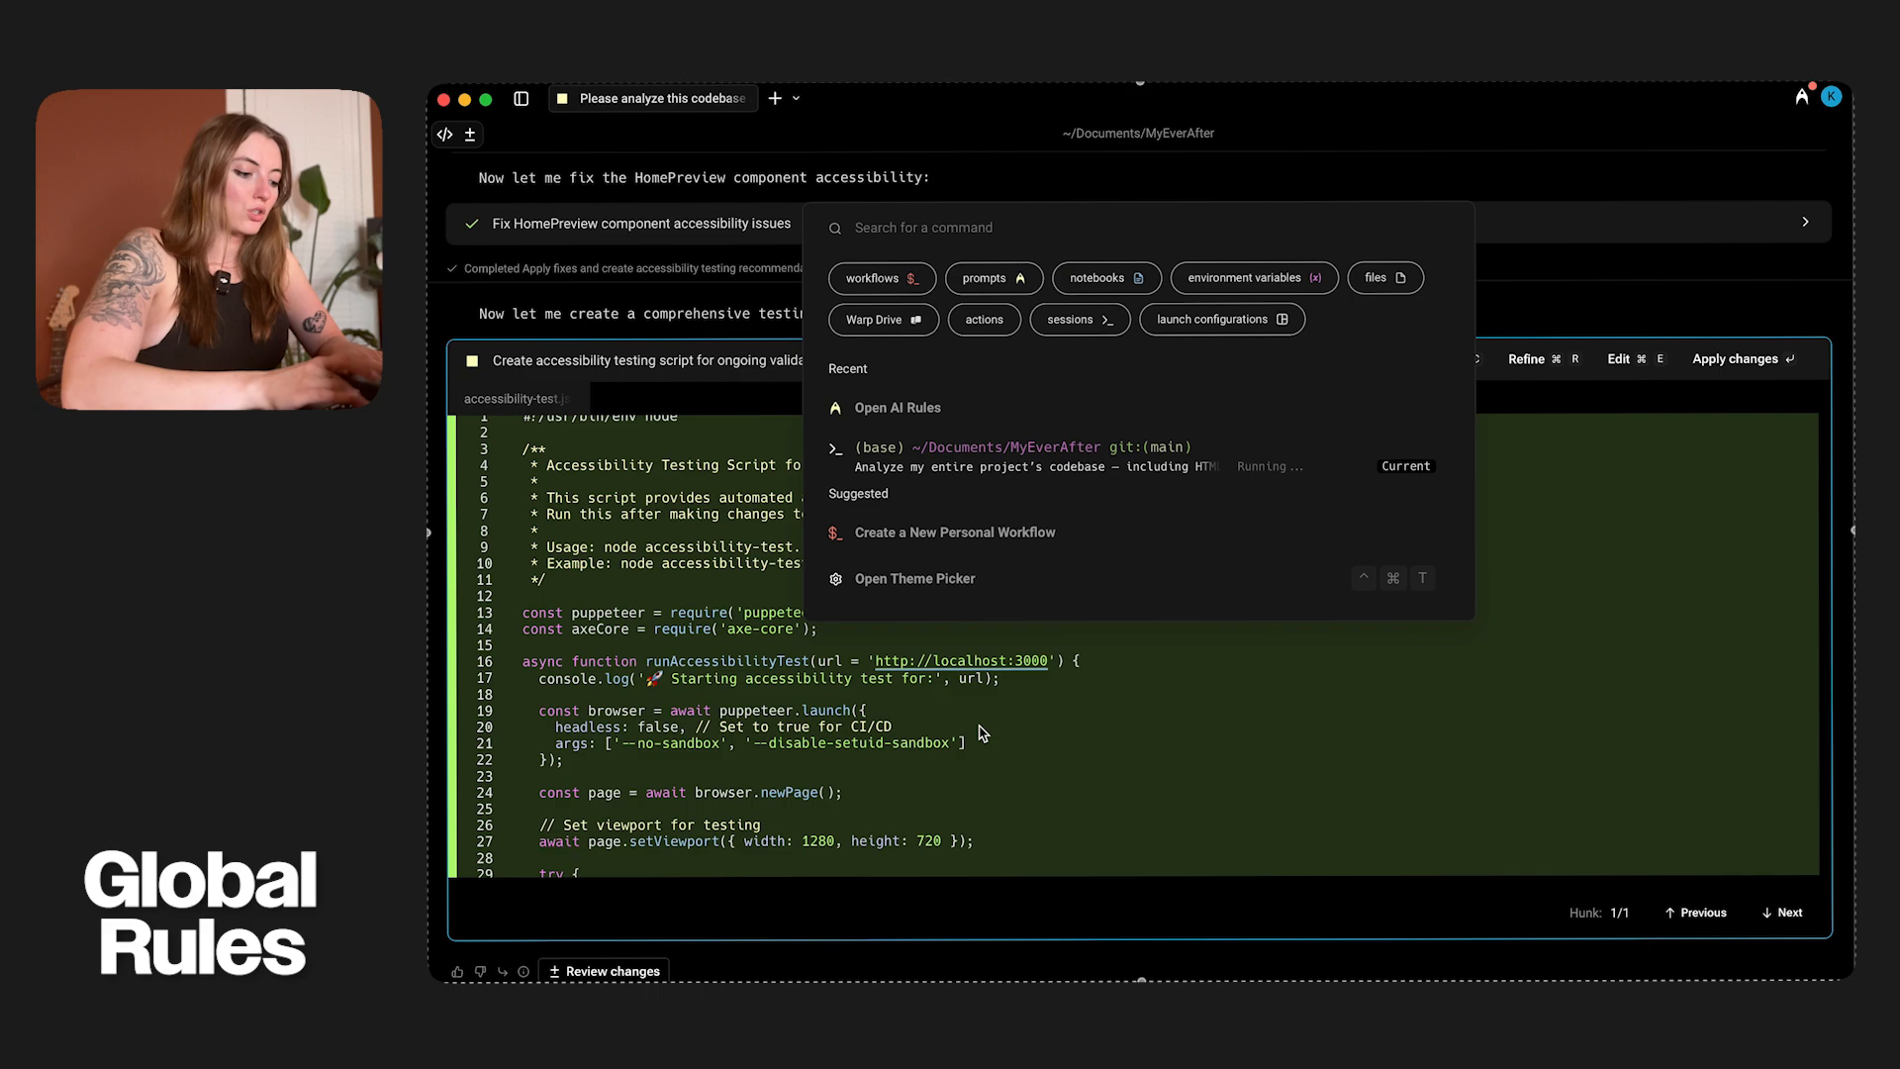
- Reach the AI Rules settings via the Command Palette and start a new global rule
text(open ai rules)
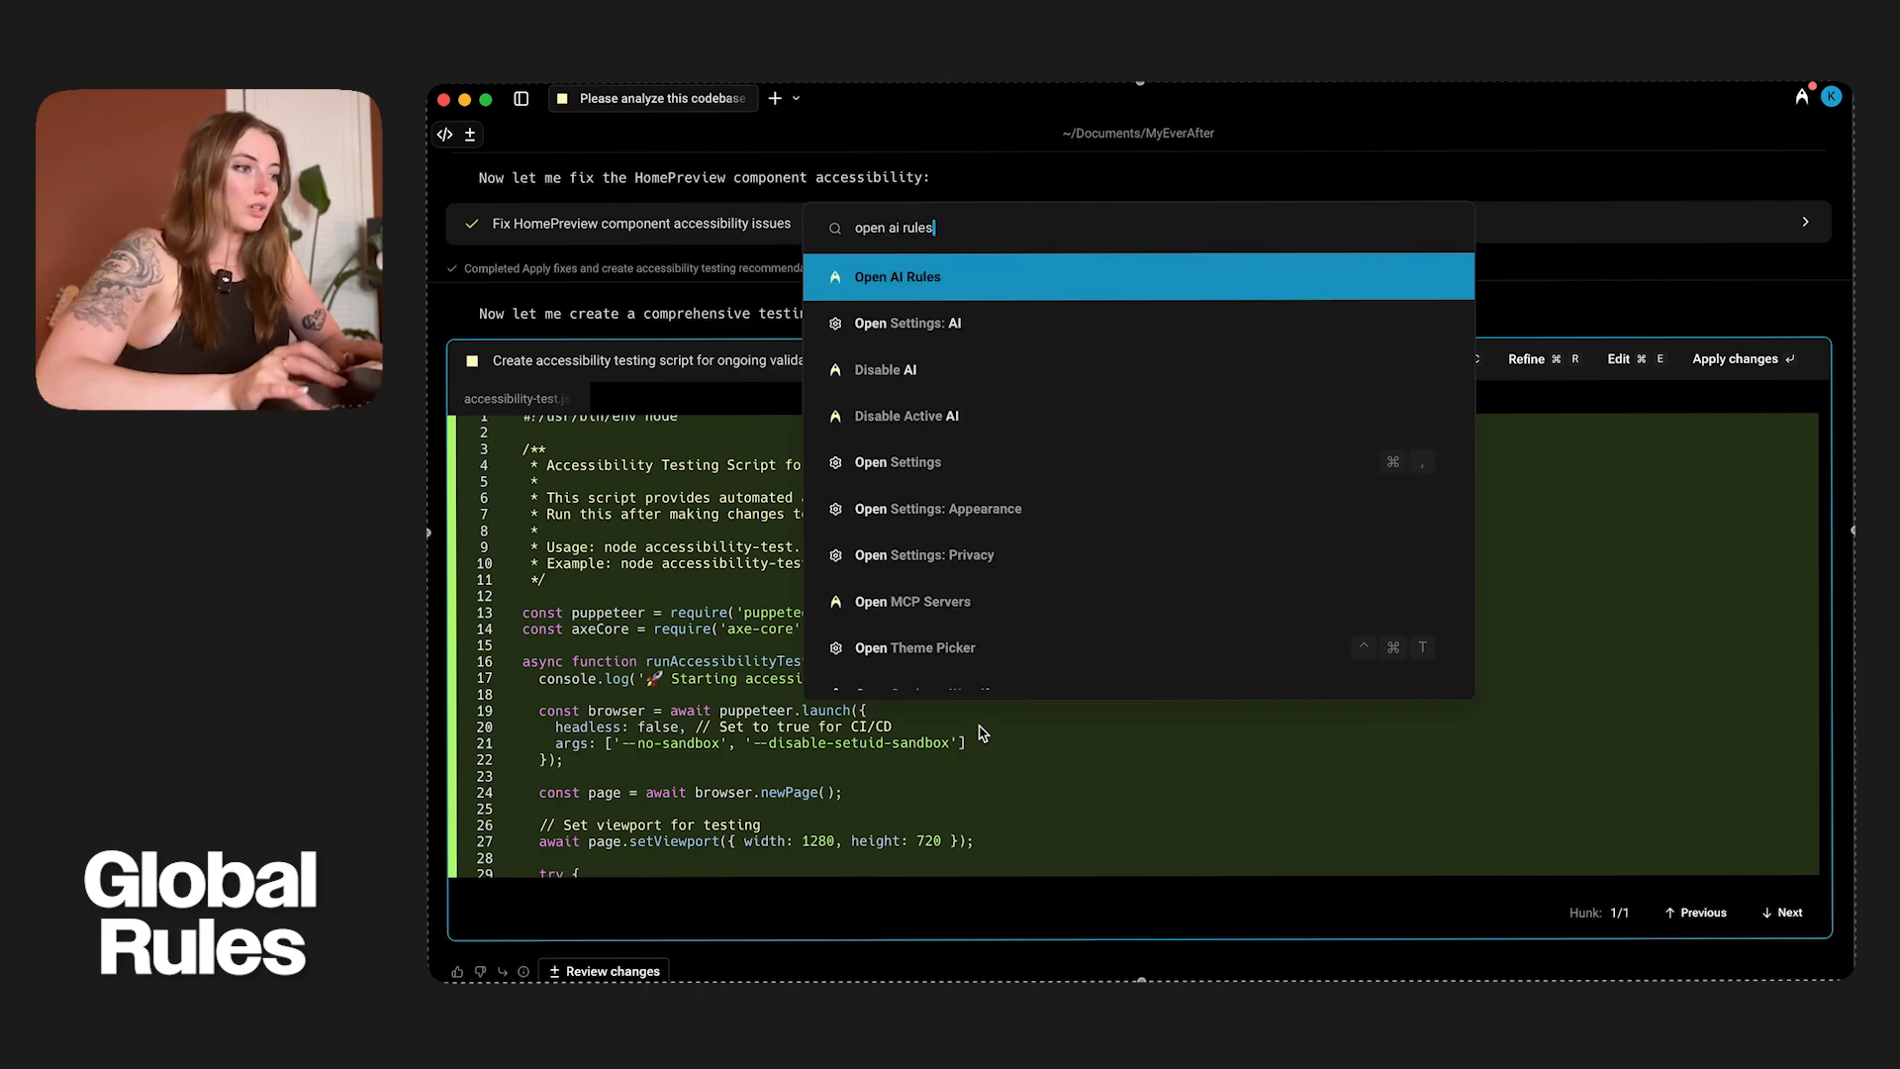
click(896, 277)
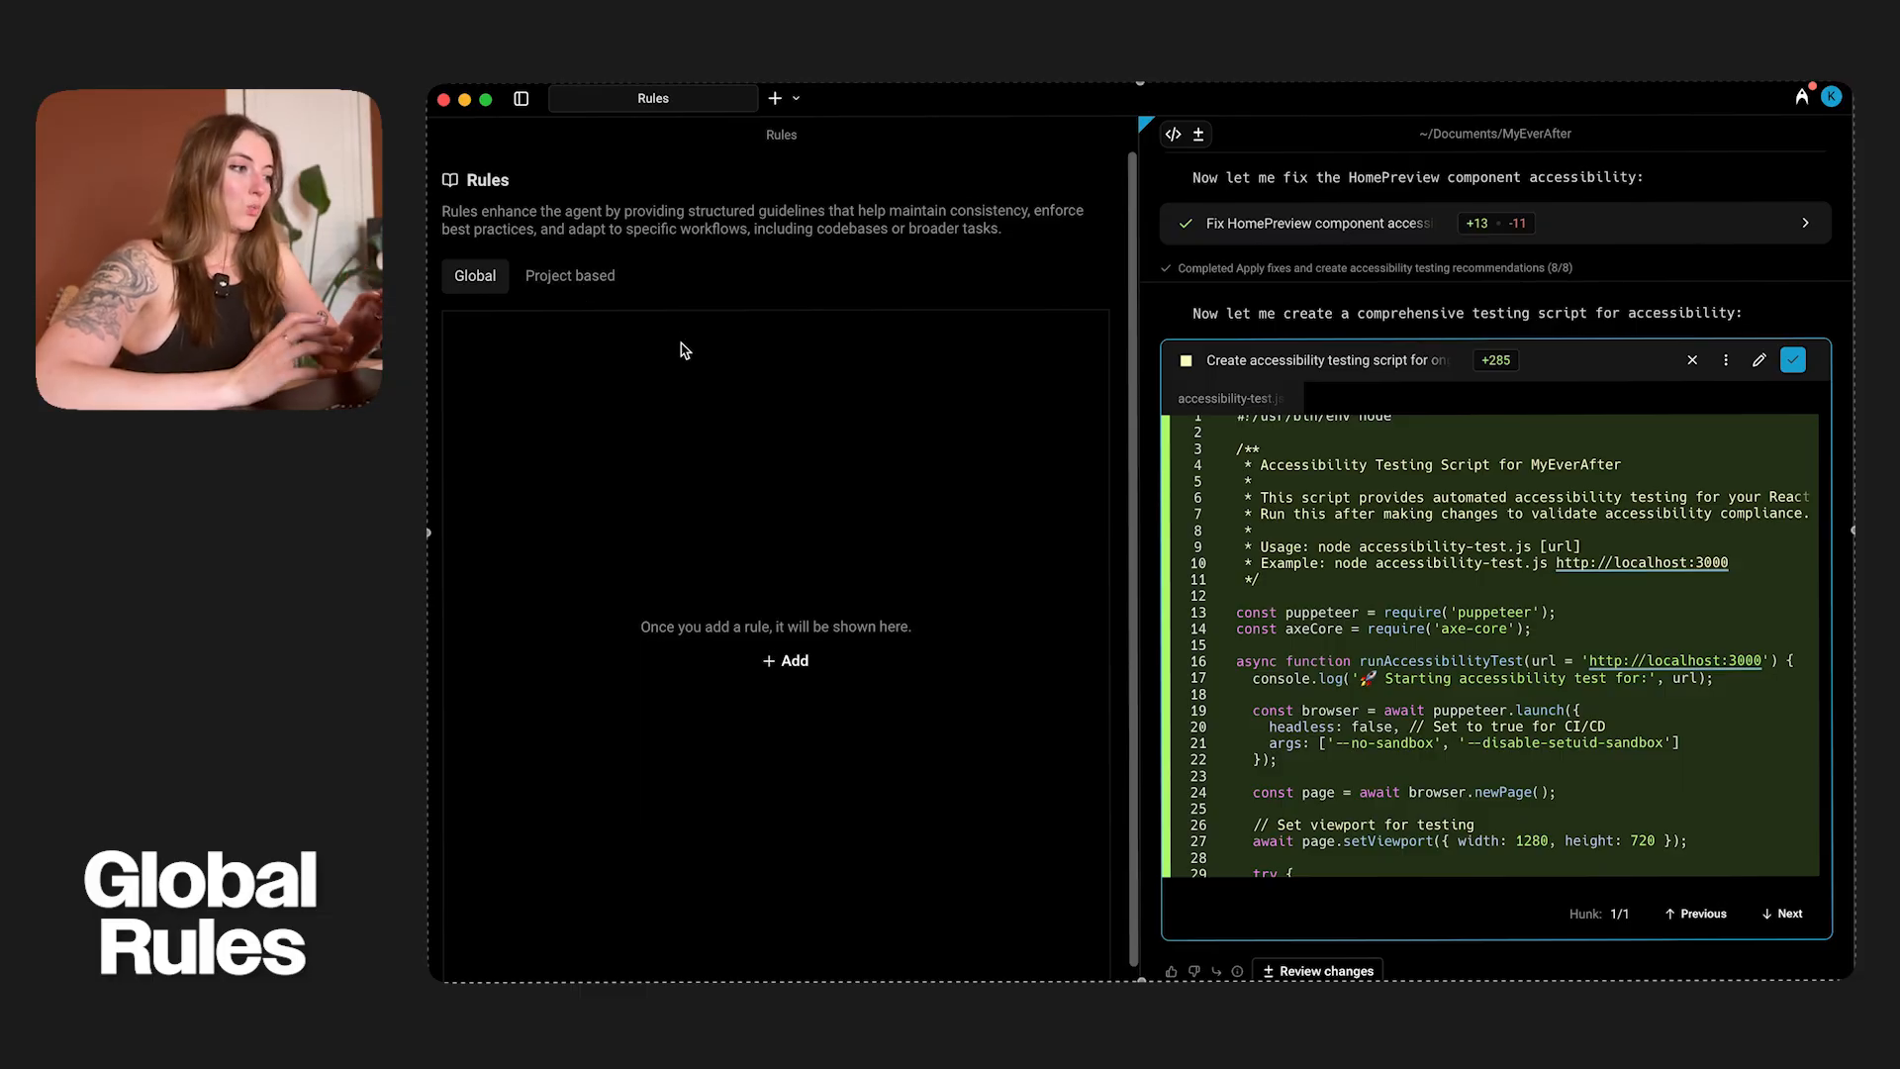
mouse_move(771, 703)
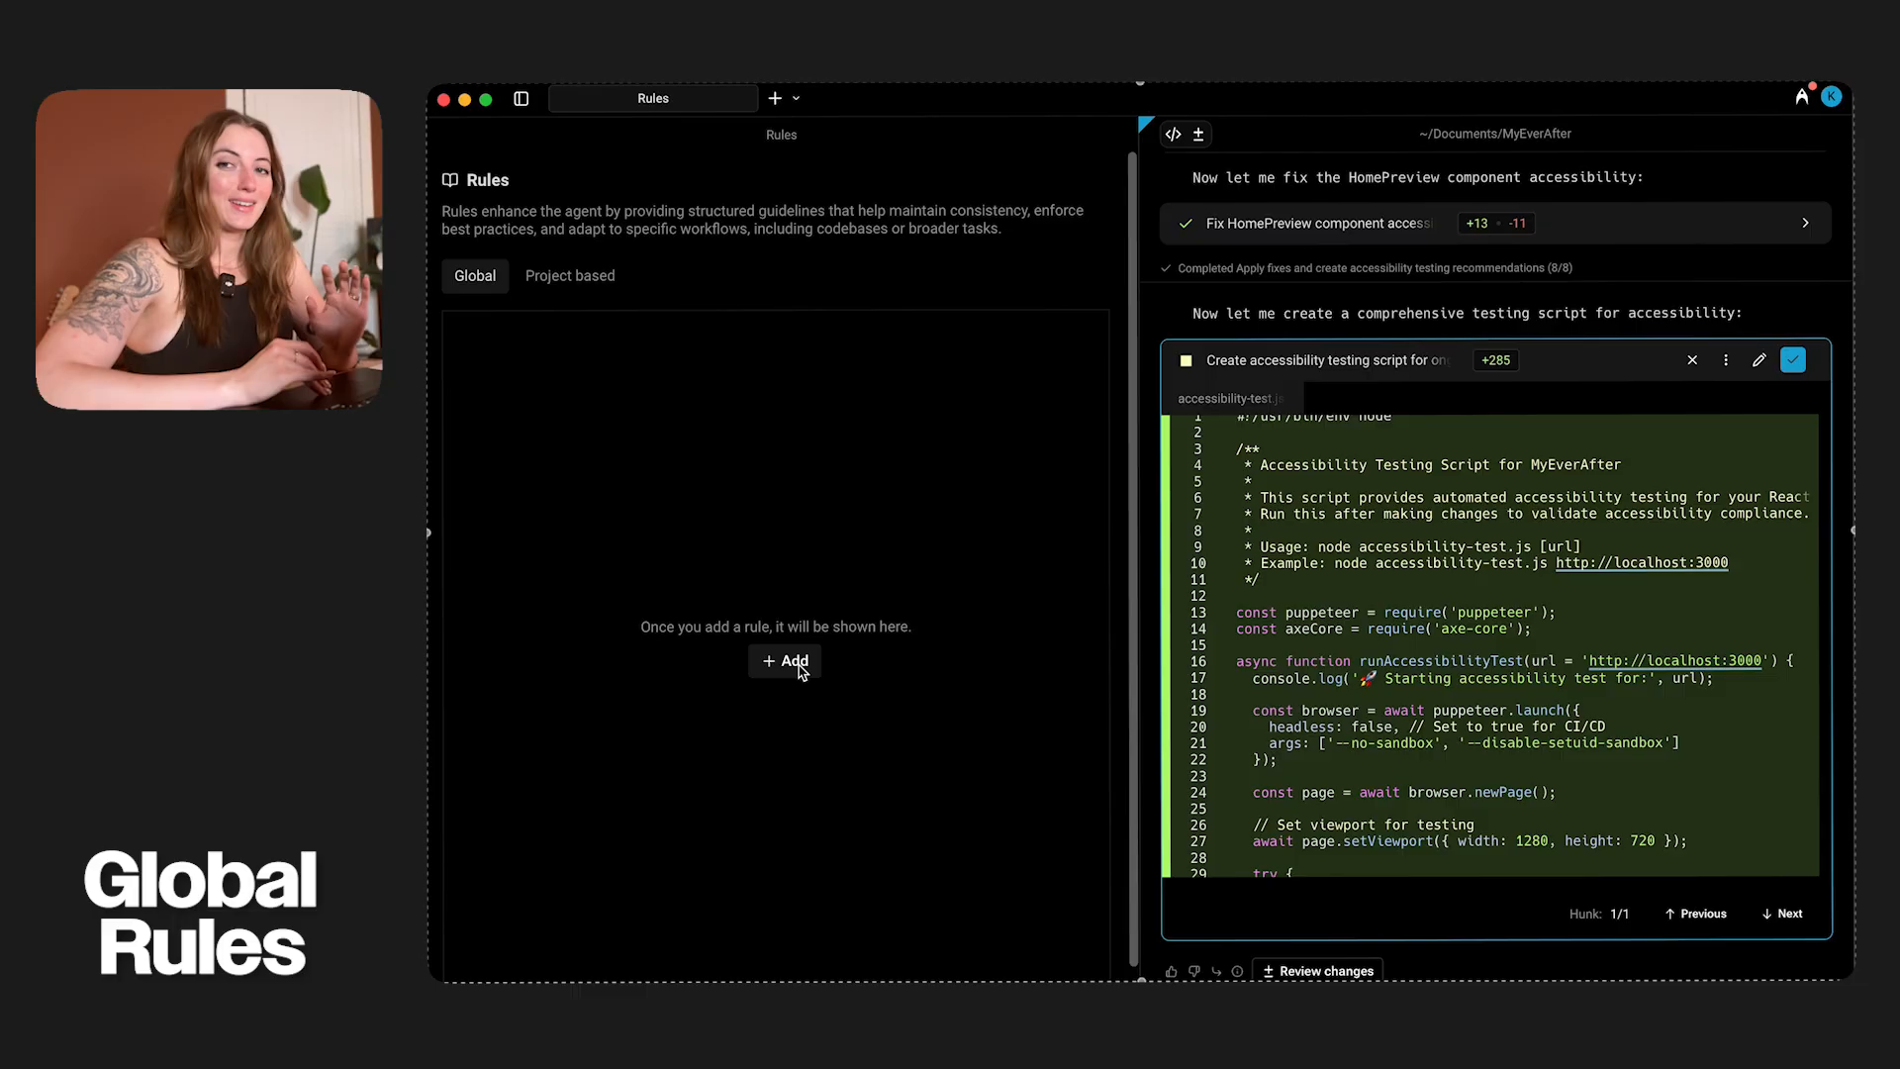
click(784, 661)
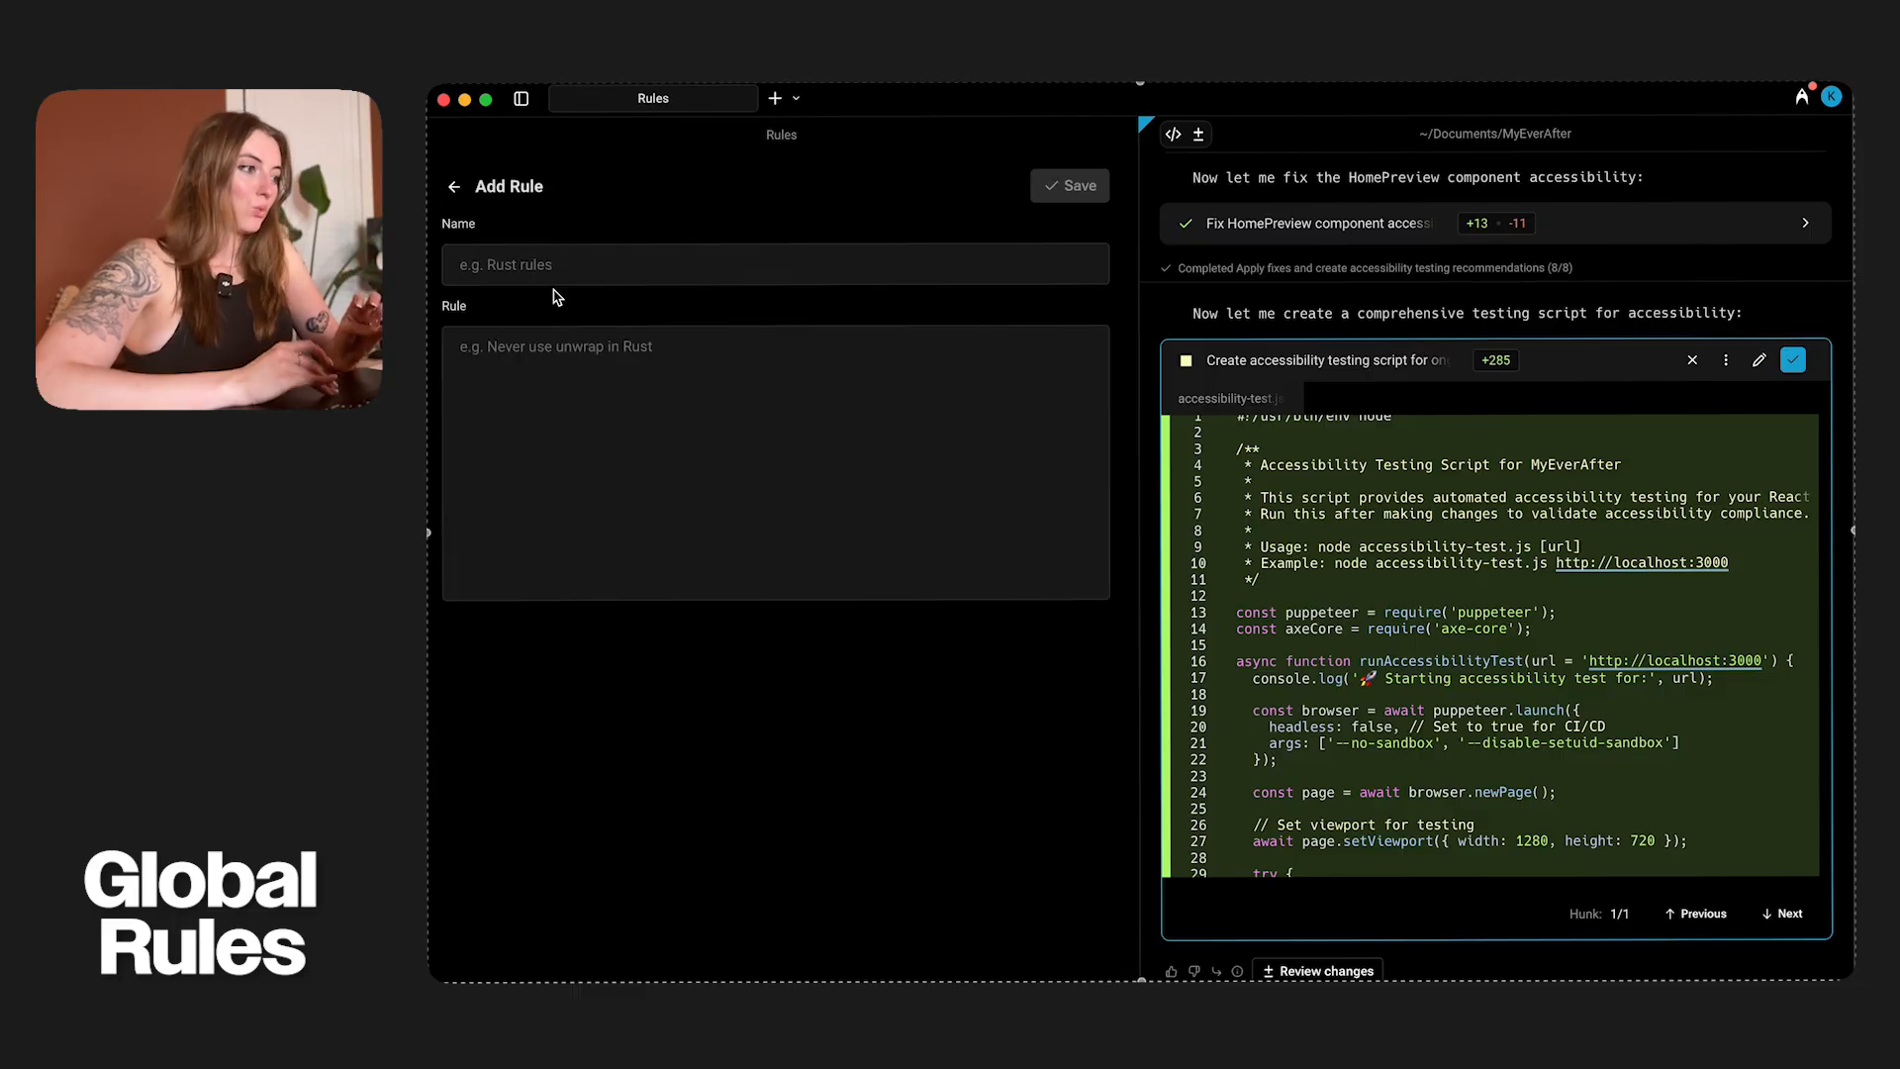
- Save the rule 'Accessibility Alt Tags' with text 'Always add descriptive alt tags to image'
text(Access)
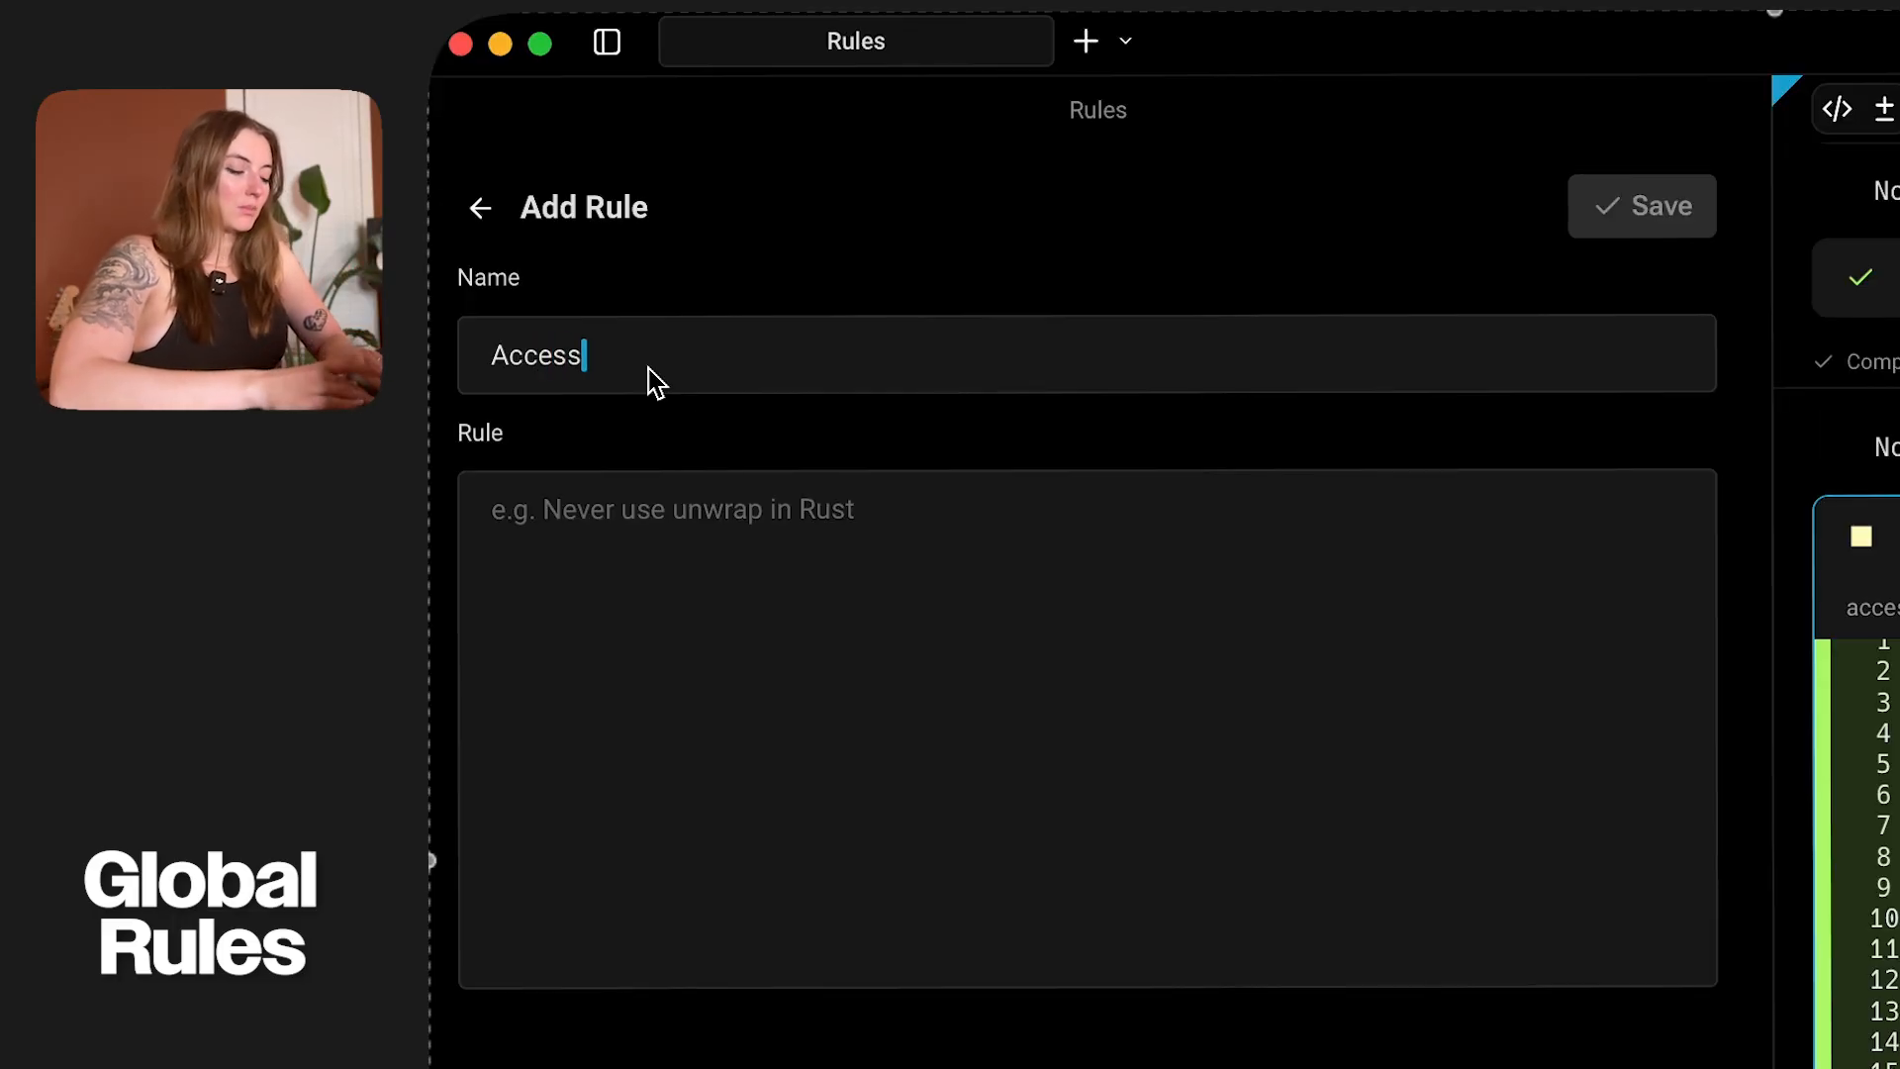
text(ibility Alt)
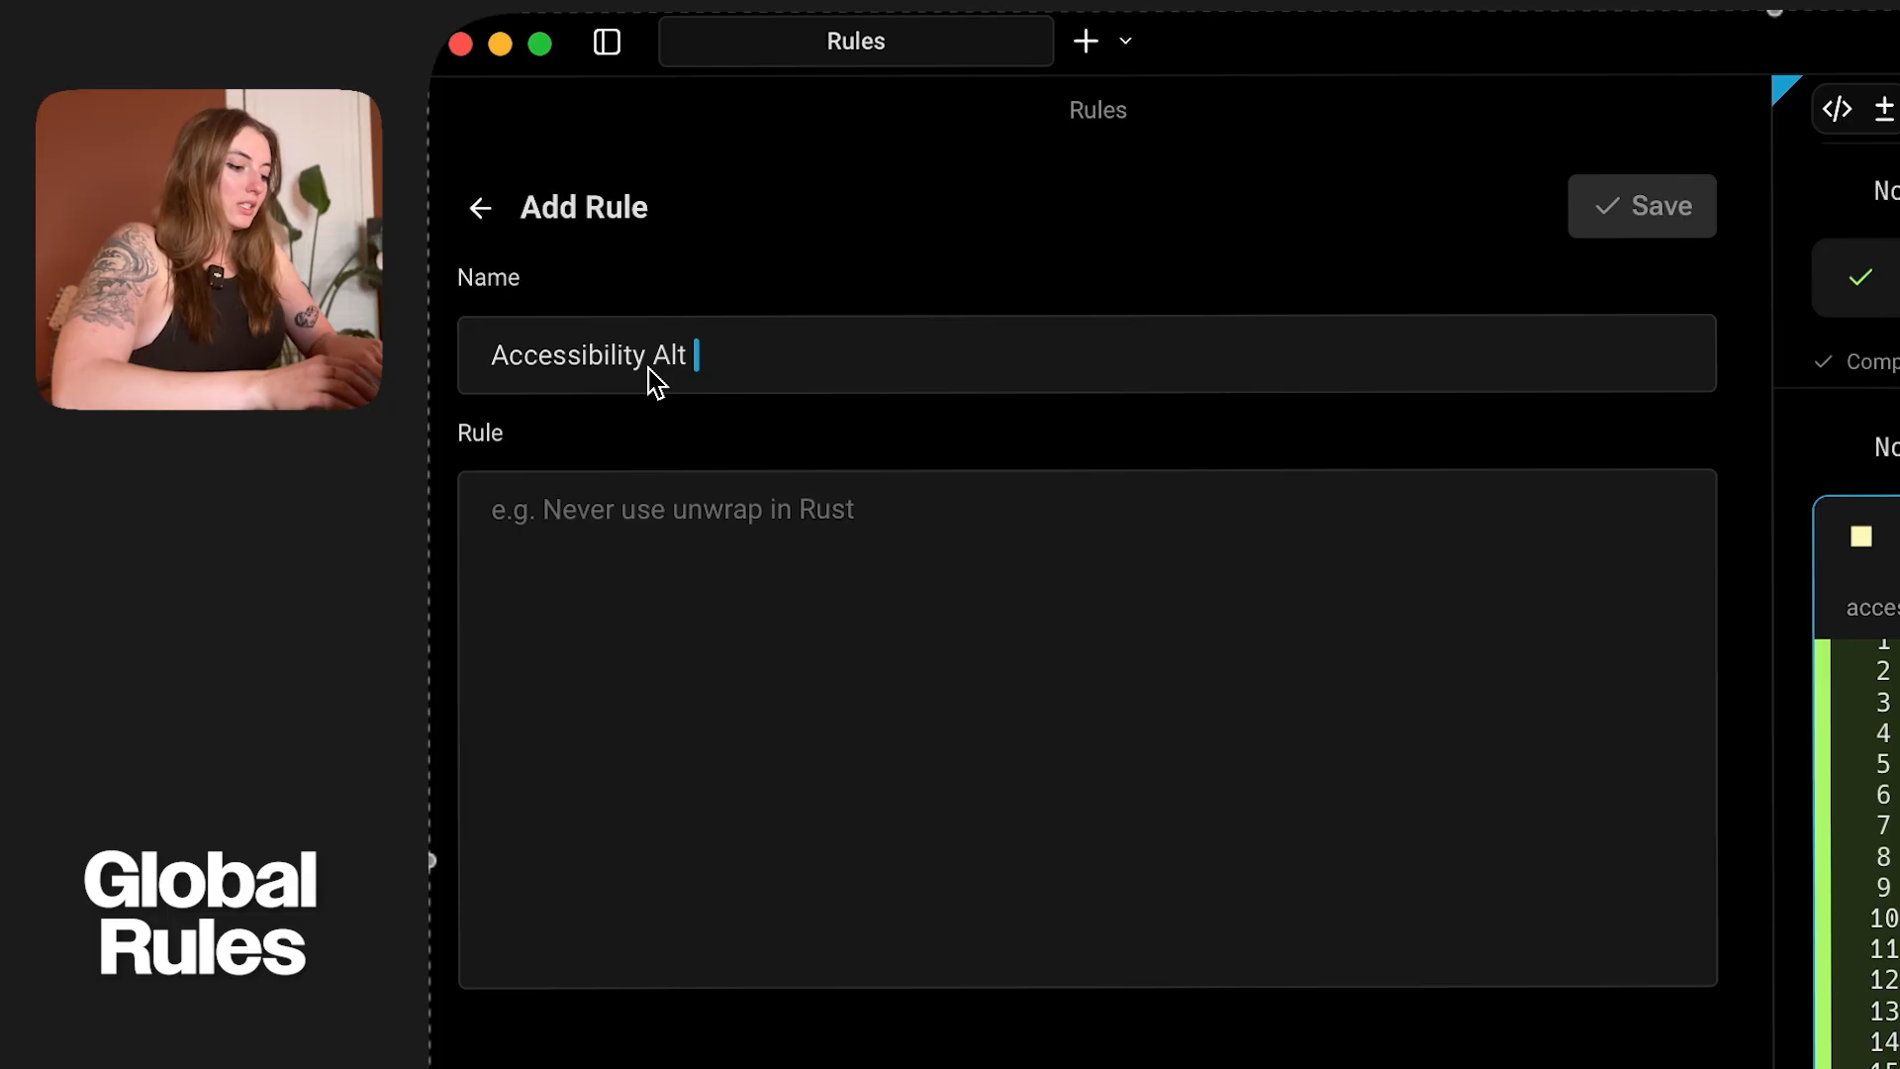
text(Tags)
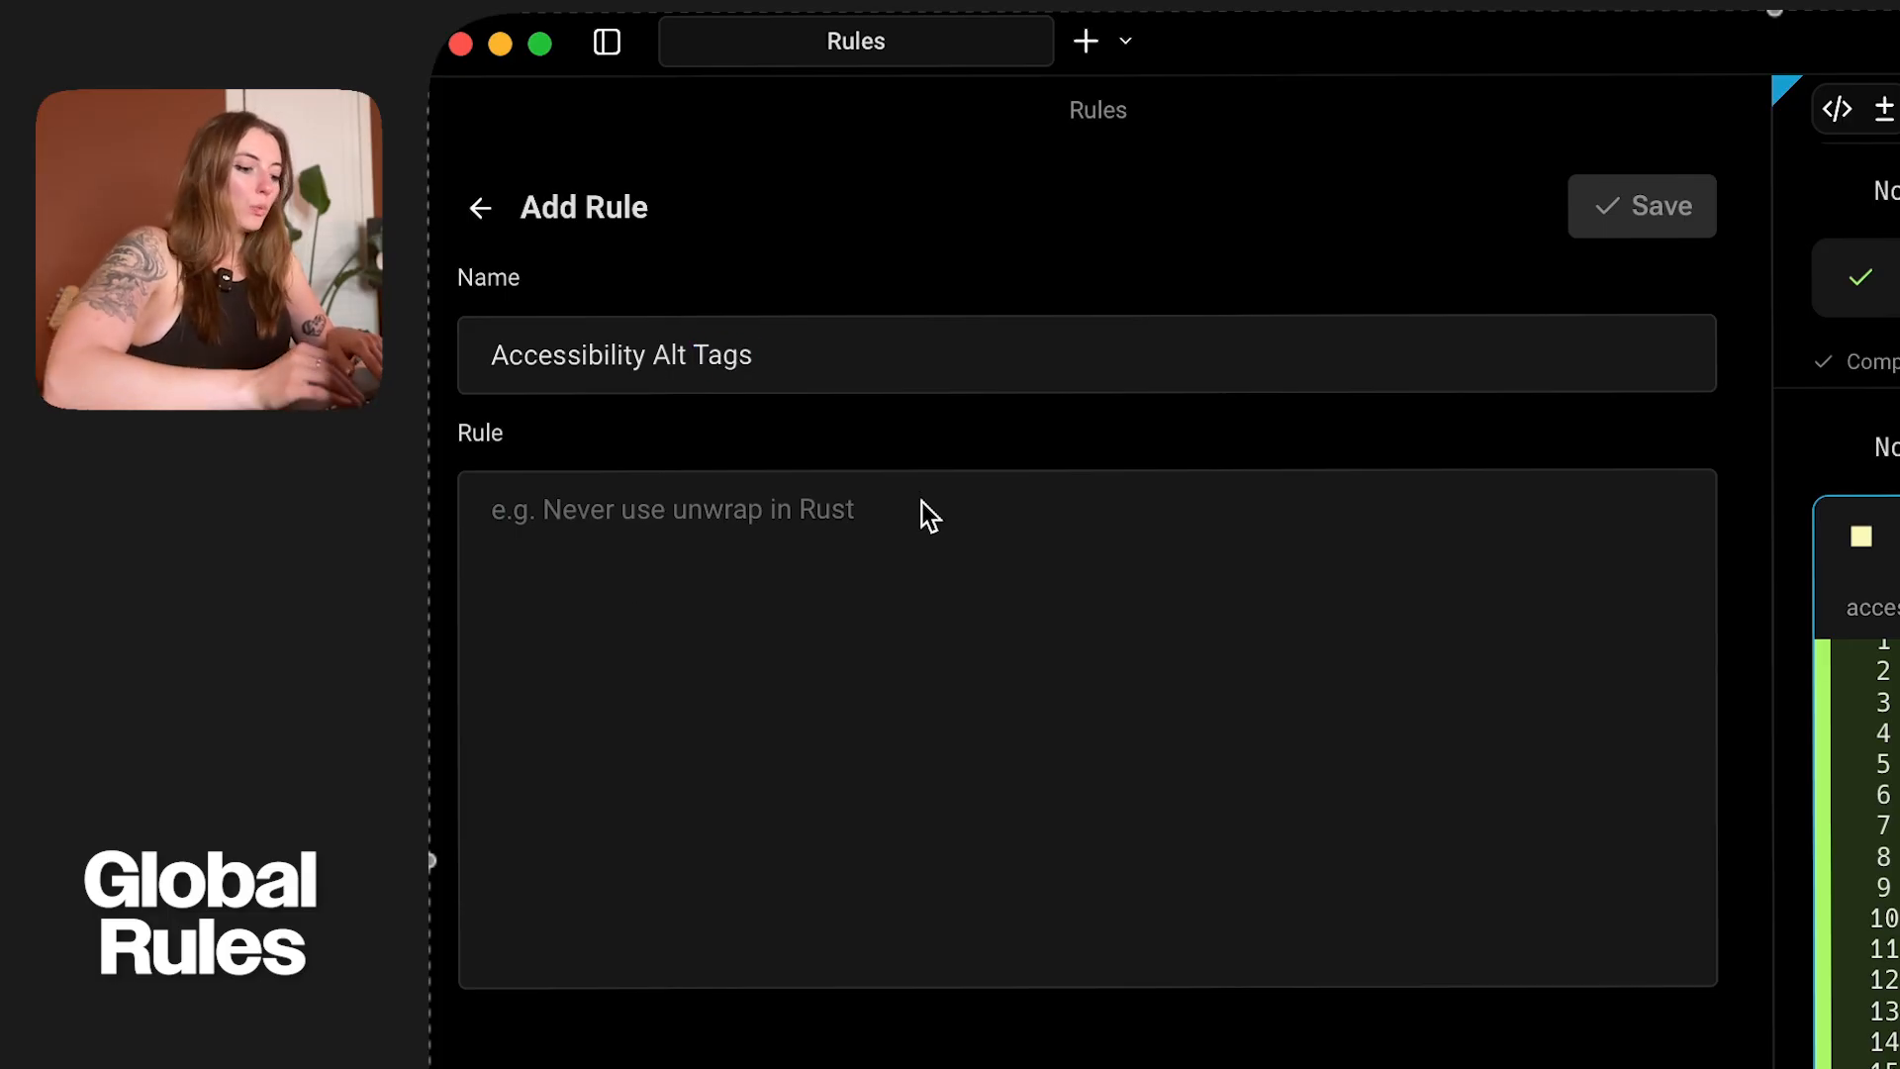
text(Always ad)
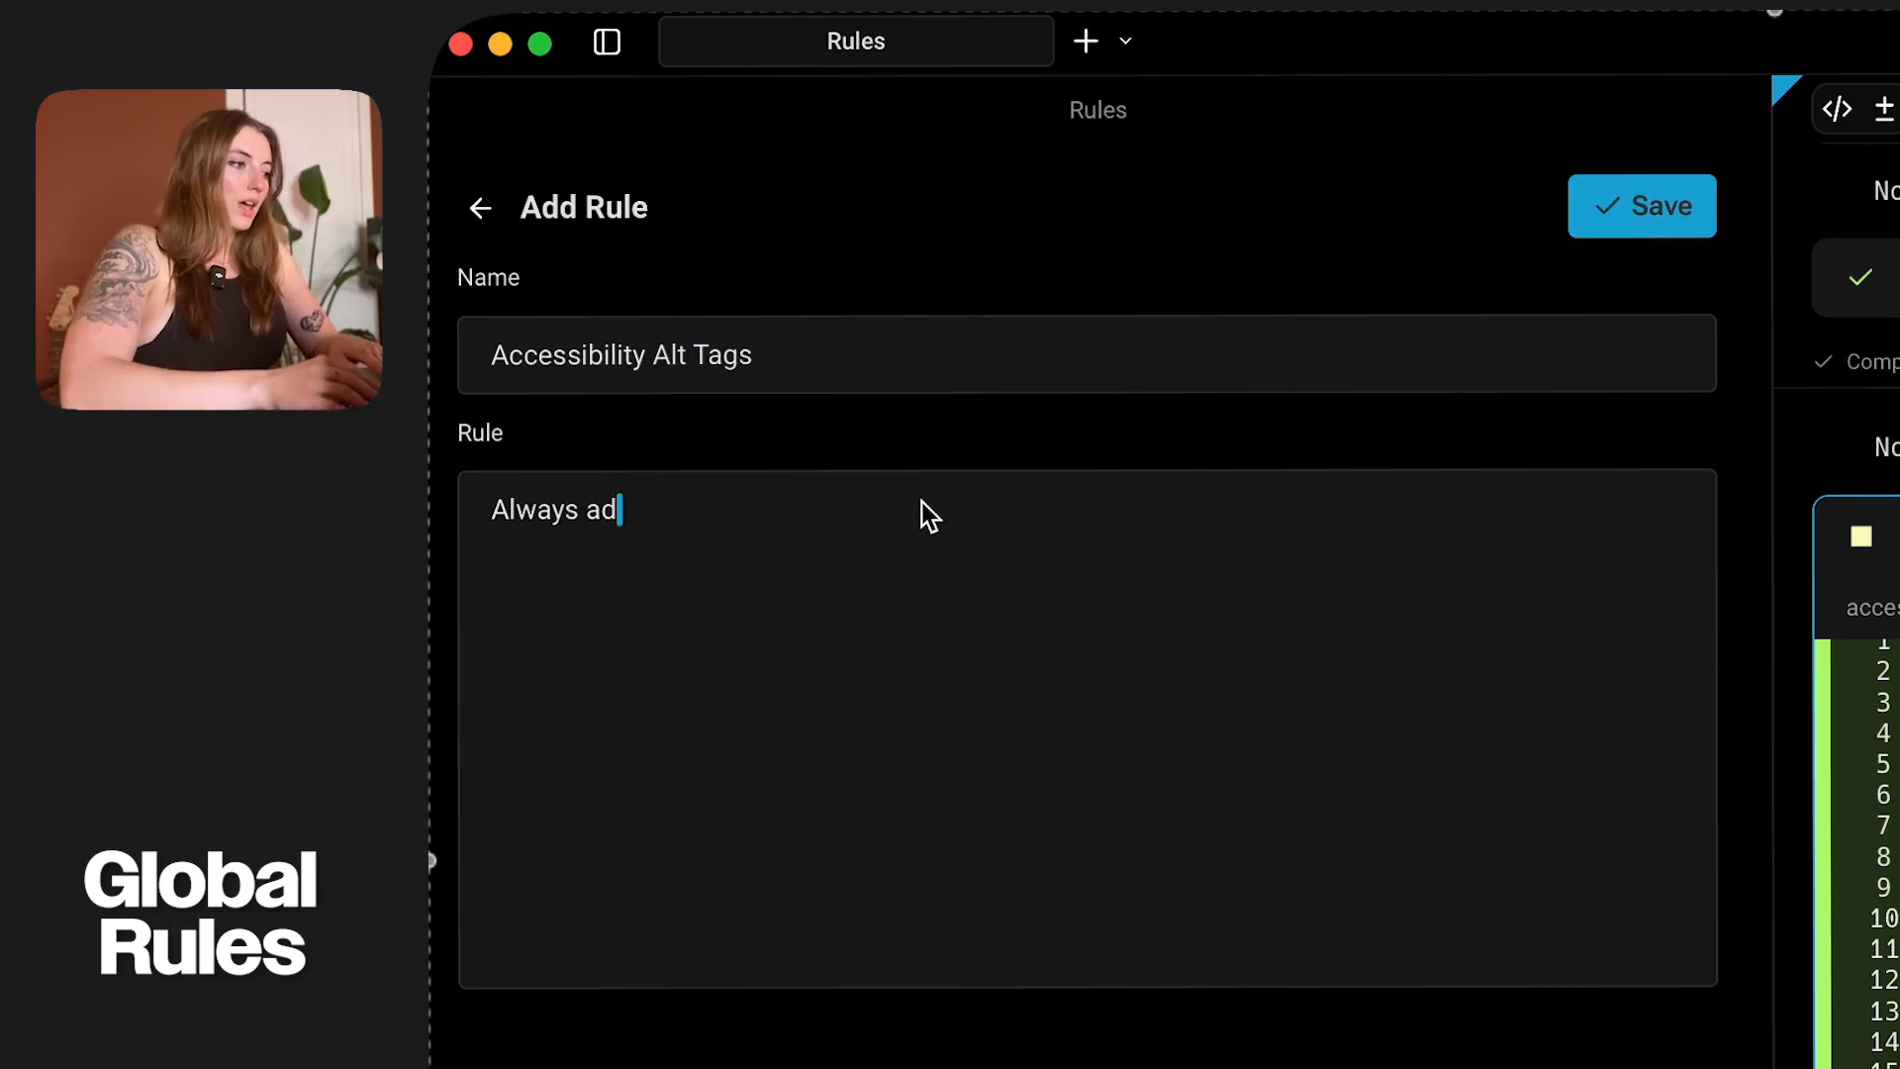
text(d descriptive al)
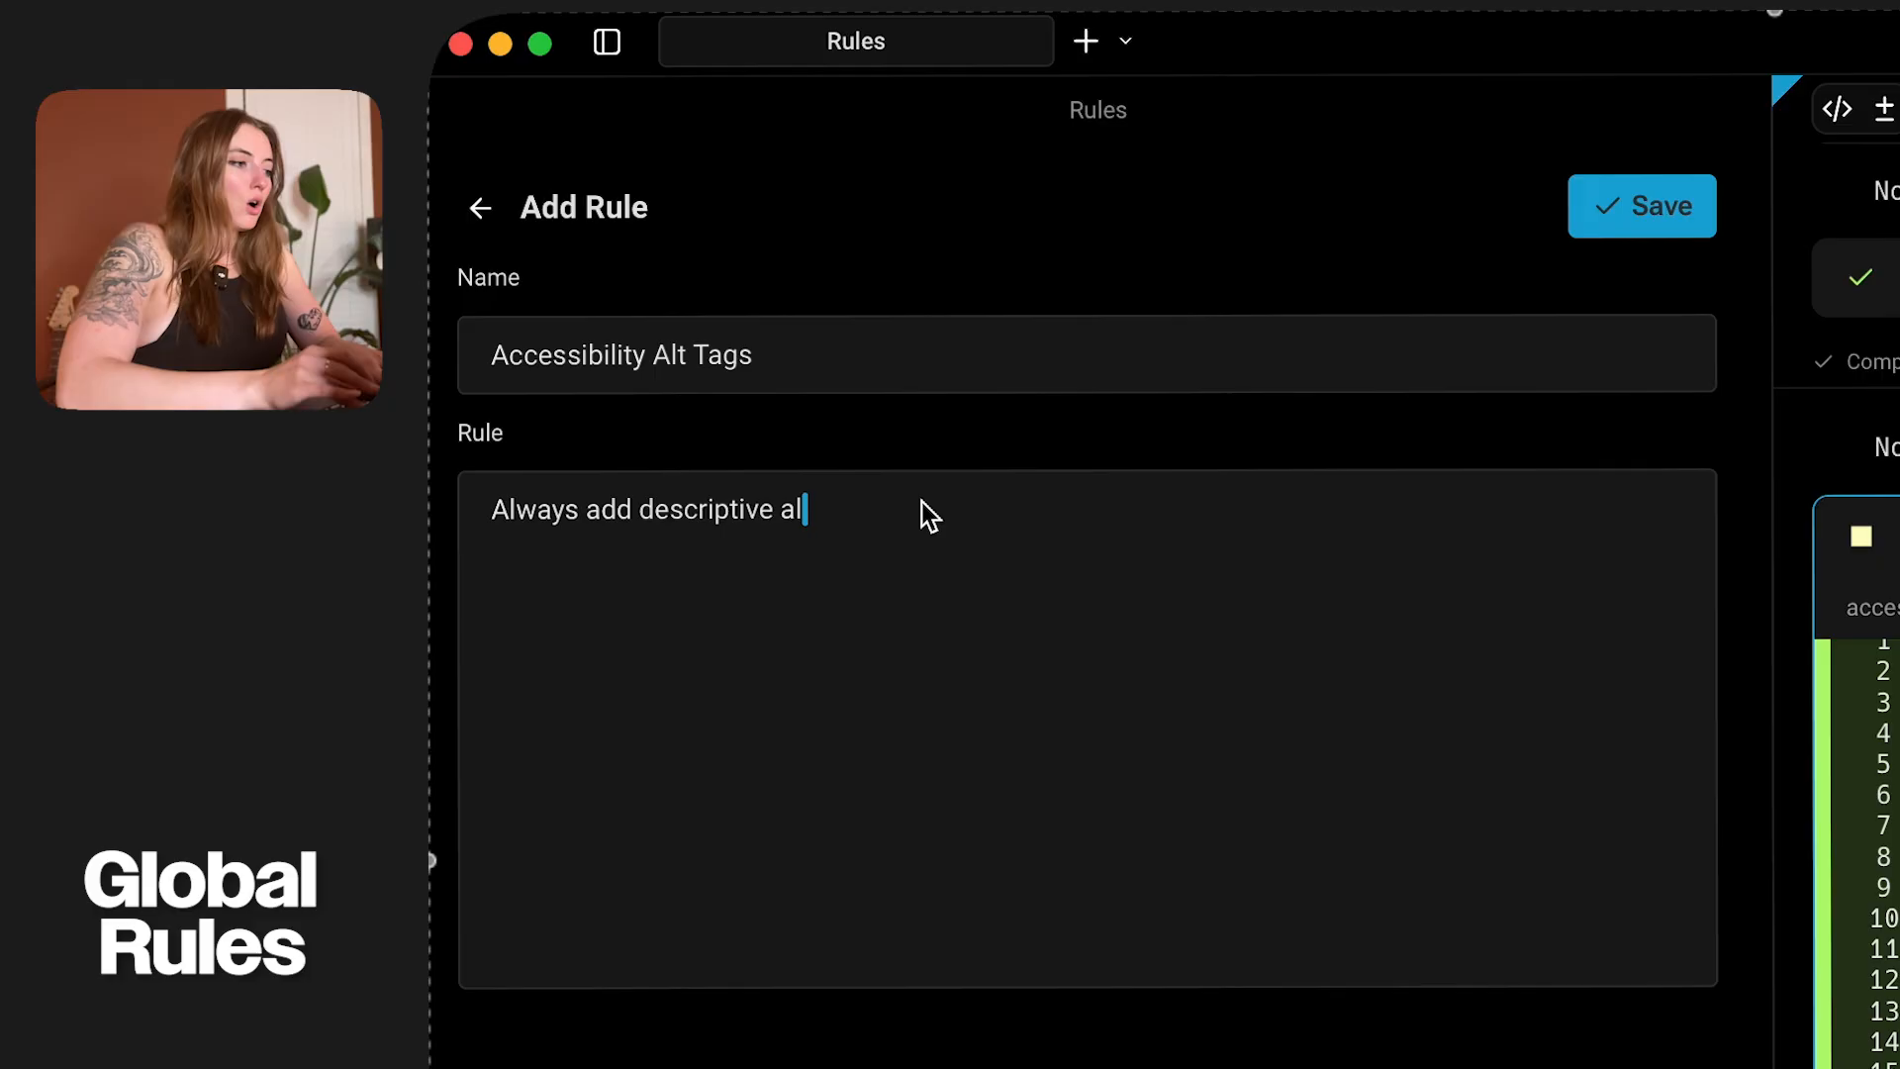
text(t tags to image)
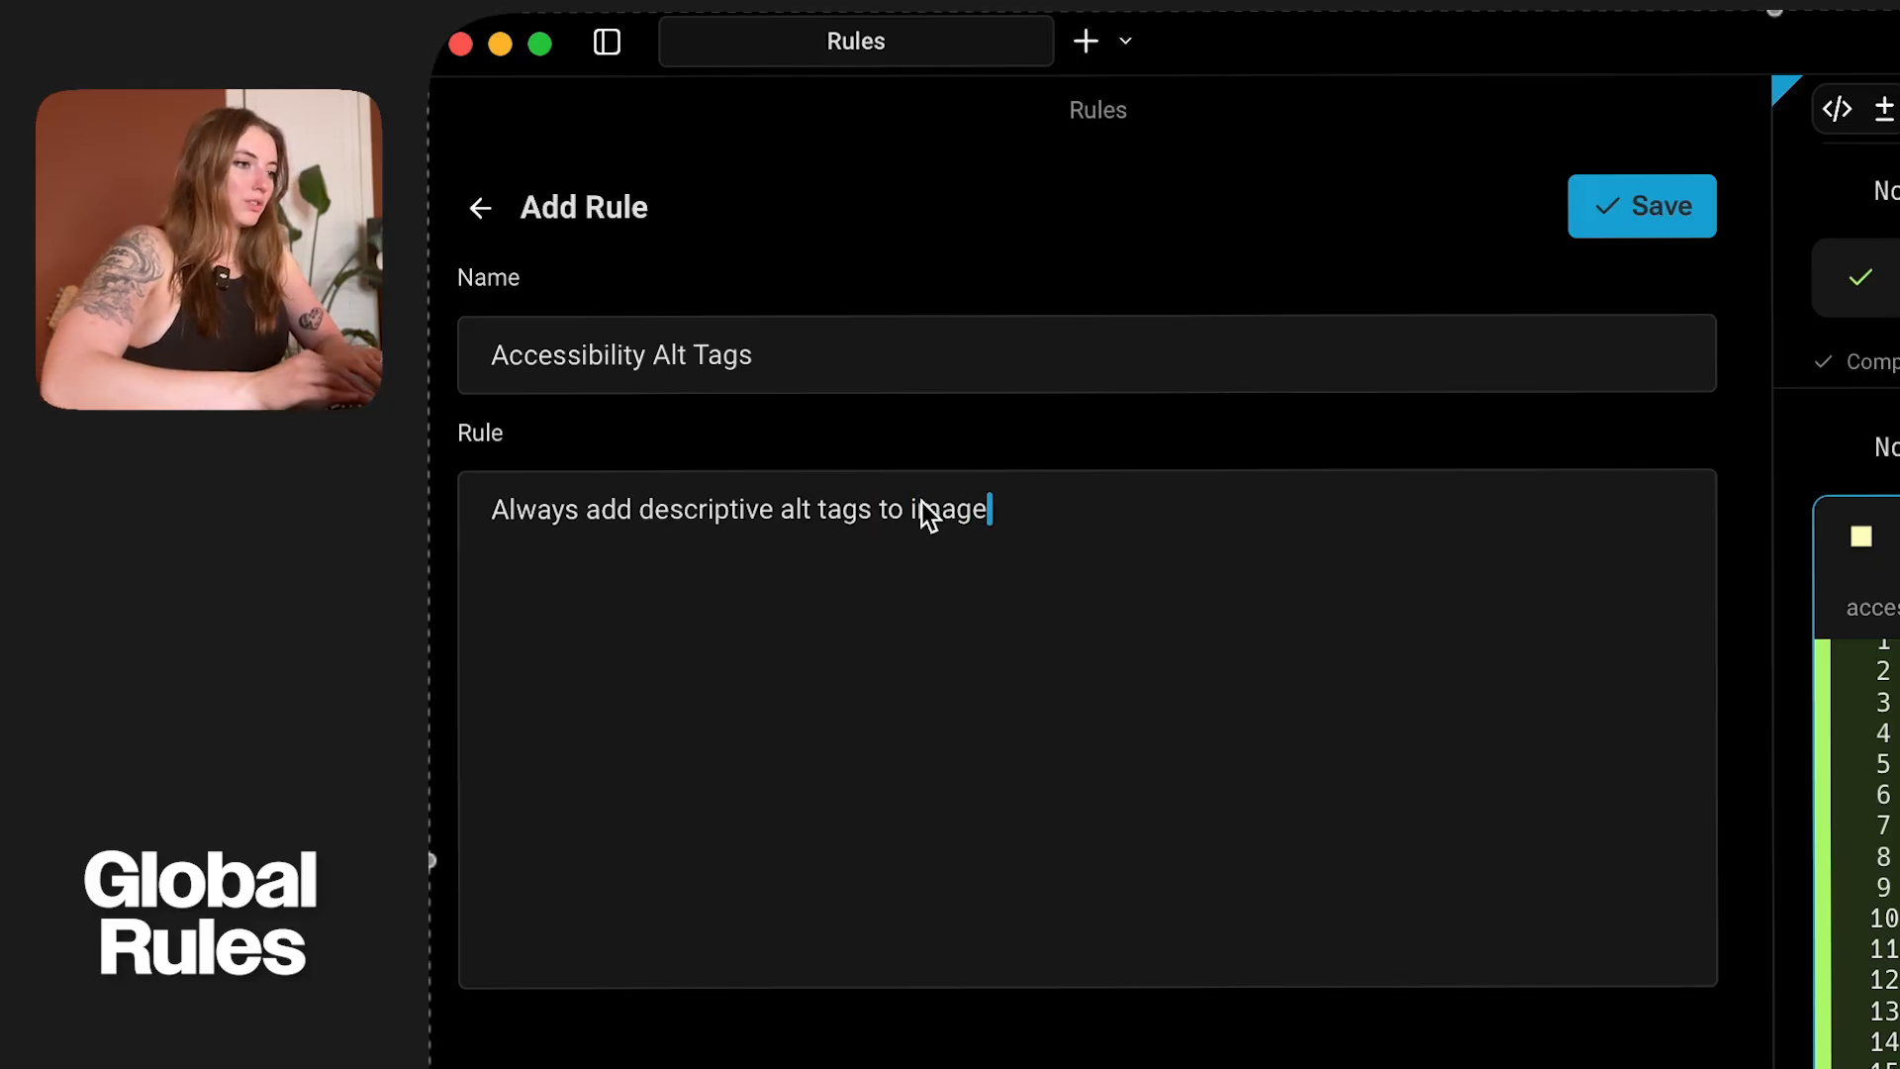
click(1643, 206)
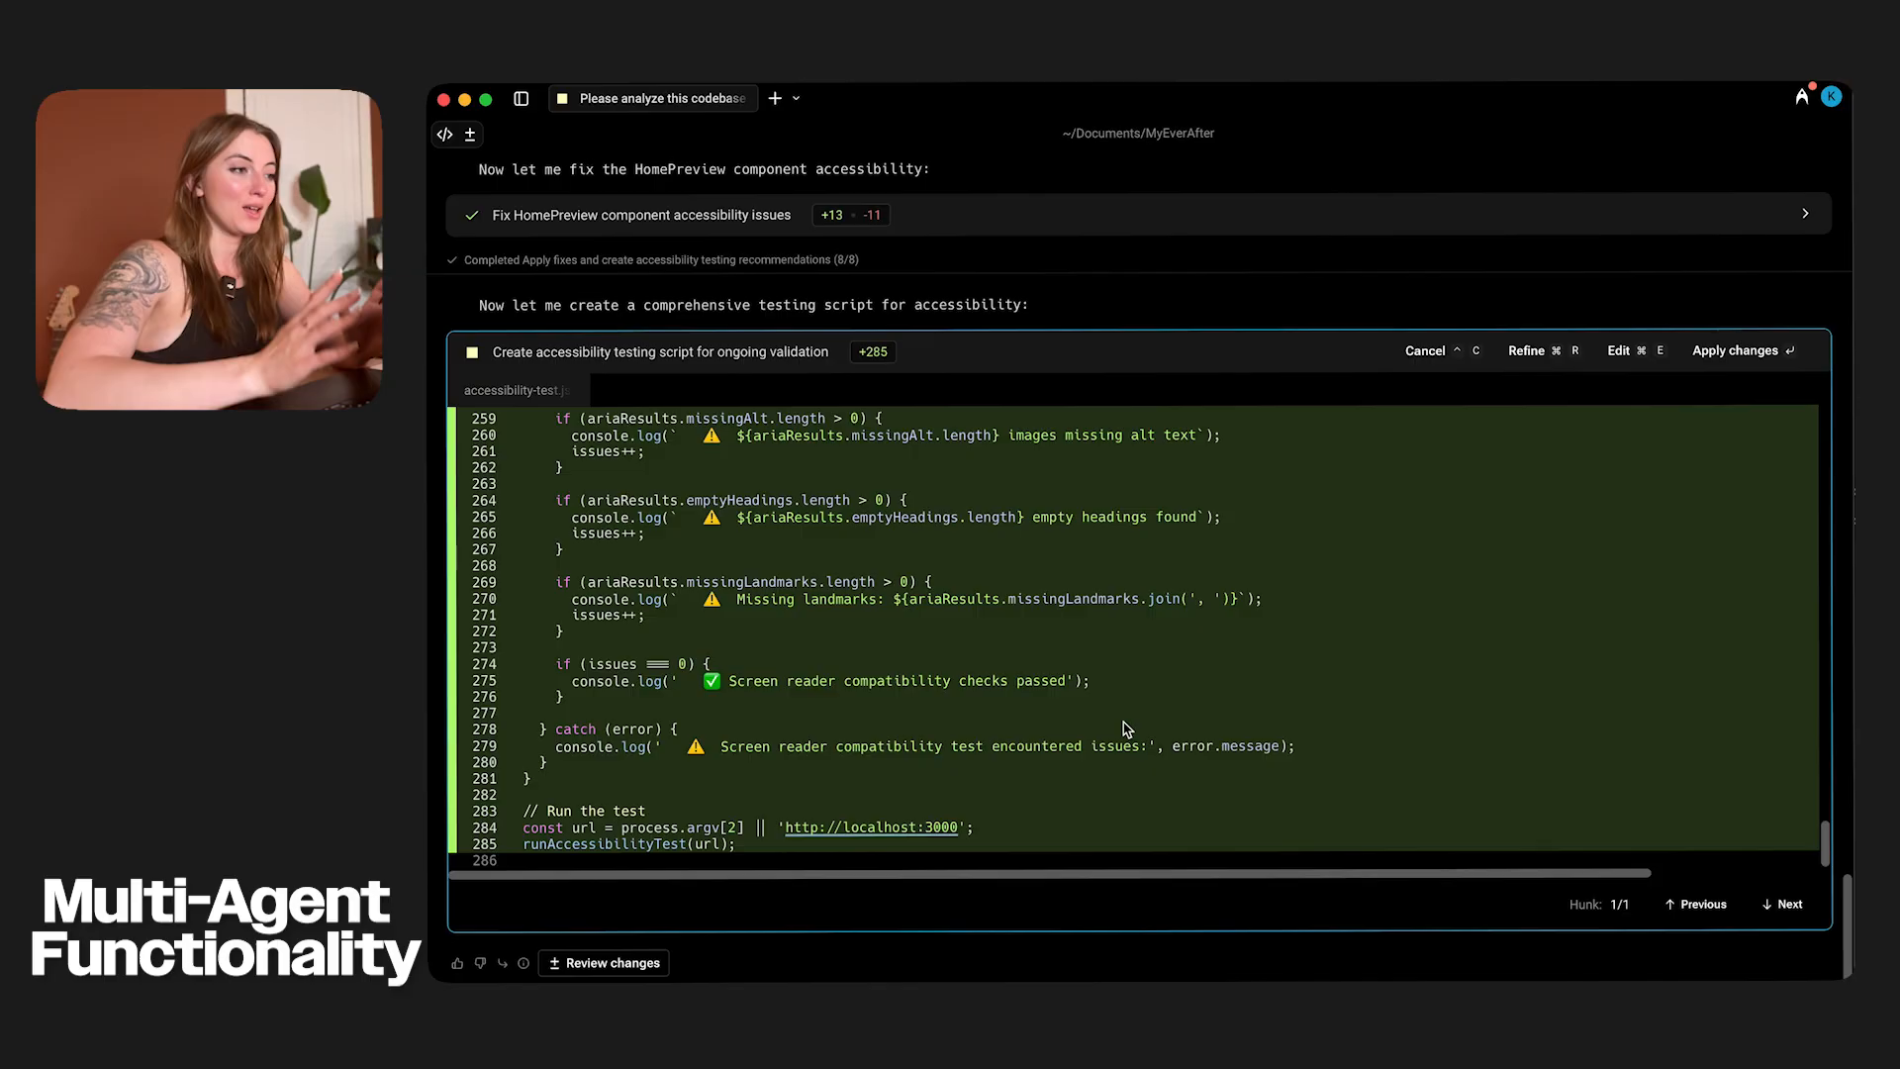
- Start a new MyEverAfter session and send the performance review request to a second agent
click(992, 99)
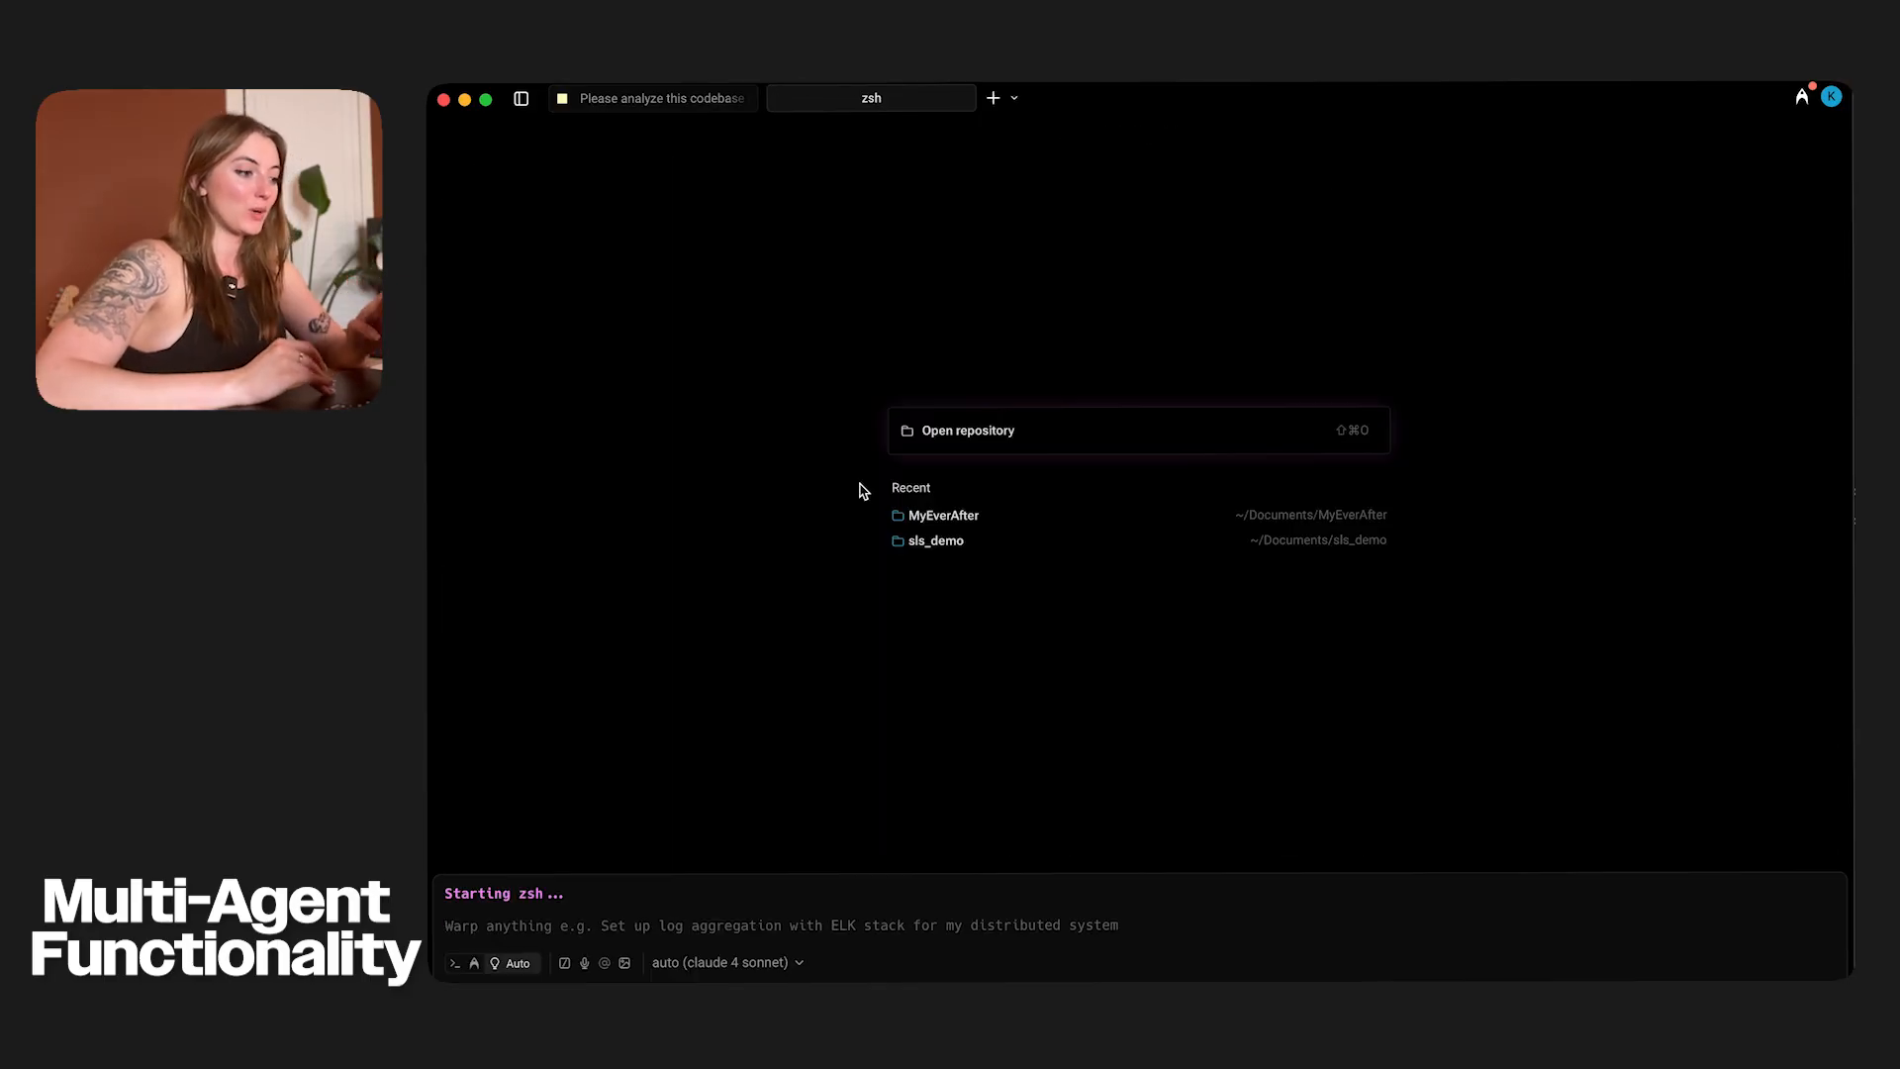
click(942, 514)
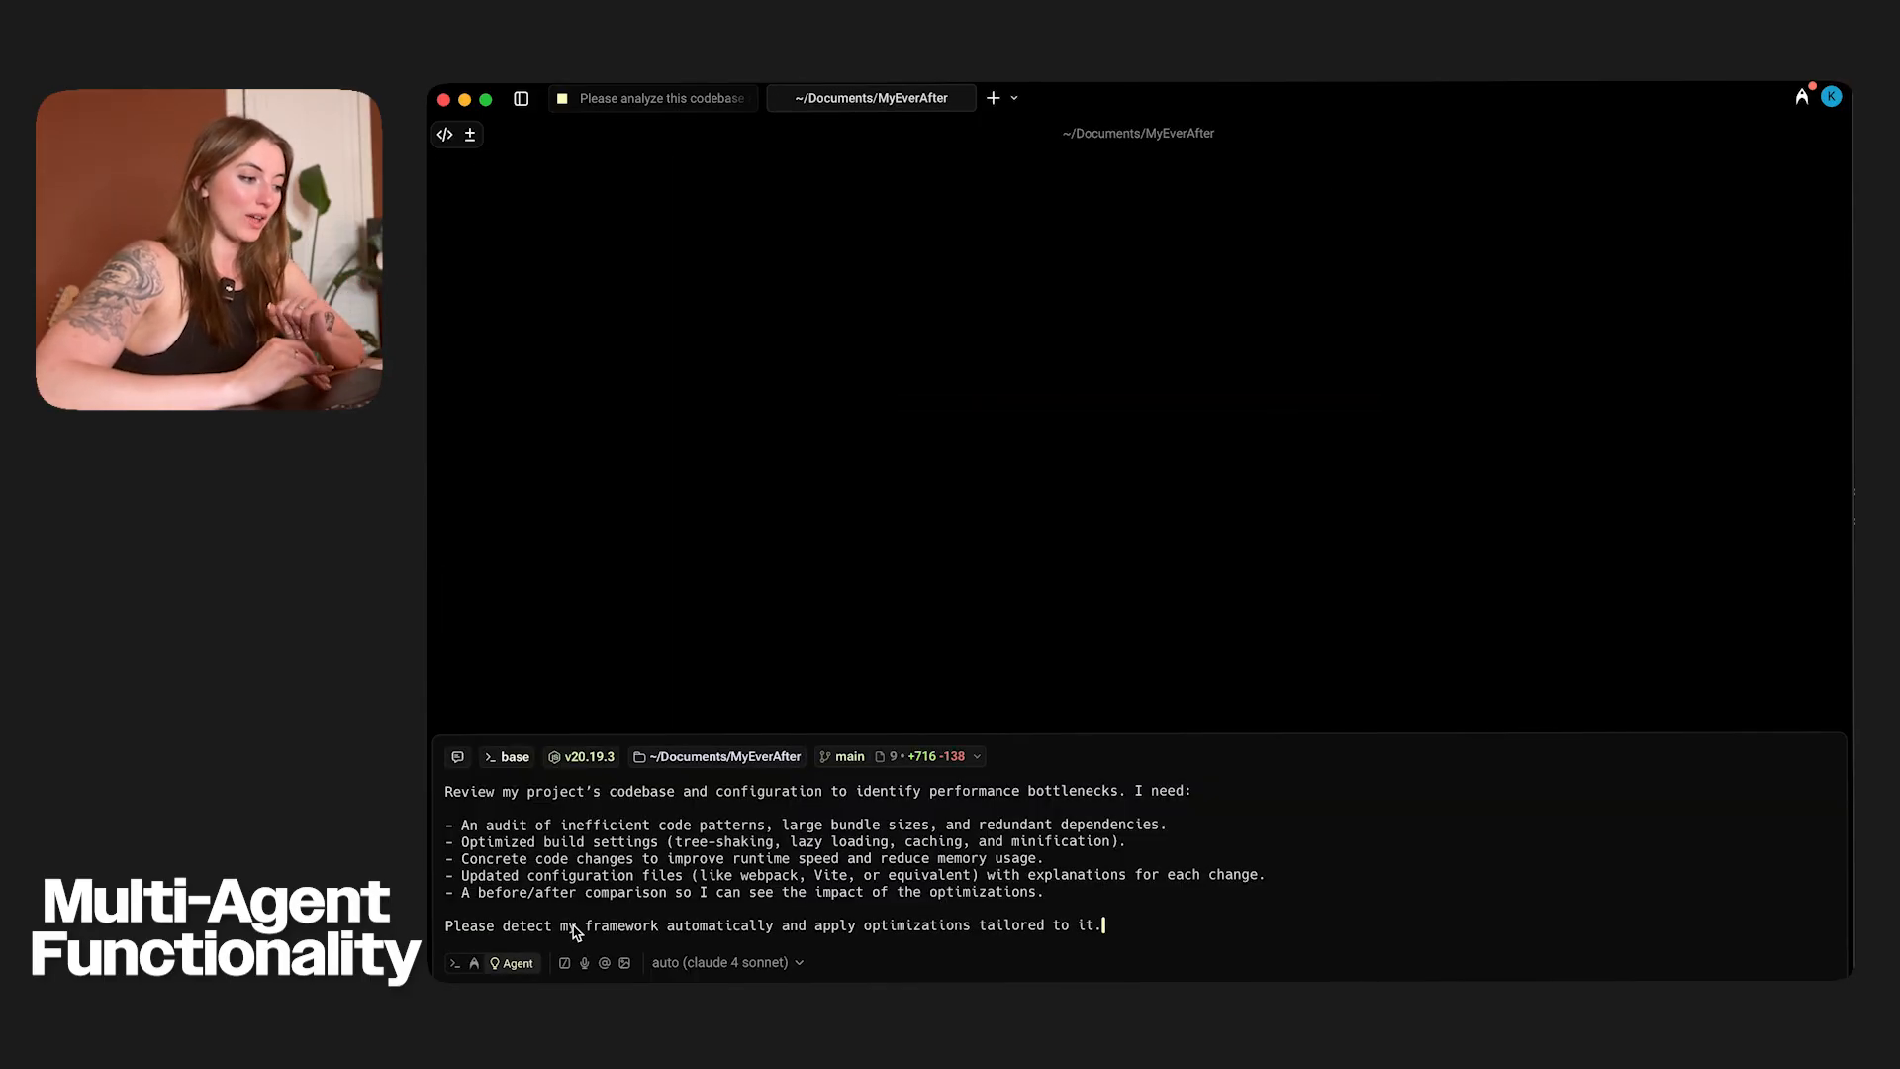
mouse_move(883, 903)
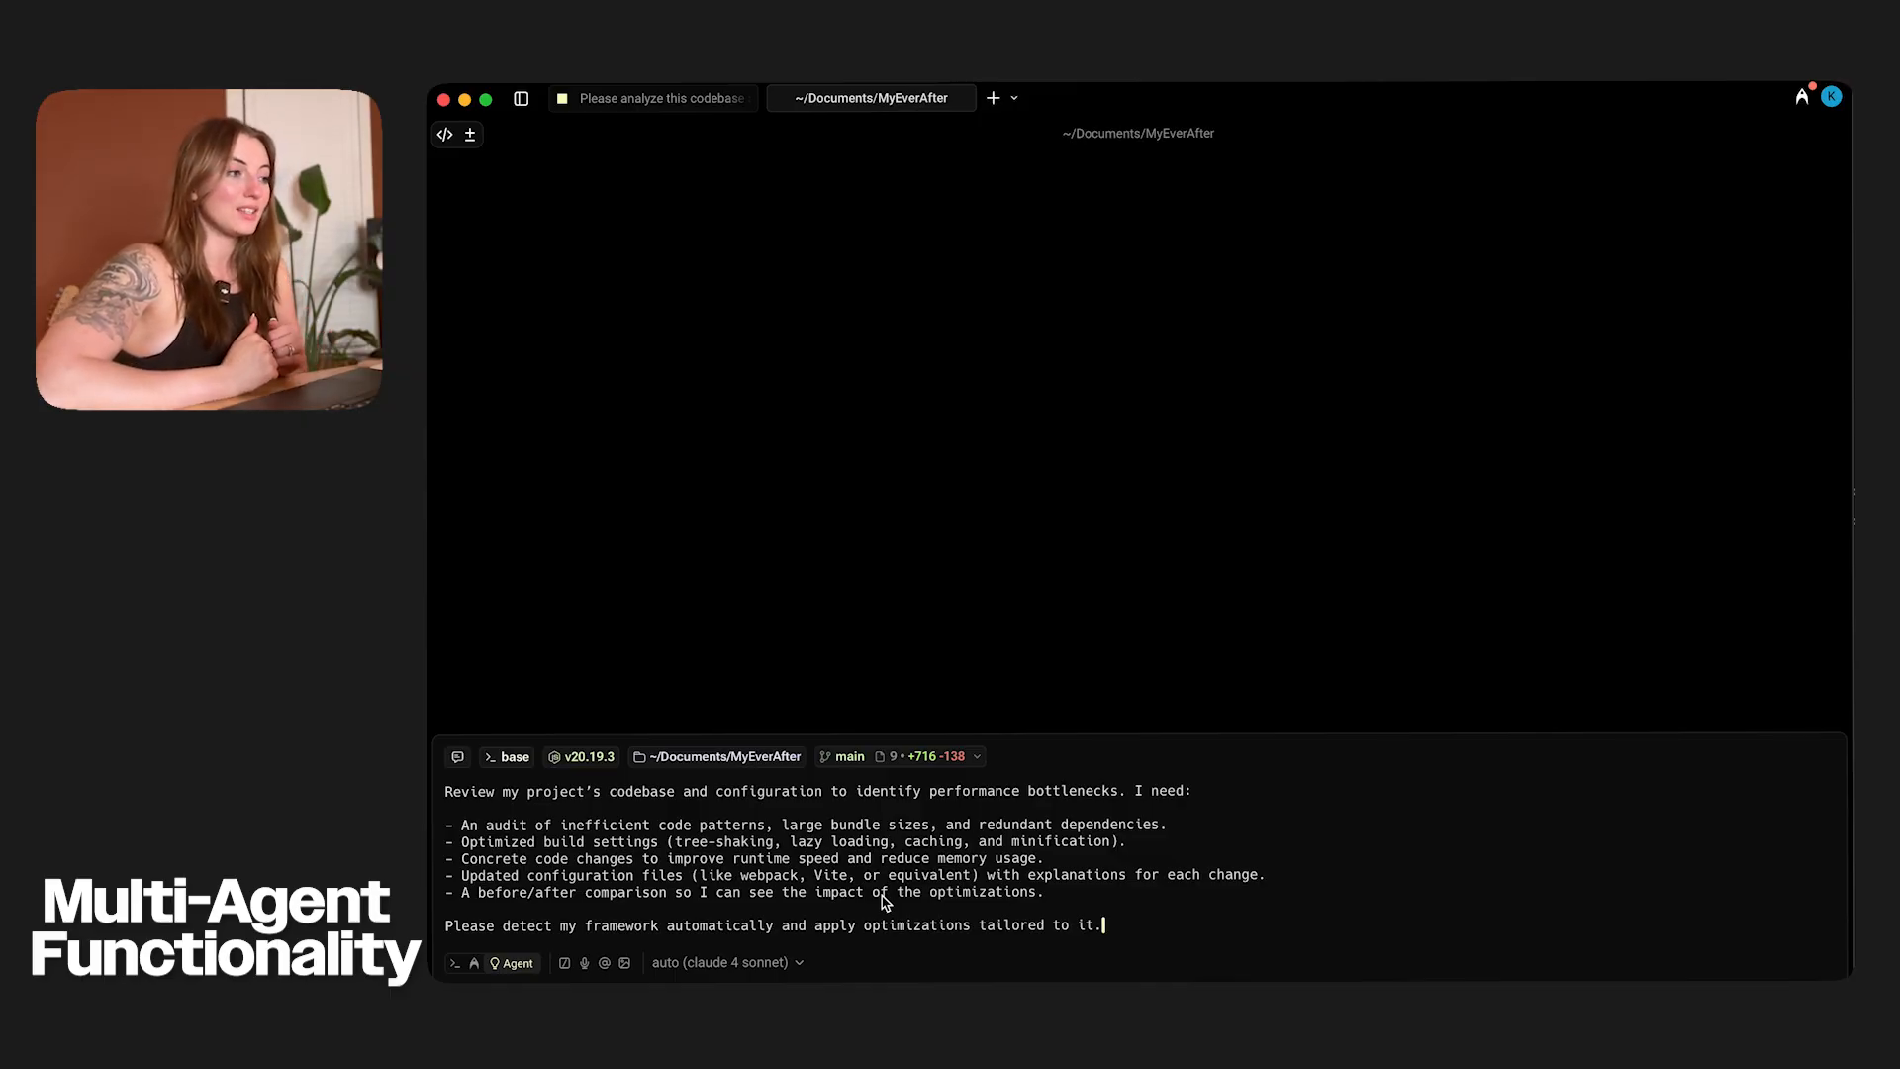
key(return)
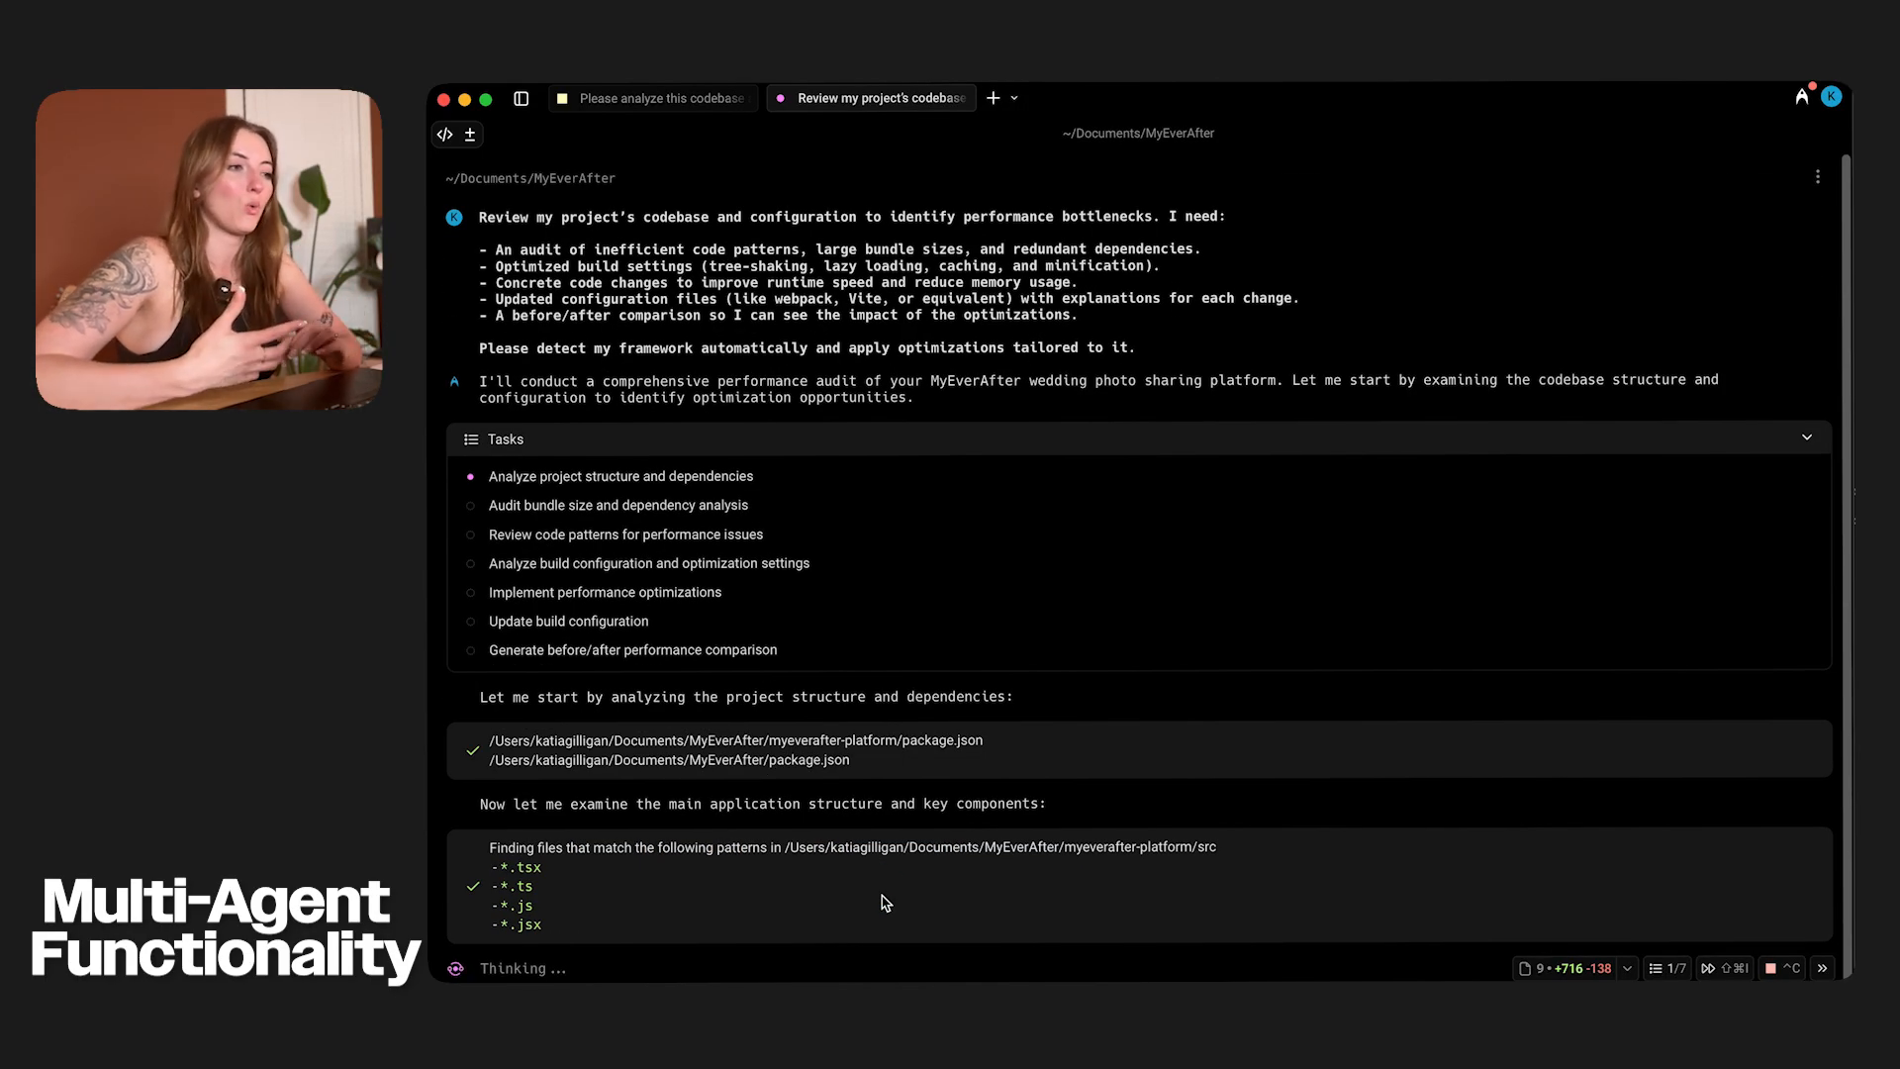
- Allow the agent to run the npm run build command for its performance audit
scroll(down, 3)
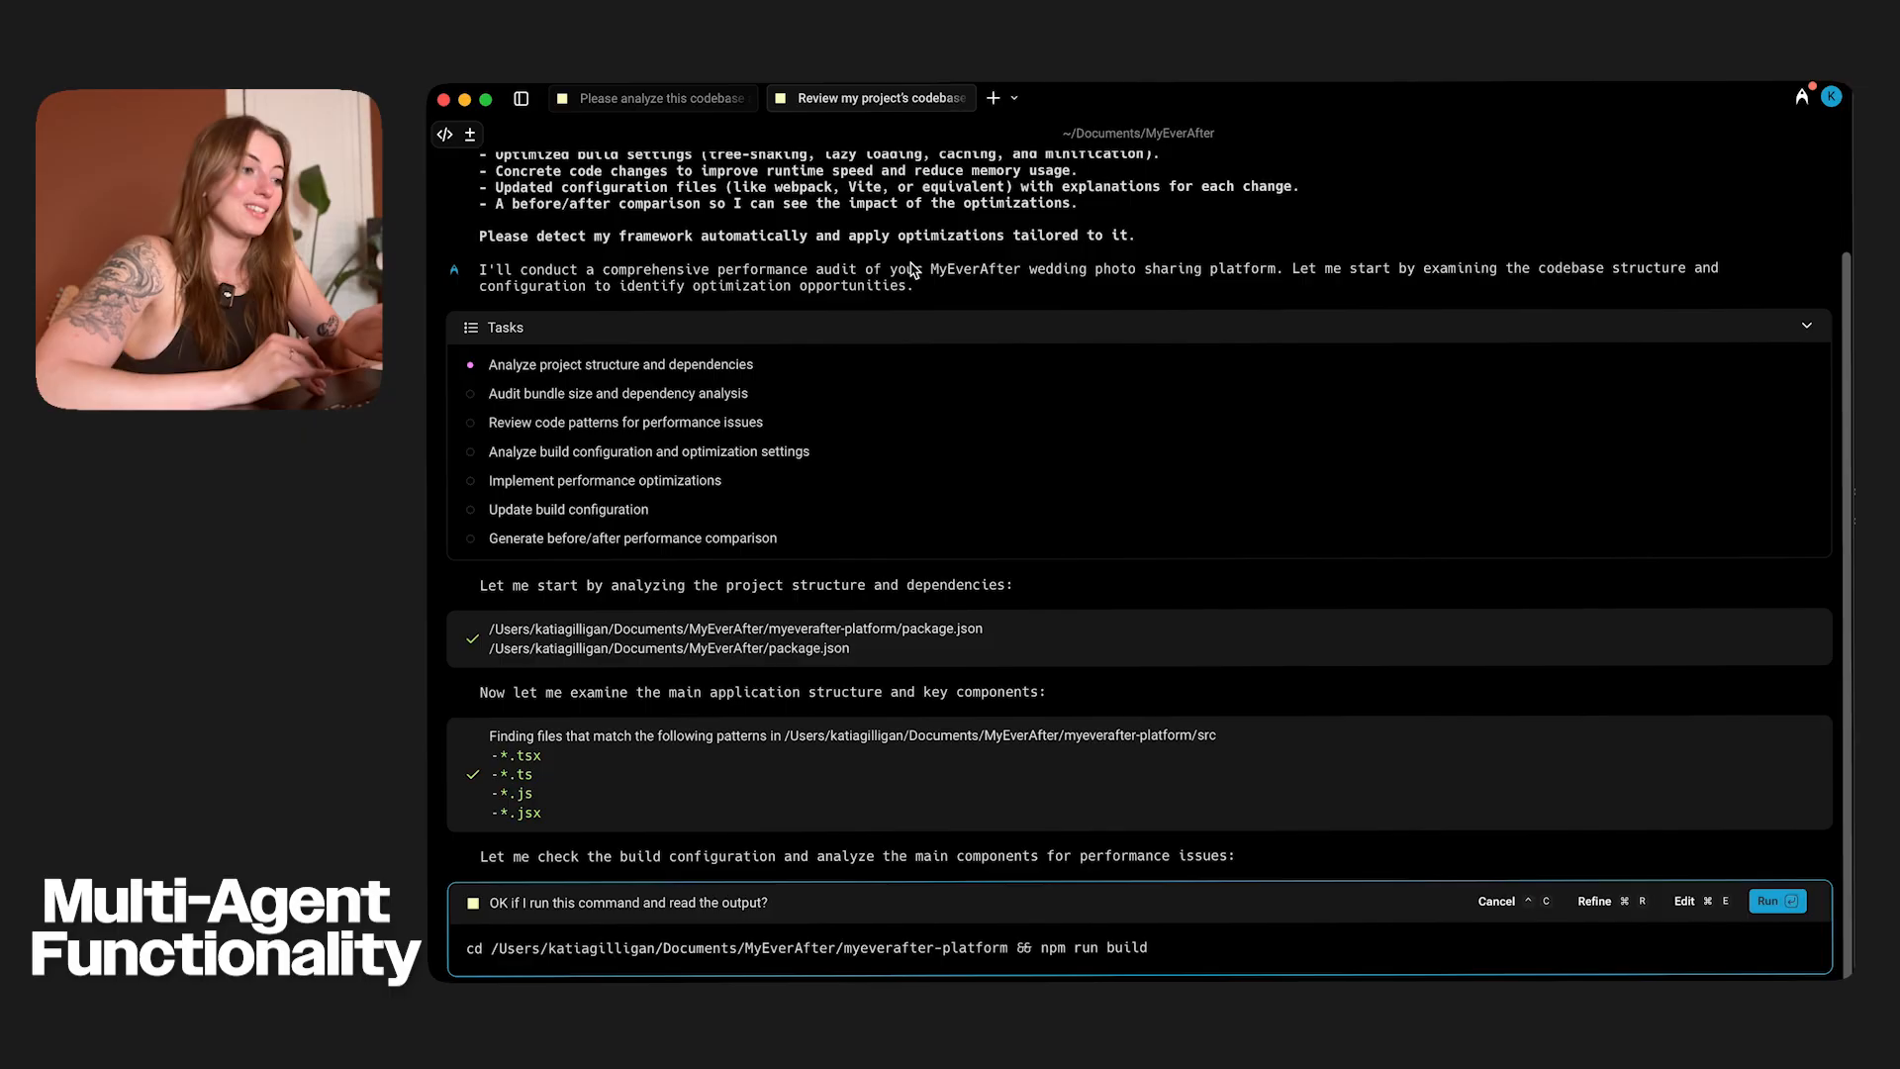
mouse_move(960, 320)
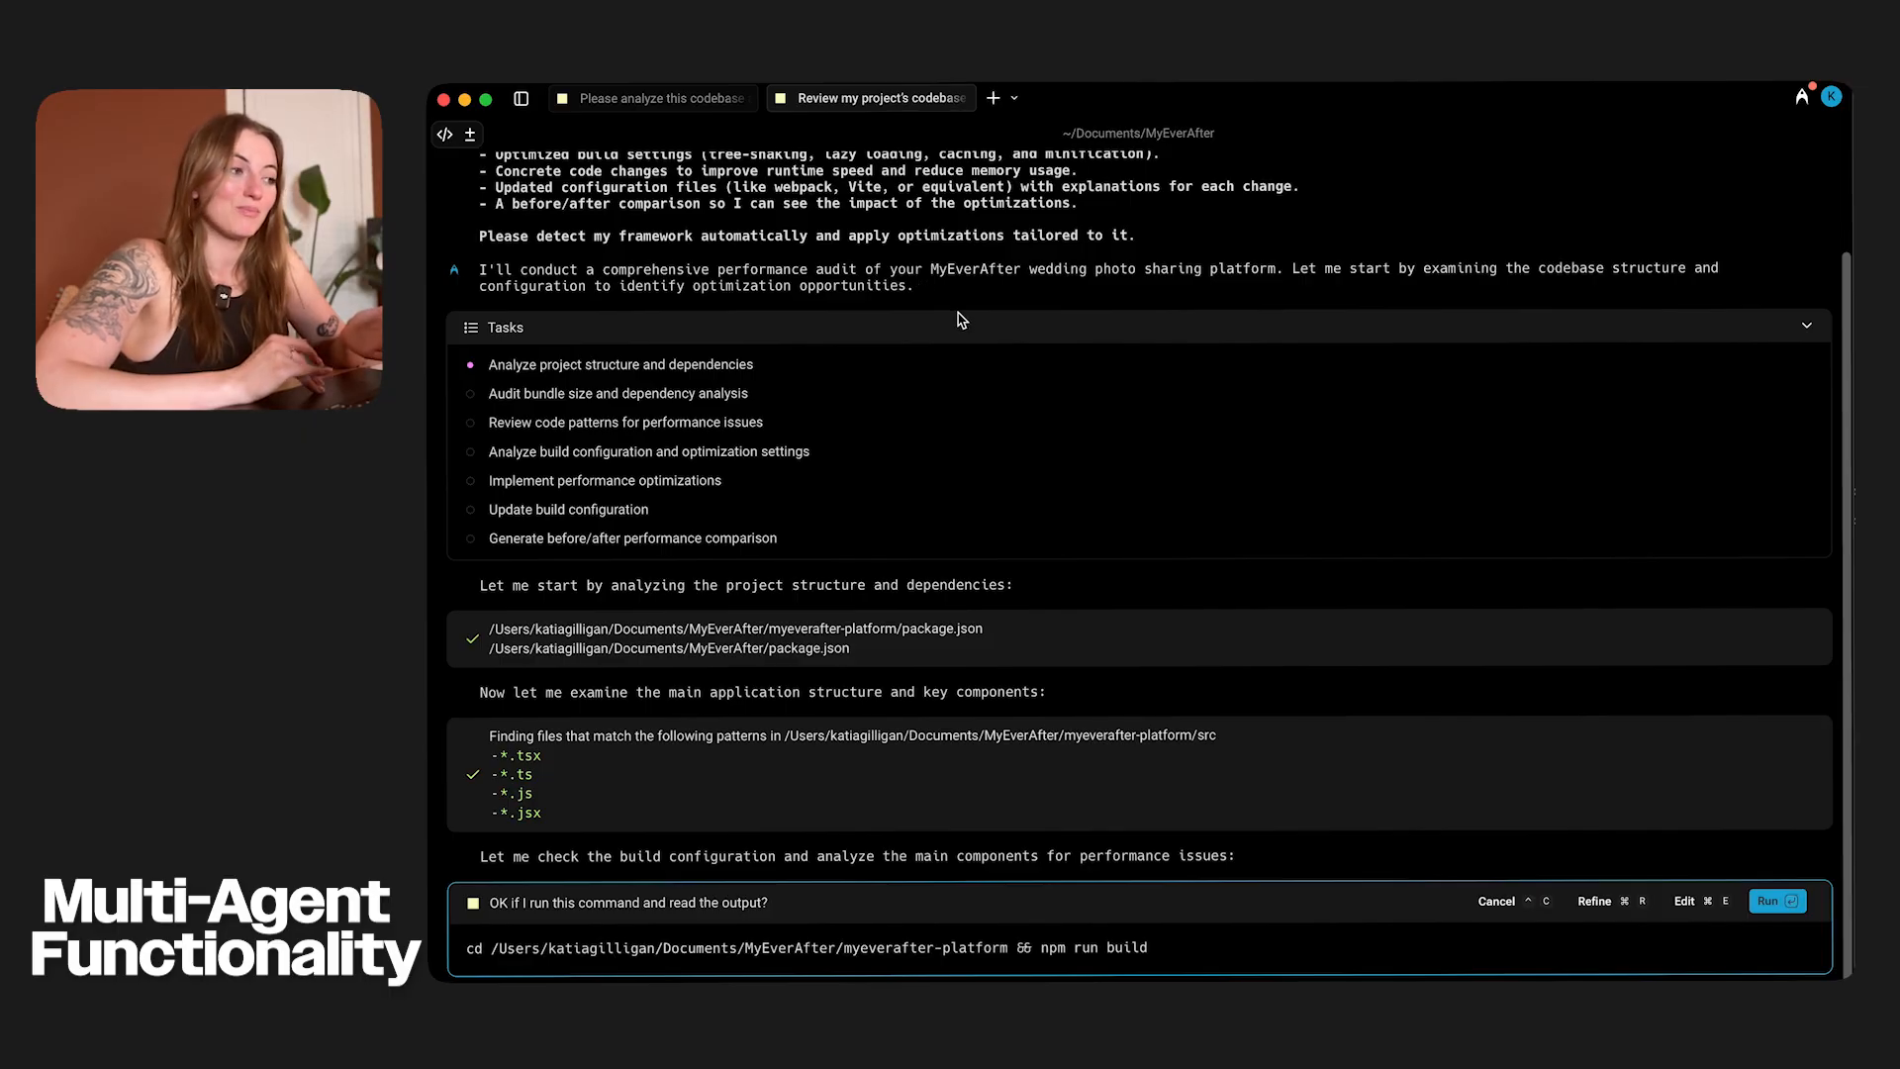
click(1773, 901)
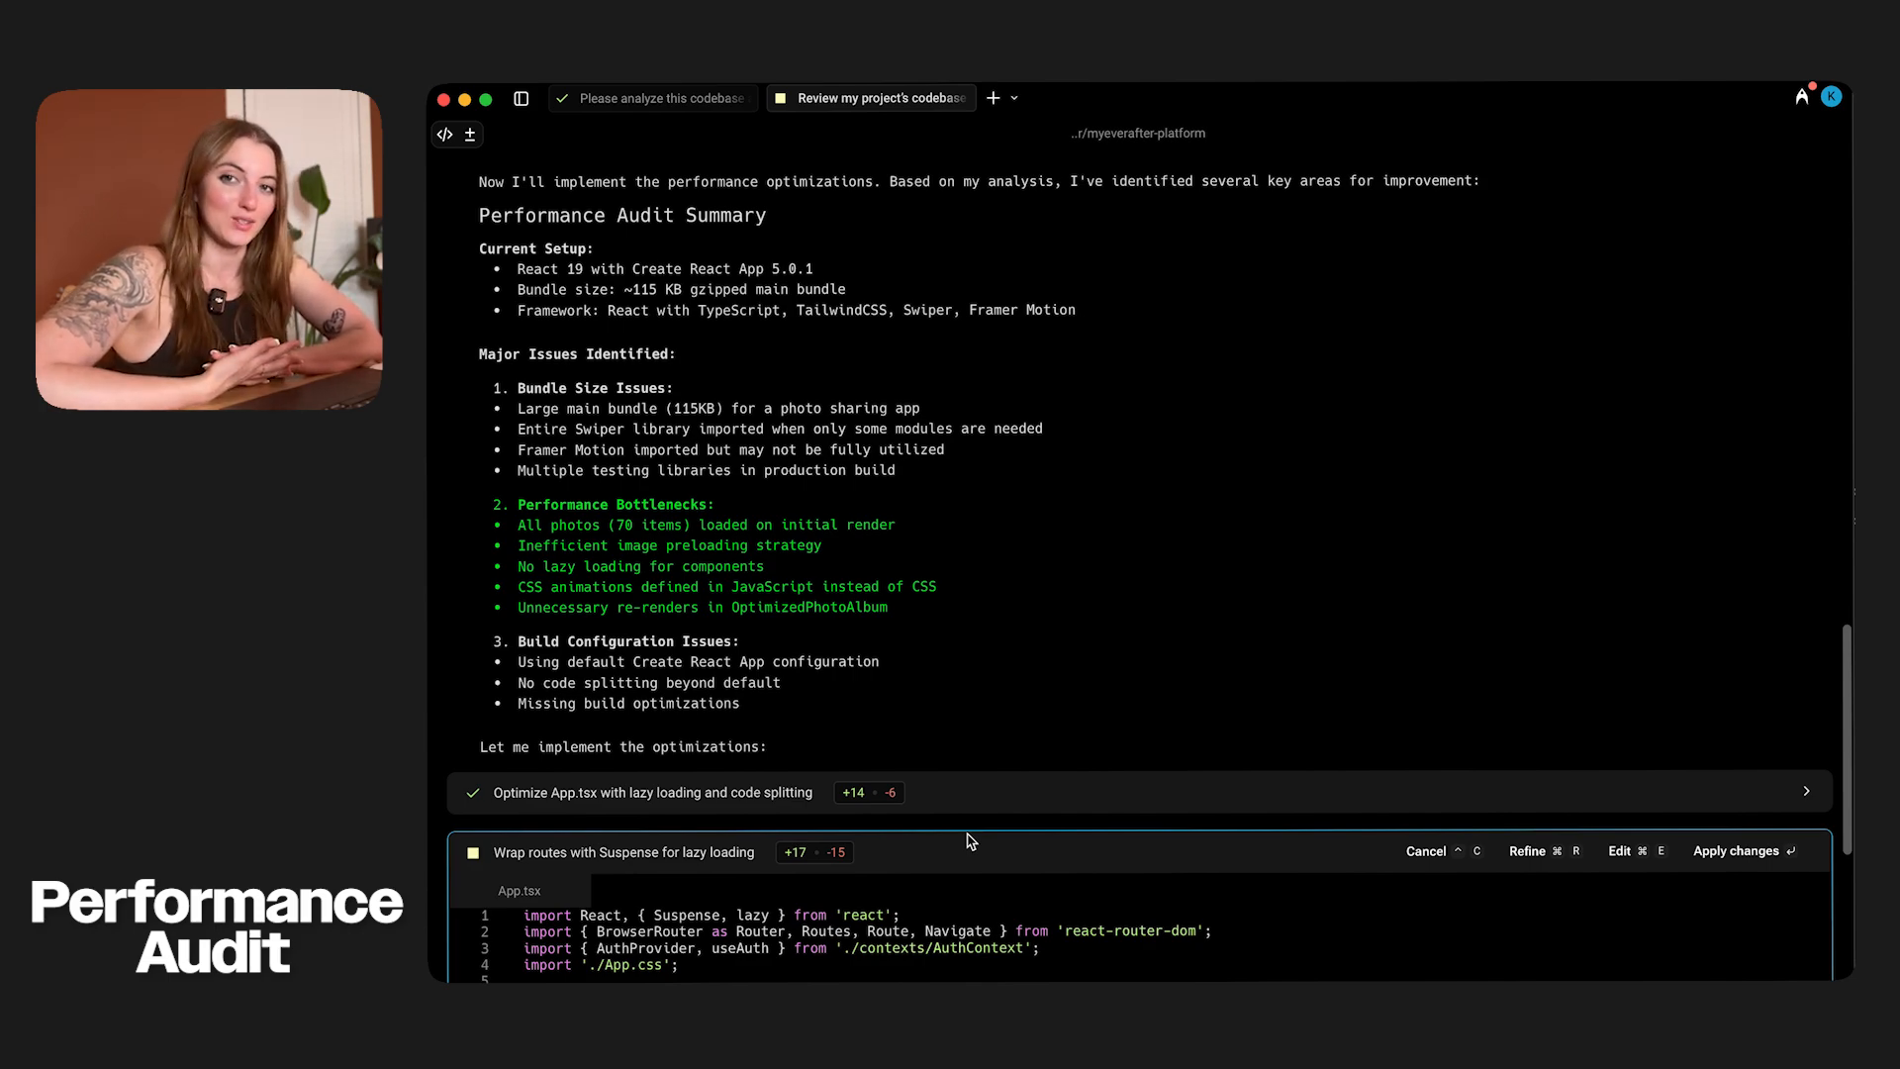
- Switch to the new myeverafter-platform session to draft the Lighthouse CI and bundle-analyzer benchmark prompt
scroll(down, 3)
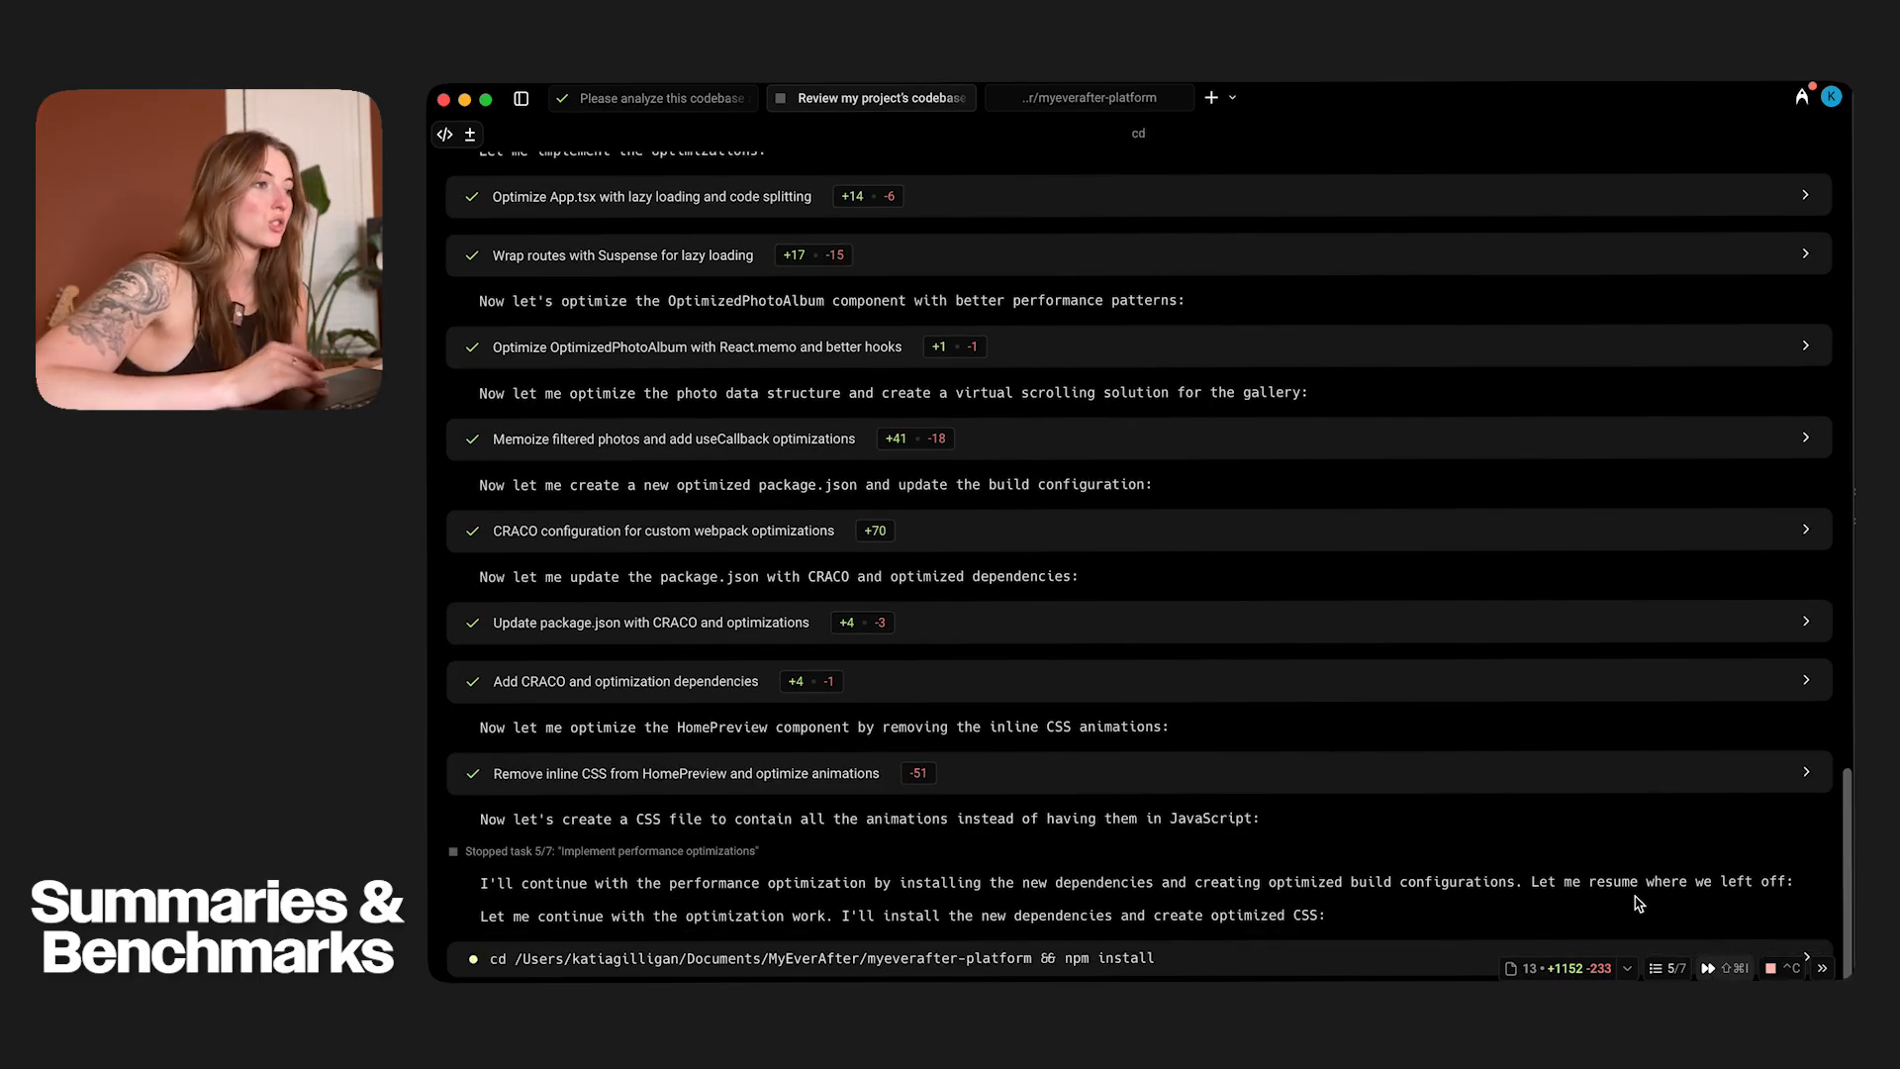
click(1086, 99)
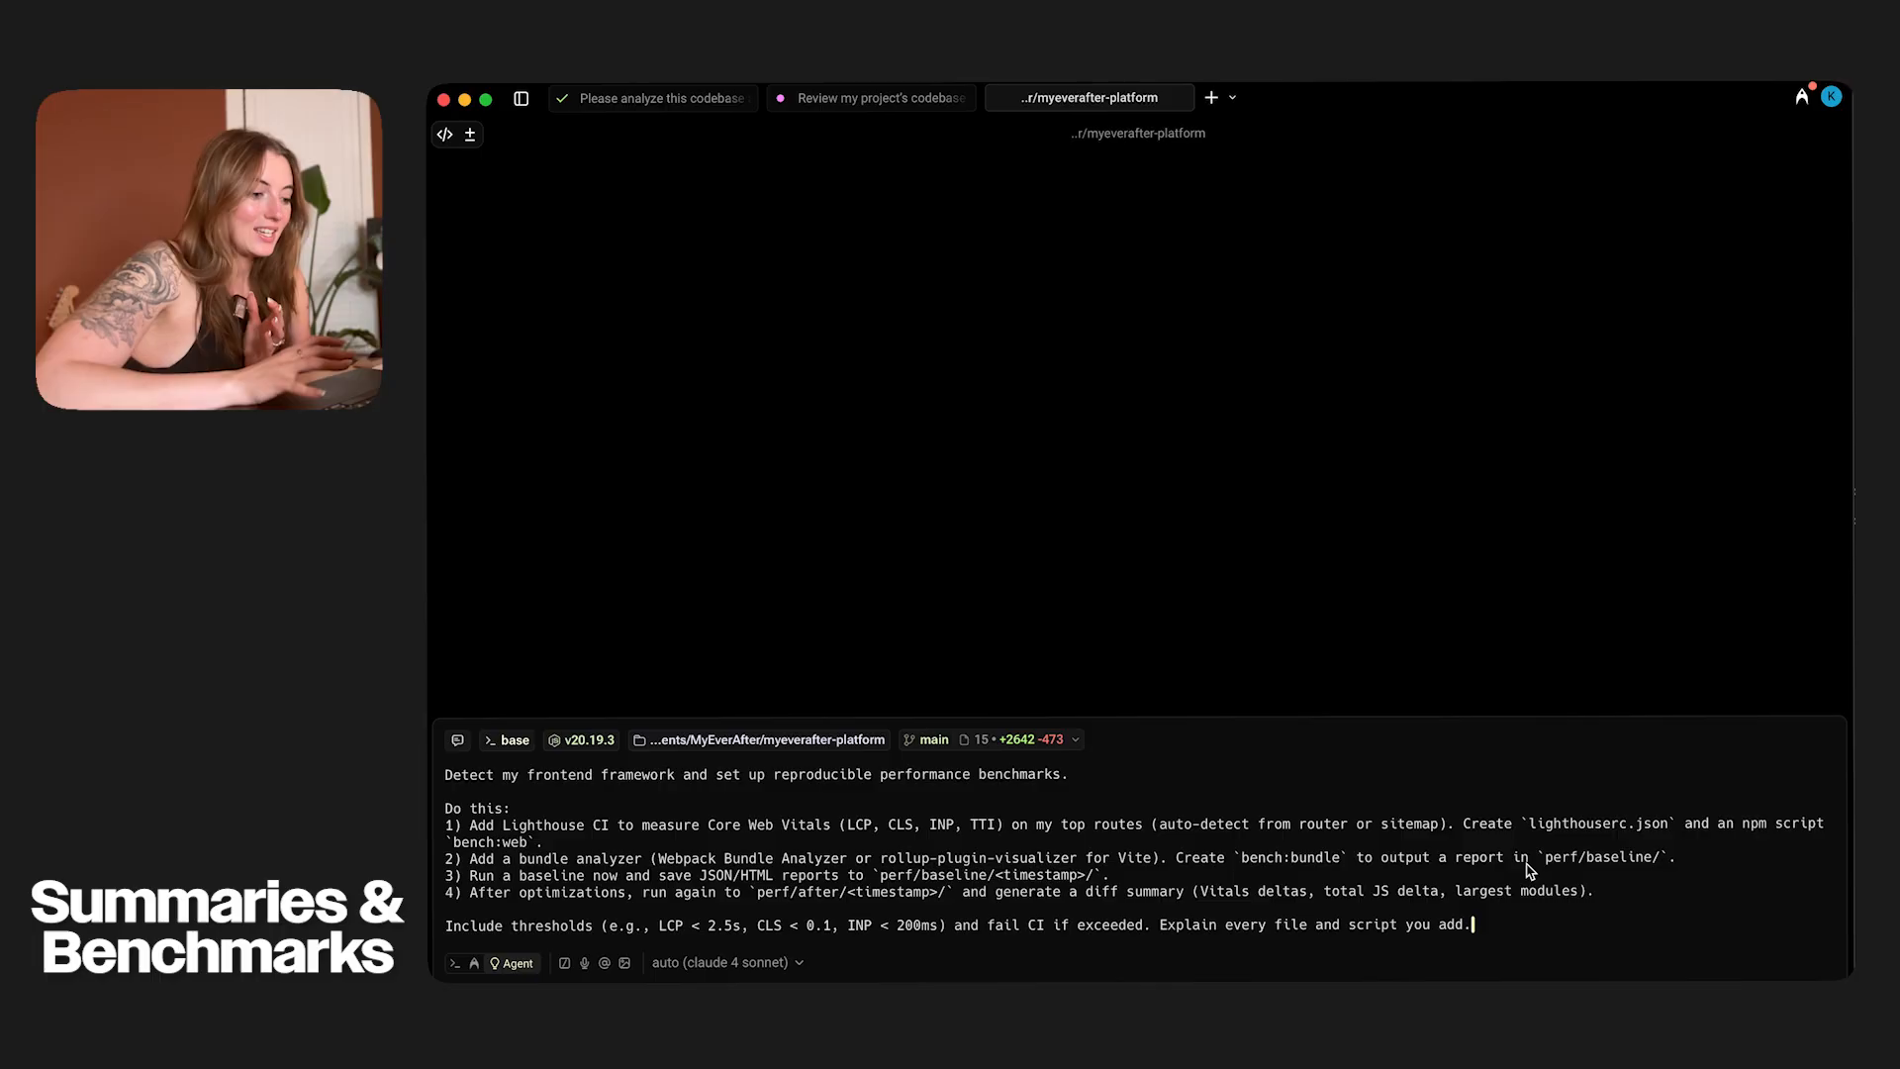
- Submit the benchmarking request and read the performance summary (114.86 KB to 2.75 KB, 71% faster loading)
key(Return)
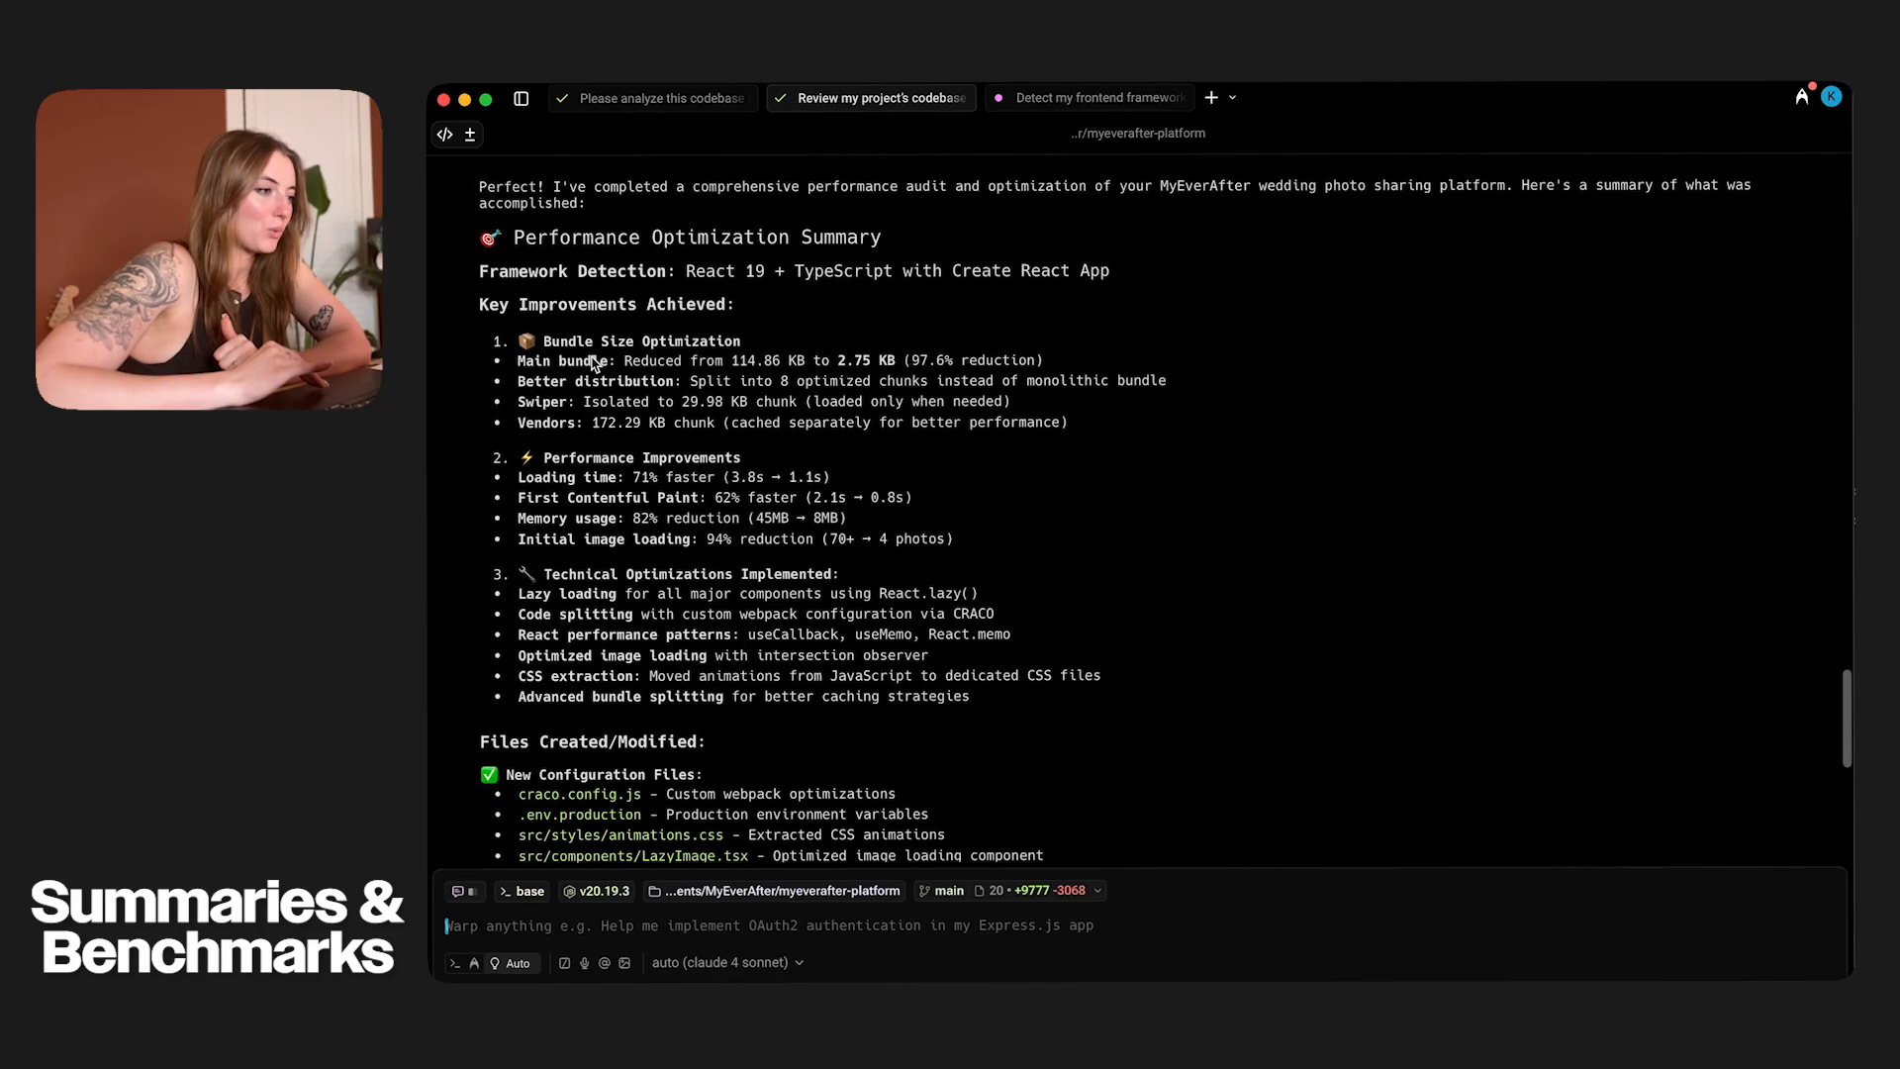
scroll(down, 3)
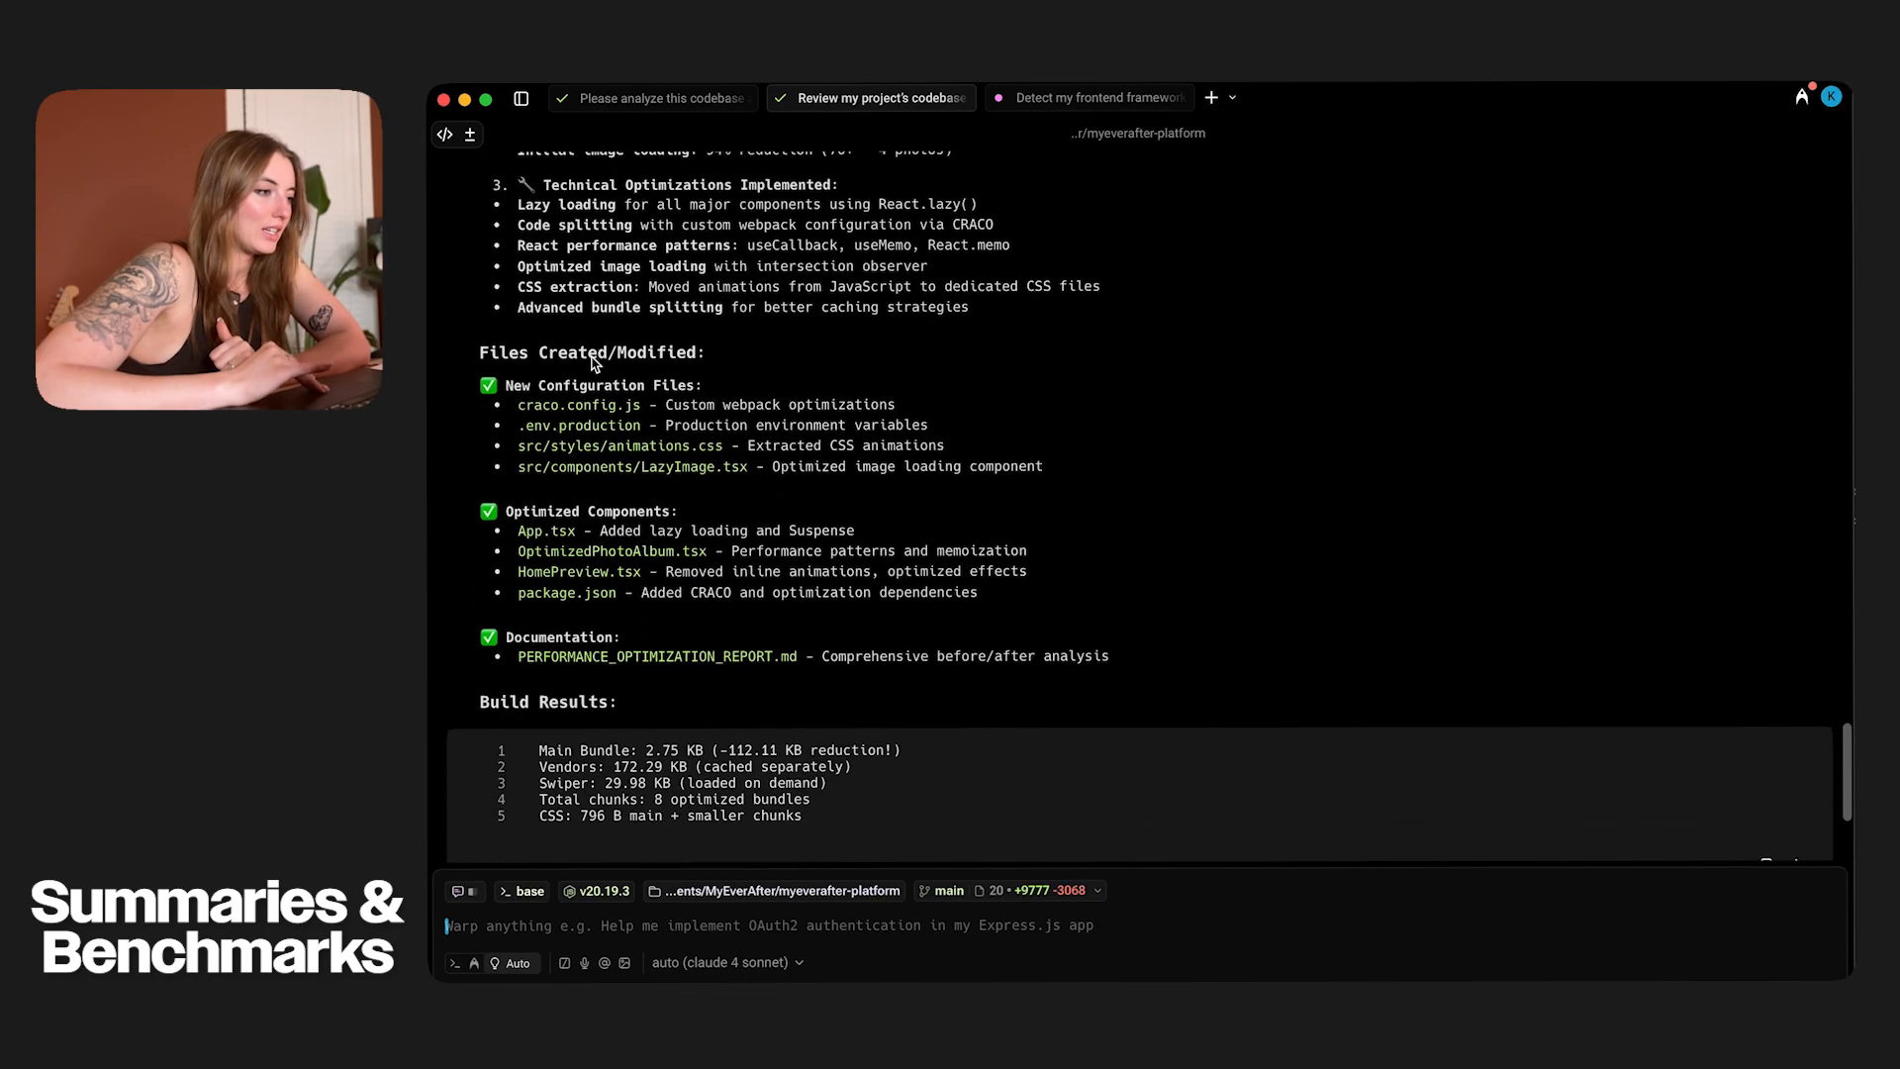
scroll(down, 3)
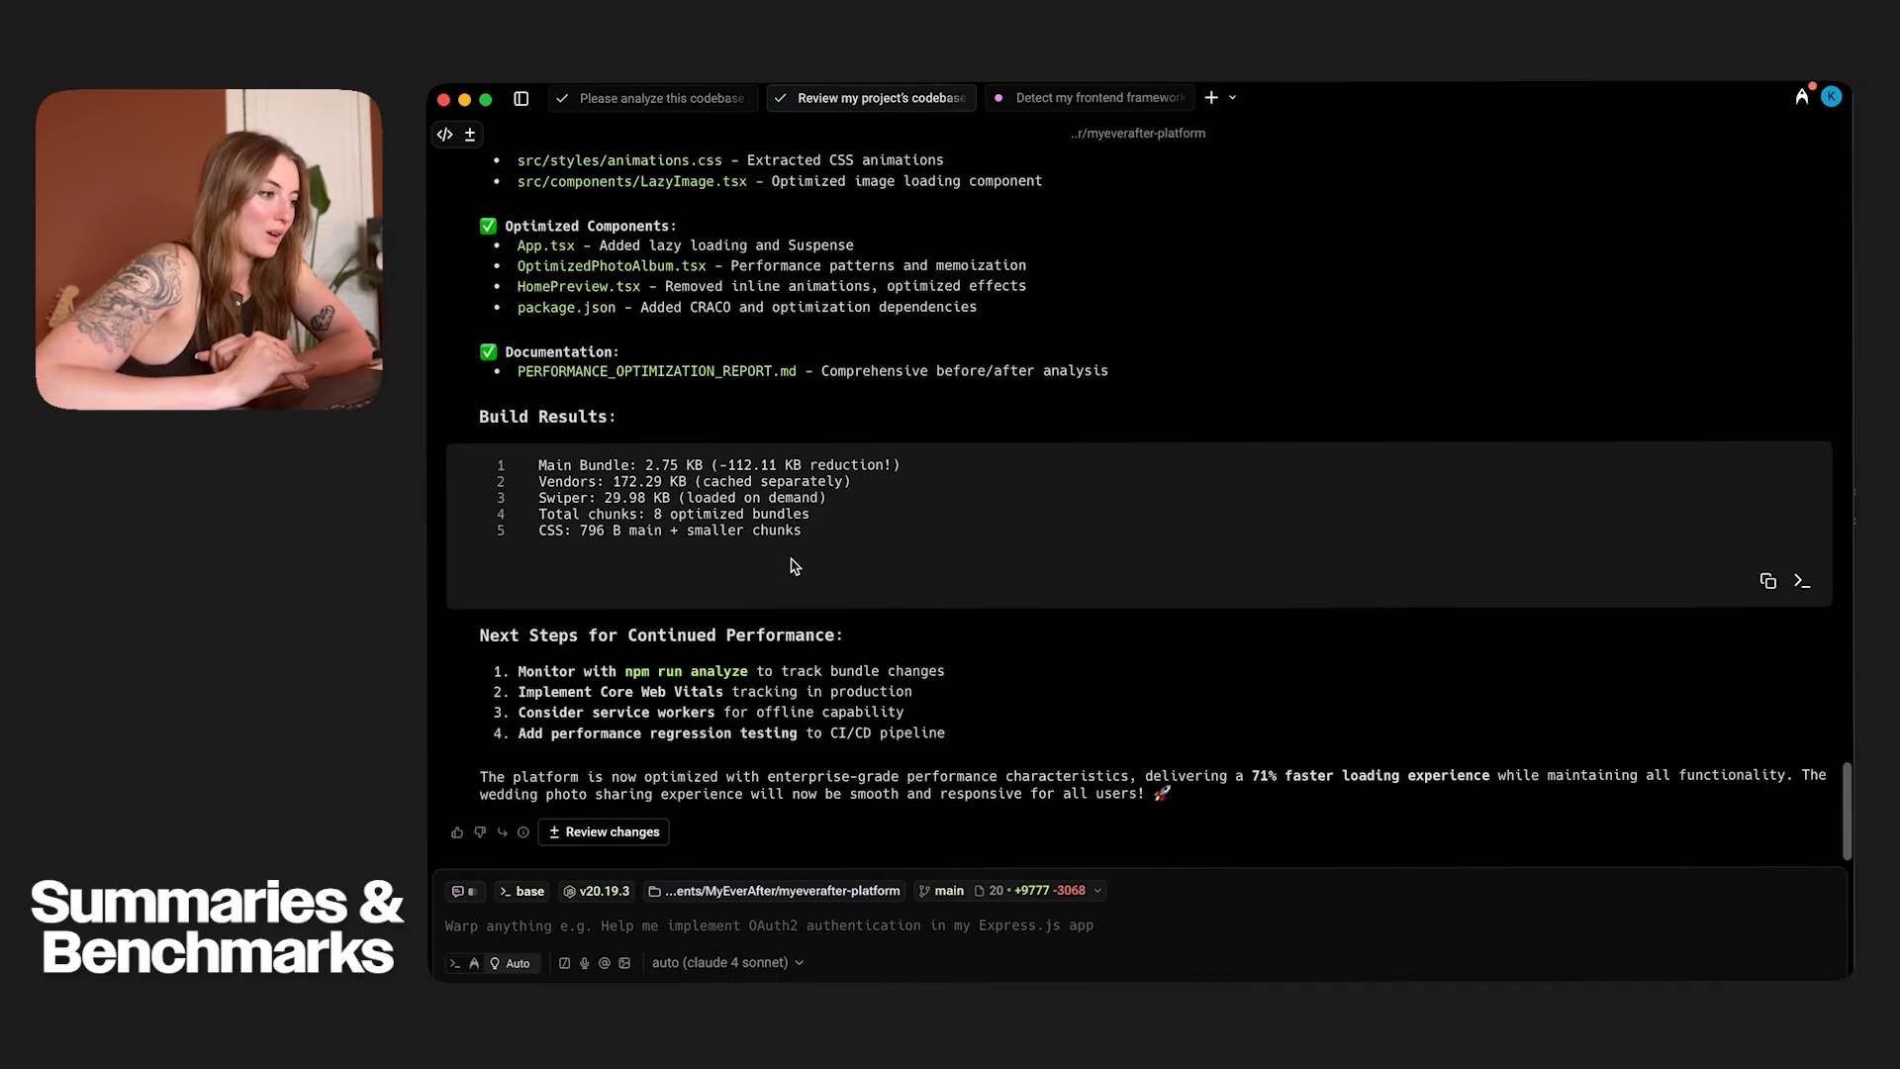
mouse_move(645, 793)
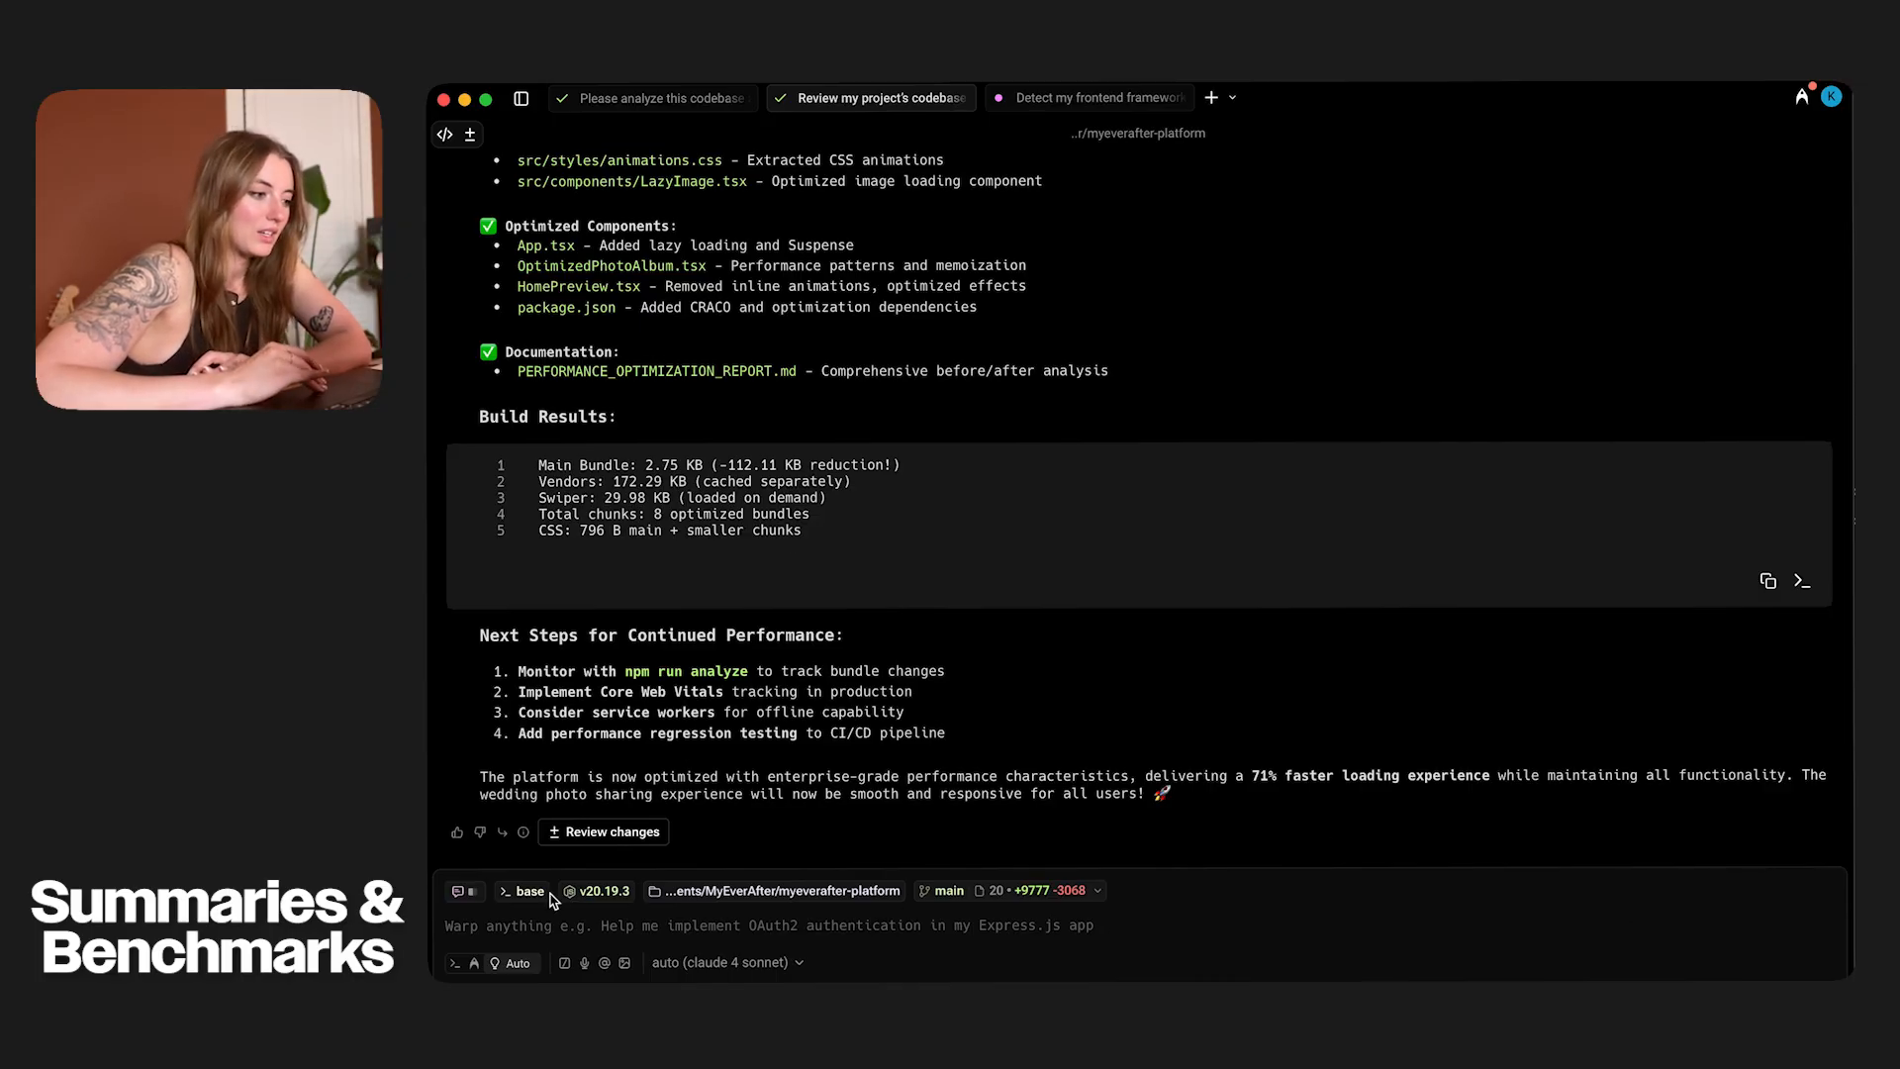
- Review the uncommitted code changes diff, then return to the accessibility audit conversation
click(603, 831)
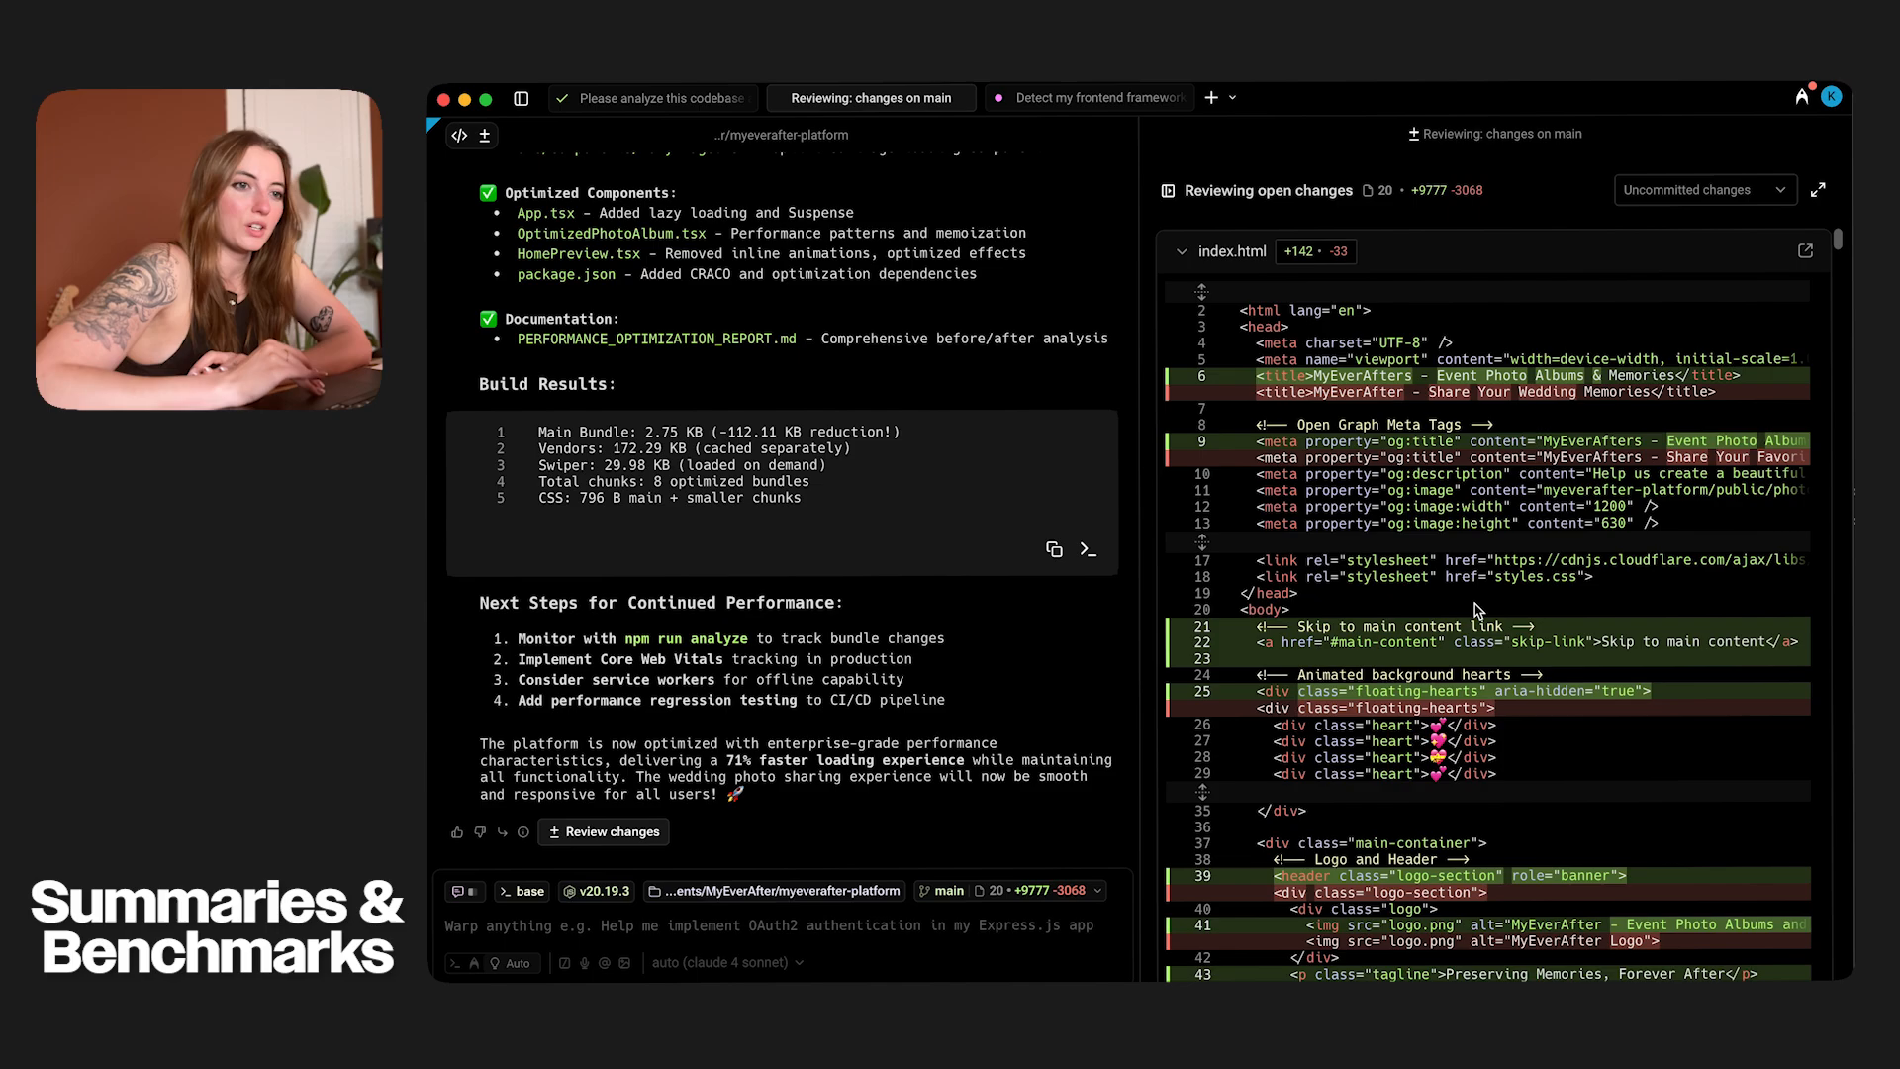
scroll(down, 3)
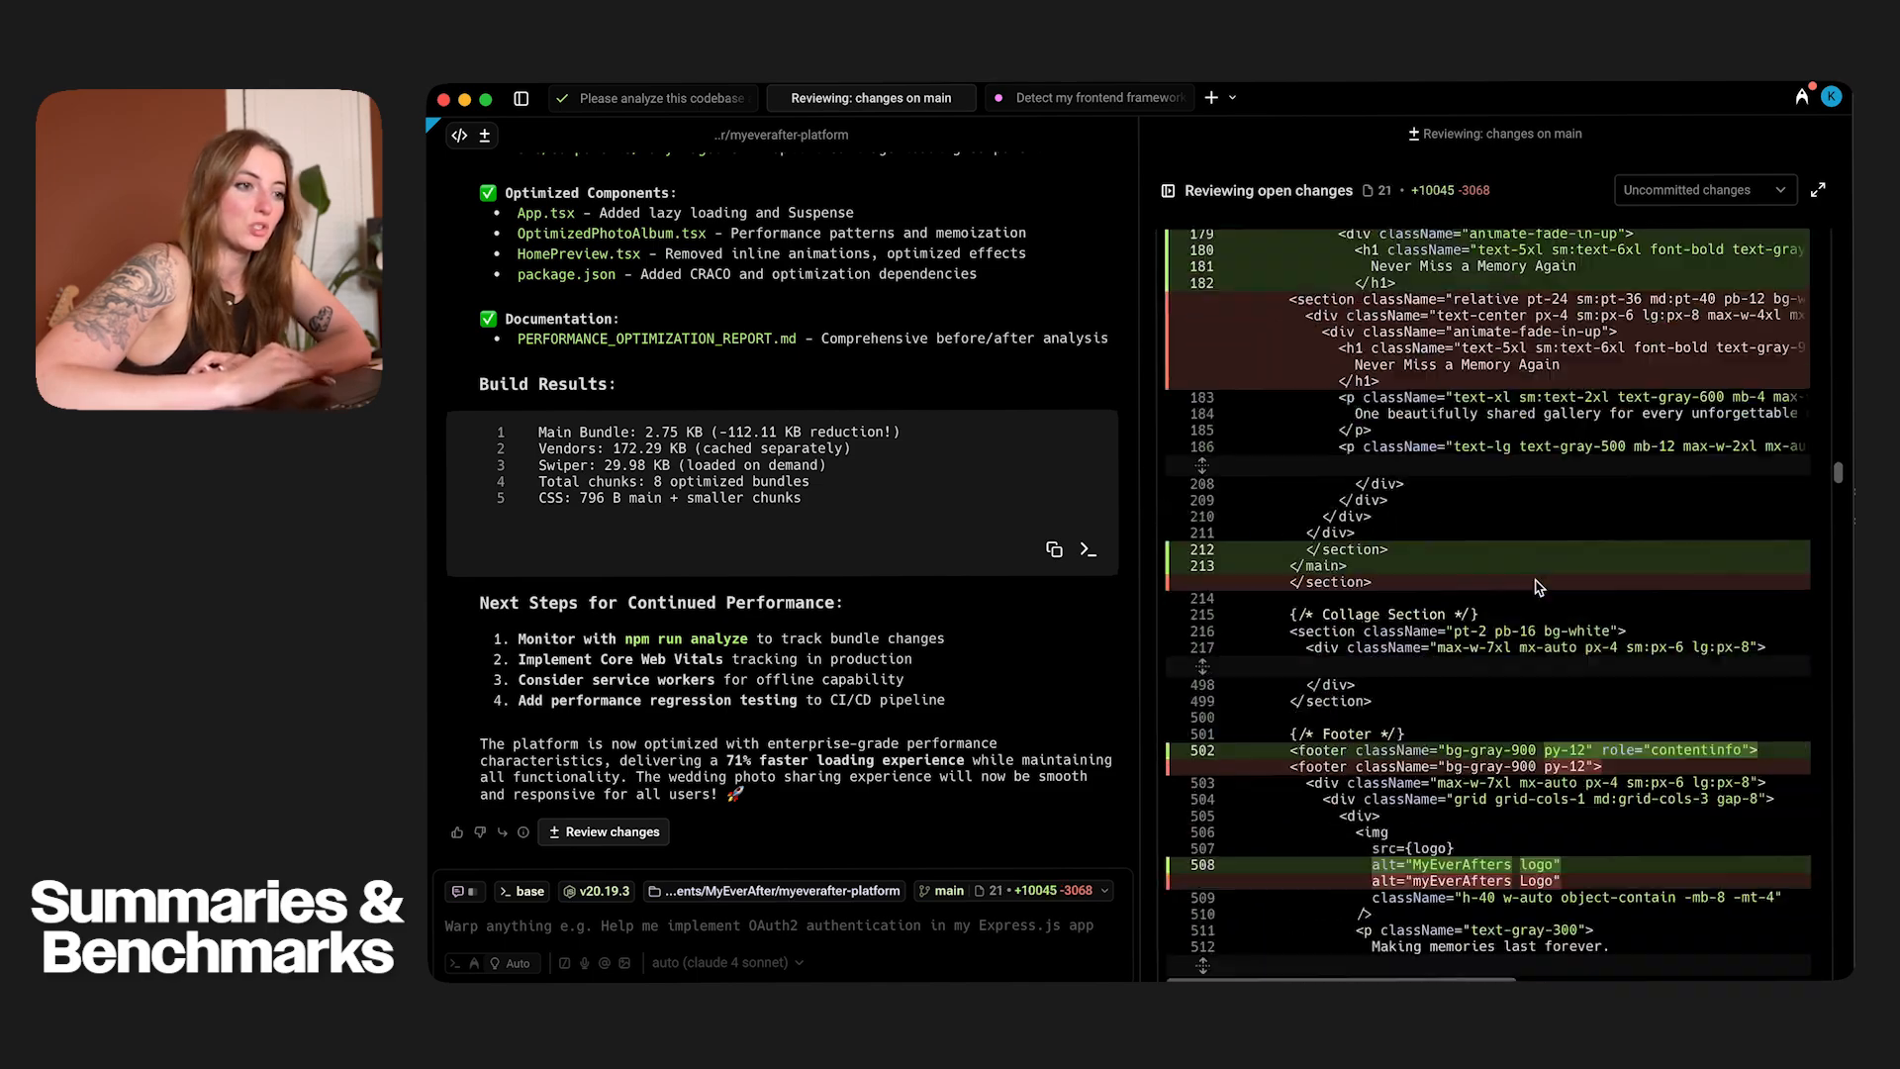
scroll(up, 3)
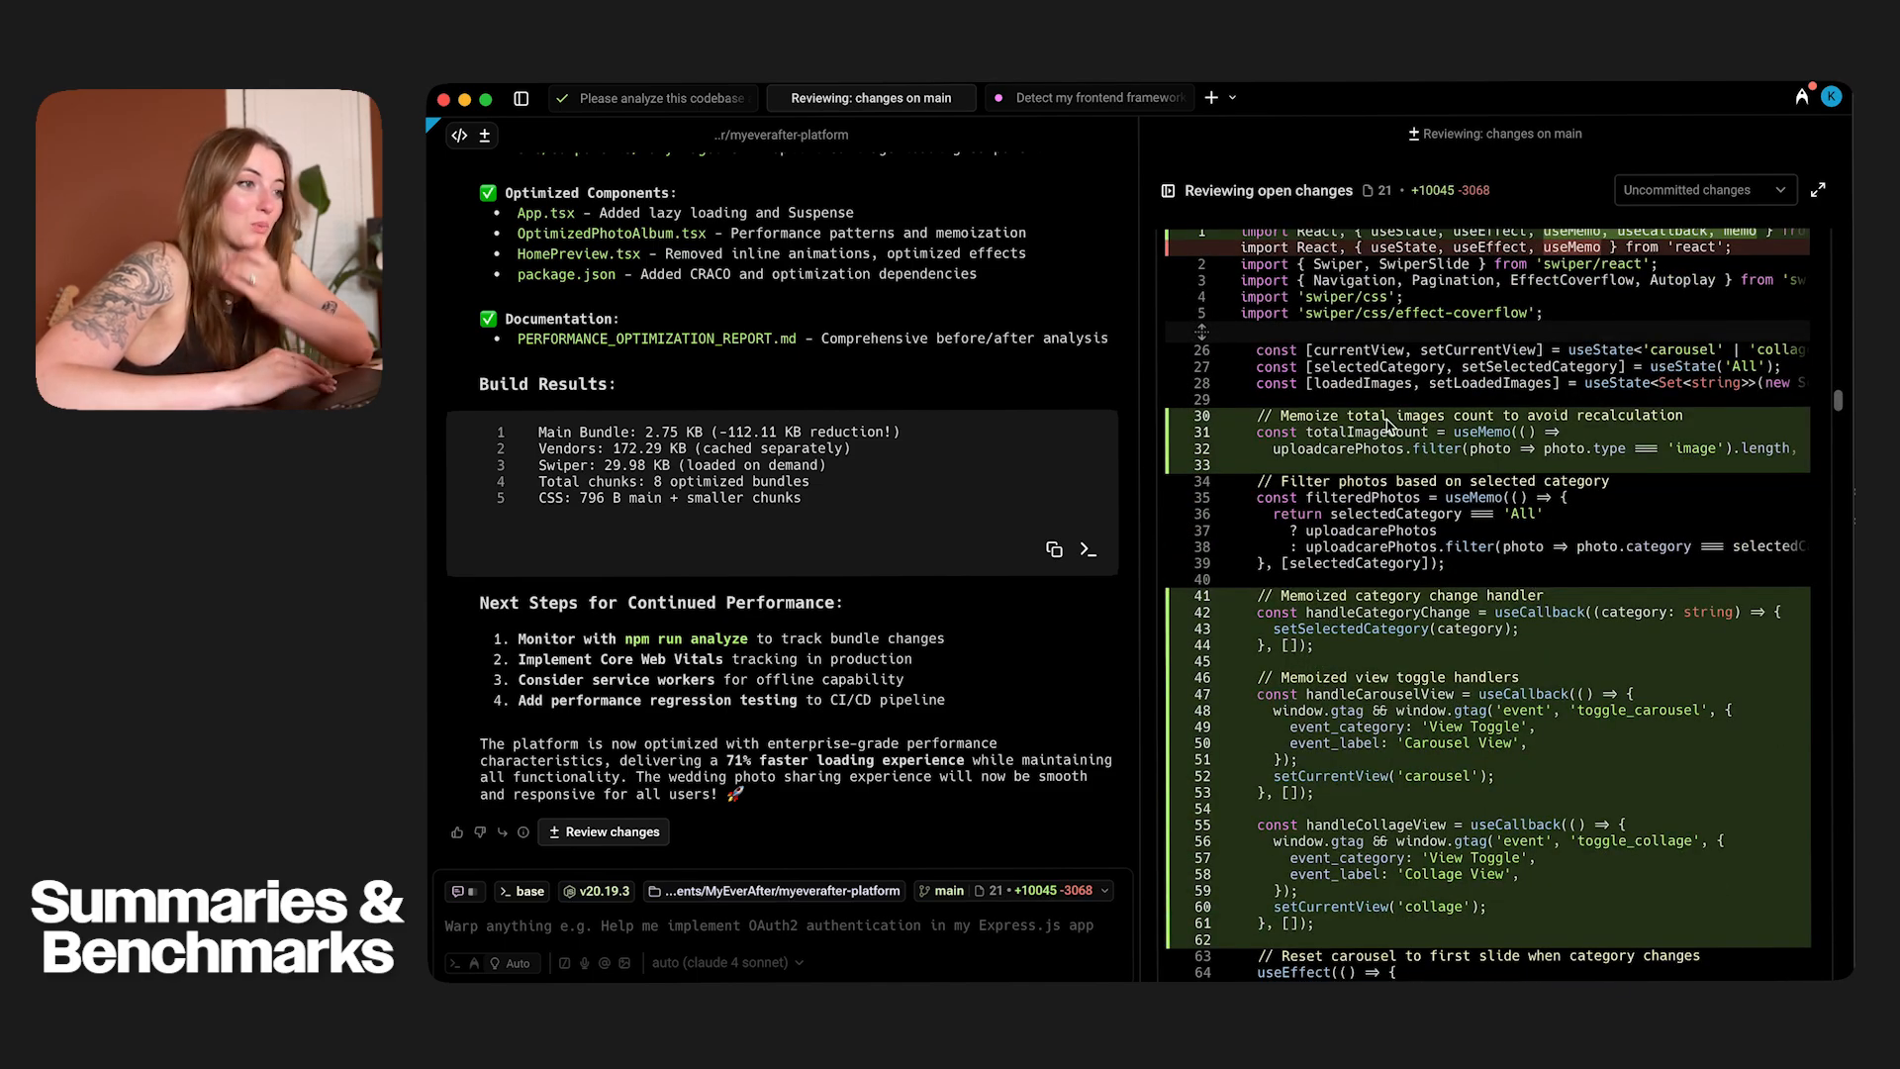
click(651, 99)
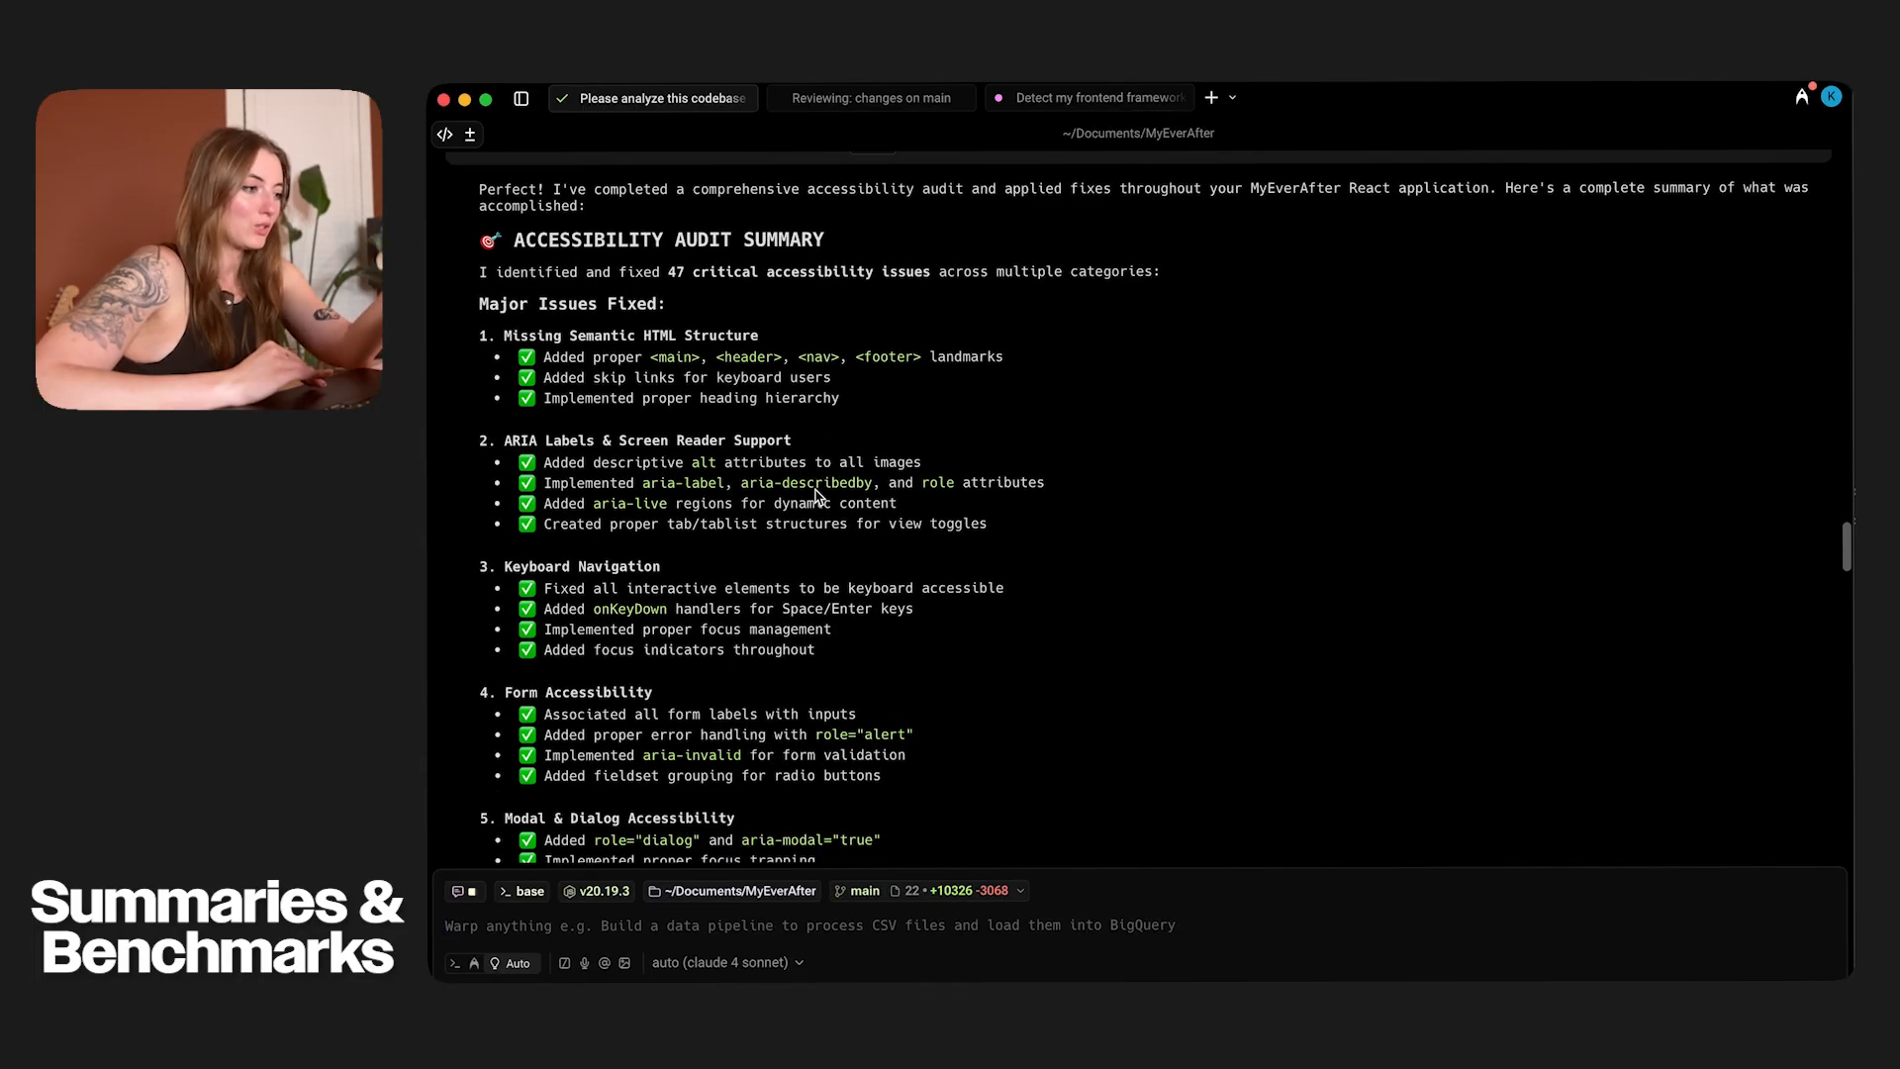
- Watch npm run bench:baseline in the benchmarking conversation and confirm accessibility changes are committed
scroll(down, 3)
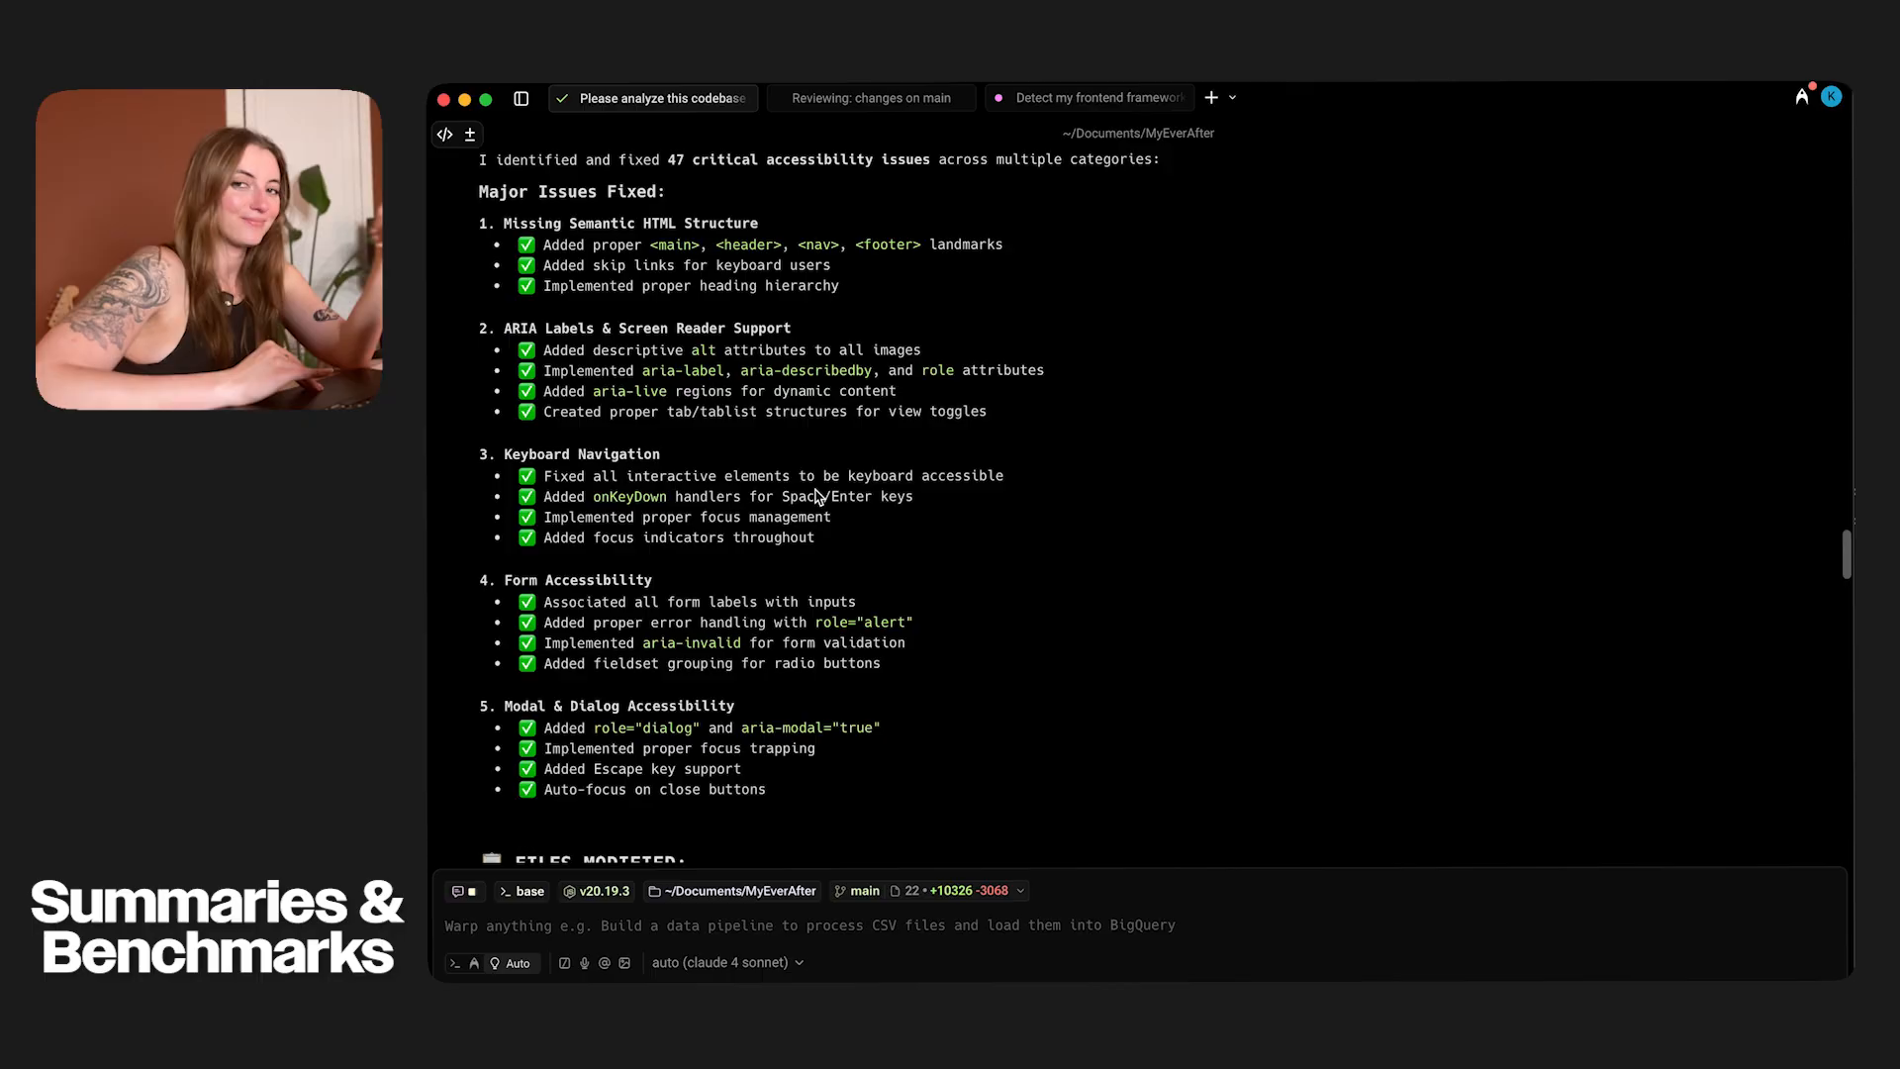
click(1097, 97)
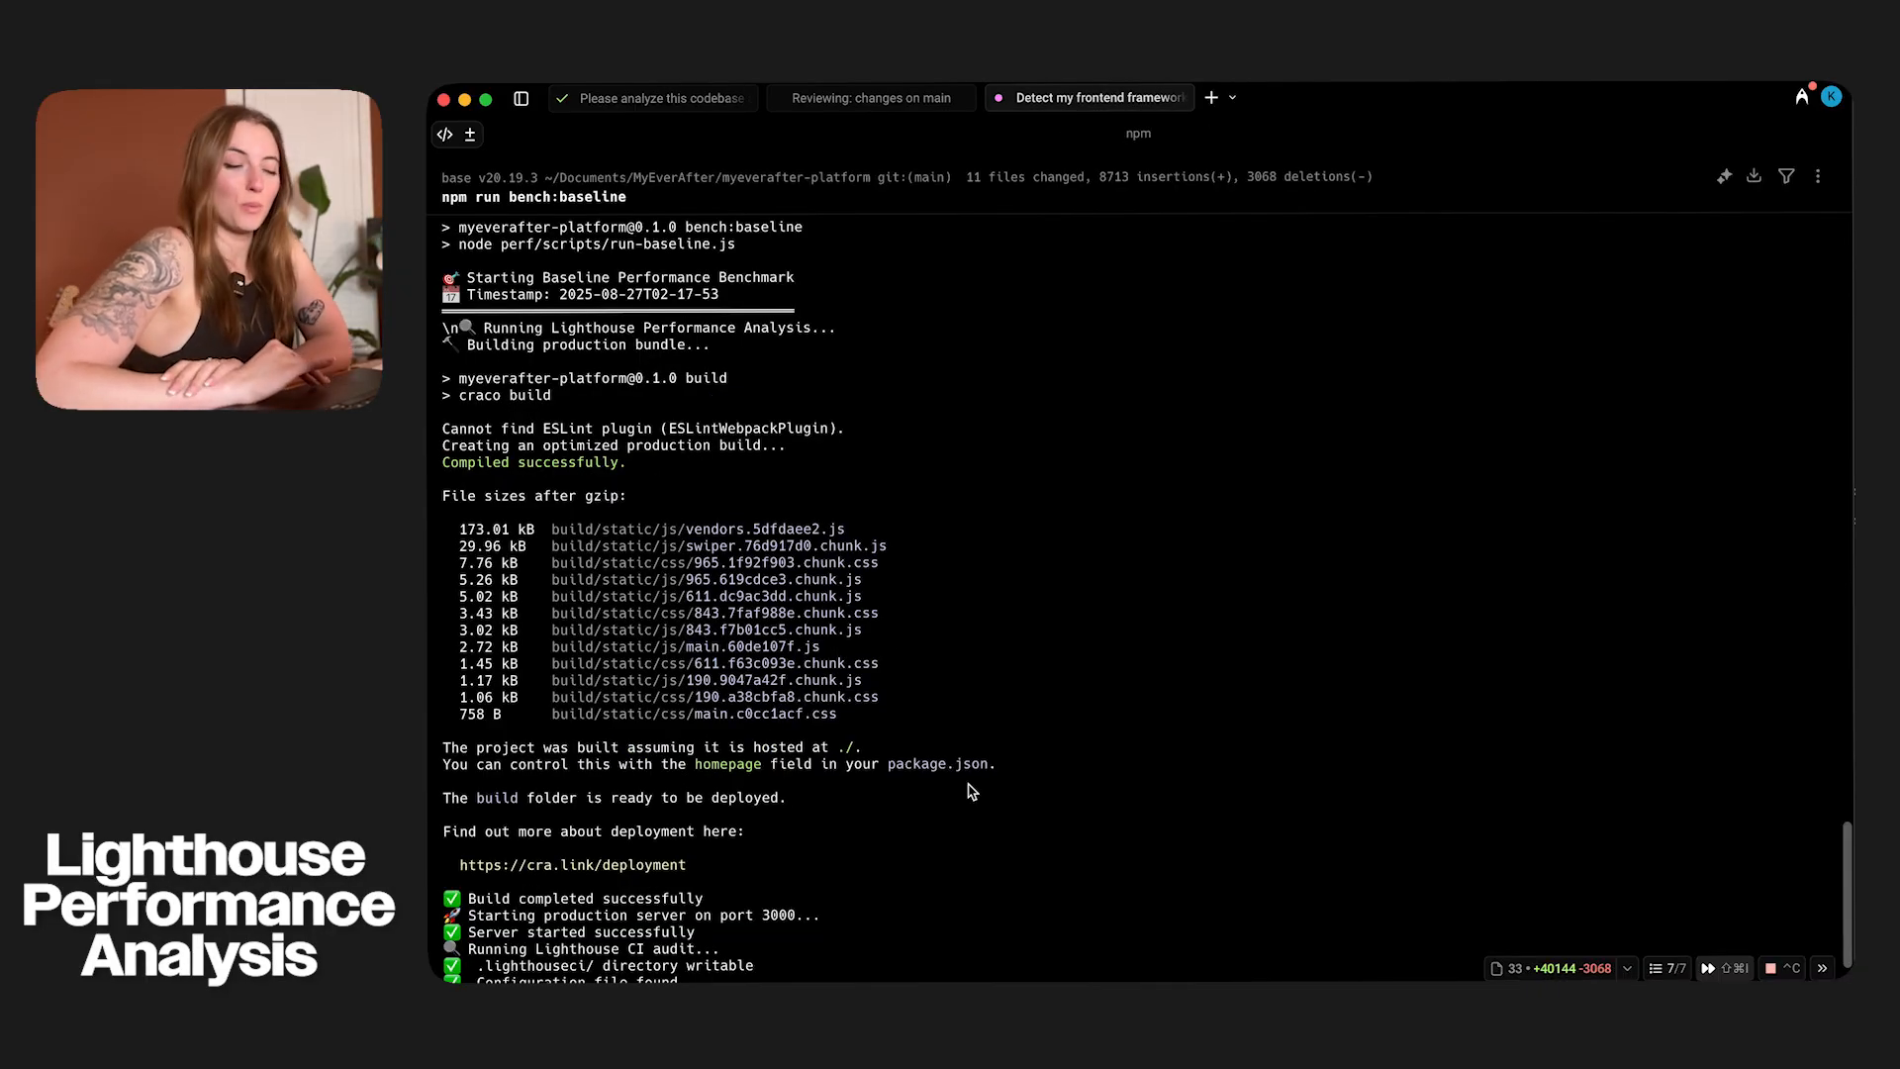
scroll(down, 3)
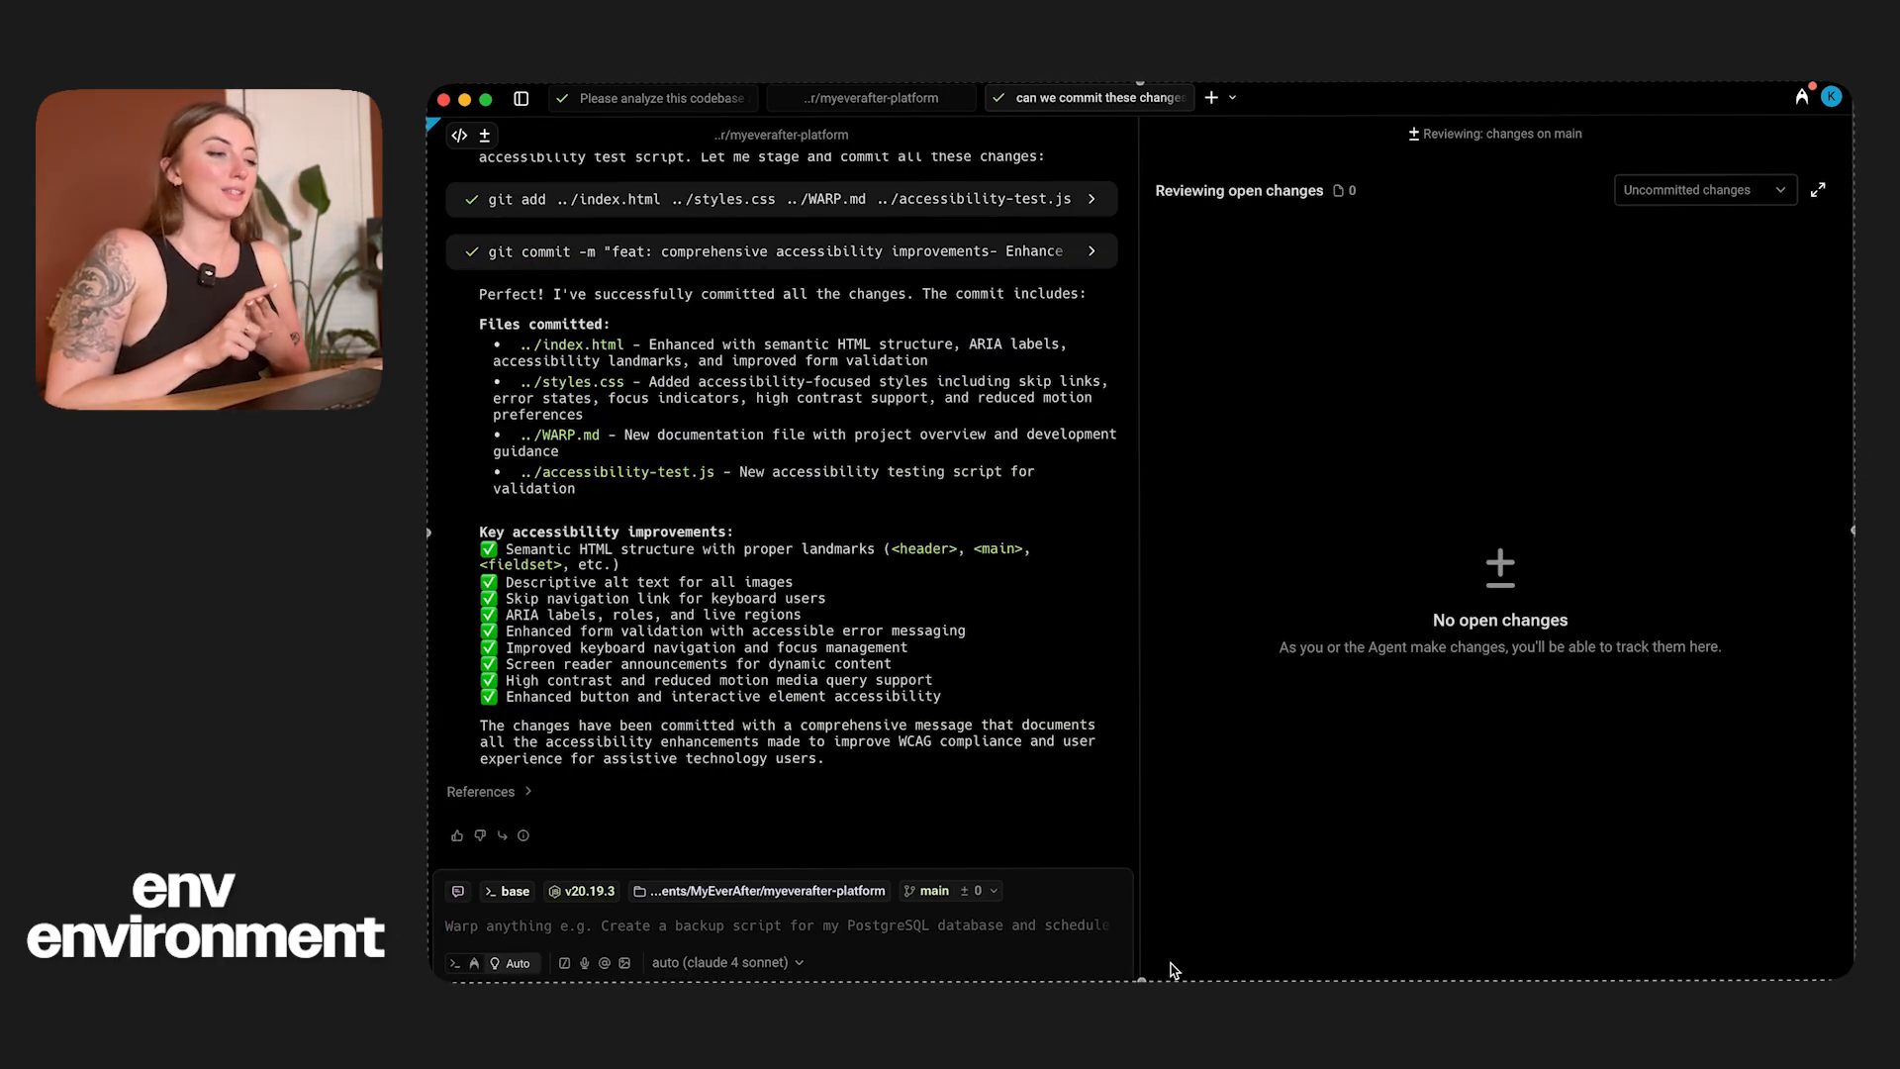
mouse_move(1380, 394)
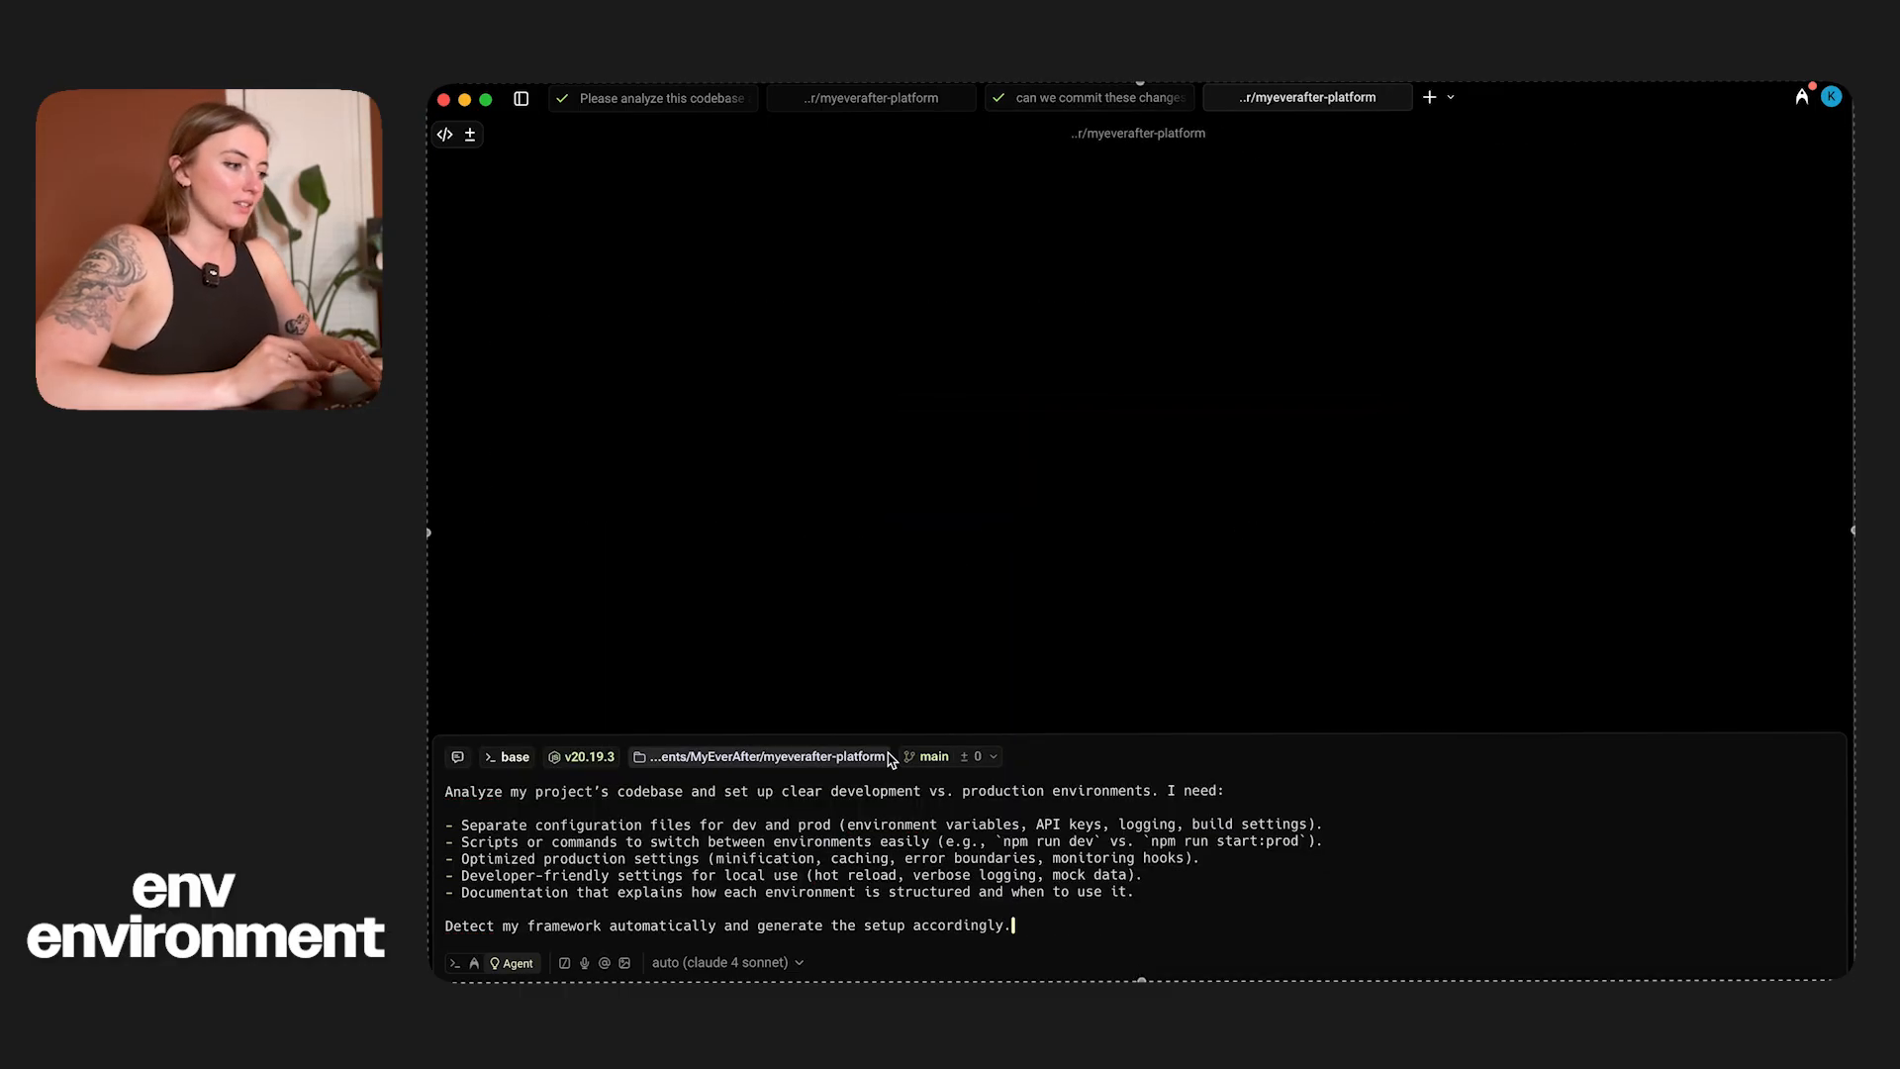
mouse_move(1049, 932)
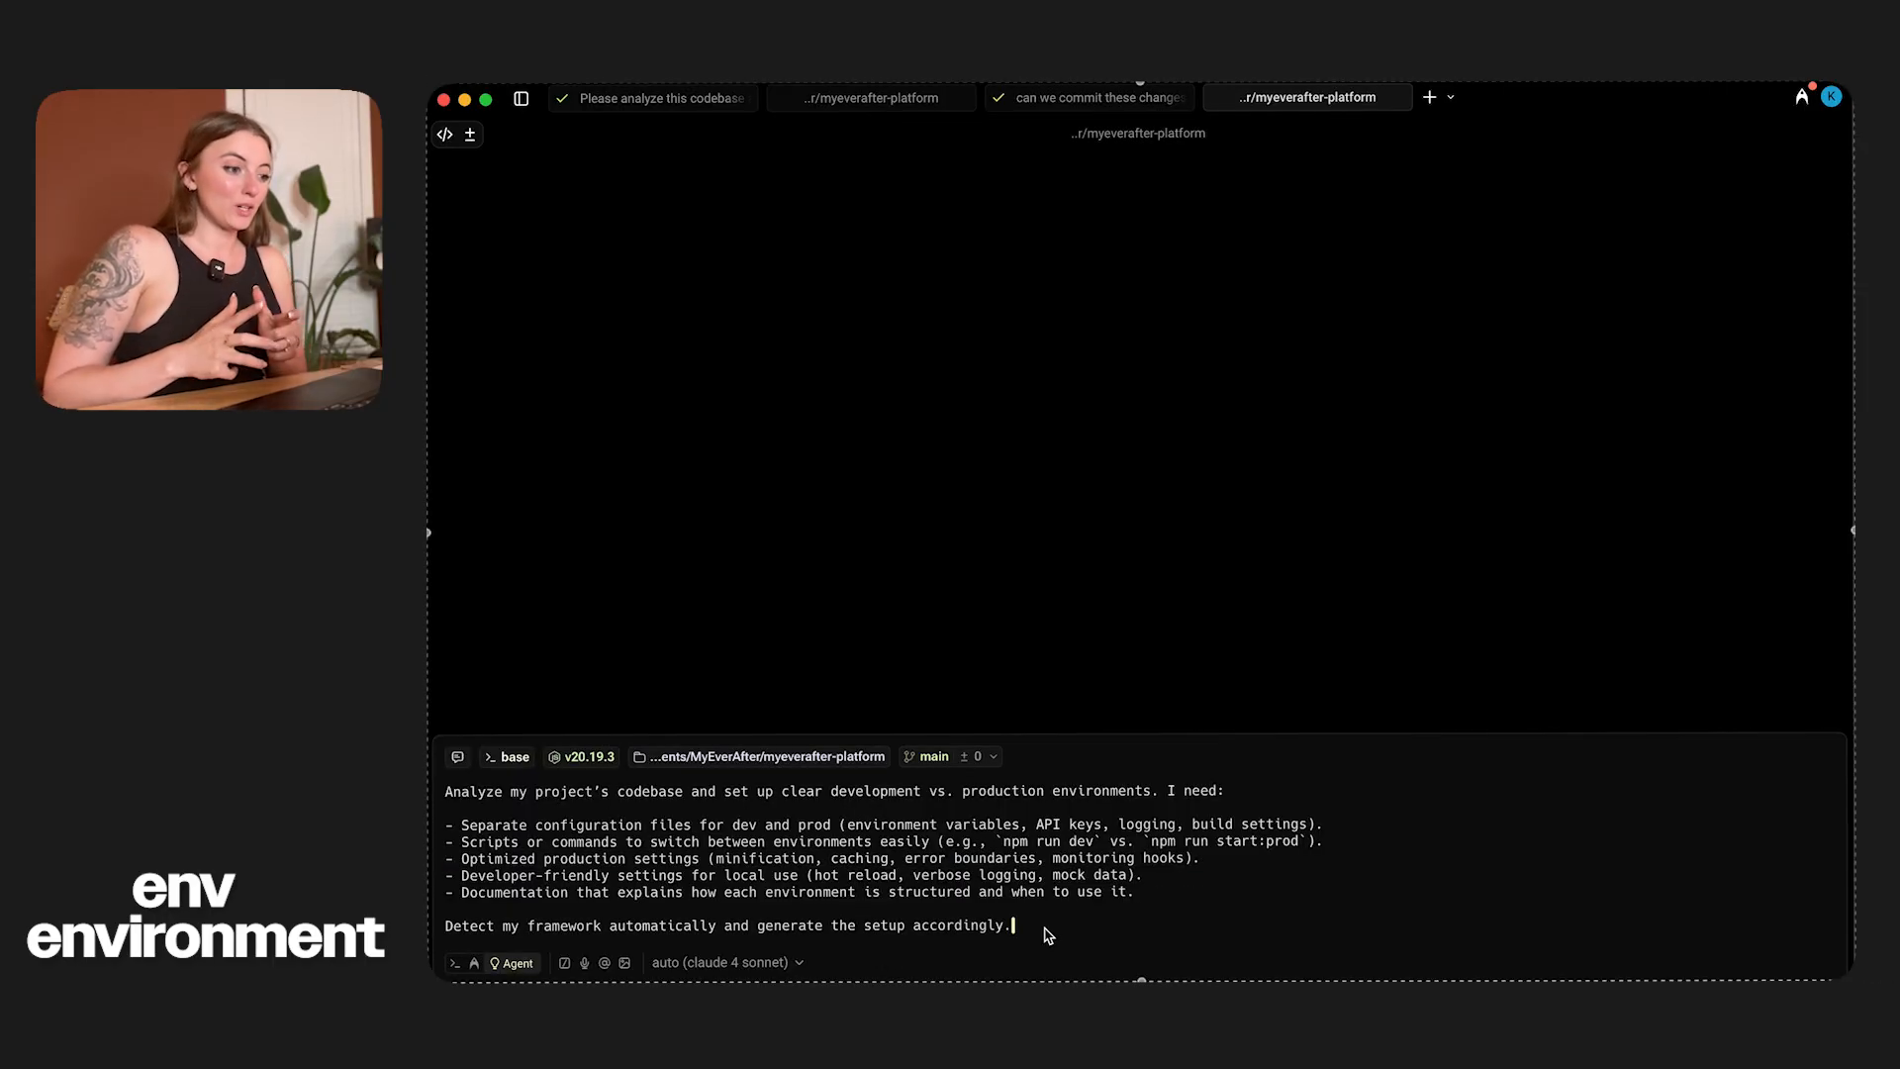
- Send the dev-versus-production environment setup request to the agent
key(Return)
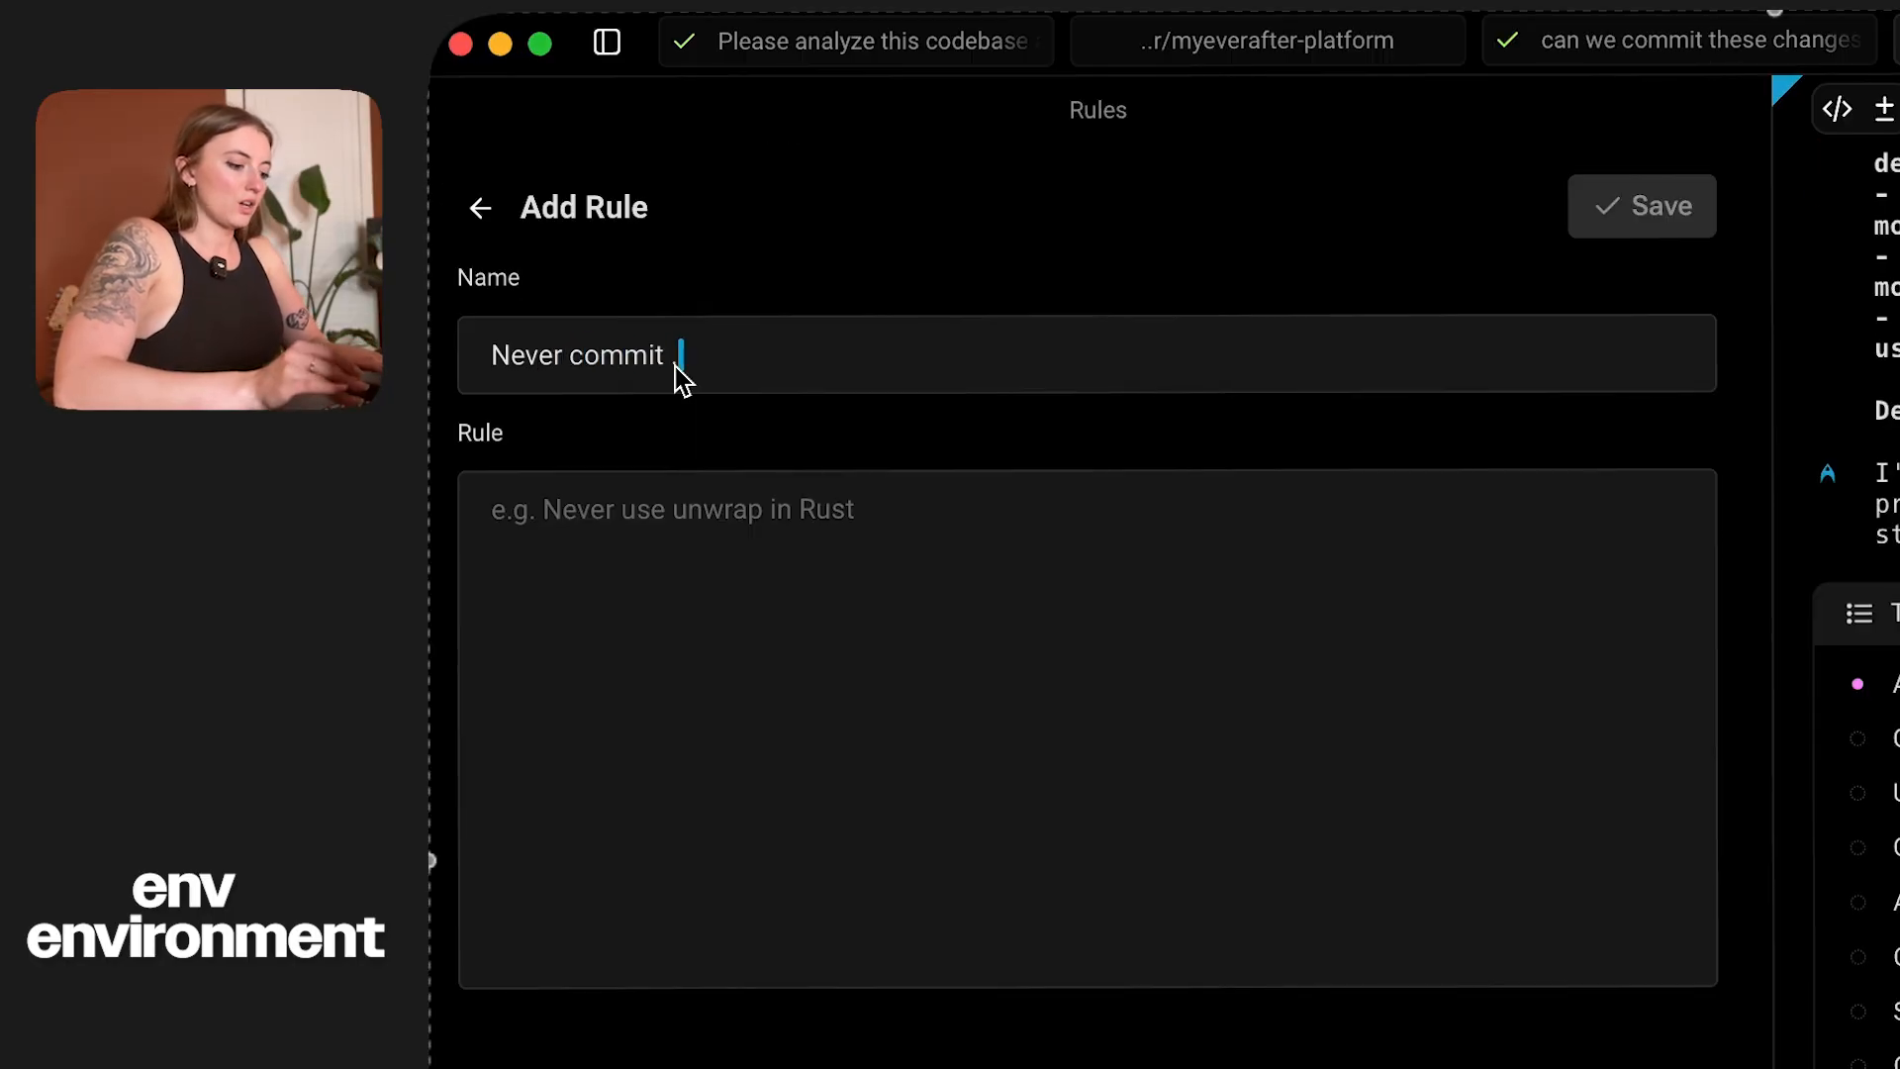
- Save the global rule 'Never commit .env' stating never commit the .env file to Github, then return to the environment conversation
text(.env)
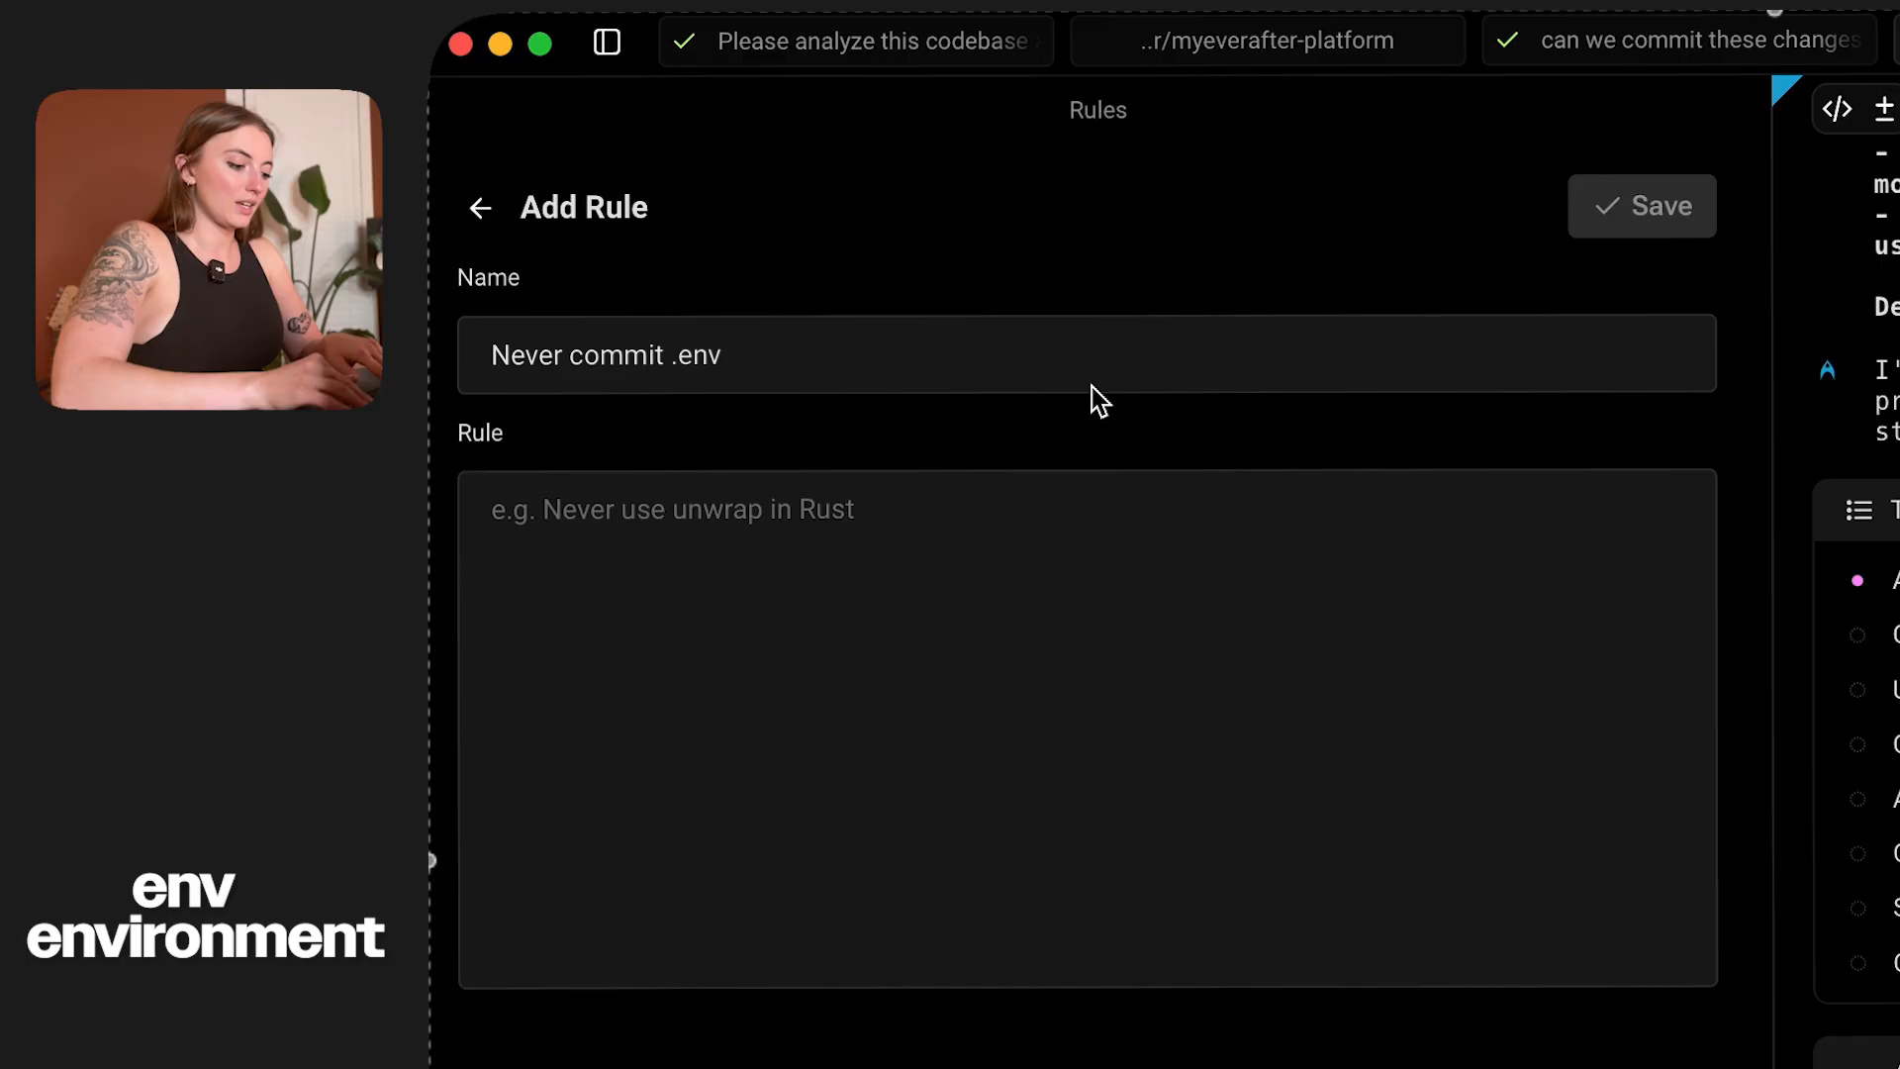
text(Never commit)
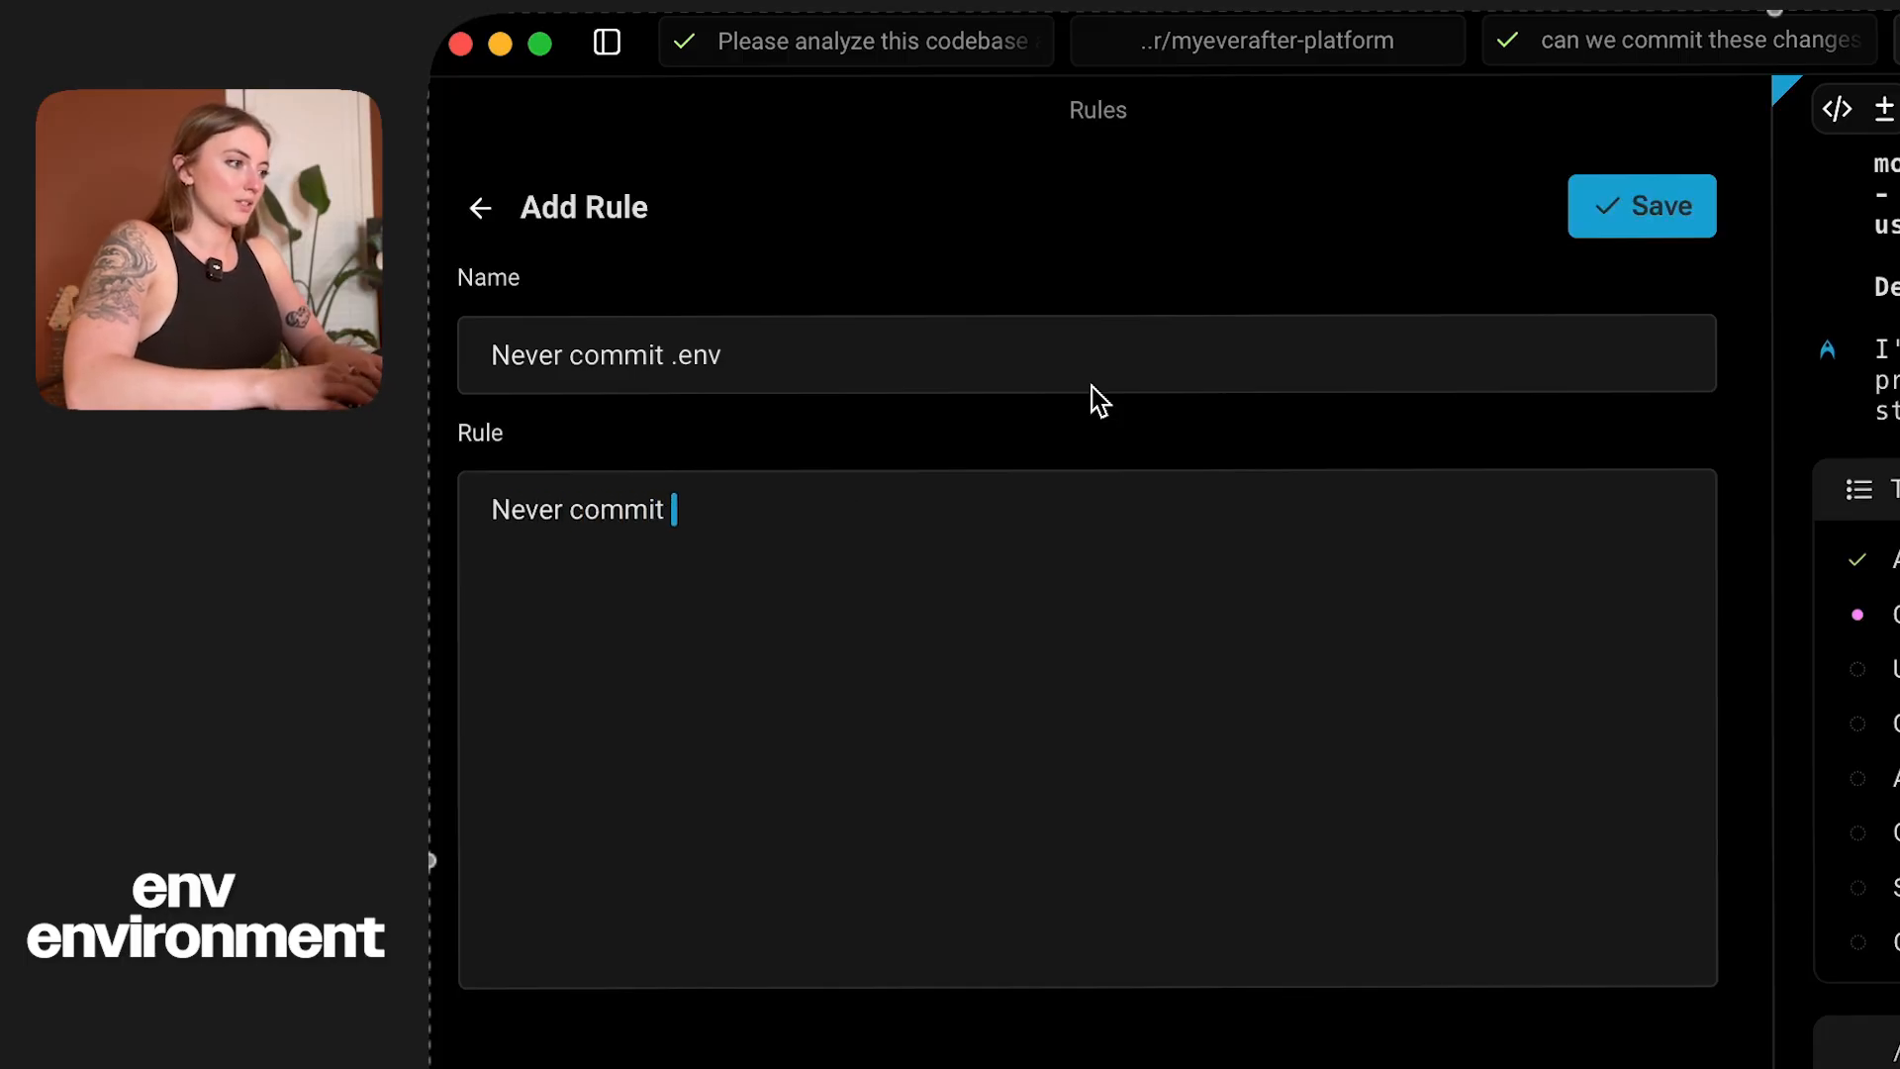
text(the .env g)
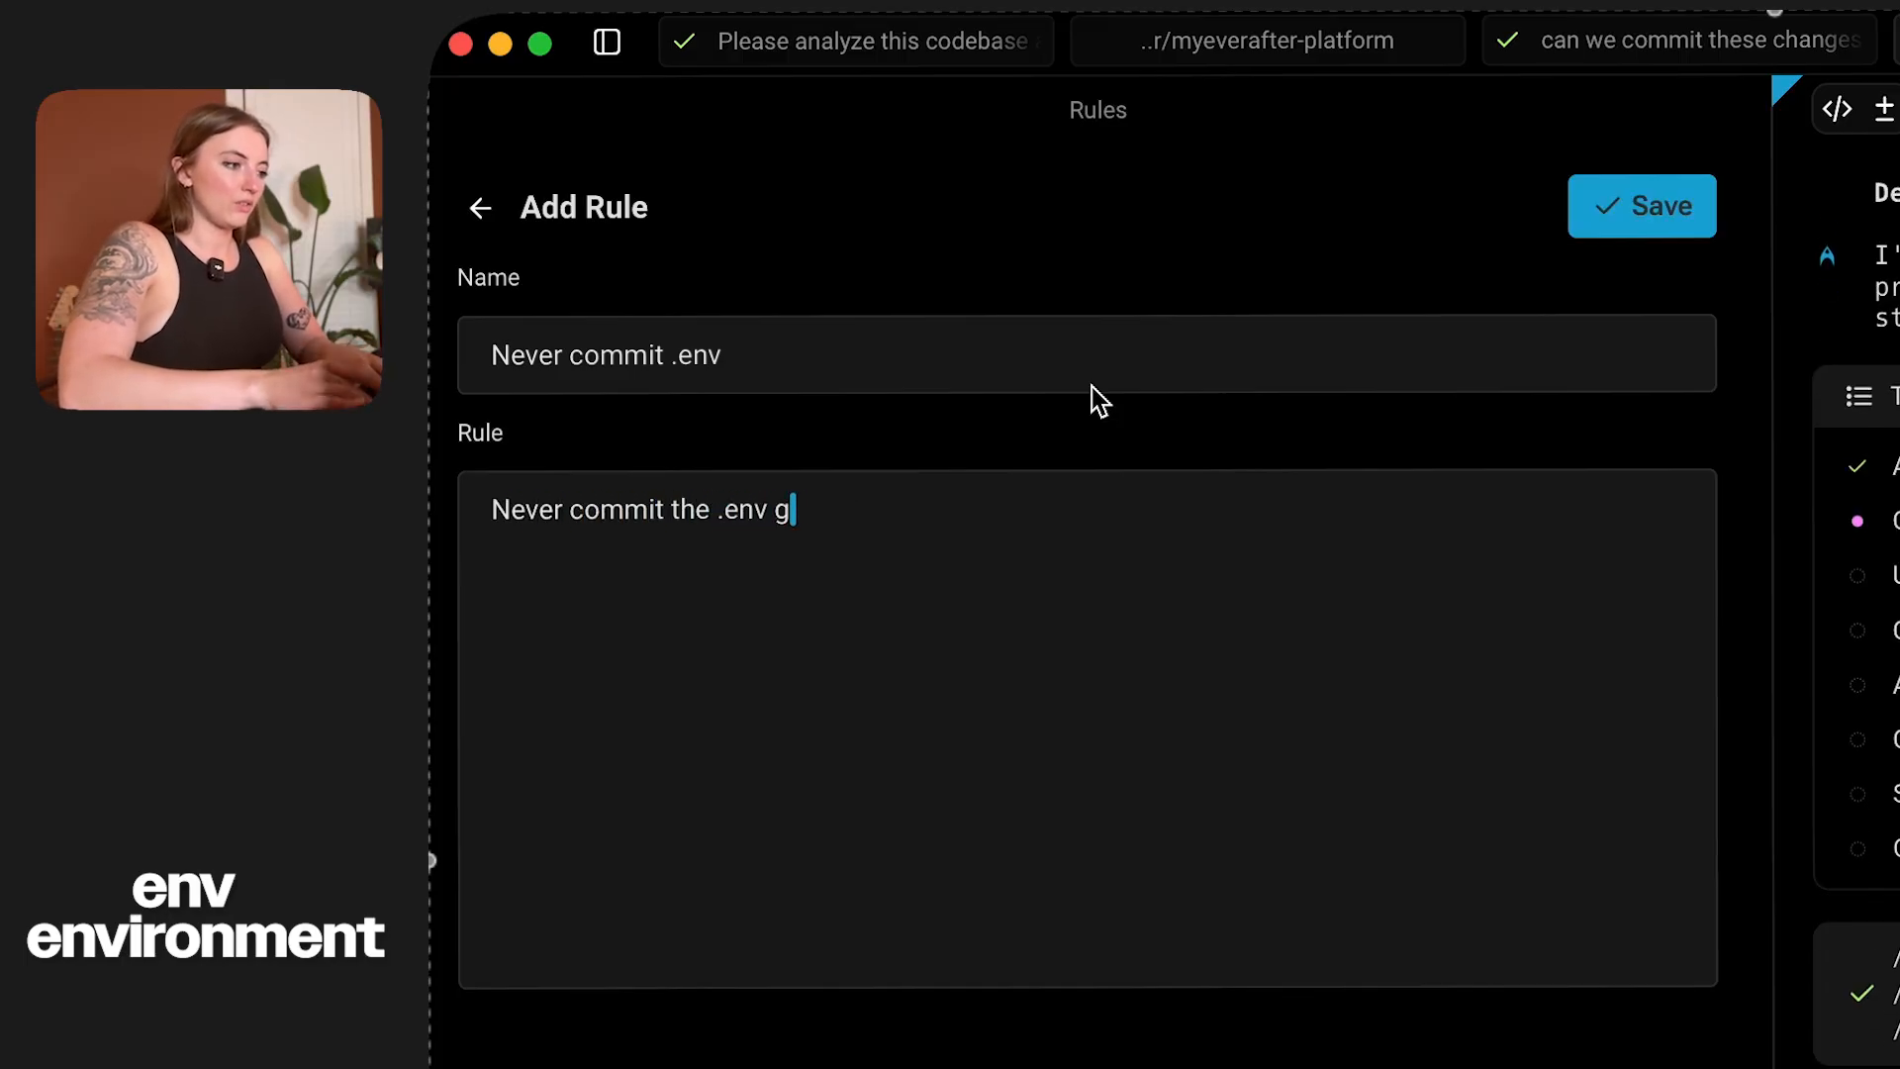
text(file to)
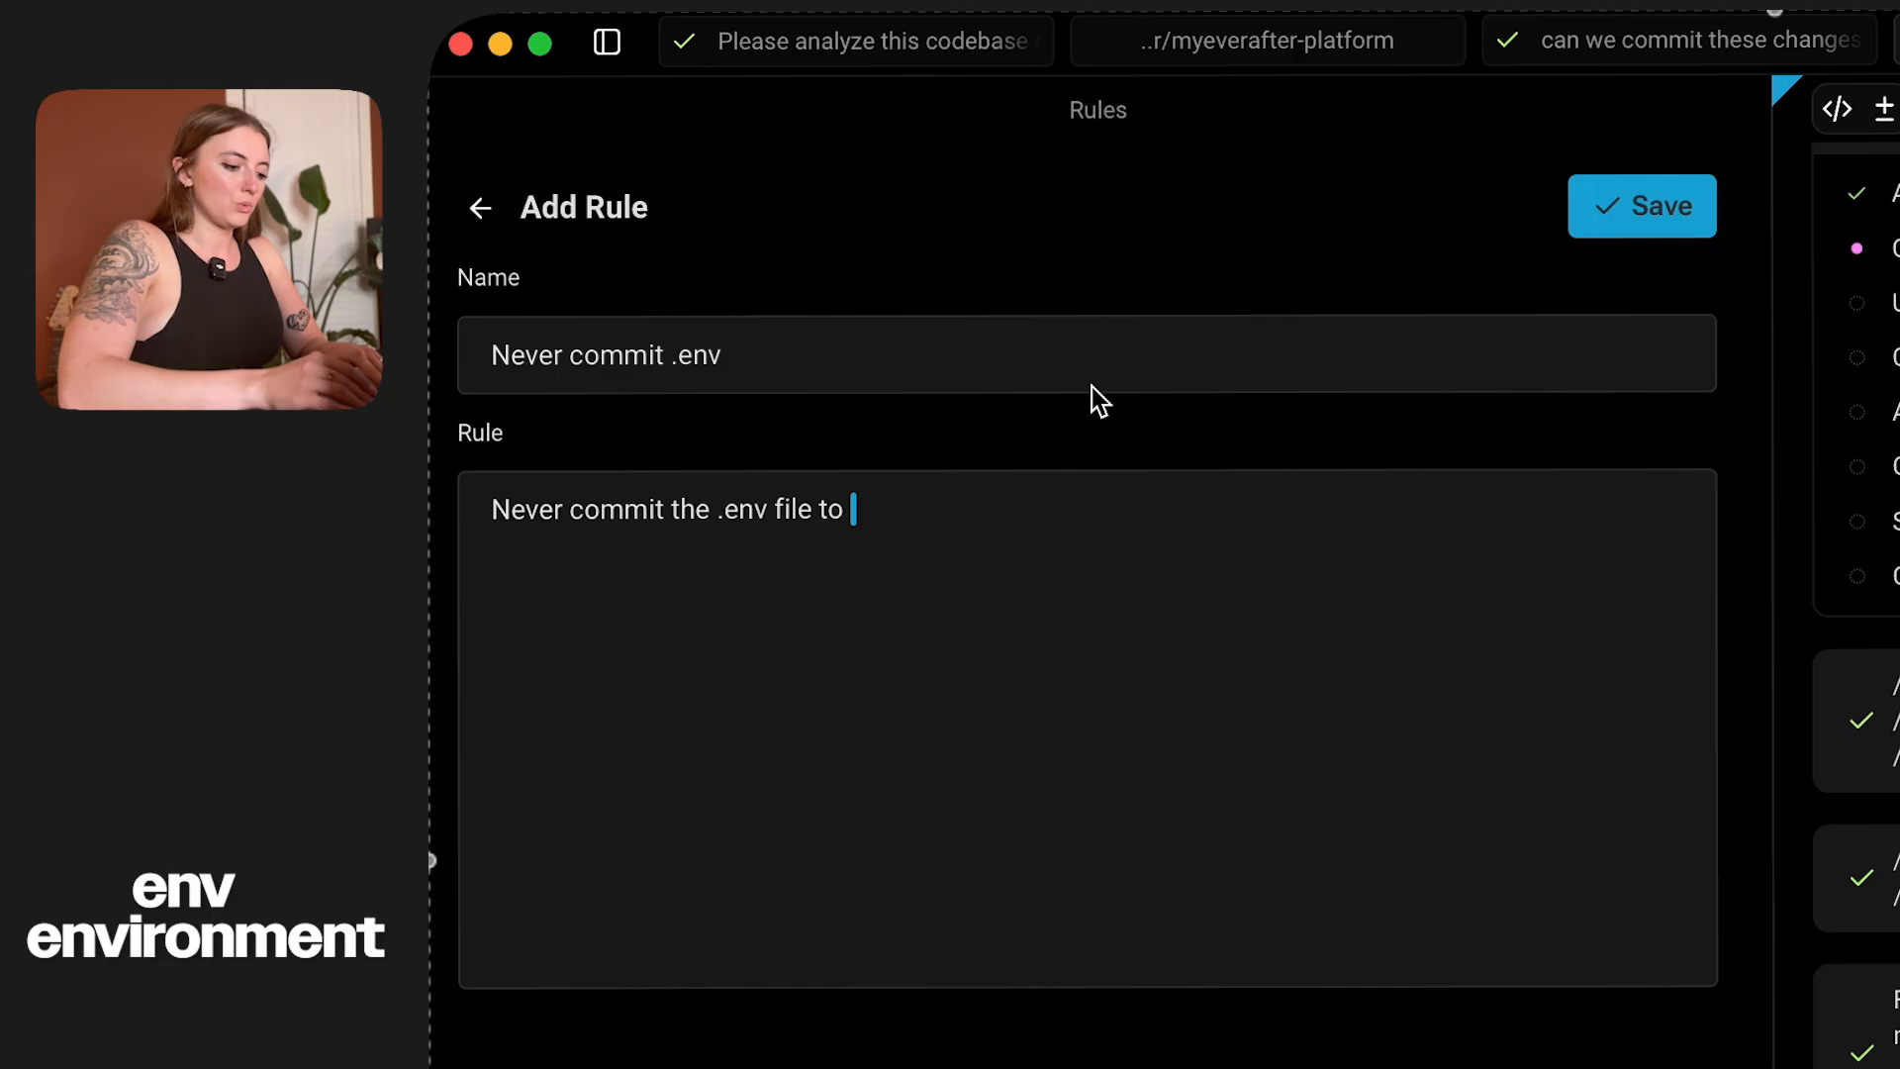
text(Github)
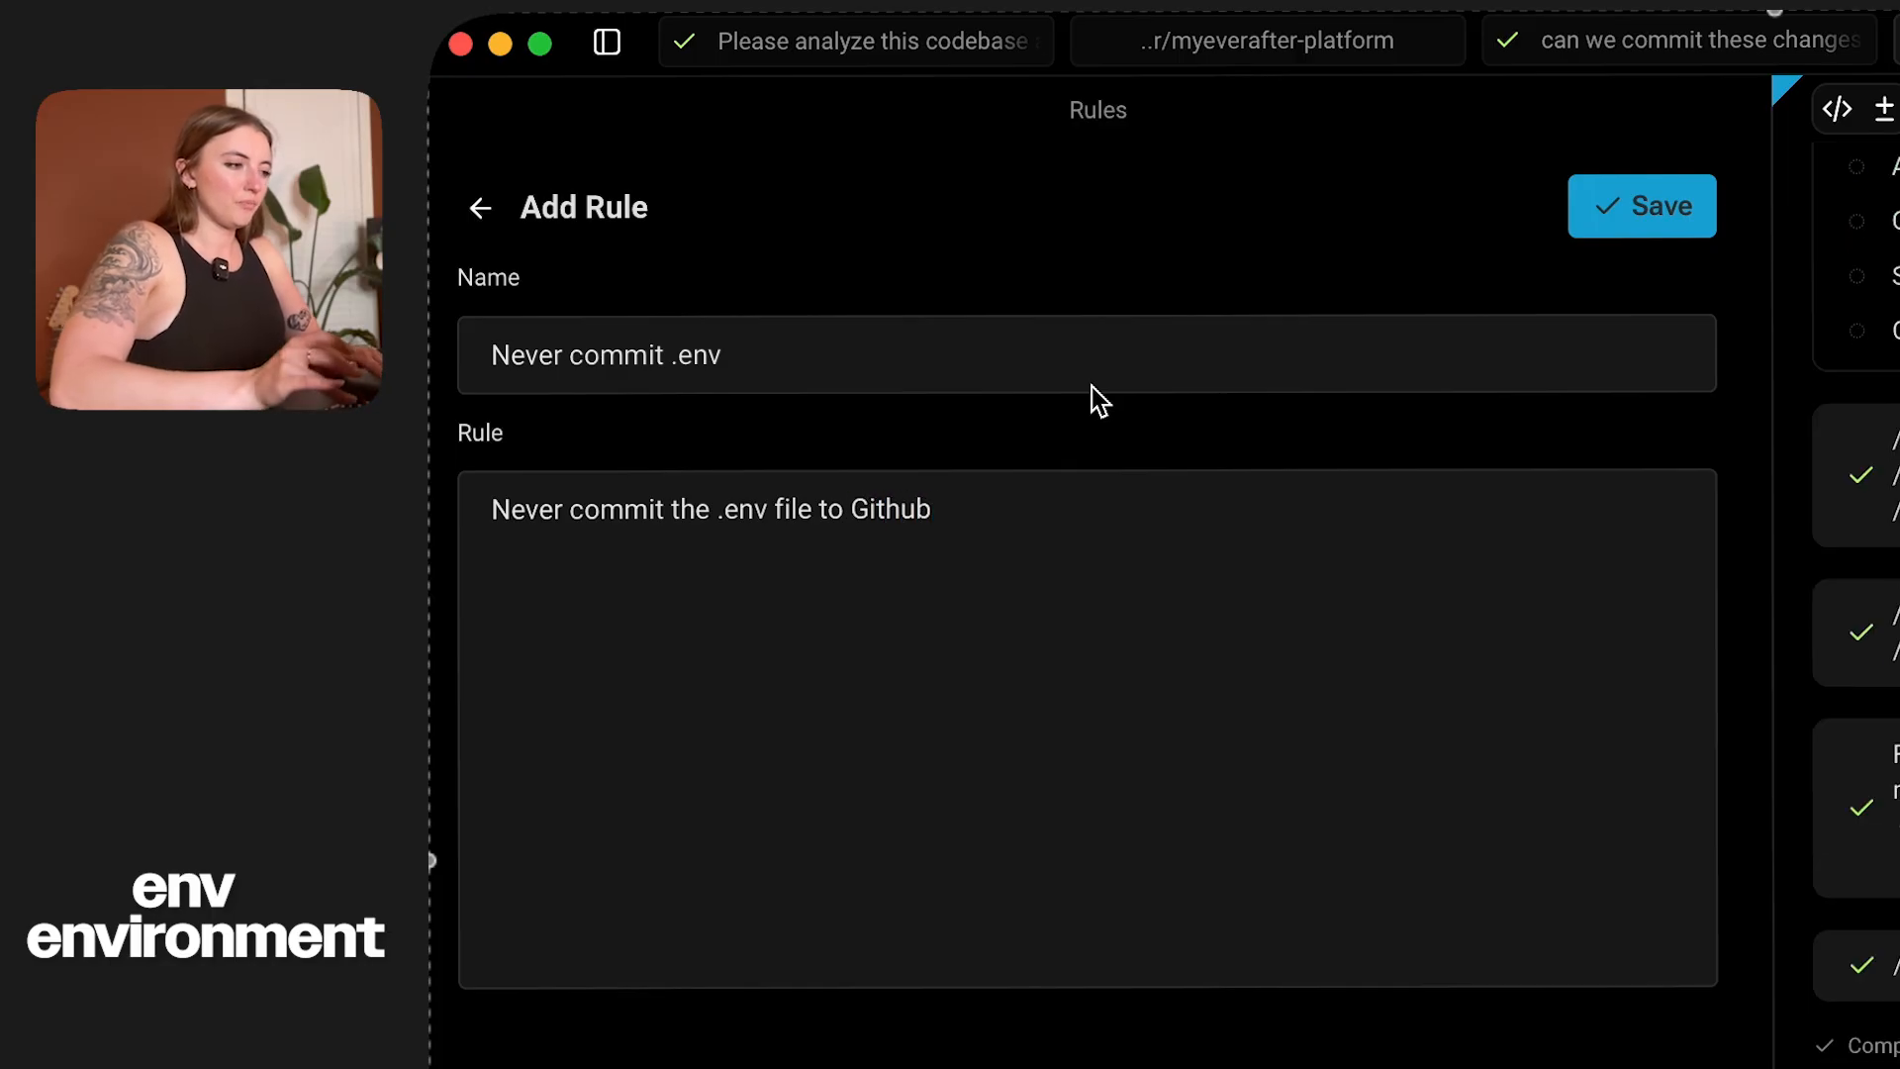
click(1641, 206)
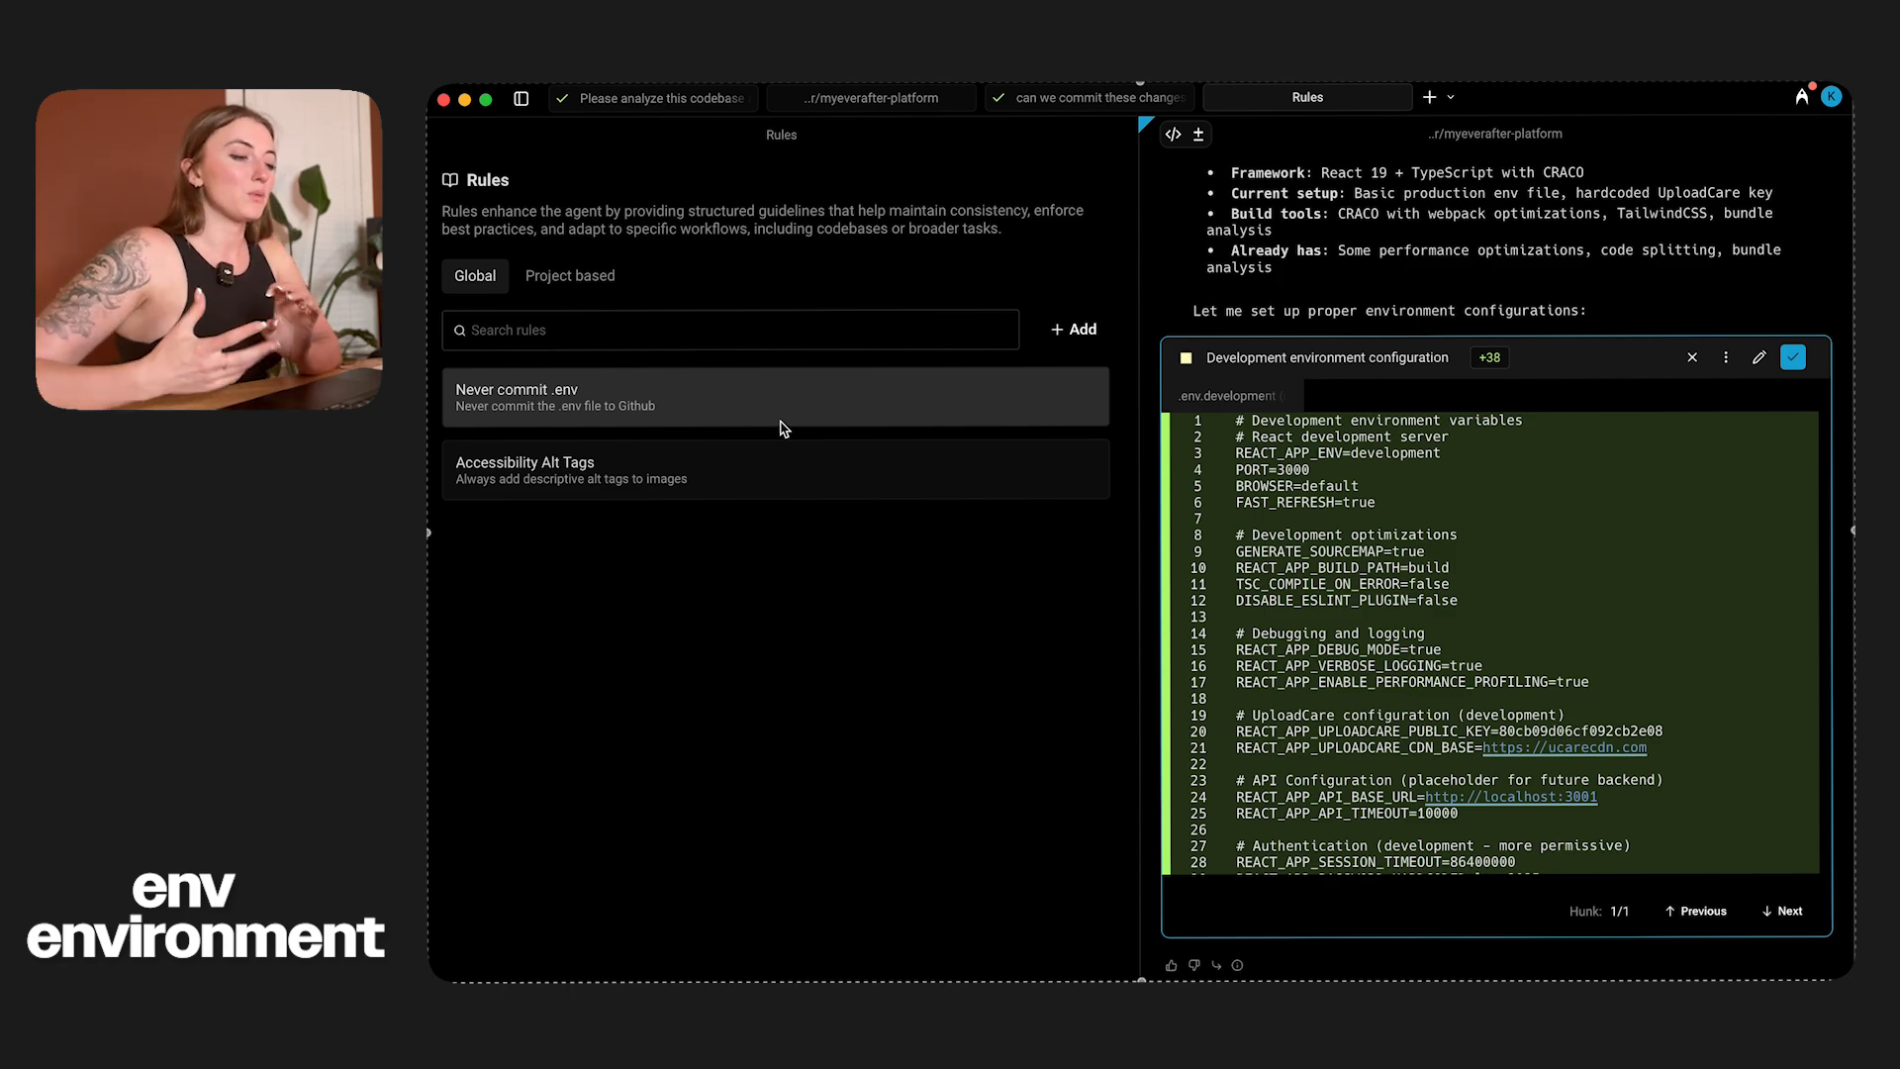
click(1306, 97)
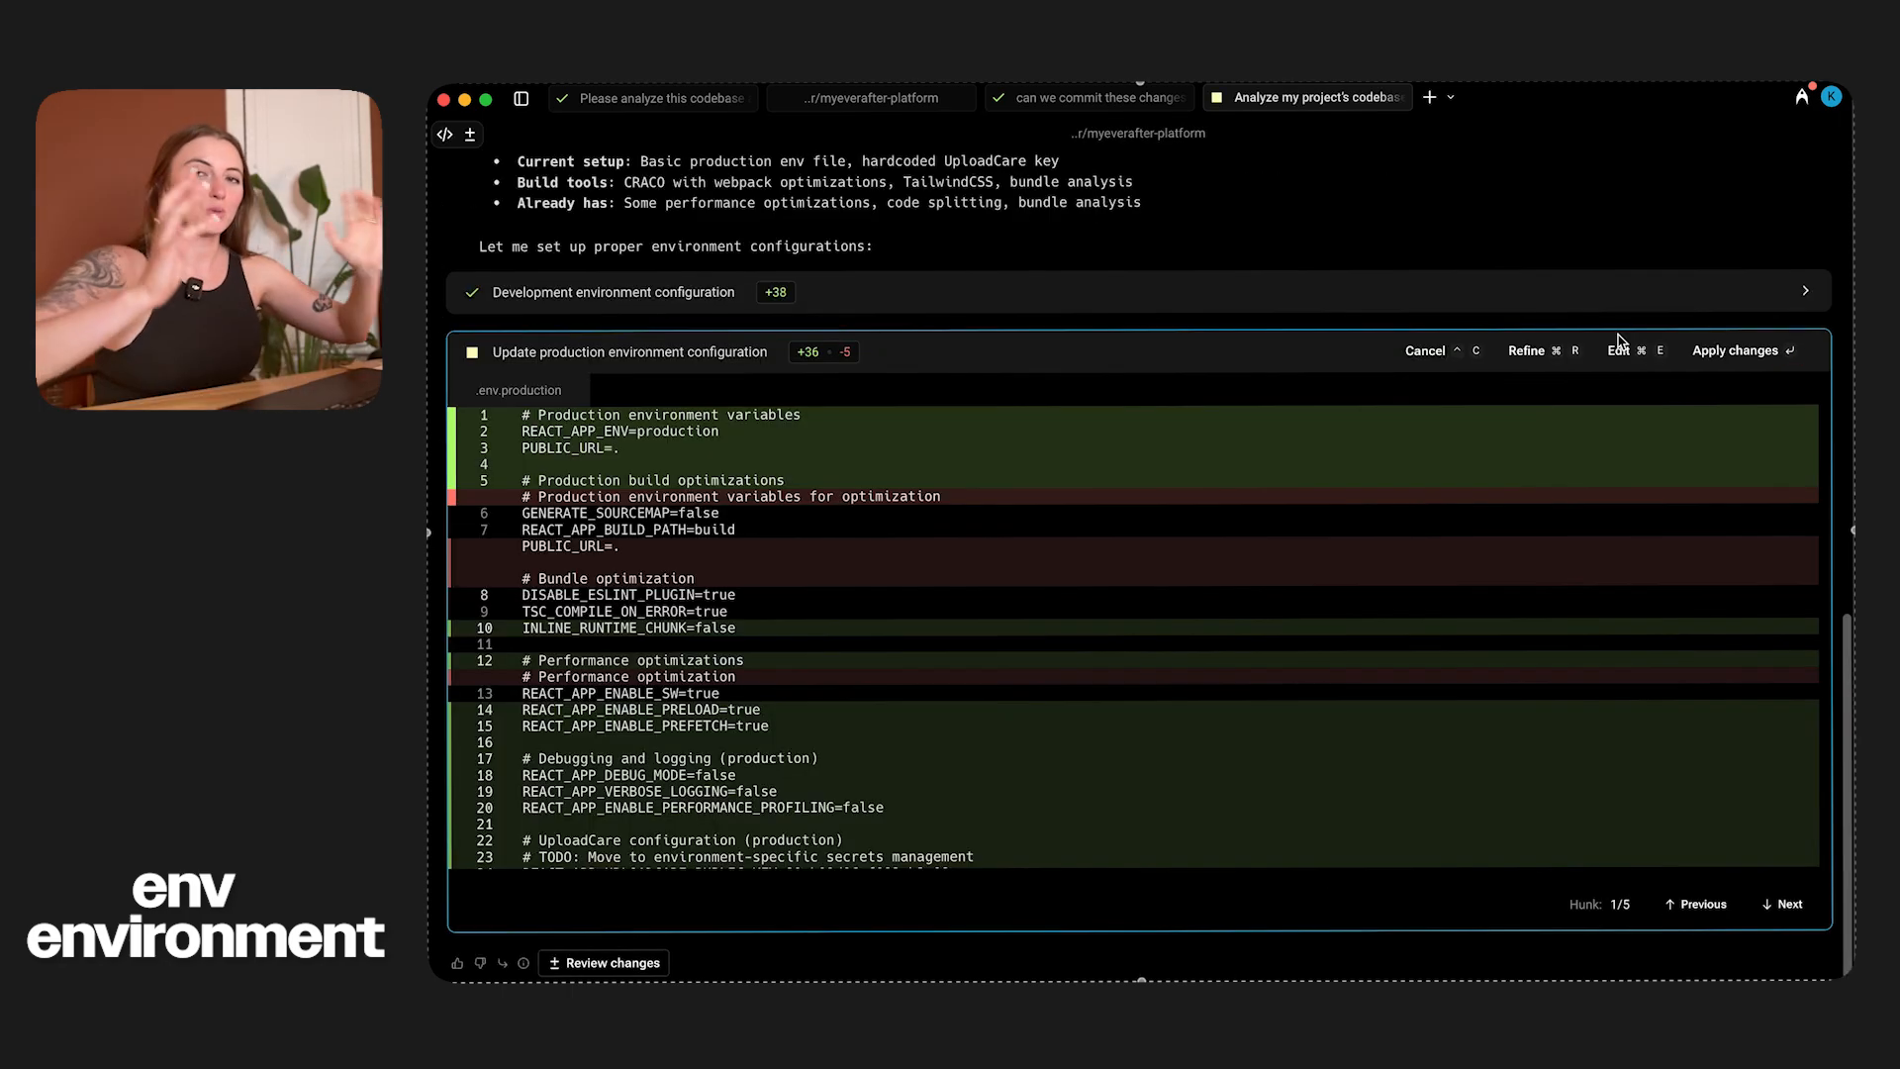